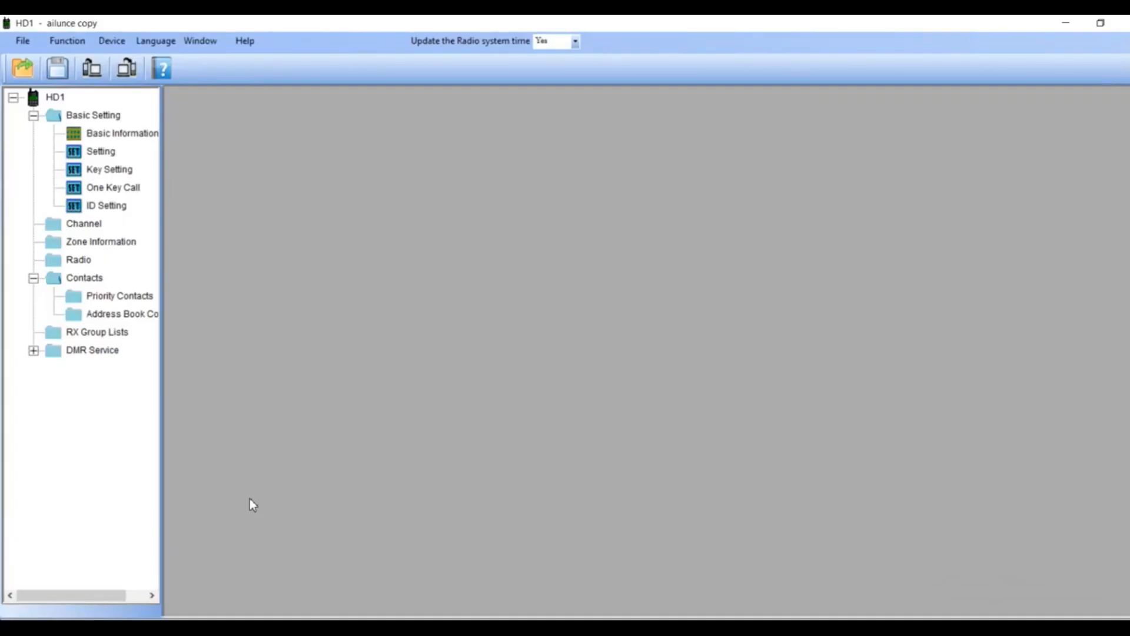
{"action": "mouse_move", "coordinate": [204, 444]}
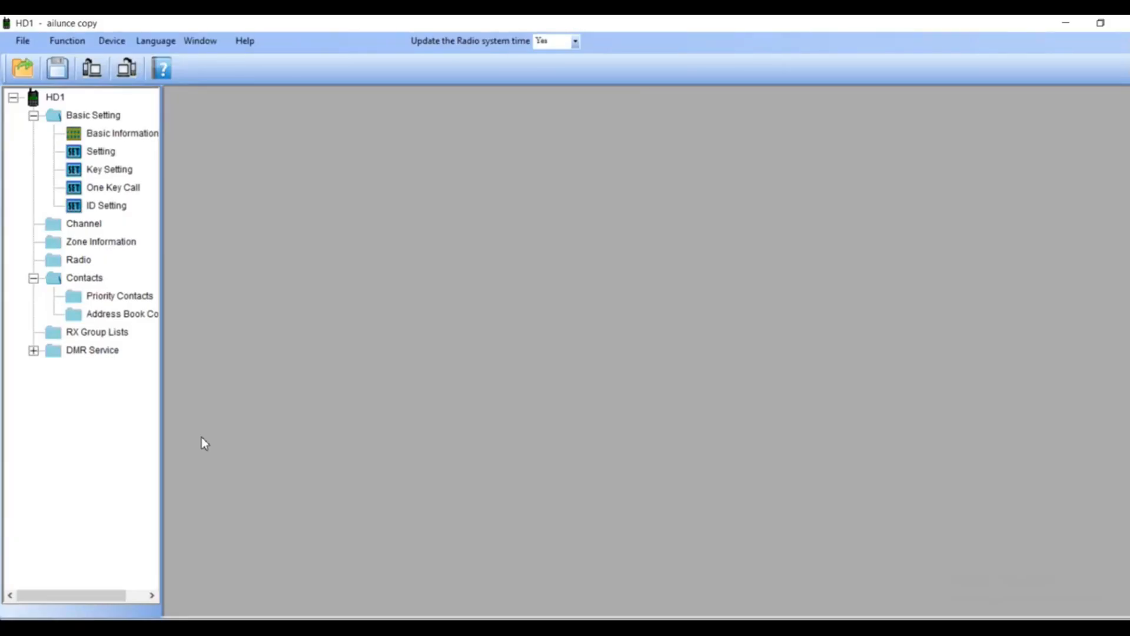
{"action": "mouse_move", "coordinate": [351, 440]}
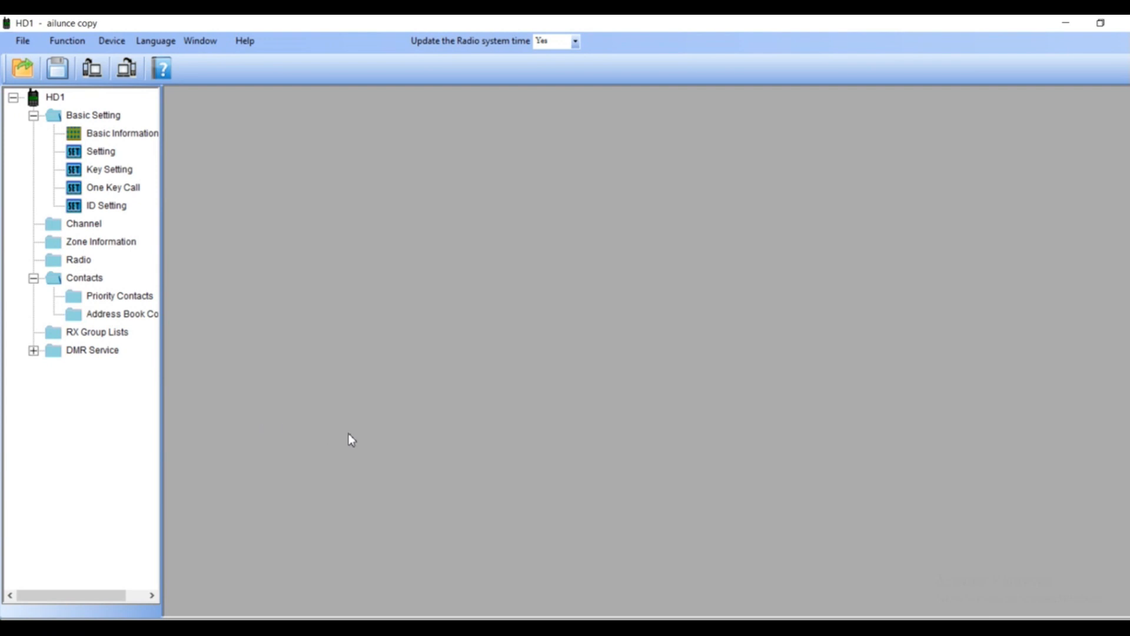
{"action": "mouse_move", "coordinate": [252, 390]}
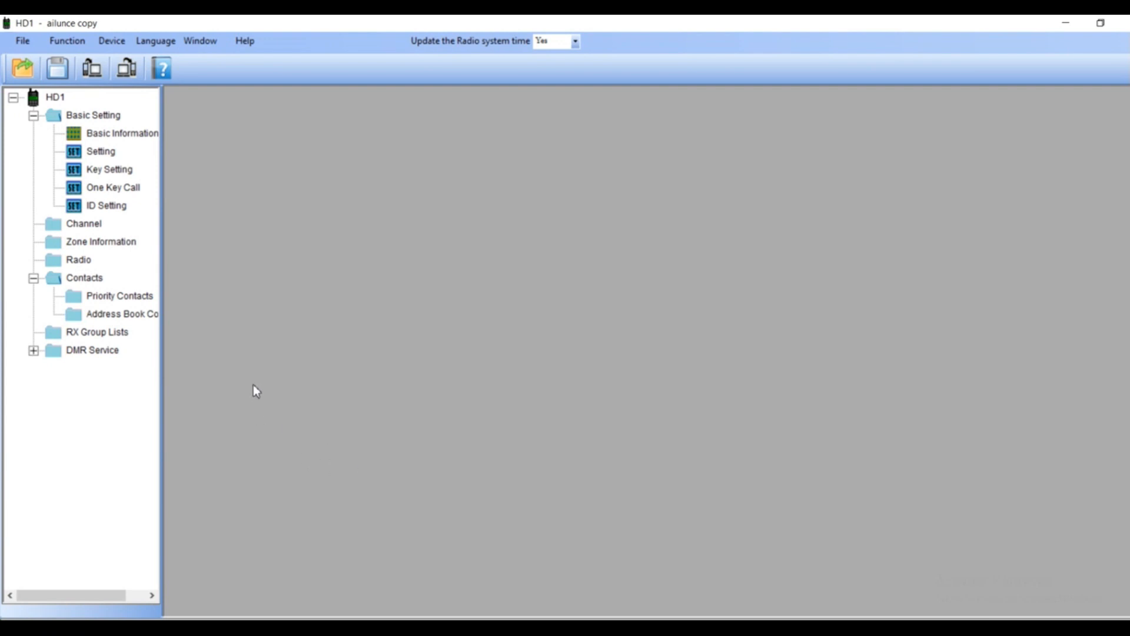
{"action": "mouse_move", "coordinate": [258, 396]}
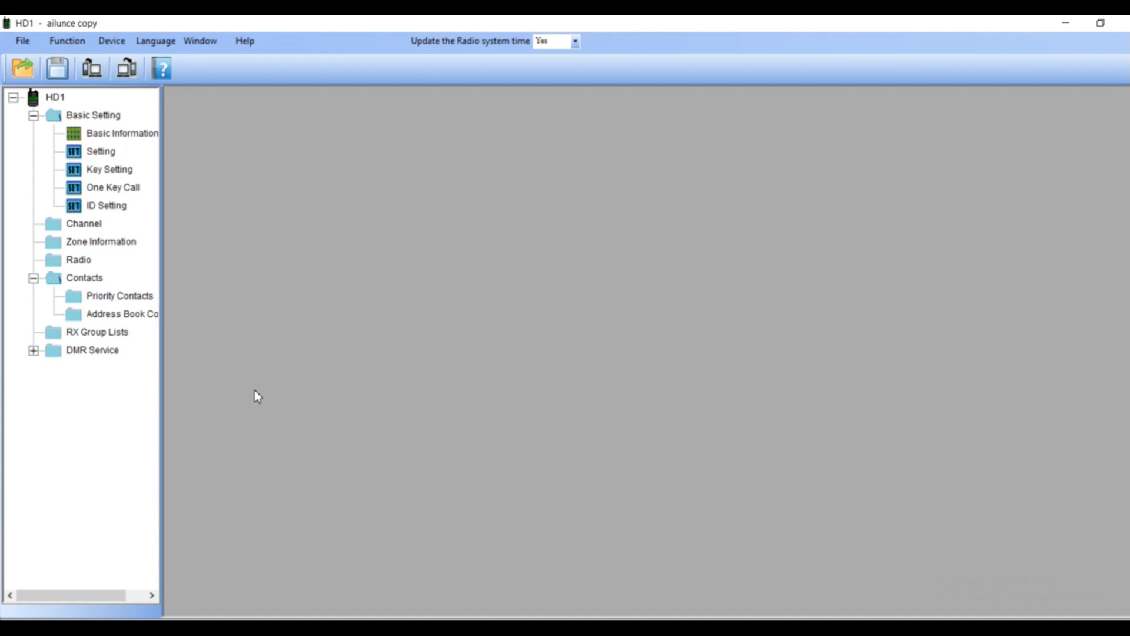
{"action": "mouse_move", "coordinate": [269, 368]}
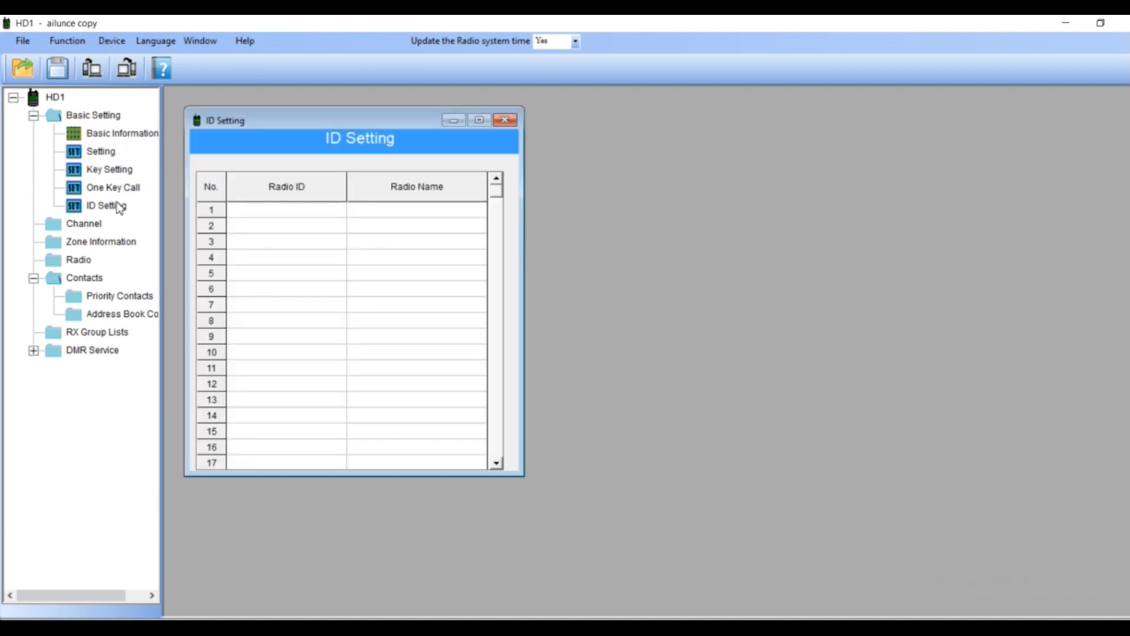
Enter radio ID 16777215 for entry 1 and replace its name with the callsign 'YOUR CALLSIG'
{"action": "left_click", "coordinate": [287, 210]}
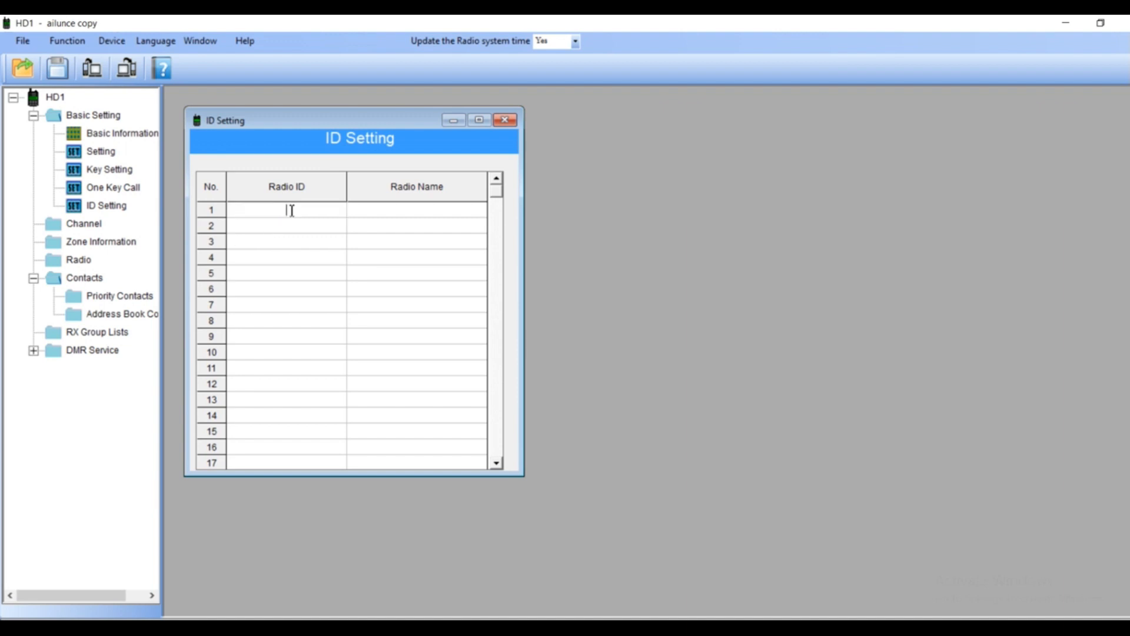
{"action": "mouse_move", "coordinate": [291, 211]}
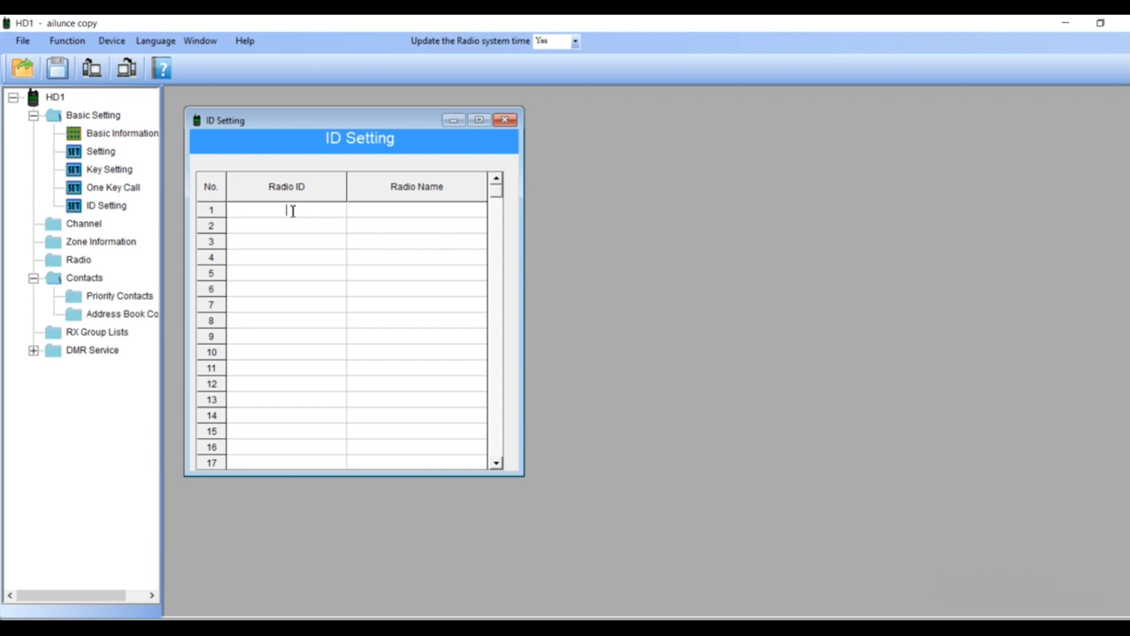
{"action": "type", "text": "111111"}
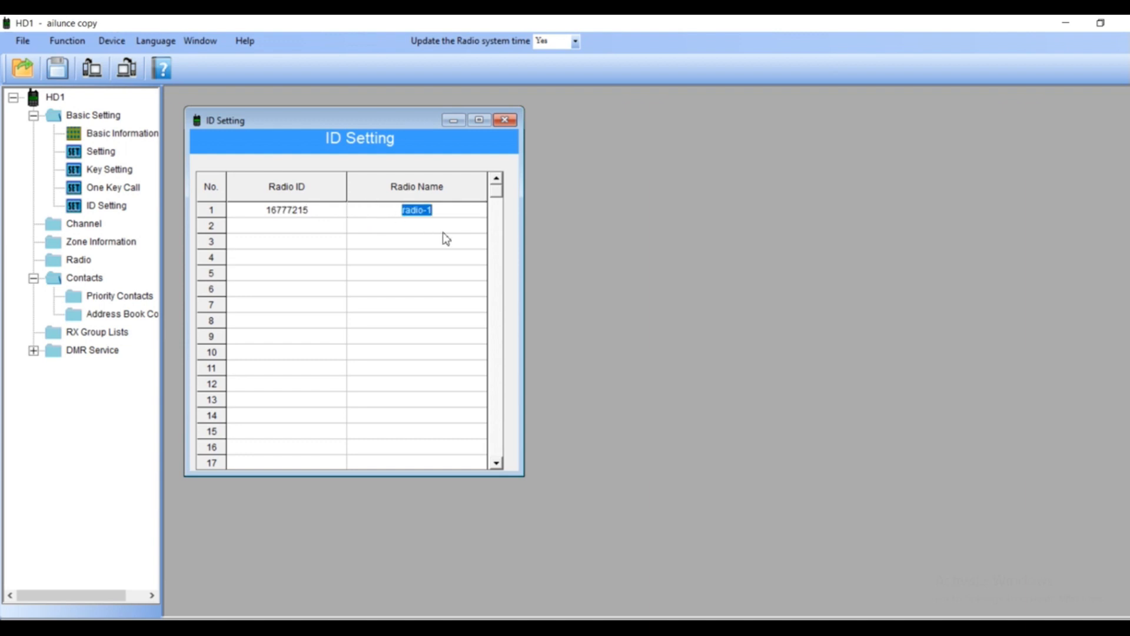
{"action": "key", "text": "Delete"}
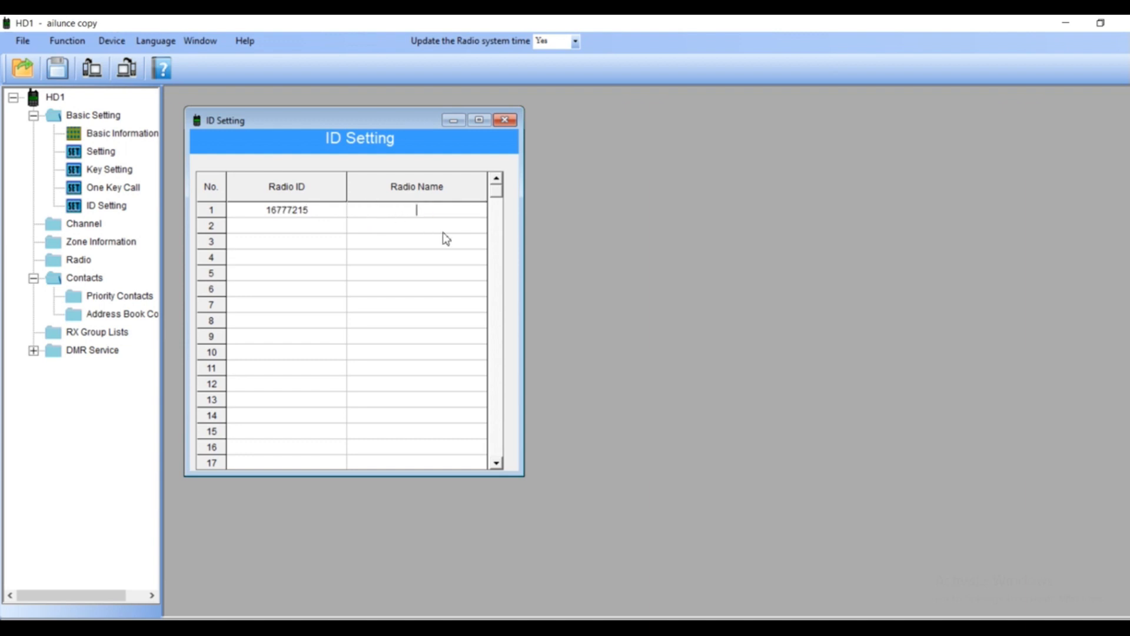
{"action": "type", "text": "YOUR CA"}
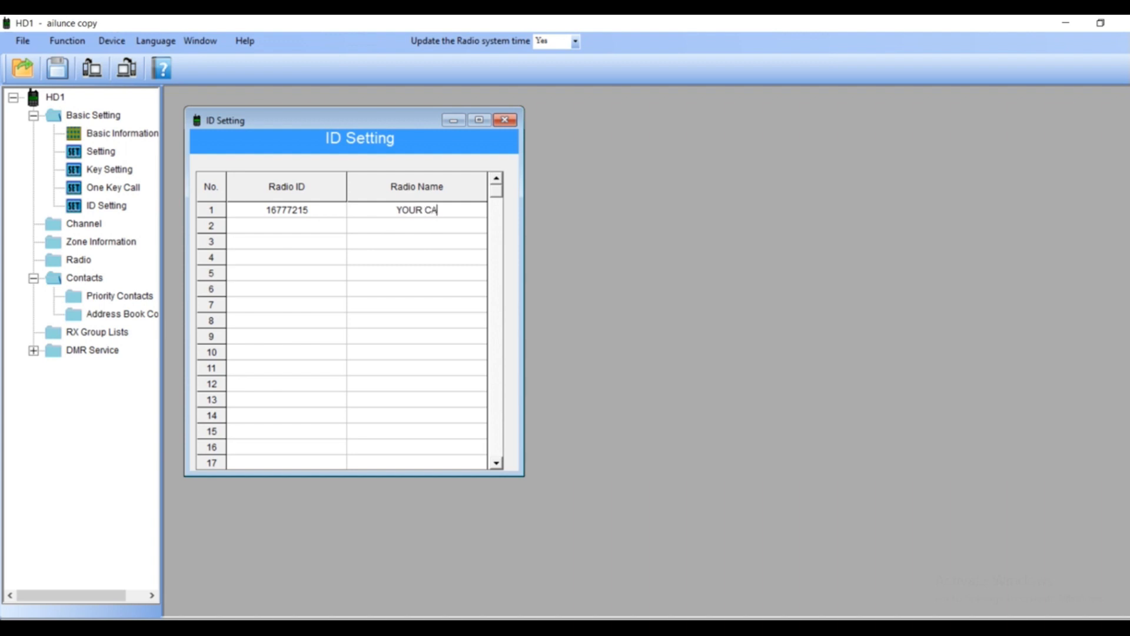
{"action": "type", "text": "LL S"}
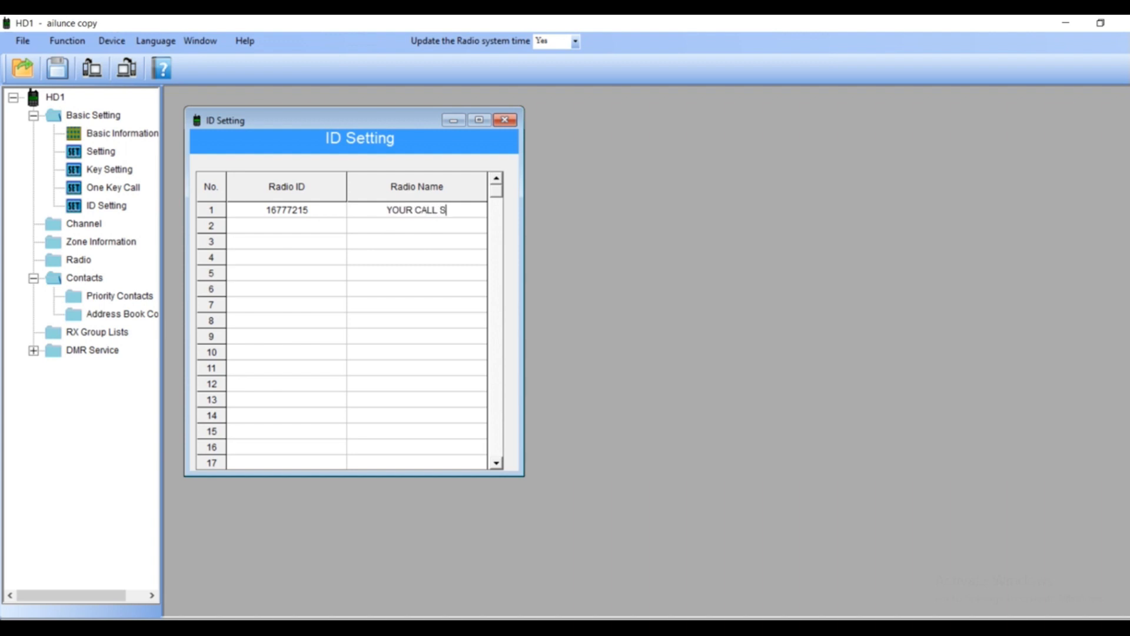
{"action": "type", "text": "IG"}
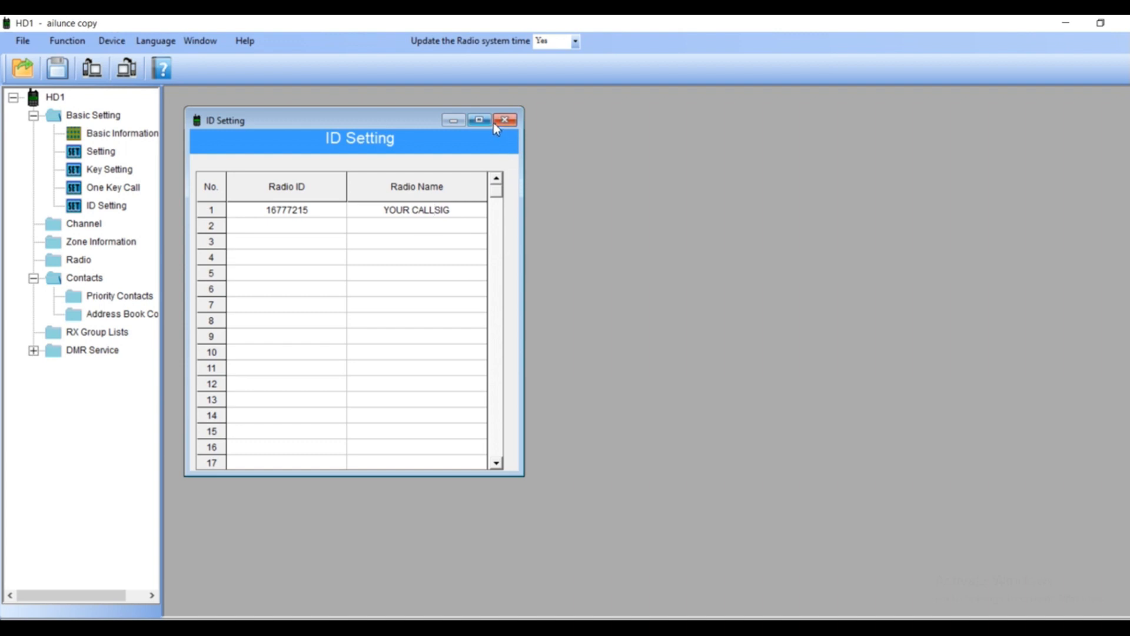
Leave the ID Setting table and bring up the Priority Contacts list under Contacts
{"action": "left_click", "coordinate": [504, 120]}
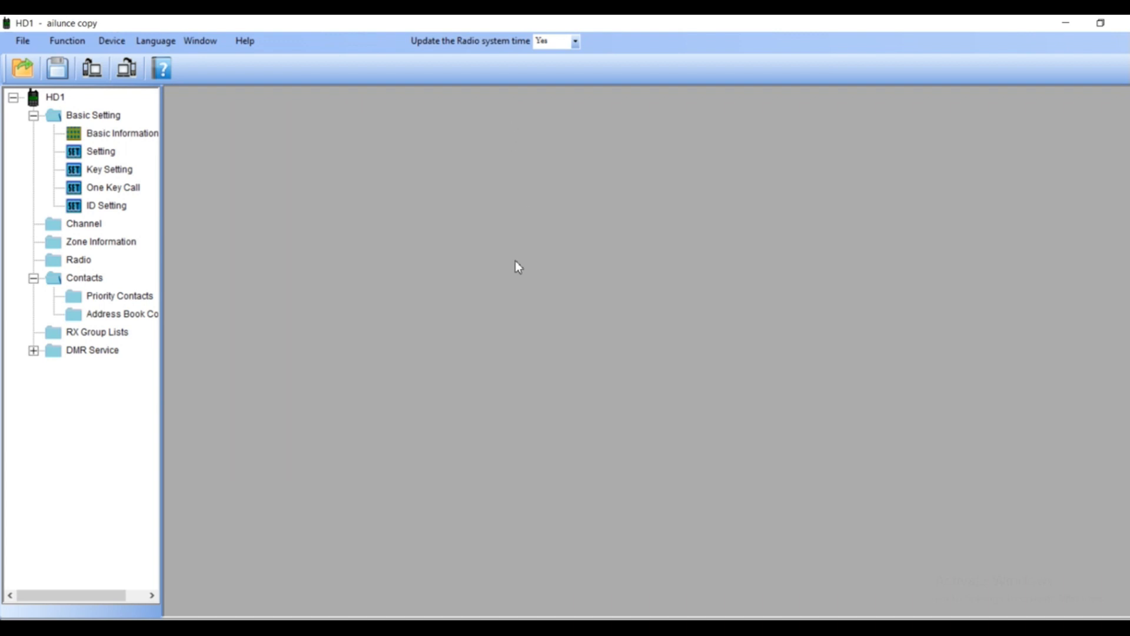
{"action": "mouse_move", "coordinate": [237, 305]}
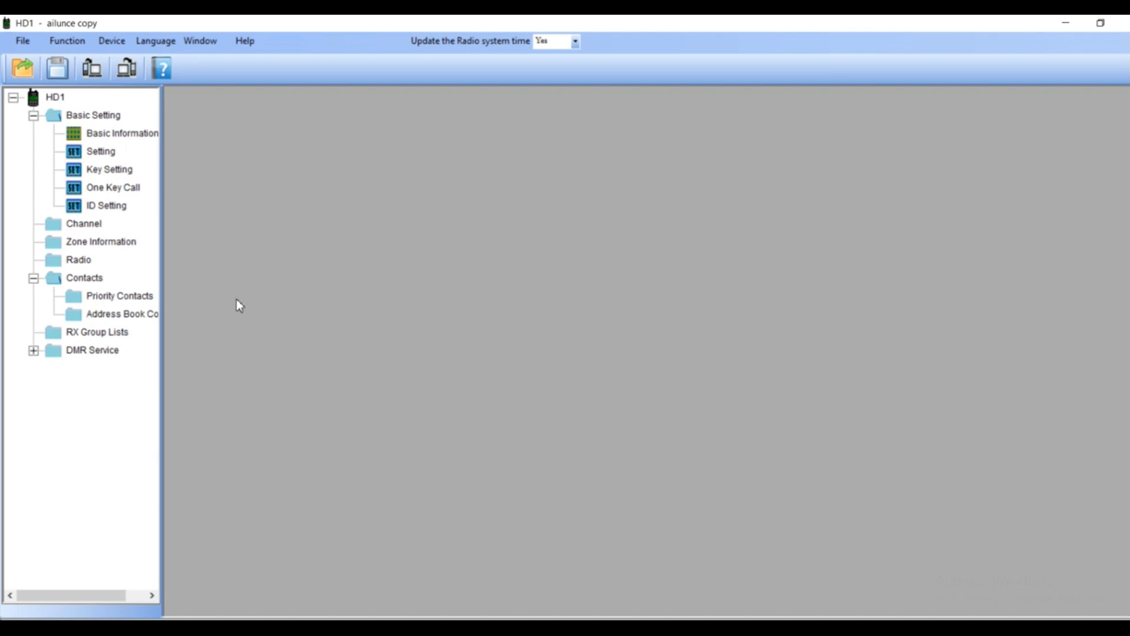
{"action": "mouse_move", "coordinate": [134, 316]}
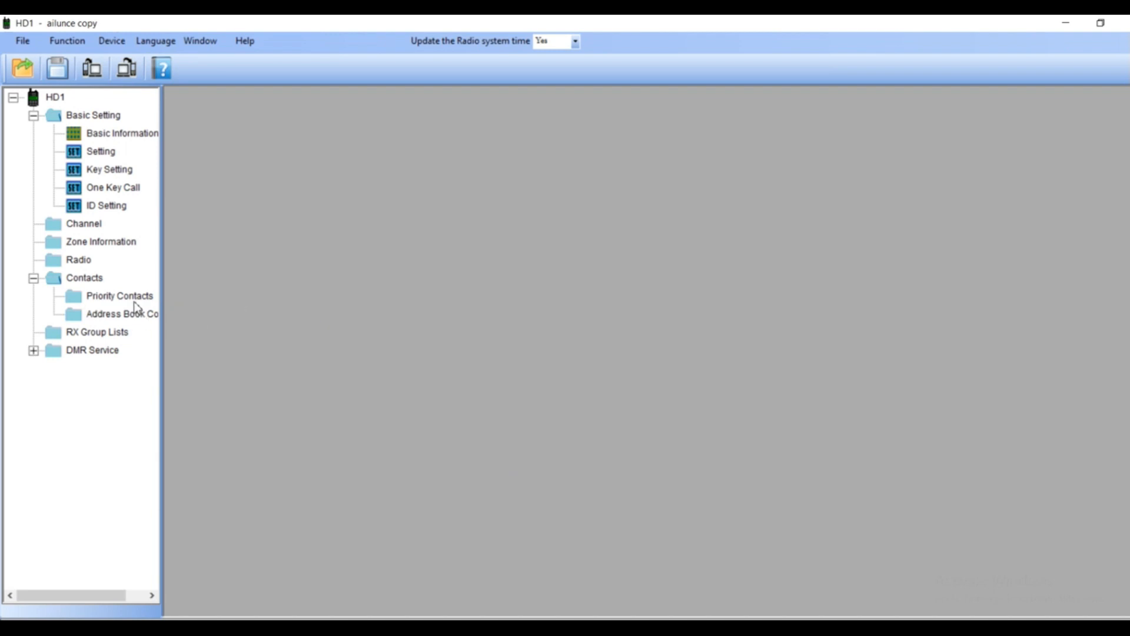
{"action": "double_click", "coordinate": [120, 295]}
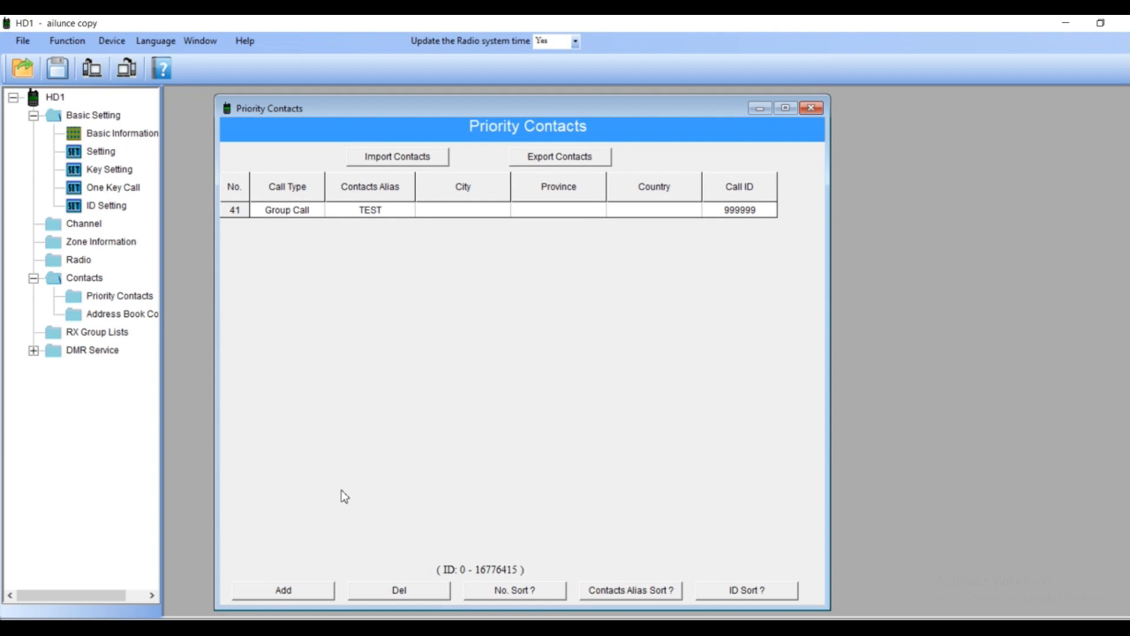
{"action": "mouse_move", "coordinate": [319, 351]}
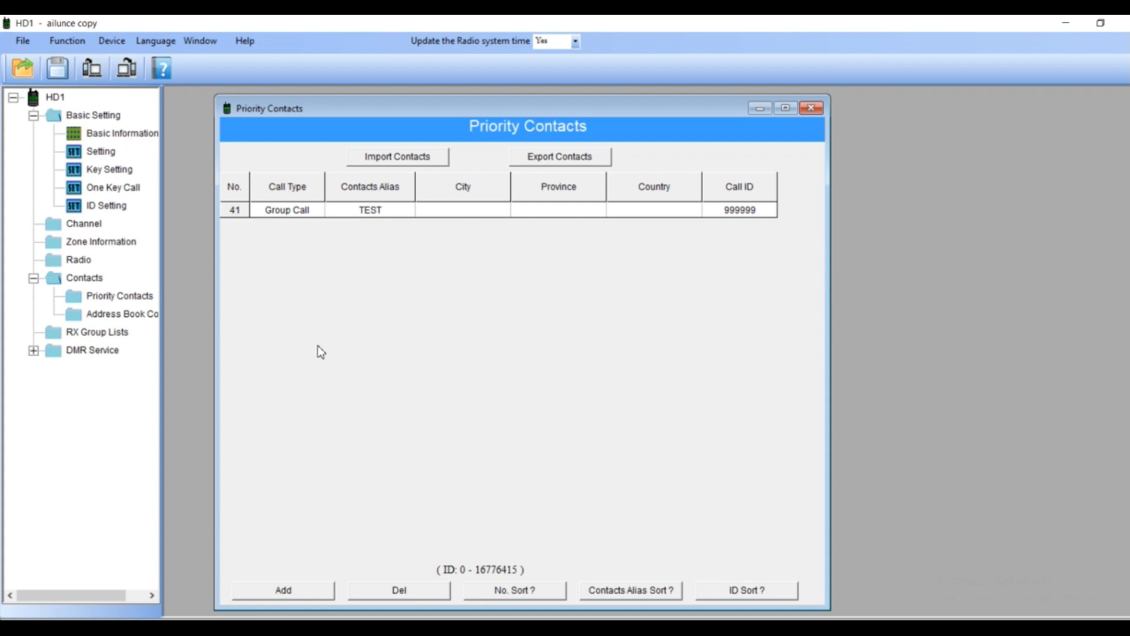
{"action": "mouse_move", "coordinate": [303, 594]}
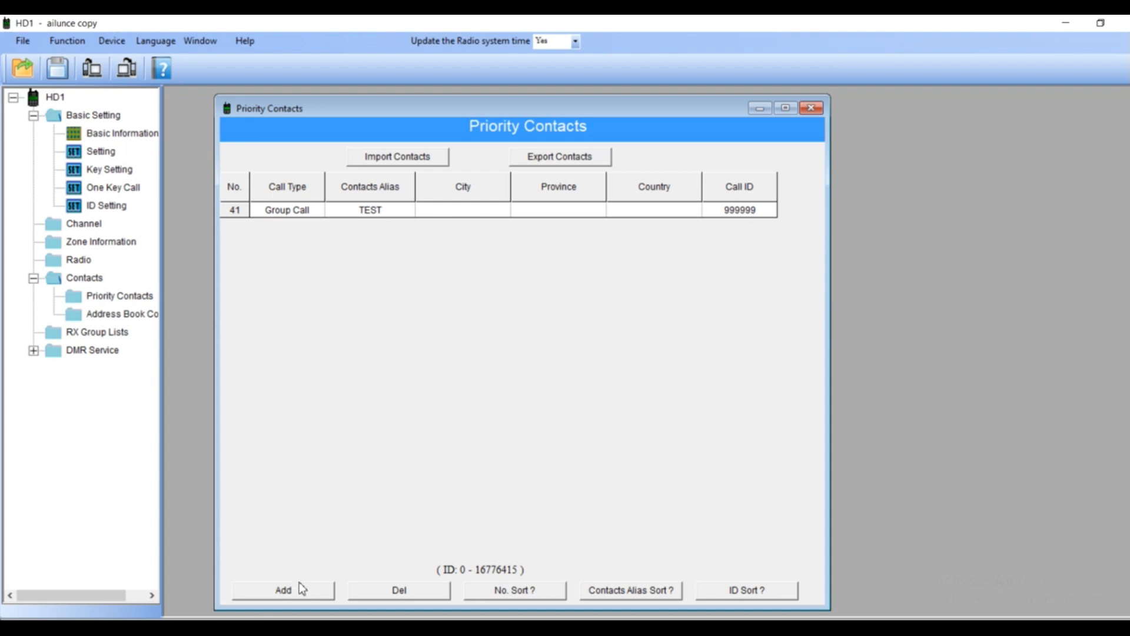
Add group-call contacts UK-1 (call ID 1) and UK-2 (call ID 2) to the priority list
{"action": "left_click", "coordinate": [283, 606]}
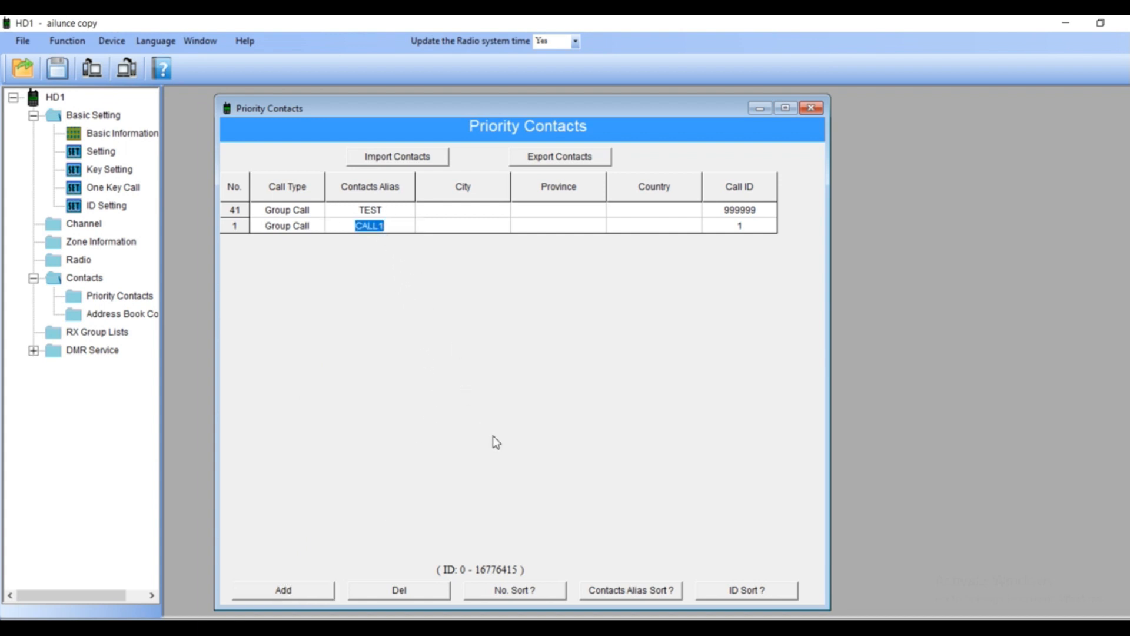
{"action": "mouse_move", "coordinate": [497, 442]}
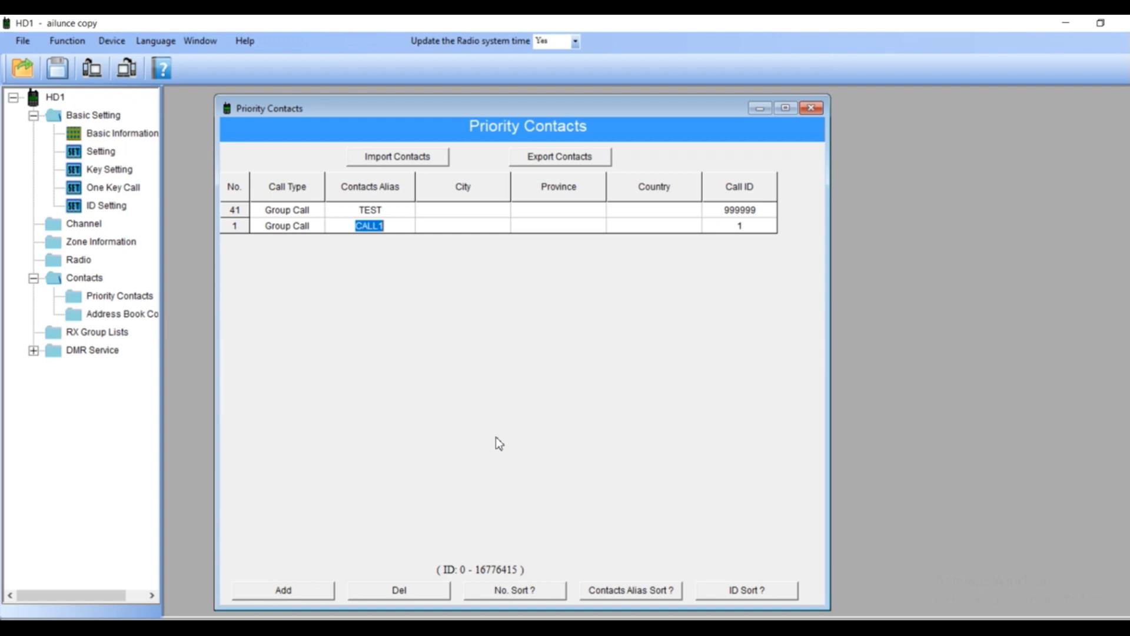
{"action": "type", "text": "UK"}
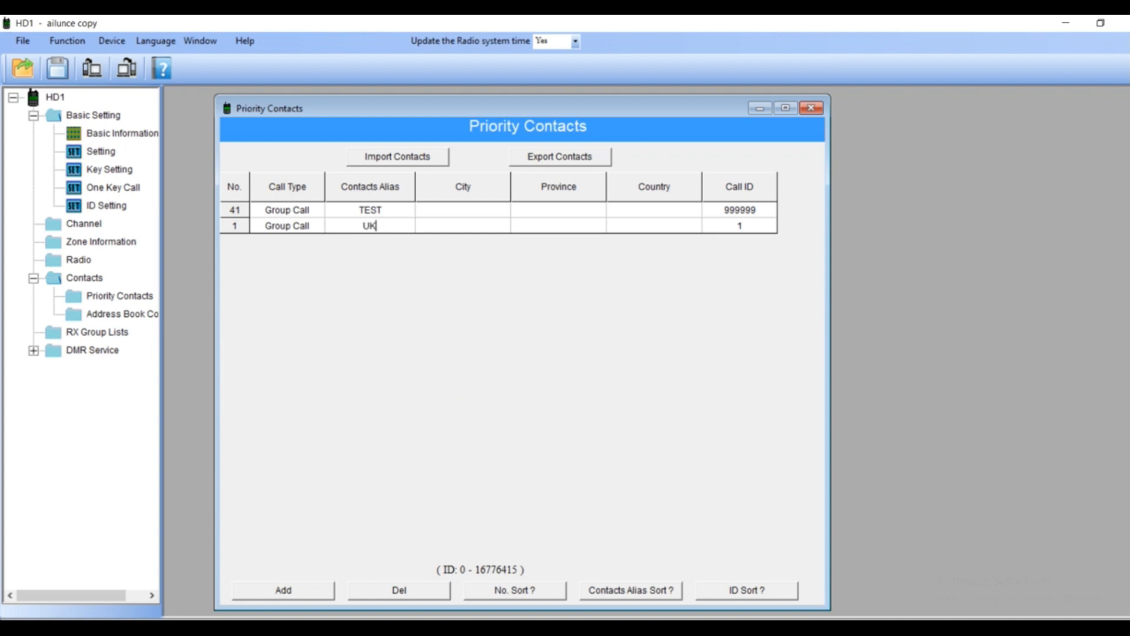
{"action": "type", "text": "-1"}
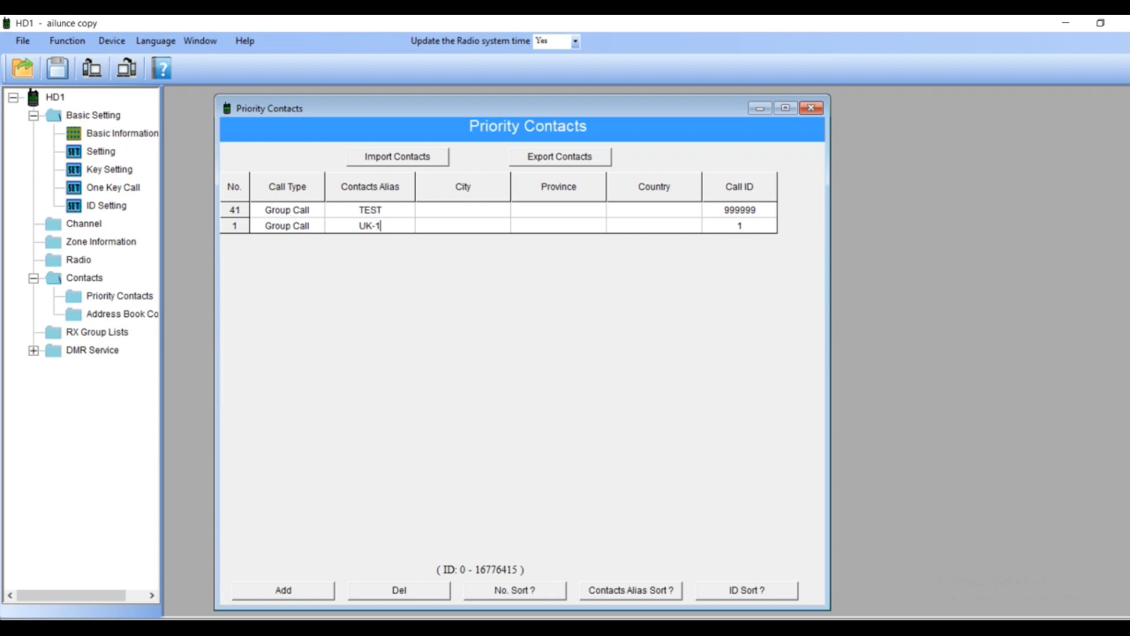
{"action": "mouse_move", "coordinate": [447, 331]}
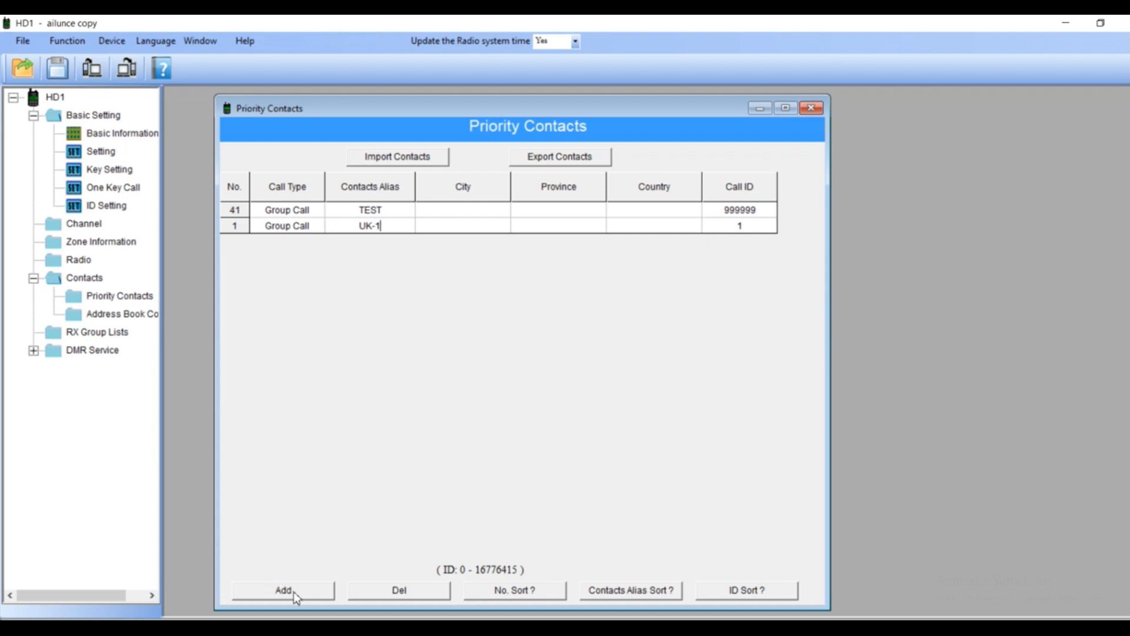
{"action": "left_click", "coordinate": [282, 606]}
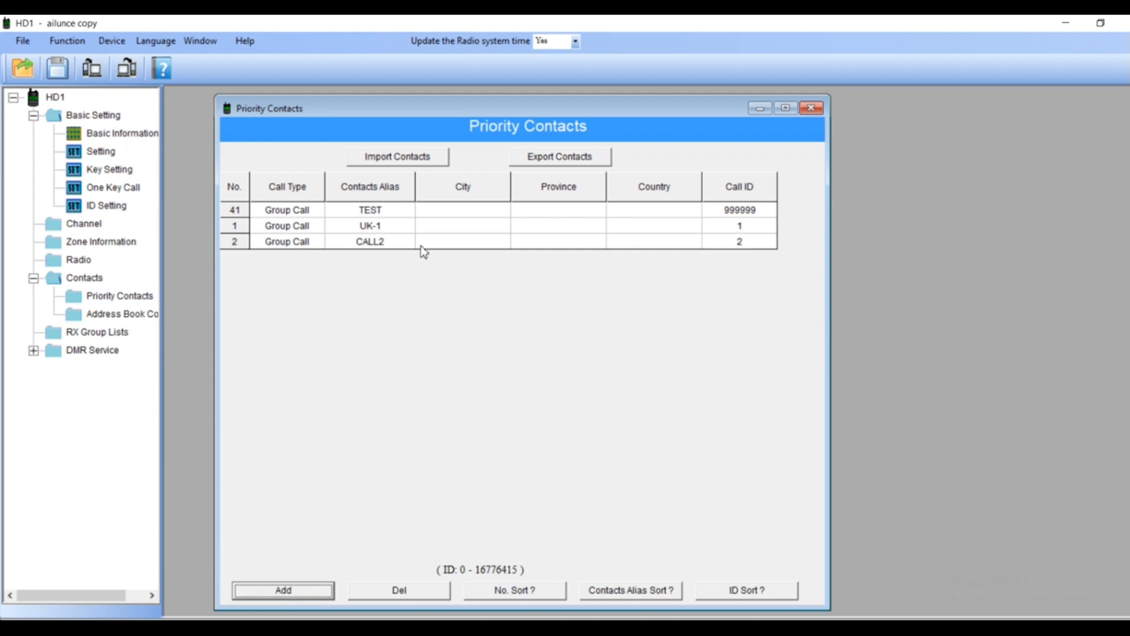
{"action": "type", "text": "UK-2"}
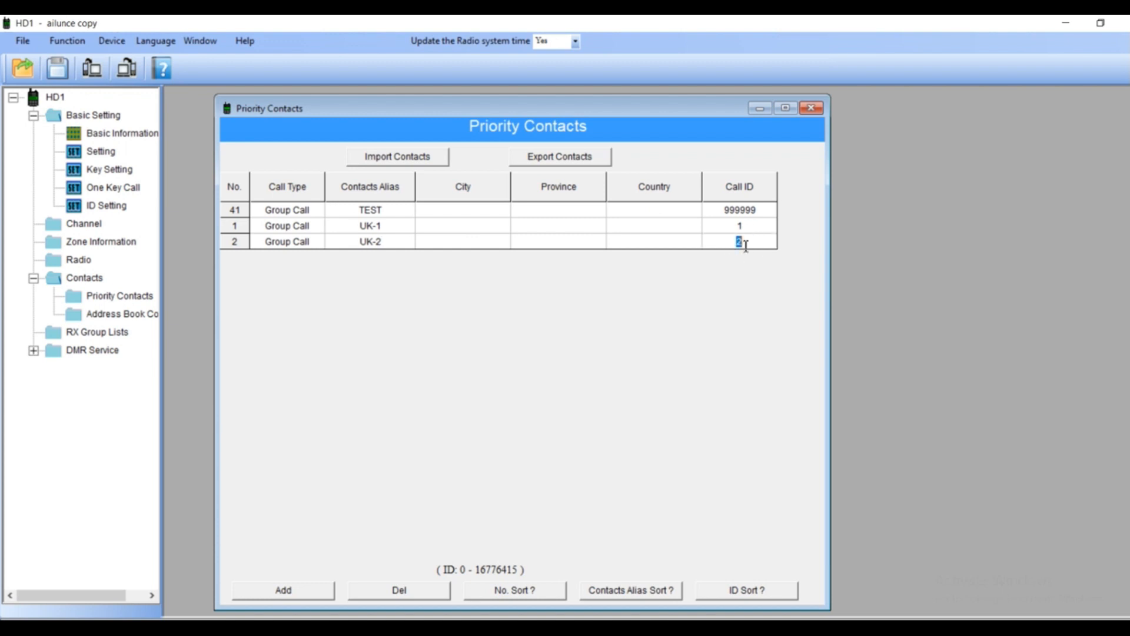
{"action": "mouse_move", "coordinate": [645, 320]}
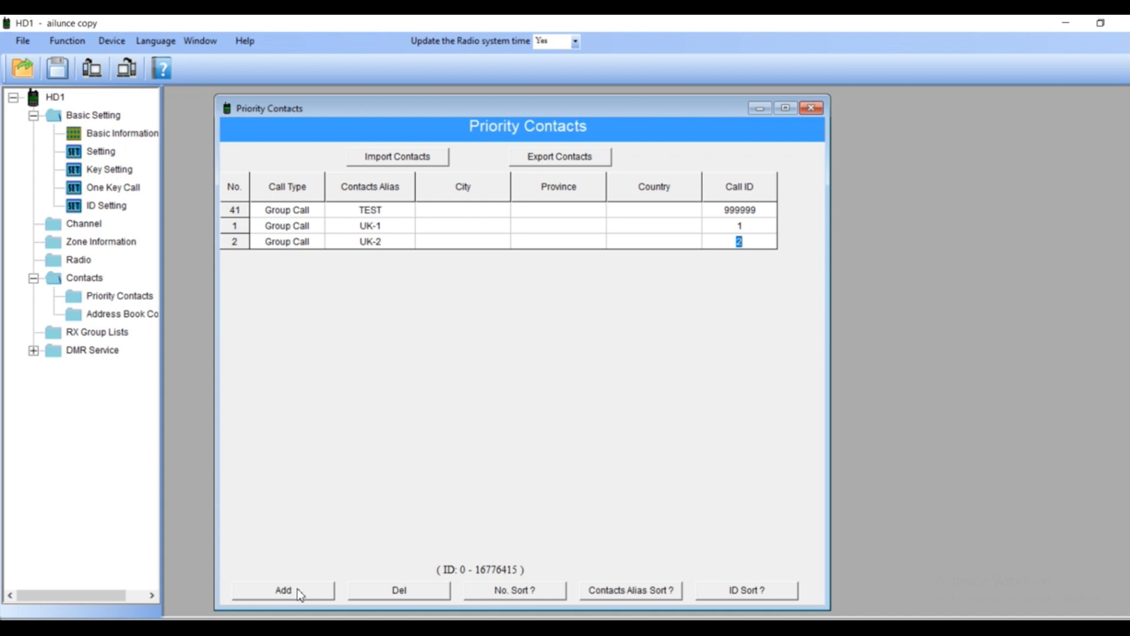
Add a third group-call contact UK-13 with call ID 13
{"action": "left_click", "coordinate": [282, 606]}
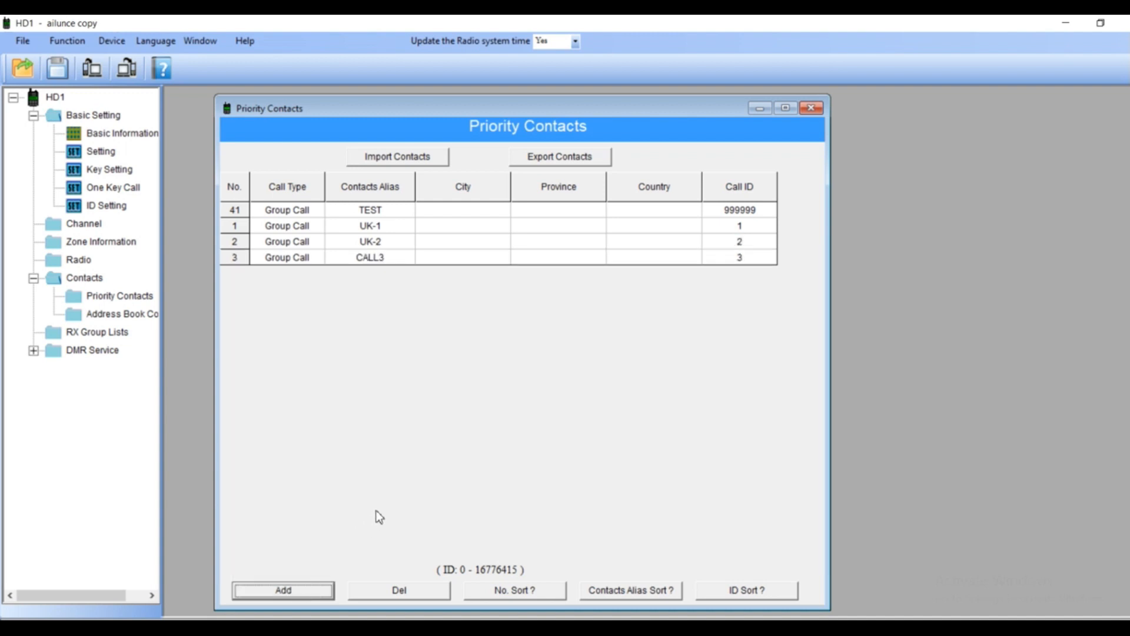
{"action": "mouse_move", "coordinate": [379, 266]}
{"action": "type", "text": "UK-13"}
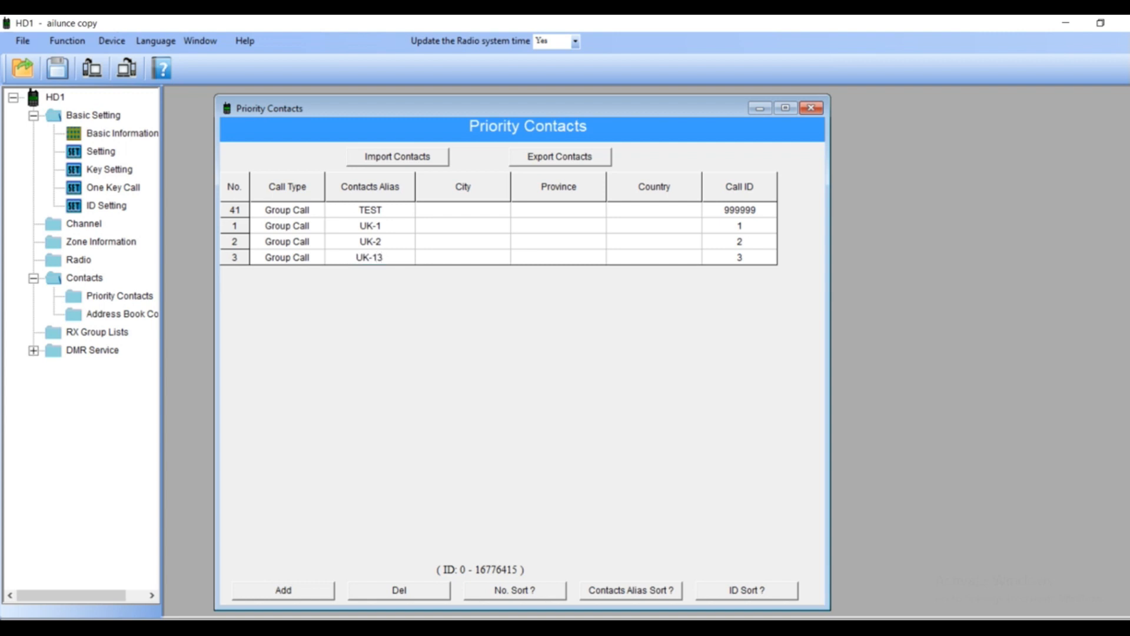
{"action": "mouse_move", "coordinate": [747, 269]}
{"action": "type", "text": "1"}
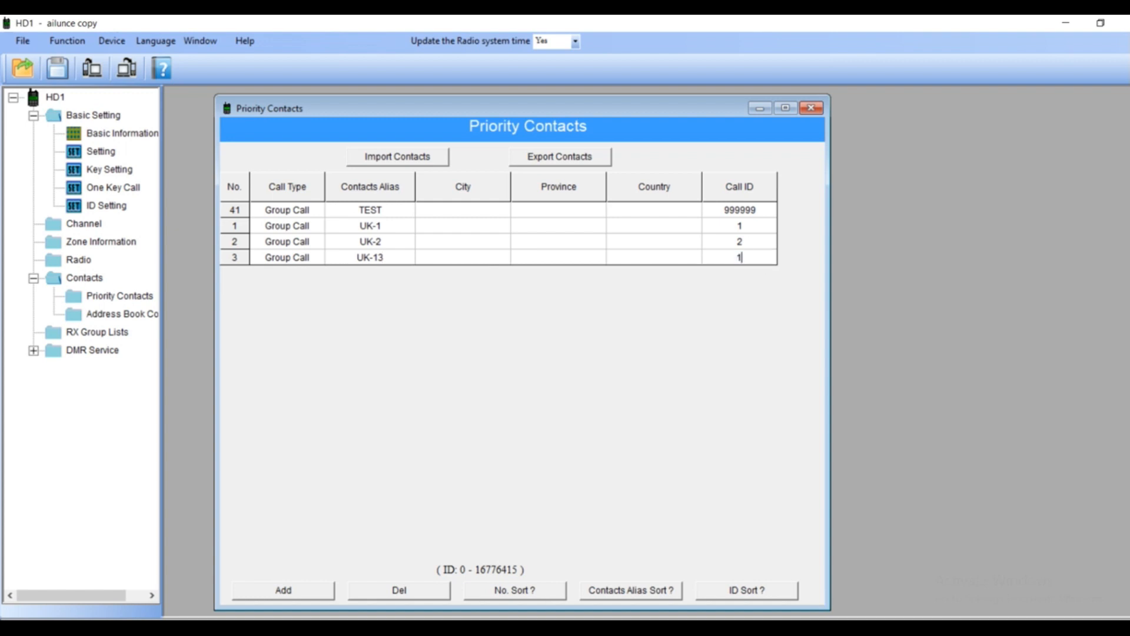
{"action": "type", "text": "3"}
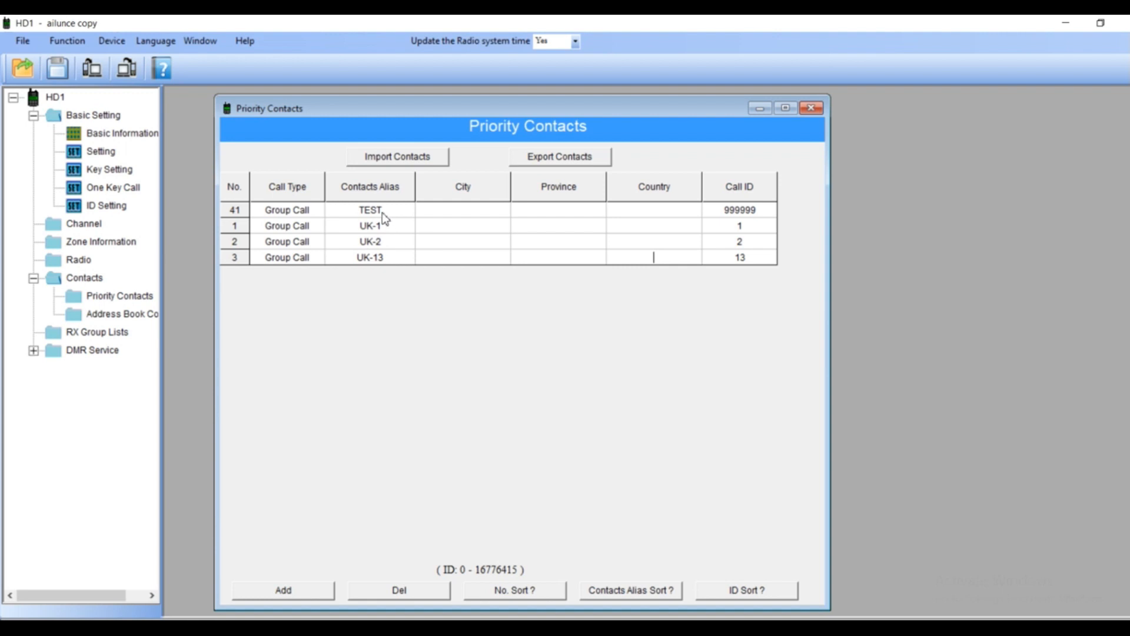
{"action": "mouse_move", "coordinate": [405, 257]}
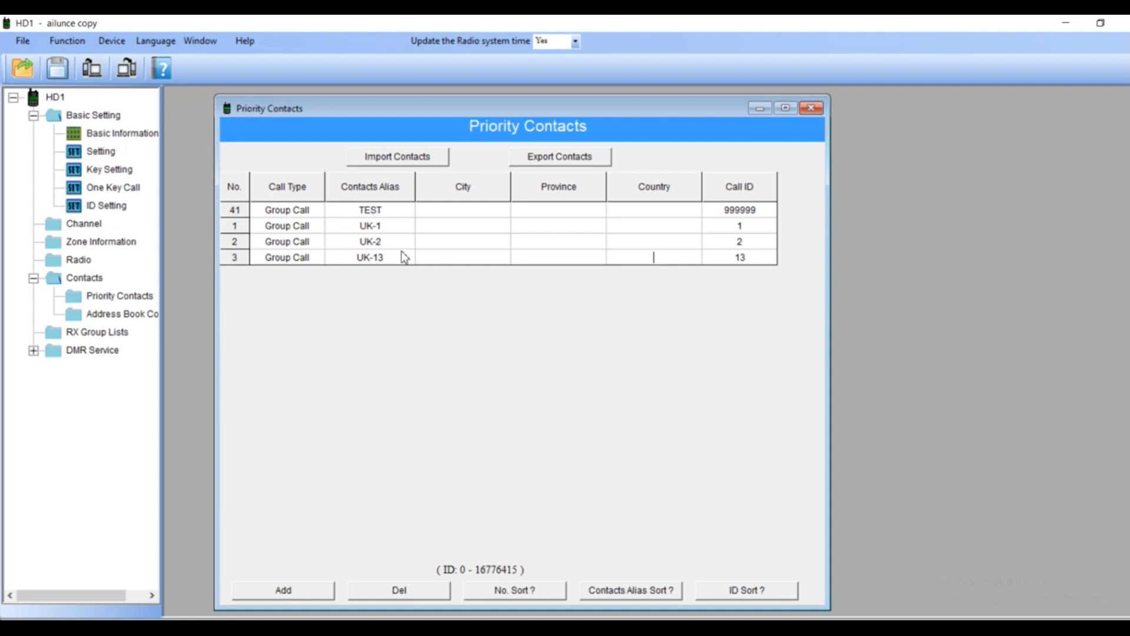
{"action": "mouse_move", "coordinate": [300, 597]}
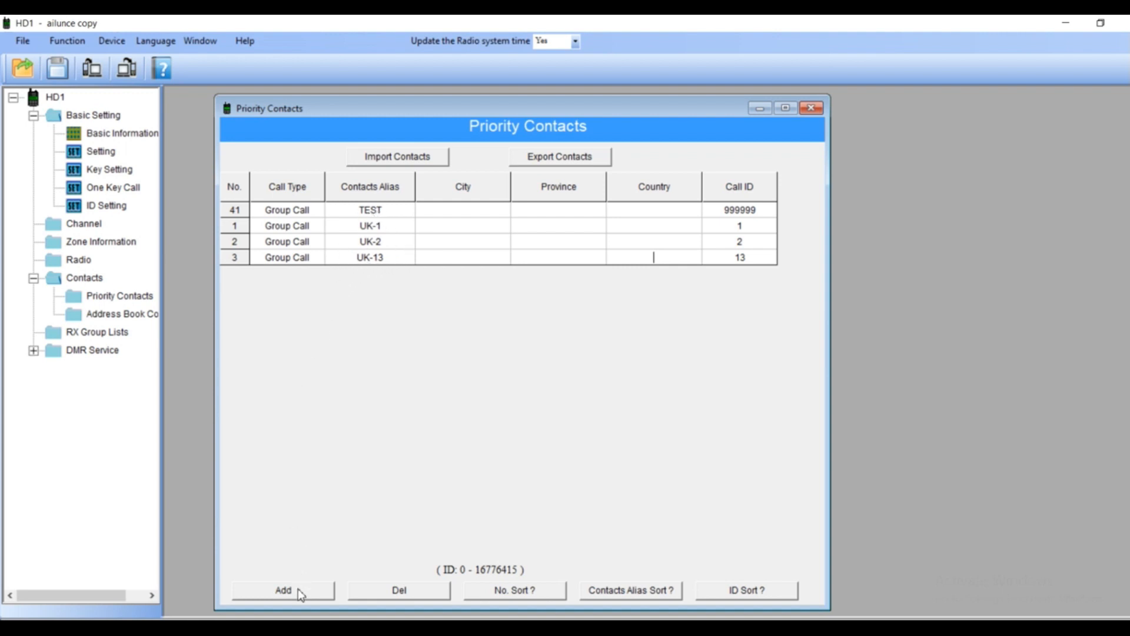
Add a fourth priority contact with alias EU and call ID 92
{"action": "left_click", "coordinate": [280, 605]}
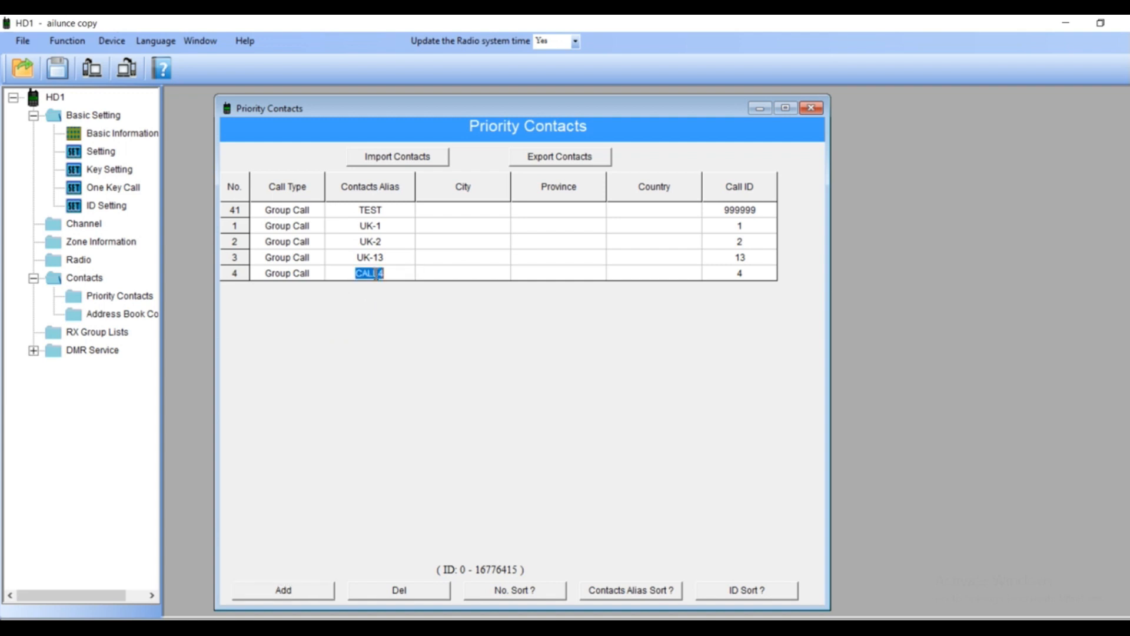
{"action": "type", "text": "e"}
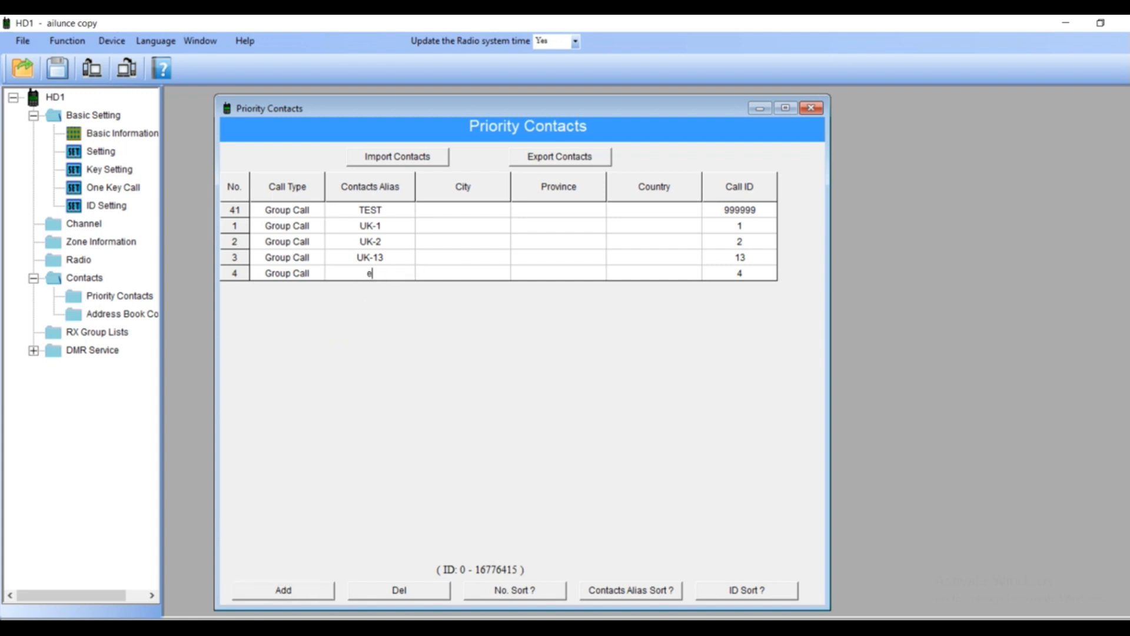
{"action": "key", "text": "Backspace"}
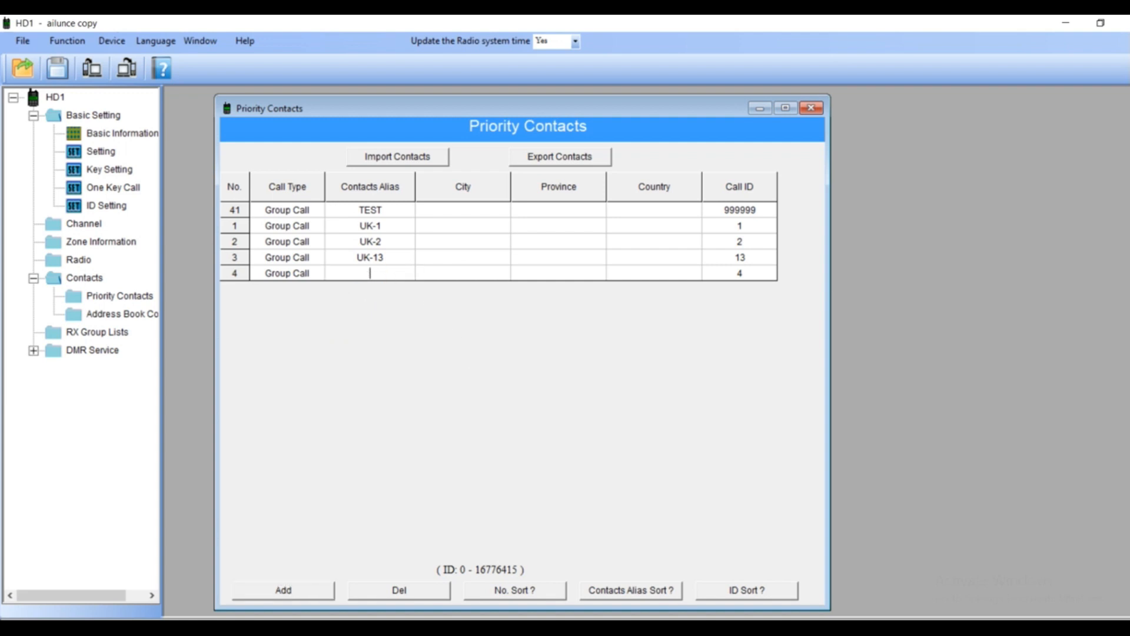
{"action": "type", "text": "EU"}
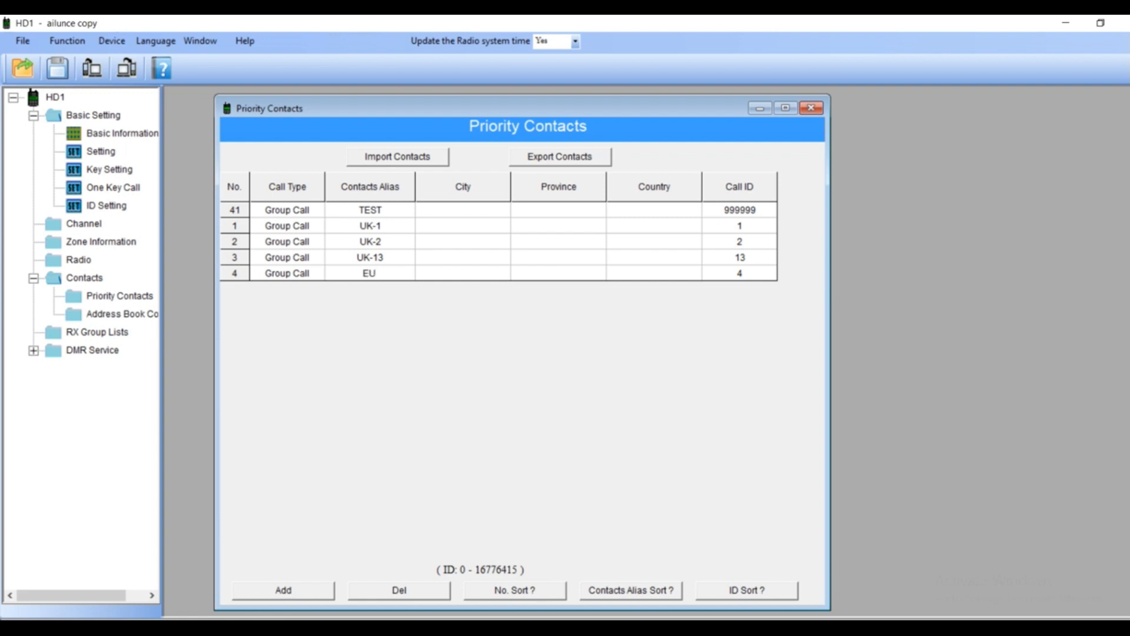
{"action": "mouse_move", "coordinate": [624, 377]}
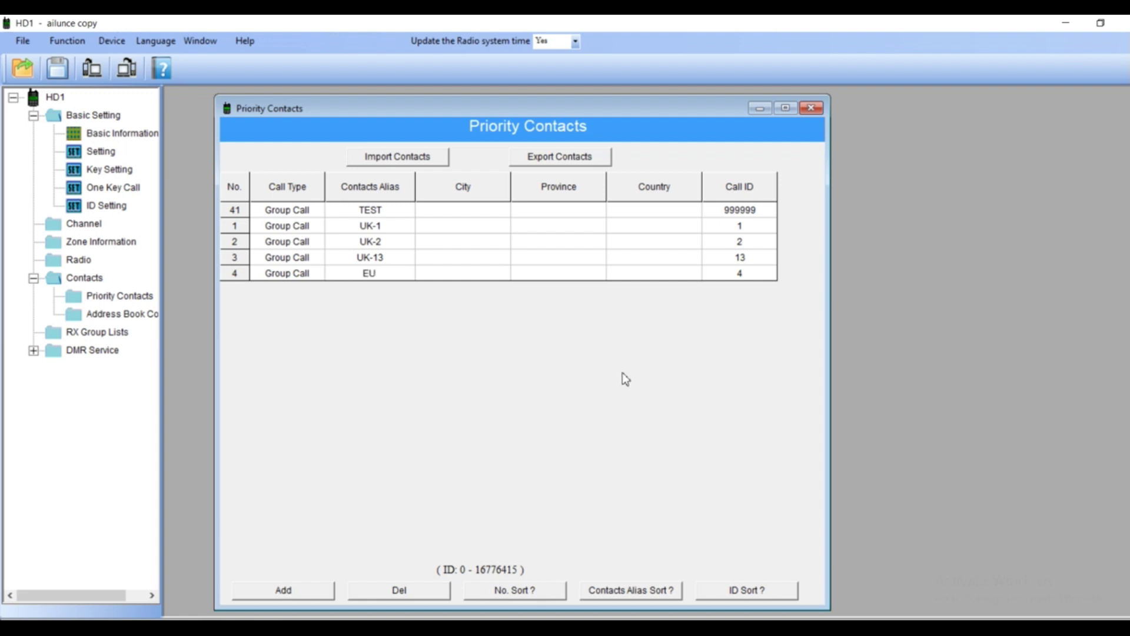
{"action": "double_click", "coordinate": [739, 273]}
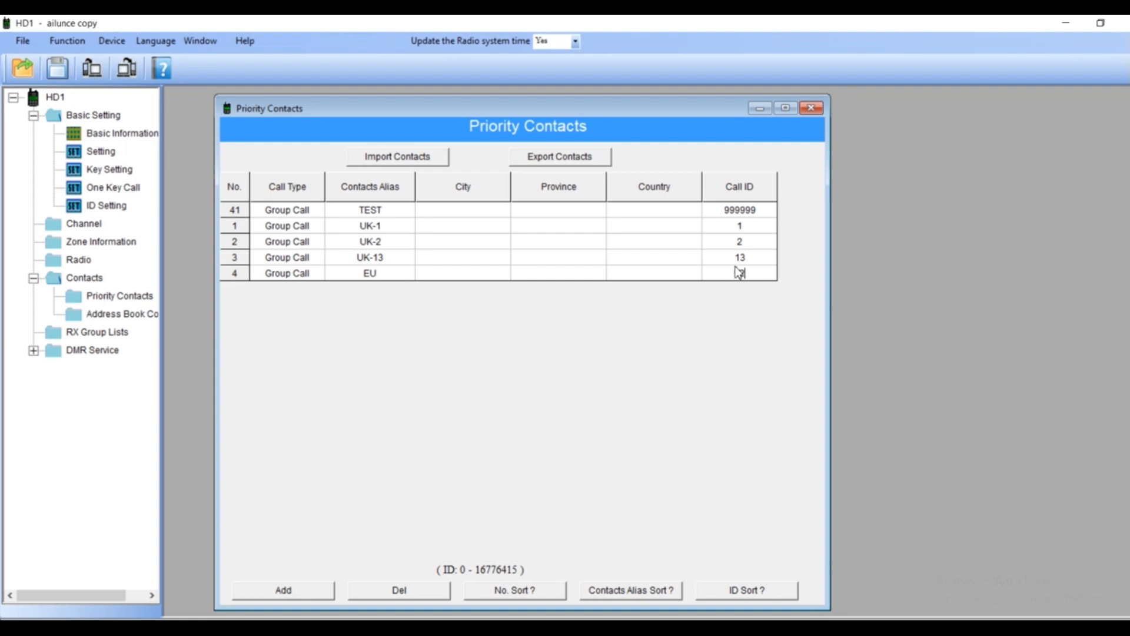
{"action": "type", "text": "92"}
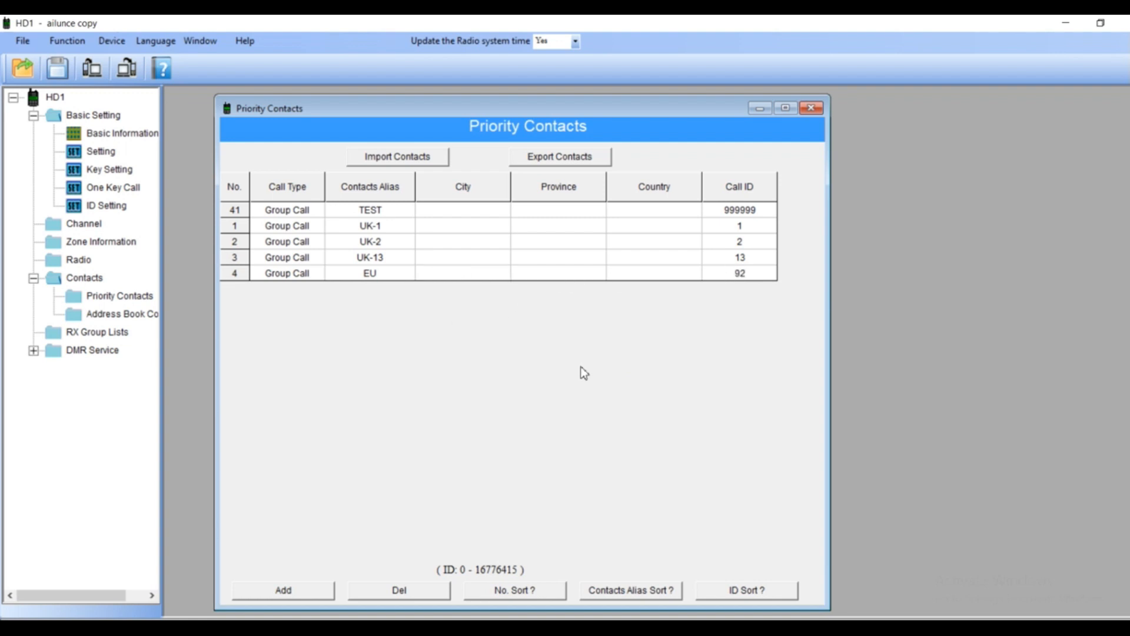
{"action": "mouse_move", "coordinate": [349, 457]}
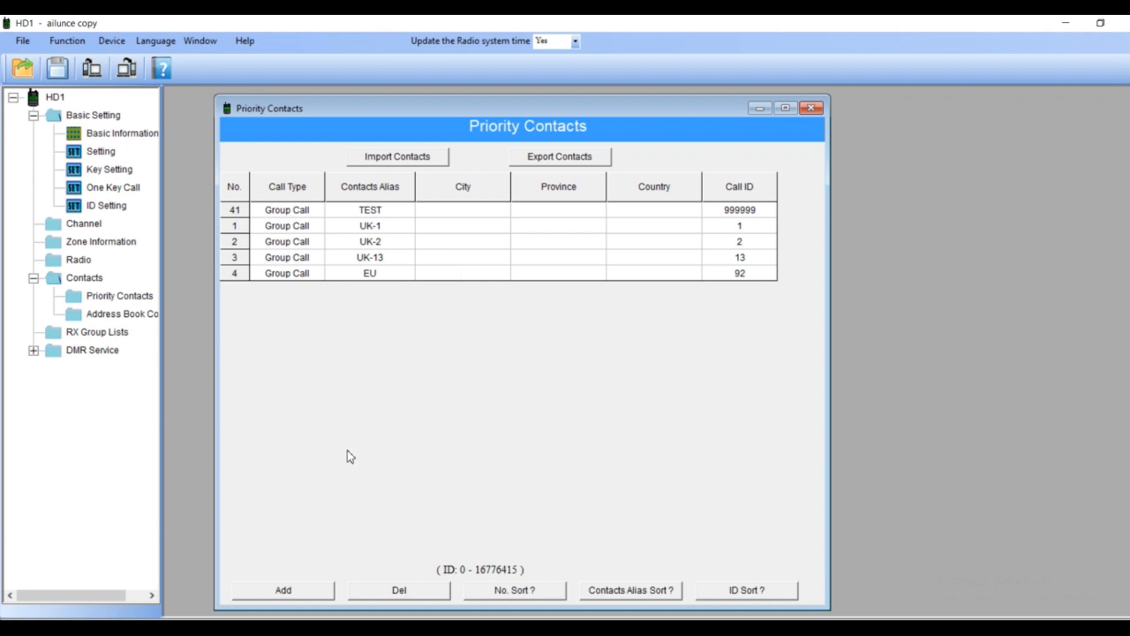
{"action": "mouse_move", "coordinate": [338, 504]}
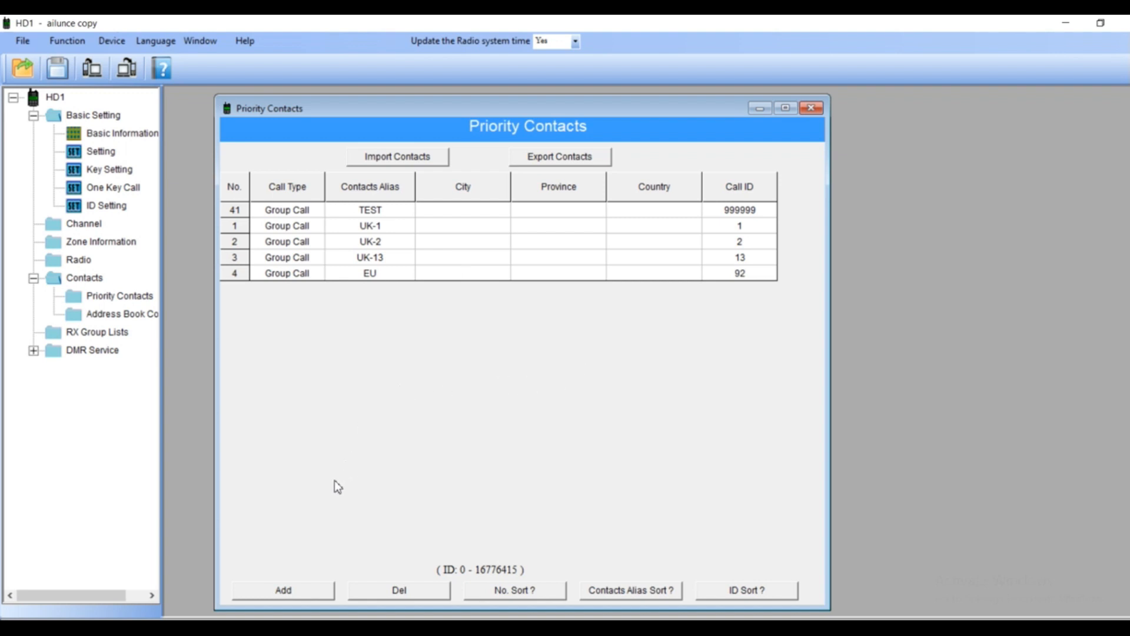
Add a fifth priority contact with alias GLOBAL and call ID 91
{"action": "left_click", "coordinate": [280, 605]}
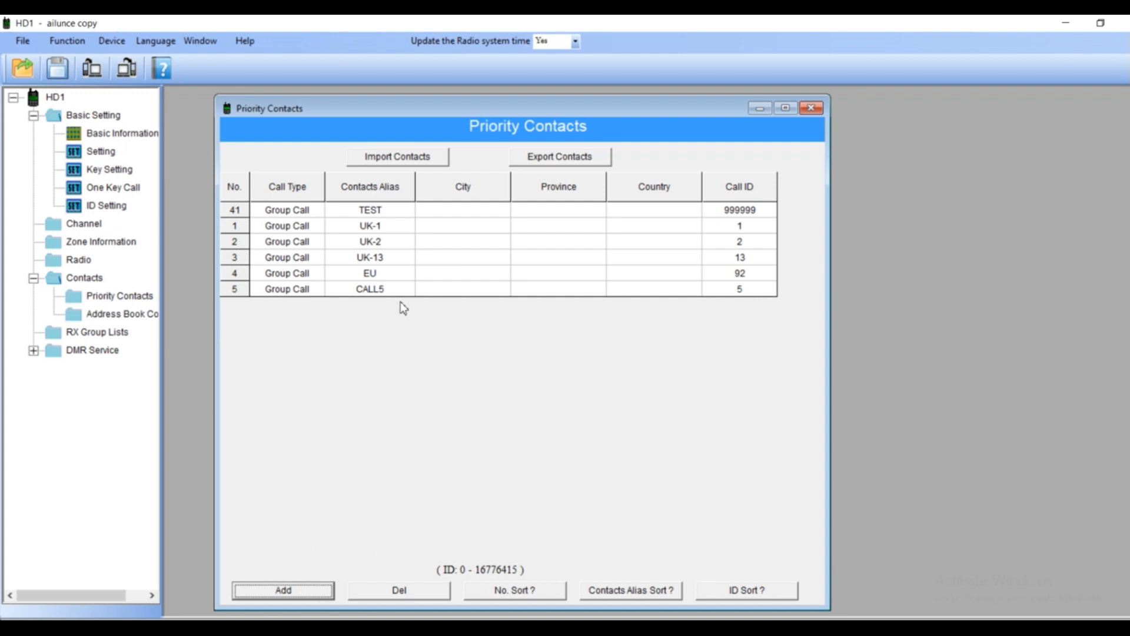
{"action": "double_click", "coordinate": [370, 289]}
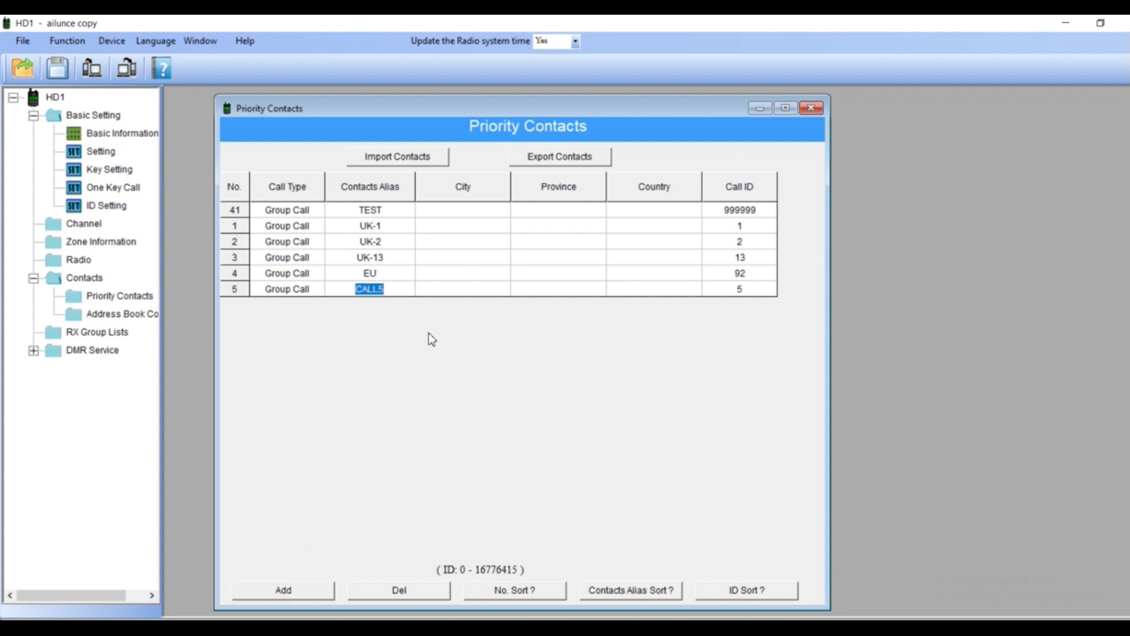
{"action": "type", "text": "GLOBAL"}
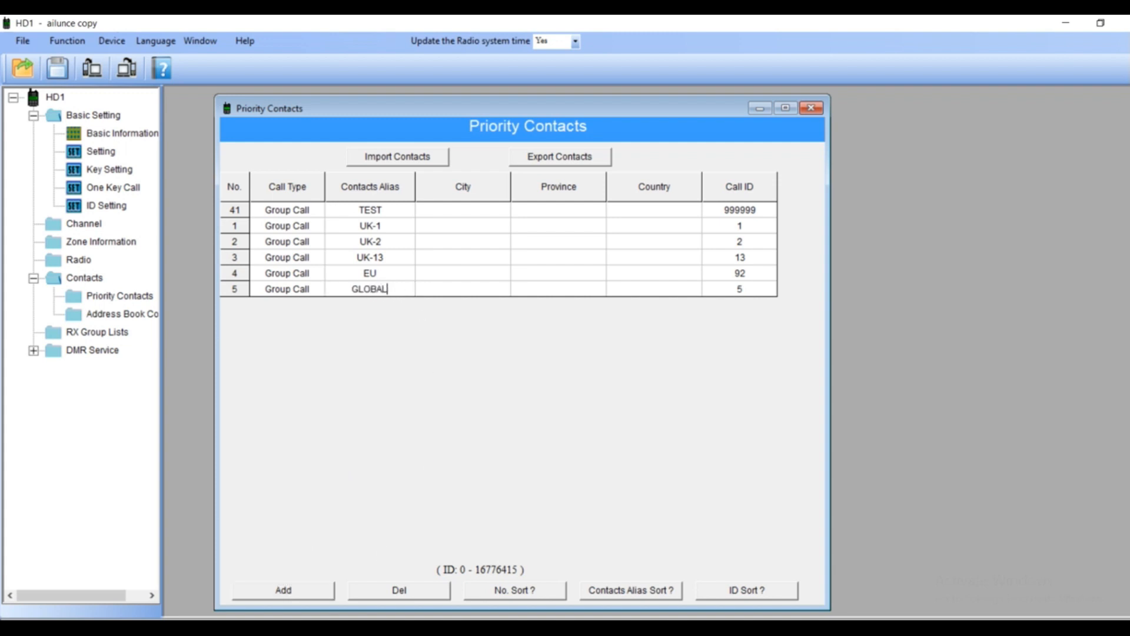
{"action": "left_click", "coordinate": [739, 288]}
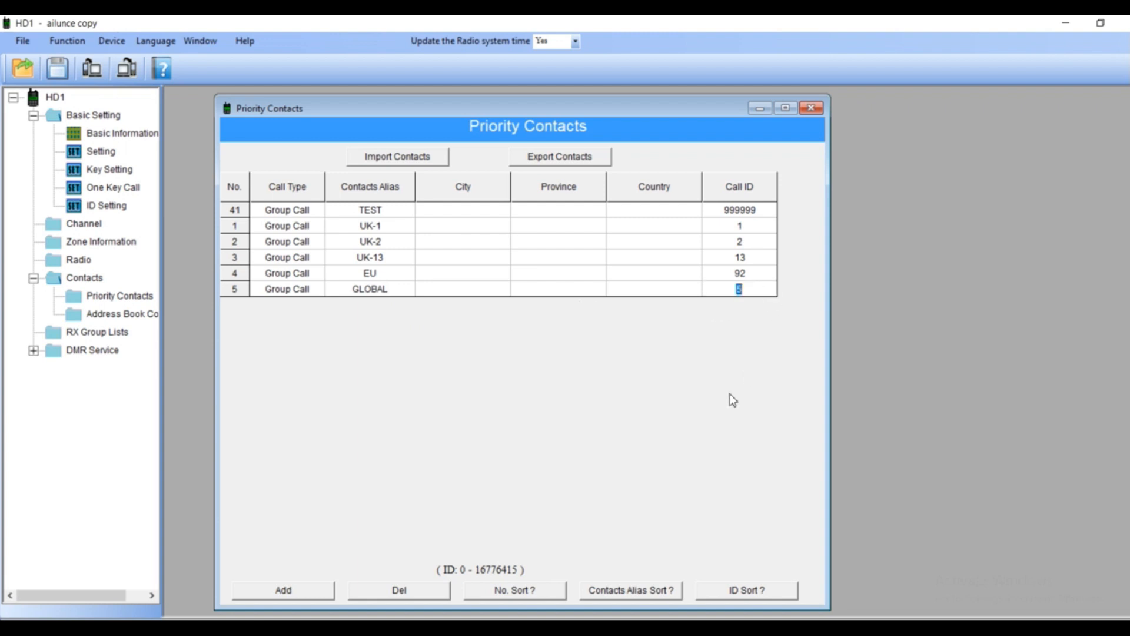
{"action": "type", "text": "9"}
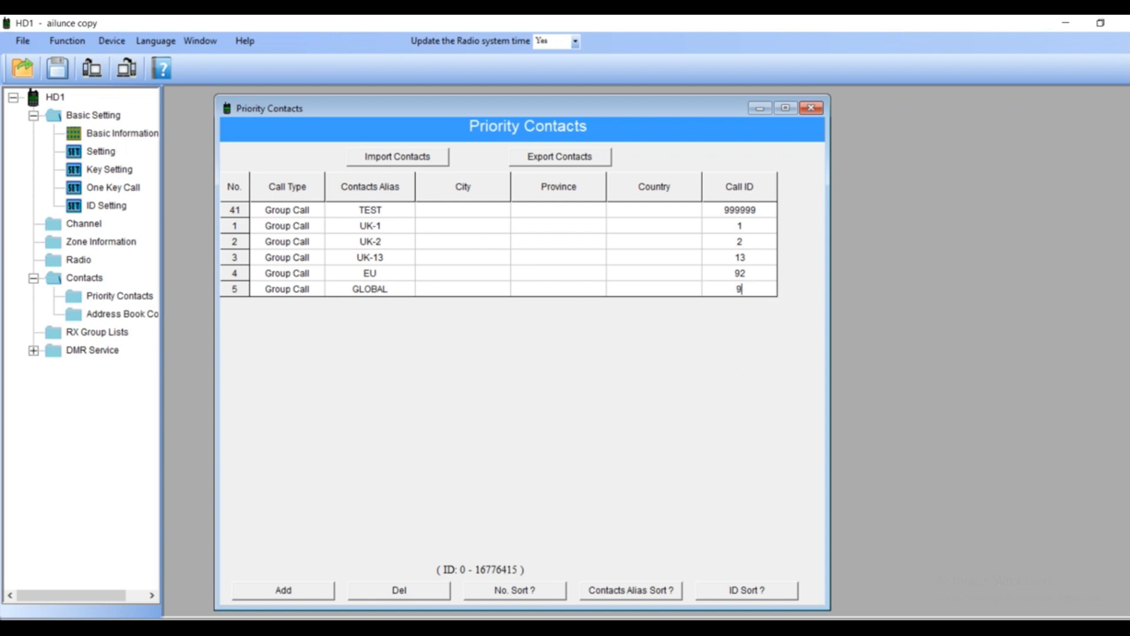
{"action": "type", "text": "1"}
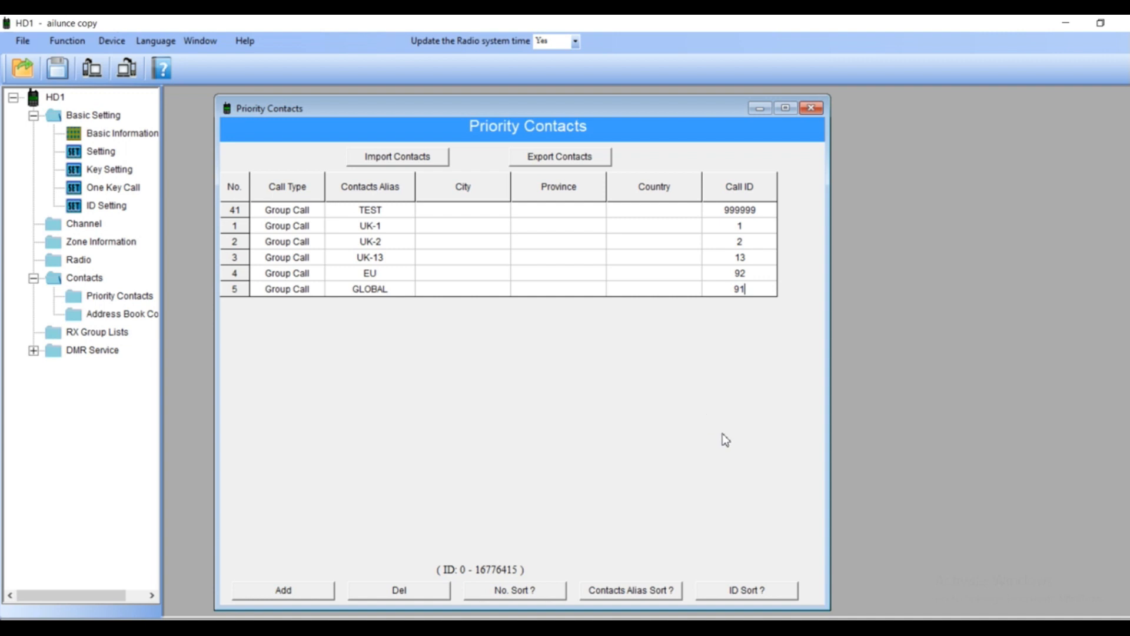
{"action": "mouse_move", "coordinate": [301, 313]}
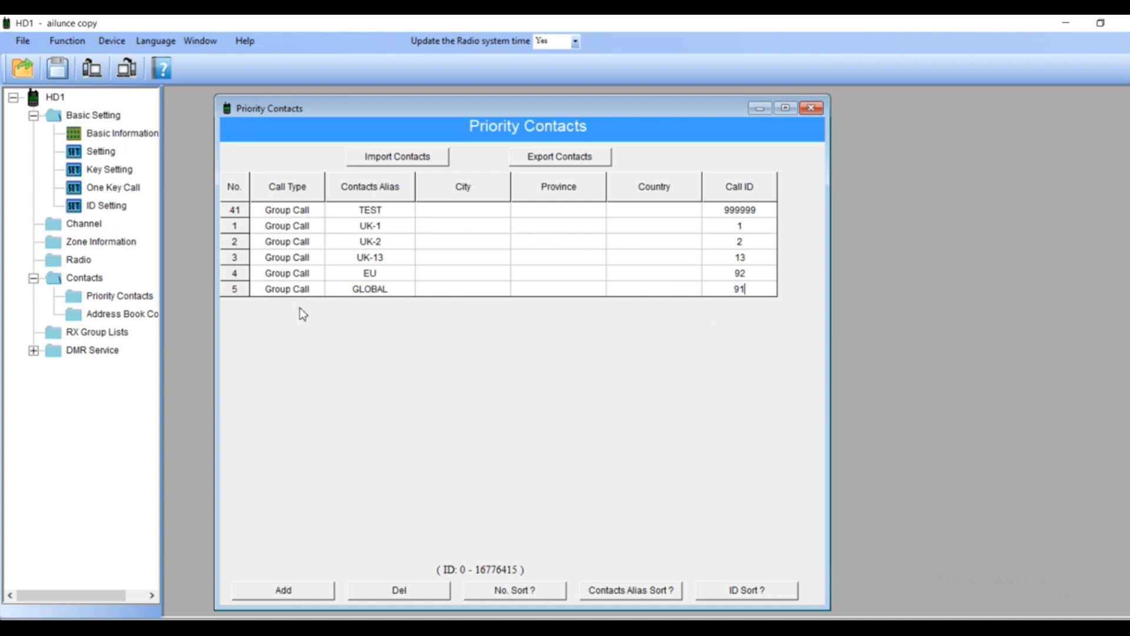
{"action": "mouse_move", "coordinate": [282, 261]}
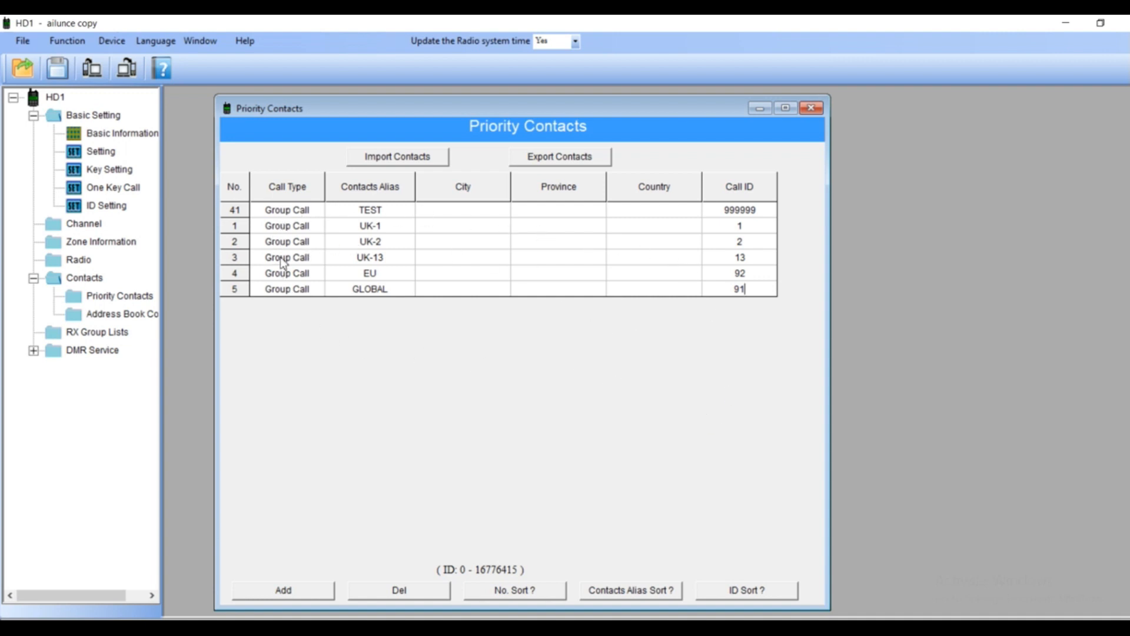
{"action": "mouse_move", "coordinate": [810, 202]}
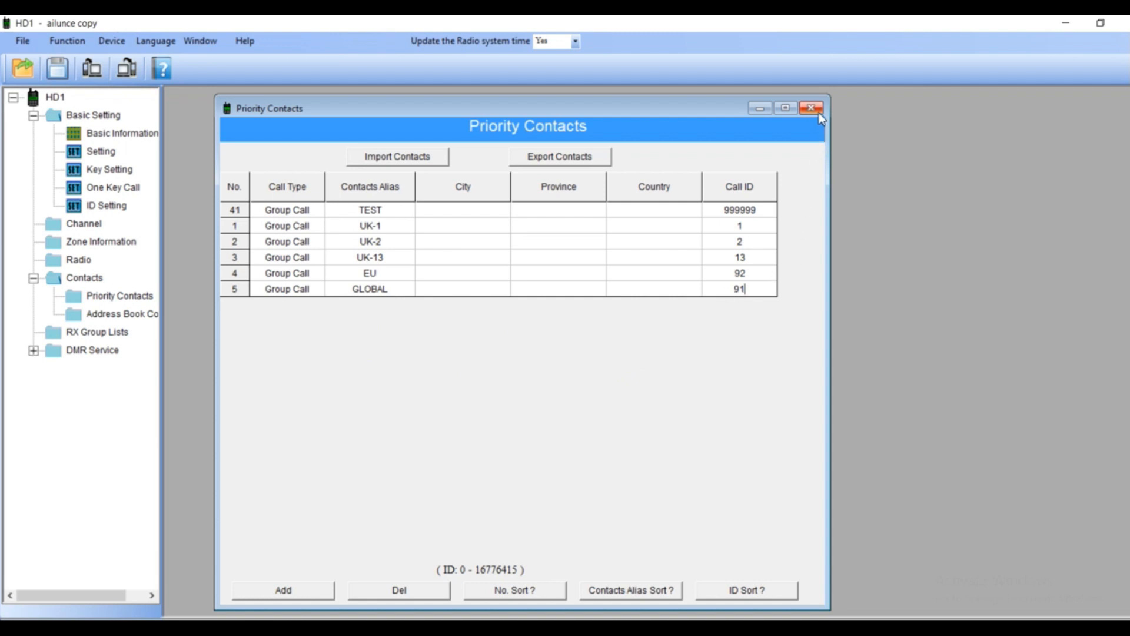
Leave Priority Contacts and give channel 1 RX 439.75000 and TX 430.75000 in the Channel table
{"action": "left_click", "coordinate": [810, 110]}
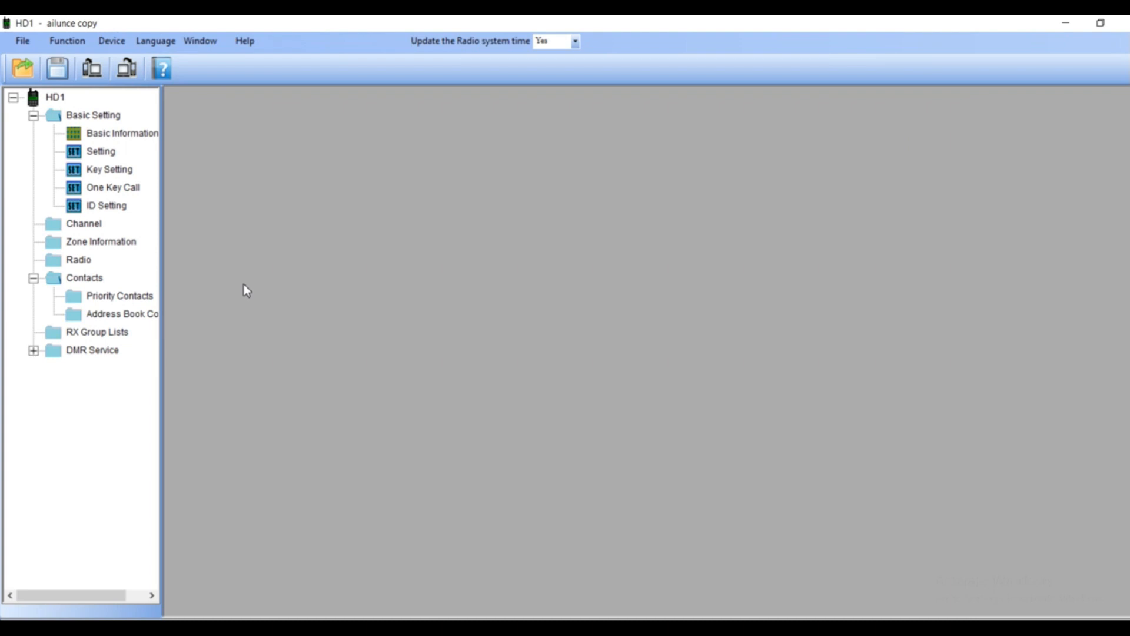
{"action": "mouse_move", "coordinate": [91, 231]}
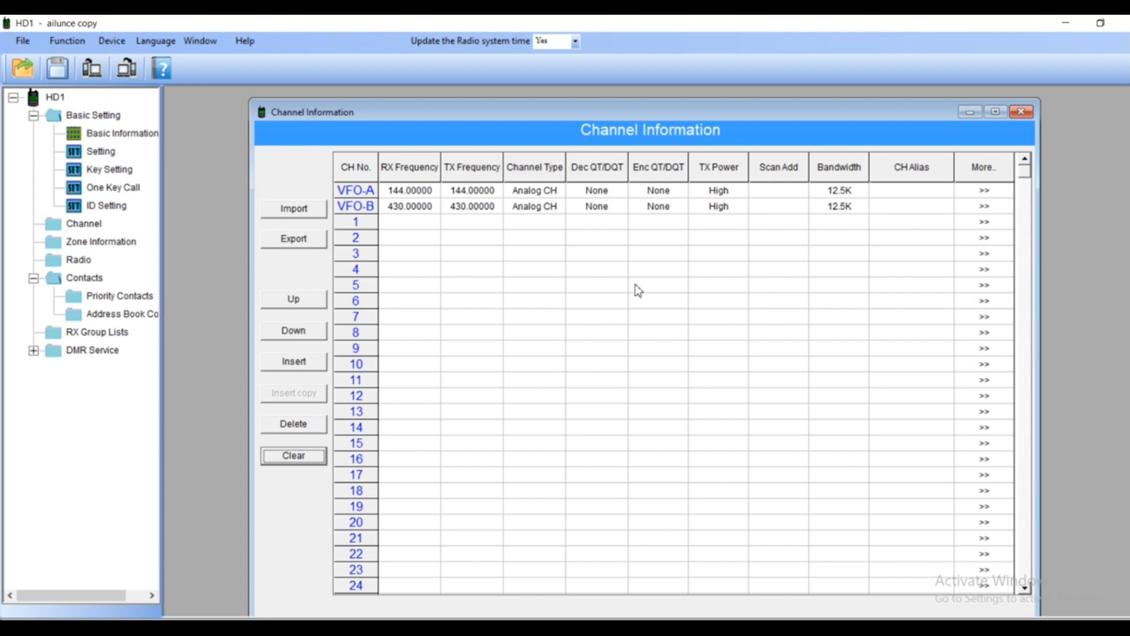
{"action": "left_click", "coordinate": [409, 221]}
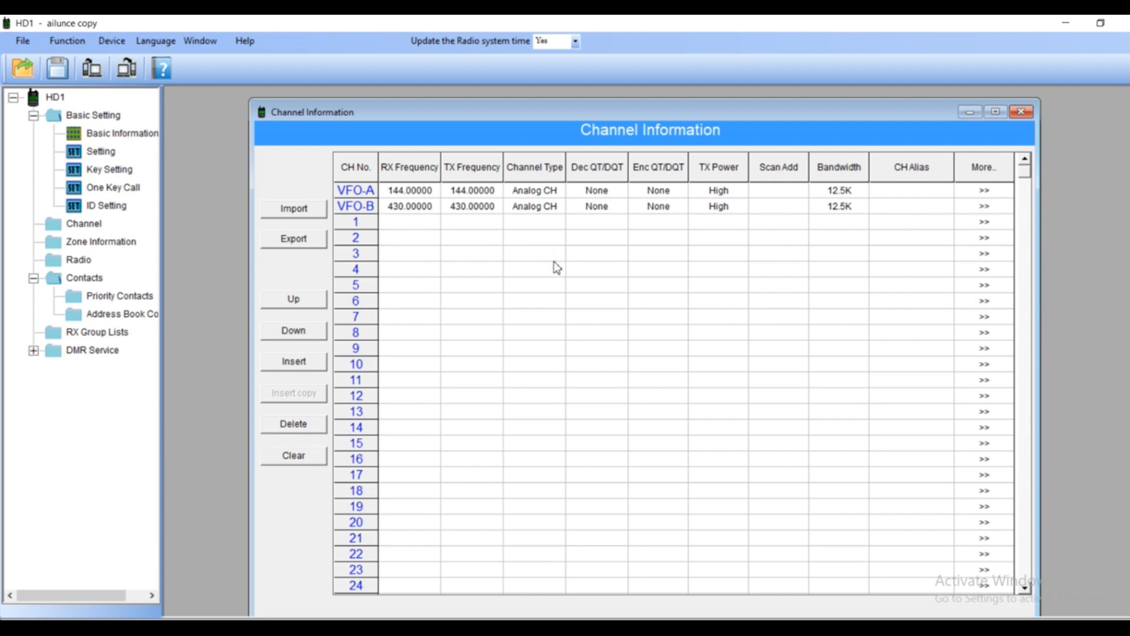
{"action": "left_click", "coordinate": [409, 221]}
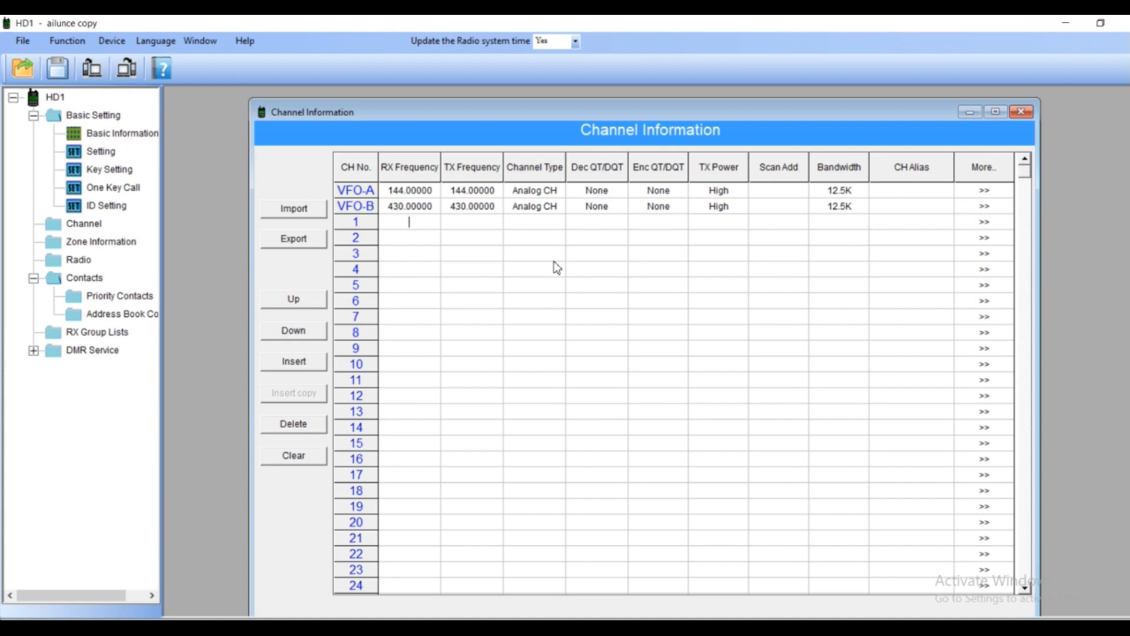
{"action": "type", "text": "4"}
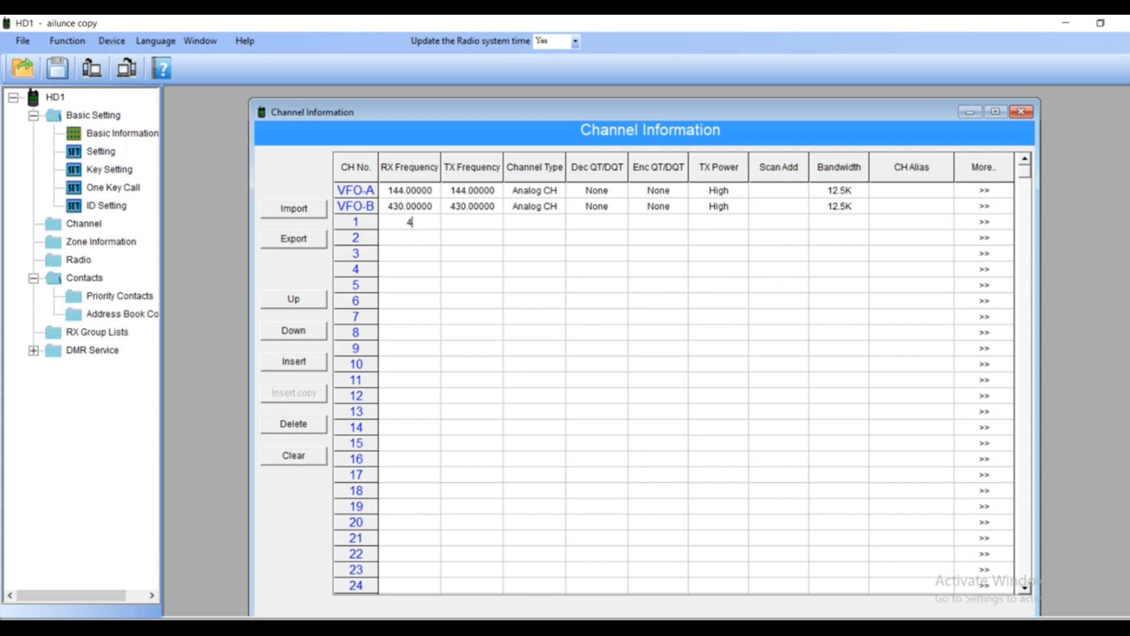
{"action": "type", "text": "39.75000"}
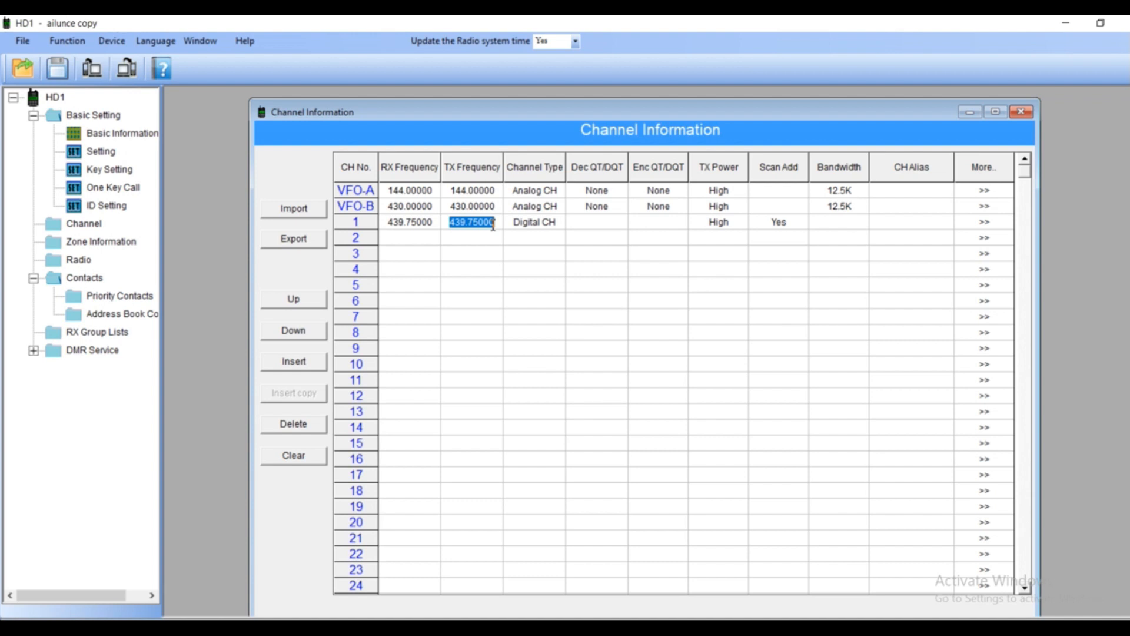
{"action": "type", "text": "430"}
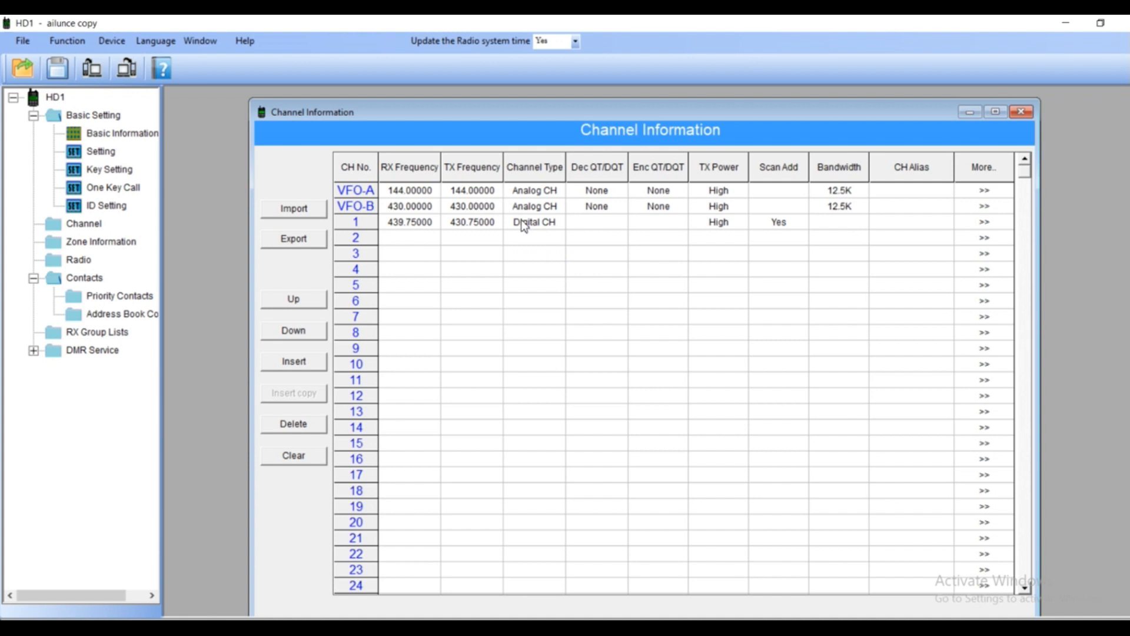
Make channel 1 a Digital CH, keeping high power and scan add
{"action": "left_click", "coordinate": [558, 222]}
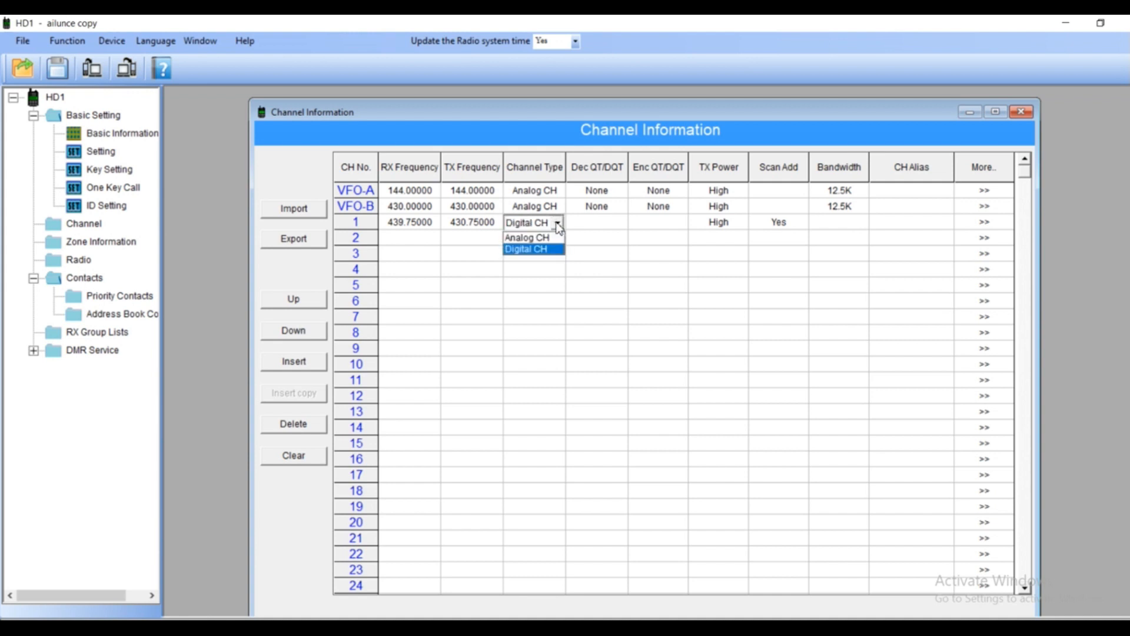
{"action": "left_click", "coordinate": [527, 249]}
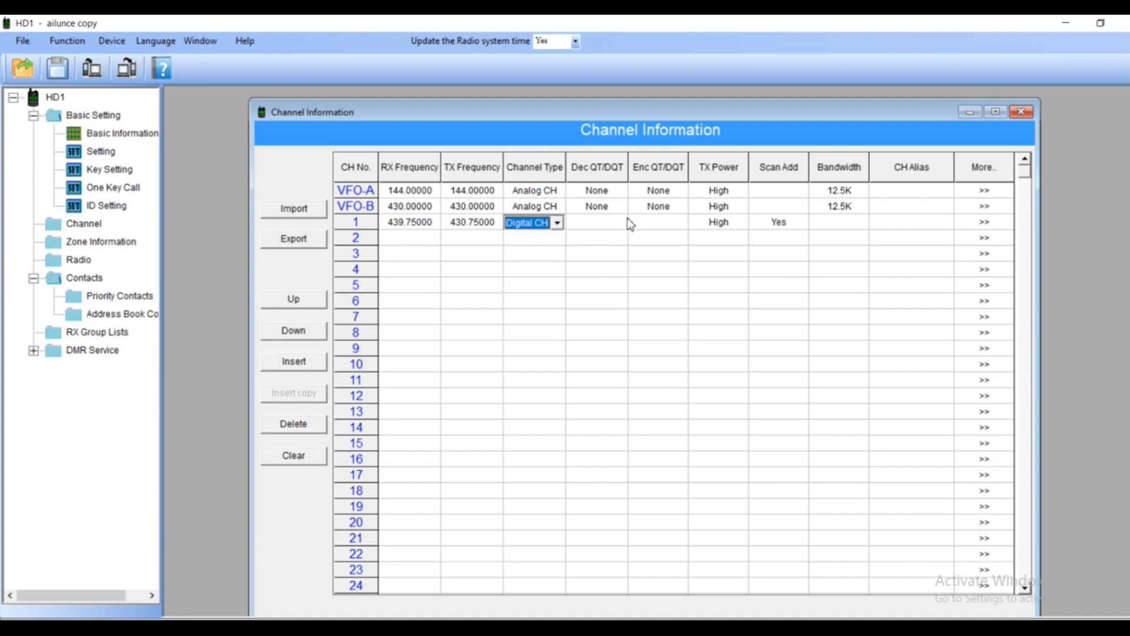
{"action": "mouse_move", "coordinate": [801, 170]}
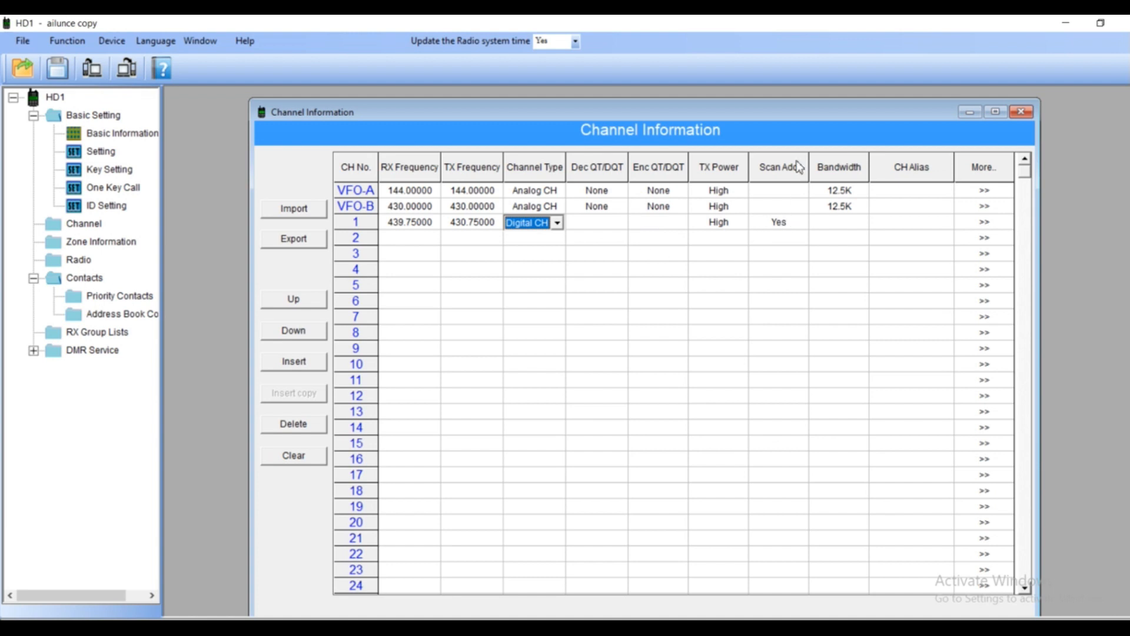
{"action": "left_click", "coordinate": [778, 221]}
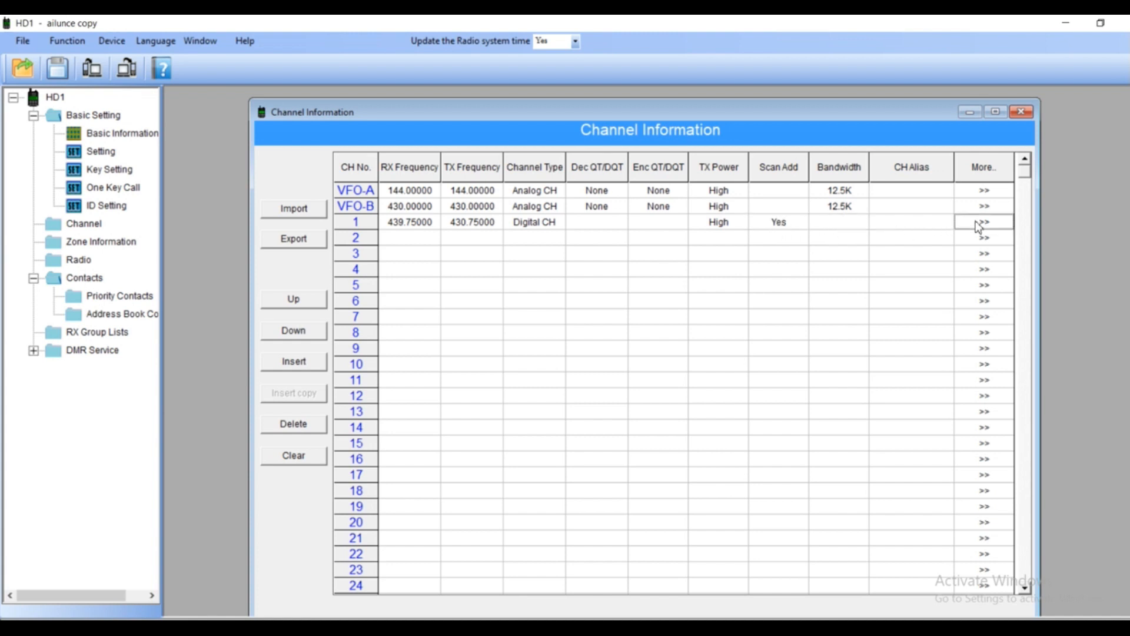
Name channel 1 GB7HH P in its Channel Information alias field
{"action": "left_click", "coordinate": [983, 222]}
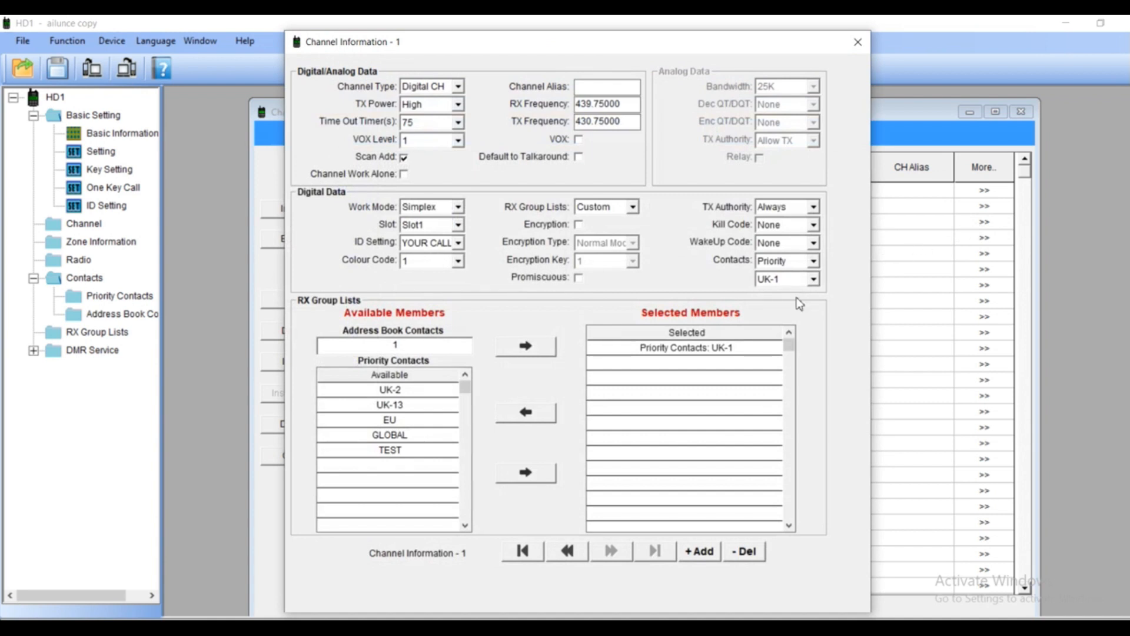
{"action": "left_click", "coordinate": [607, 87]}
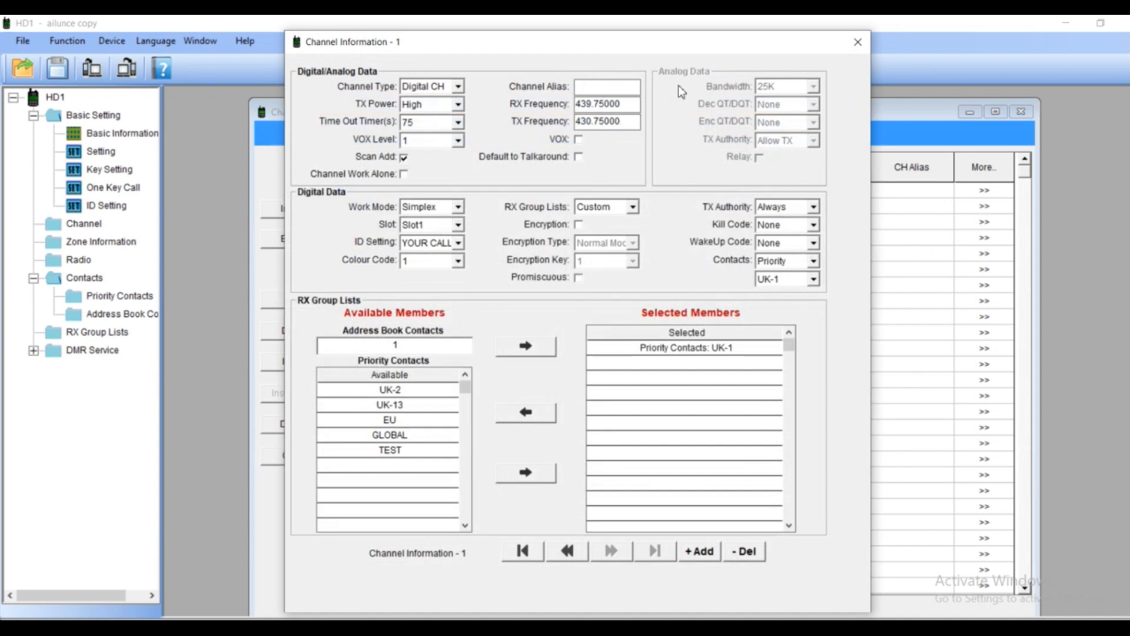
{"action": "type", "text": "GB7HH"}
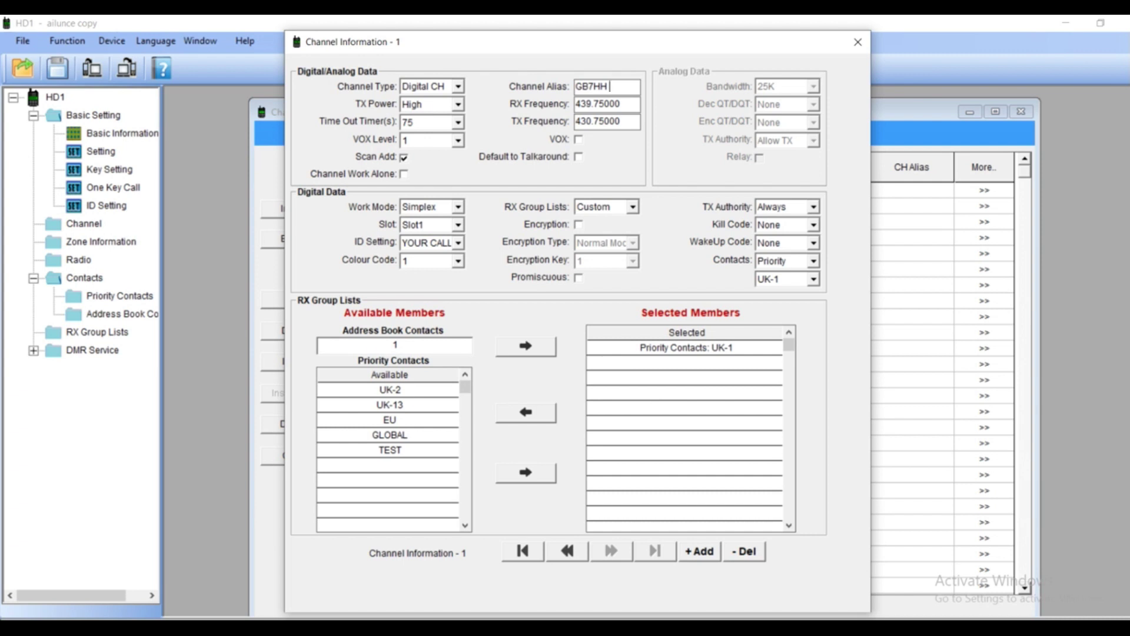
{"action": "type", "text": "P"}
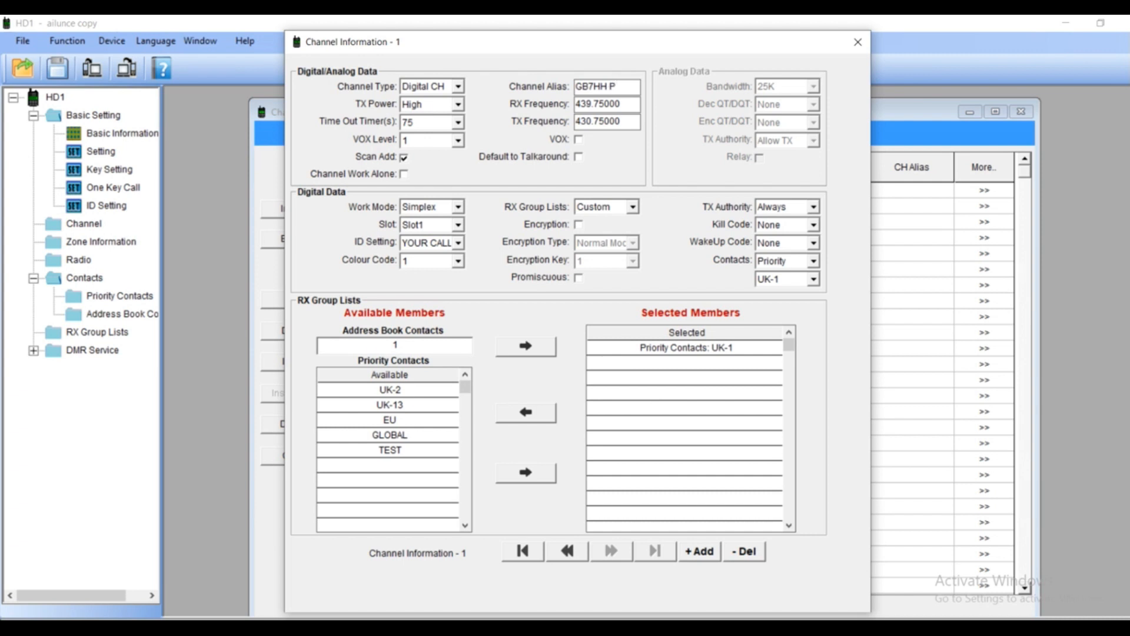
{"action": "mouse_move", "coordinate": [732, 294]}
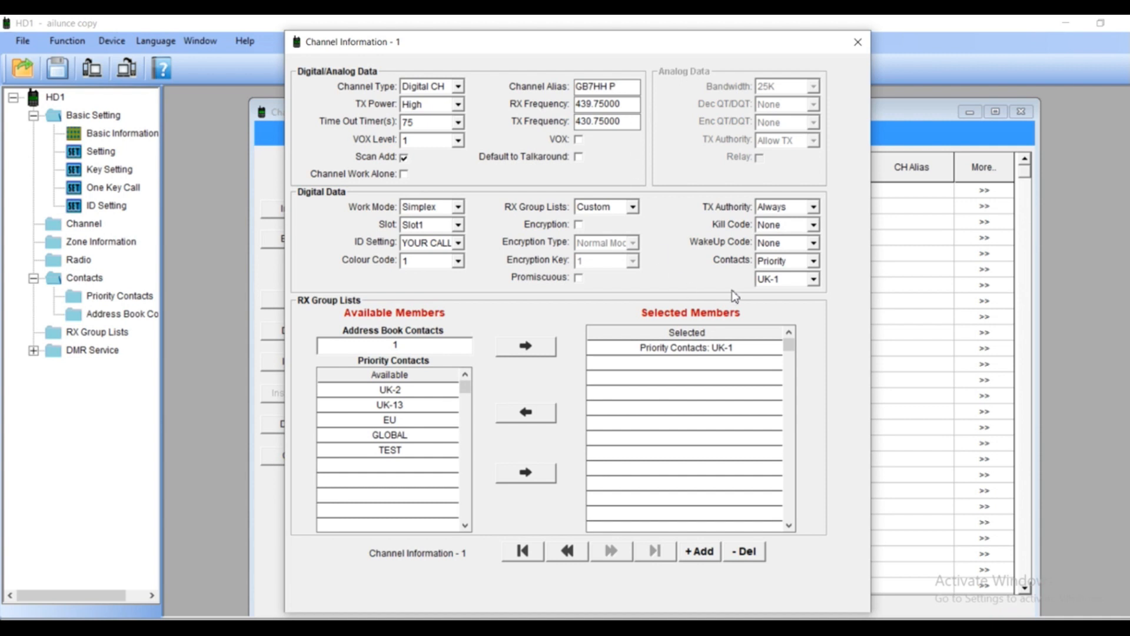
{"action": "left_click", "coordinate": [620, 122]}
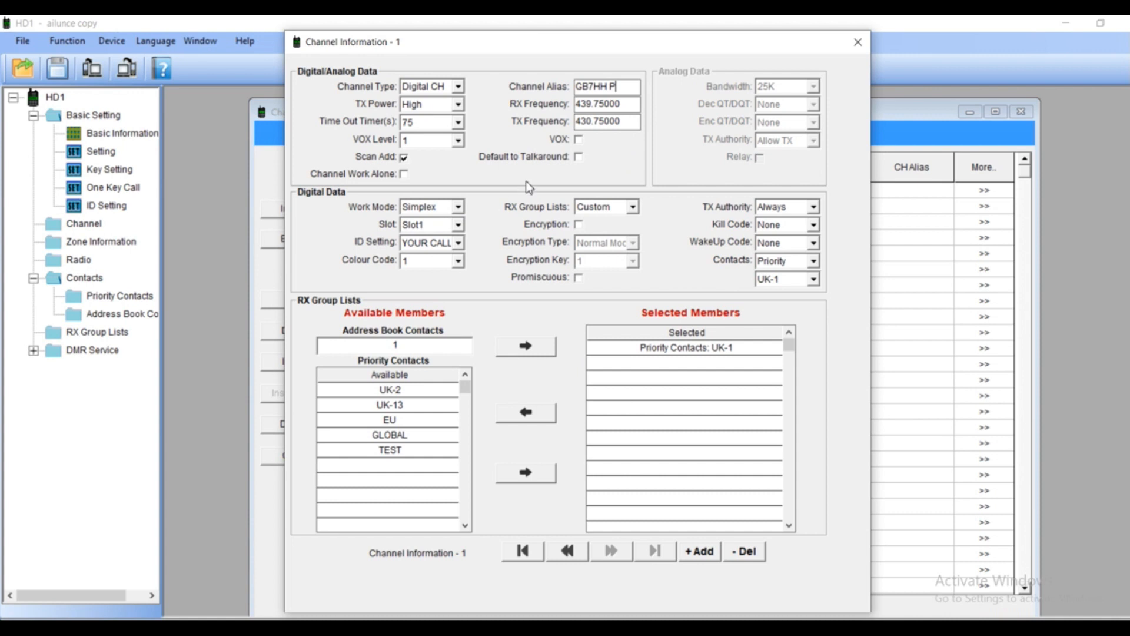
{"action": "mouse_move", "coordinate": [450, 127]}
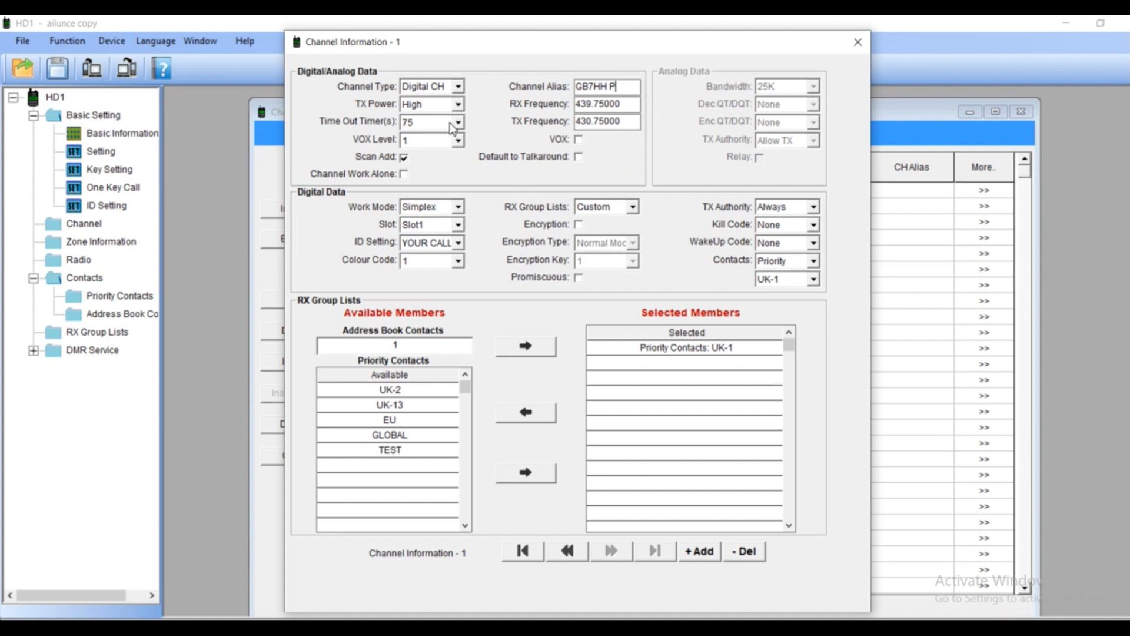
{"action": "mouse_move", "coordinate": [459, 127]}
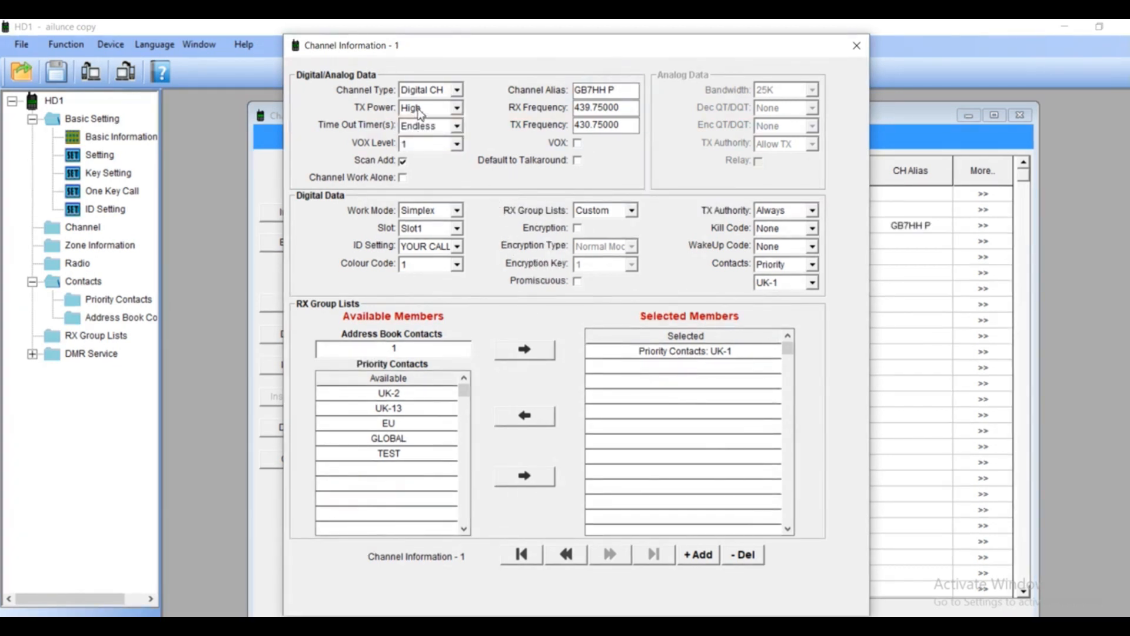
Keep transmit power High and set the time-out timer to Endless
{"action": "left_click", "coordinate": [455, 107]}
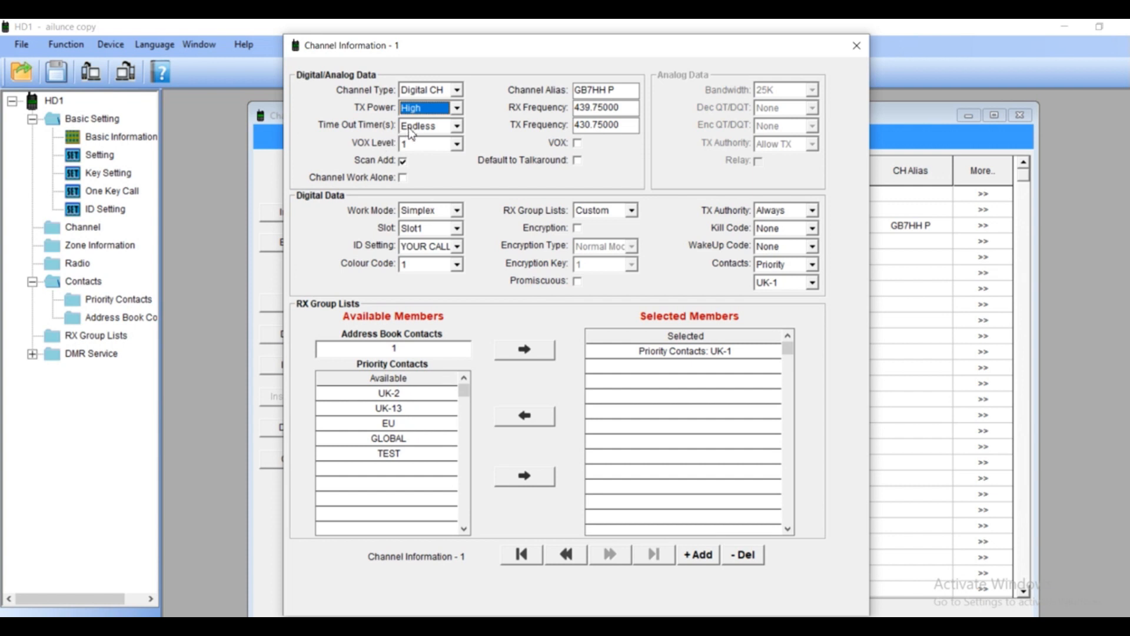
{"action": "left_click", "coordinate": [454, 125]}
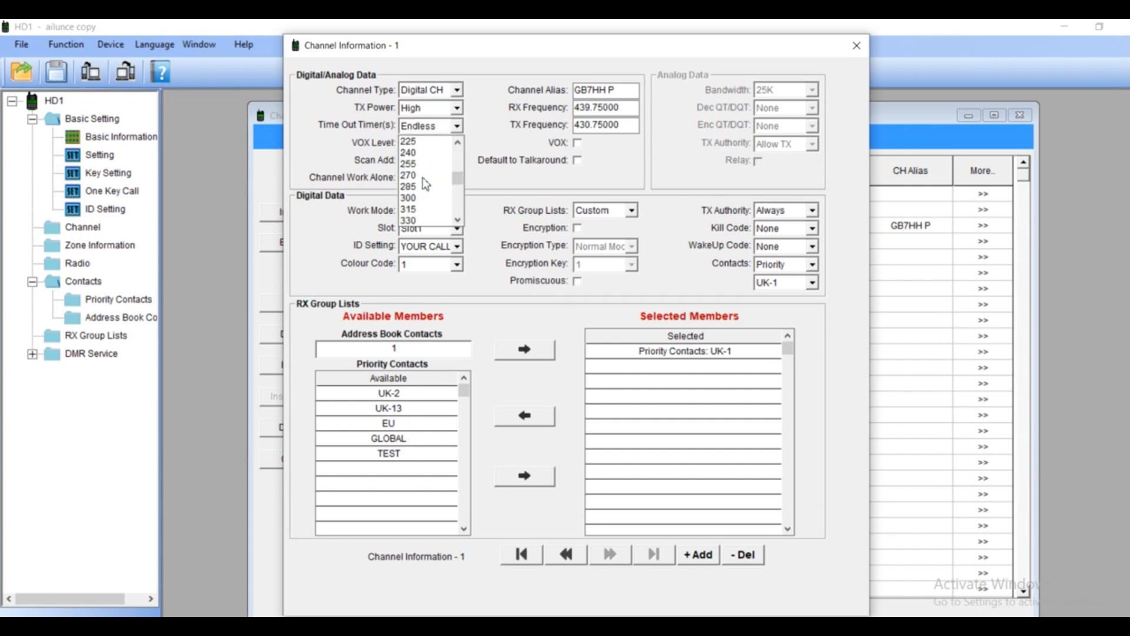
{"action": "scroll", "scroll_direction": "down", "scroll_amount": 3}
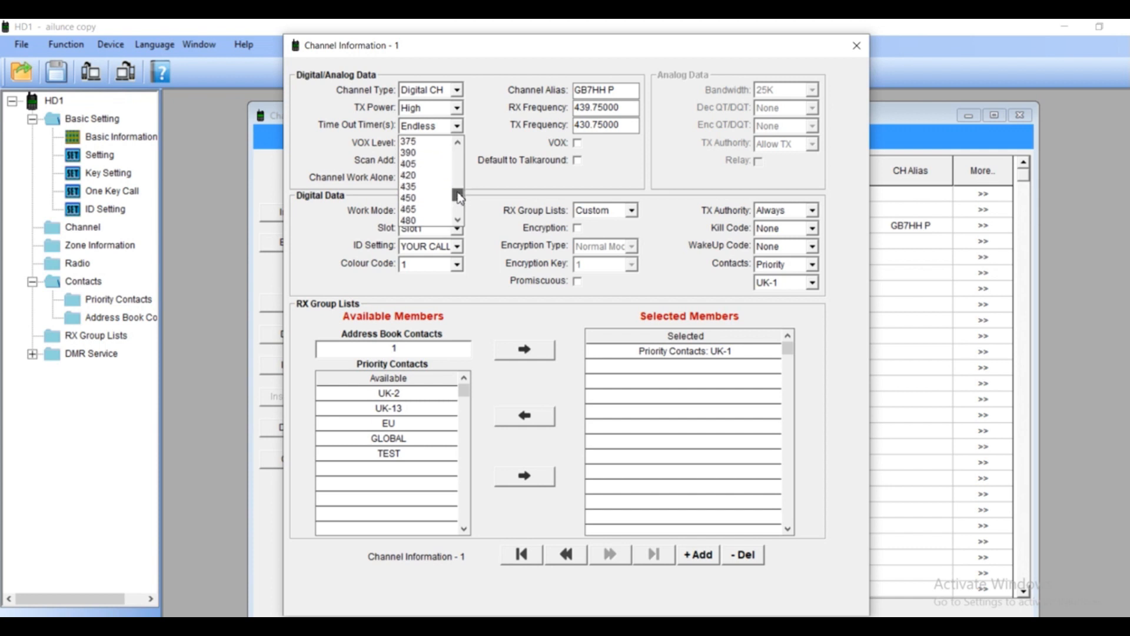
{"action": "scroll", "scroll_direction": "down", "scroll_amount": 3}
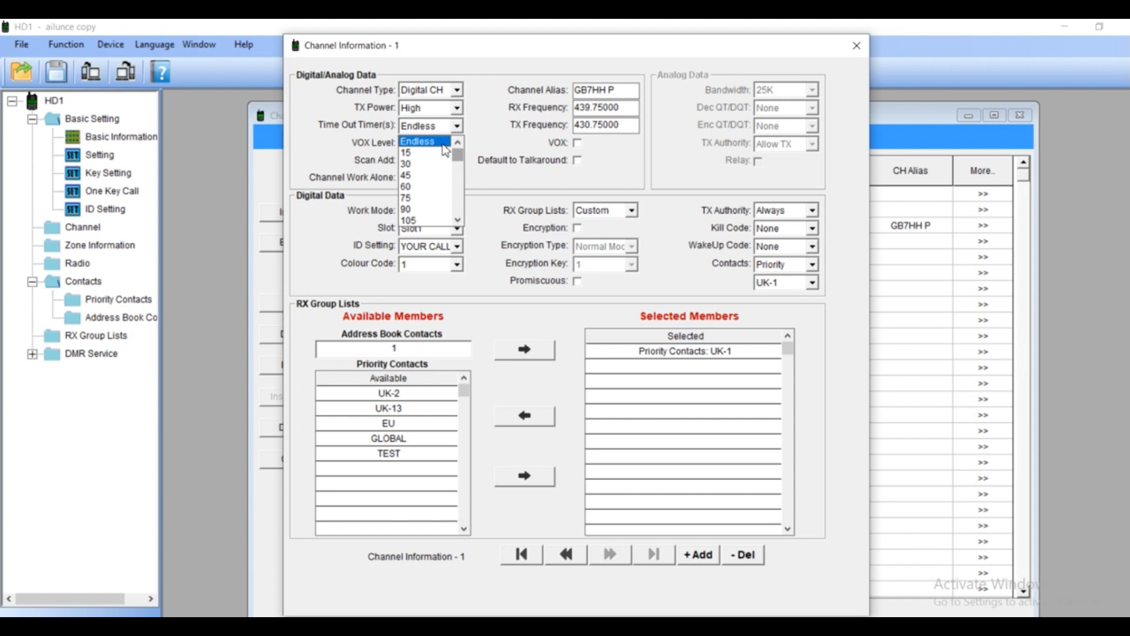
{"action": "left_click", "coordinate": [425, 142]}
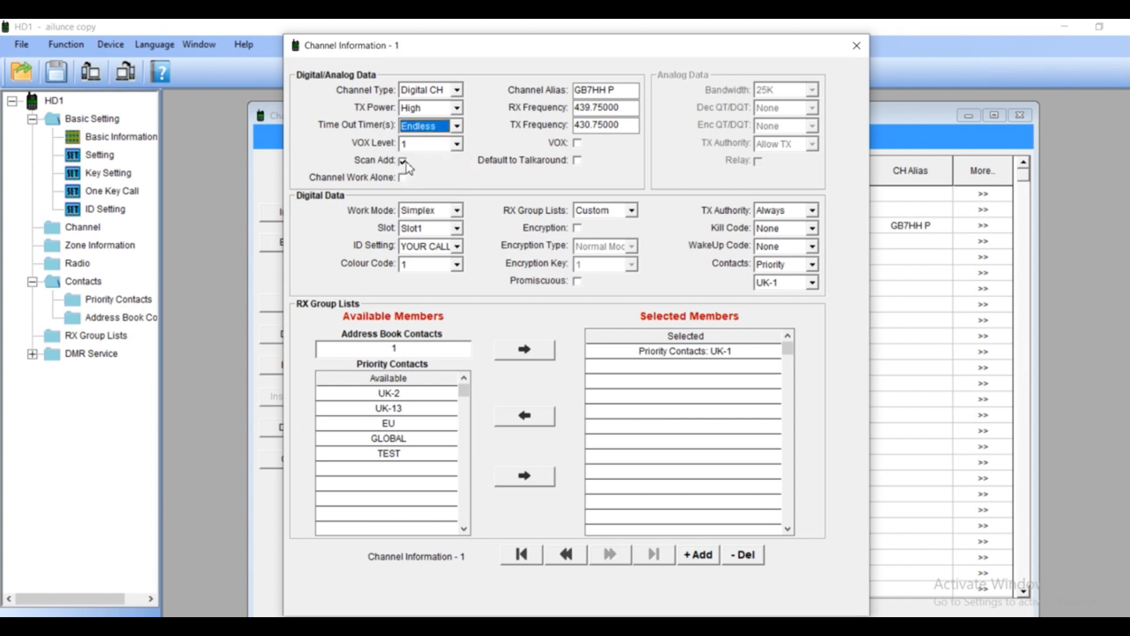
{"action": "left_click", "coordinate": [400, 160]}
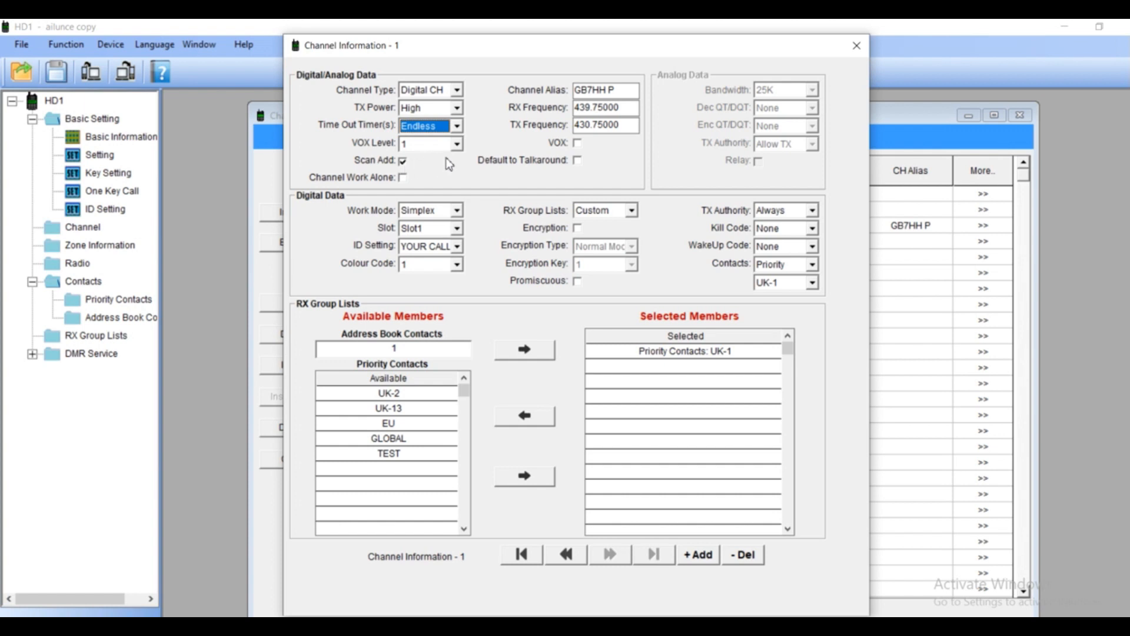
{"action": "left_click", "coordinate": [629, 89]}
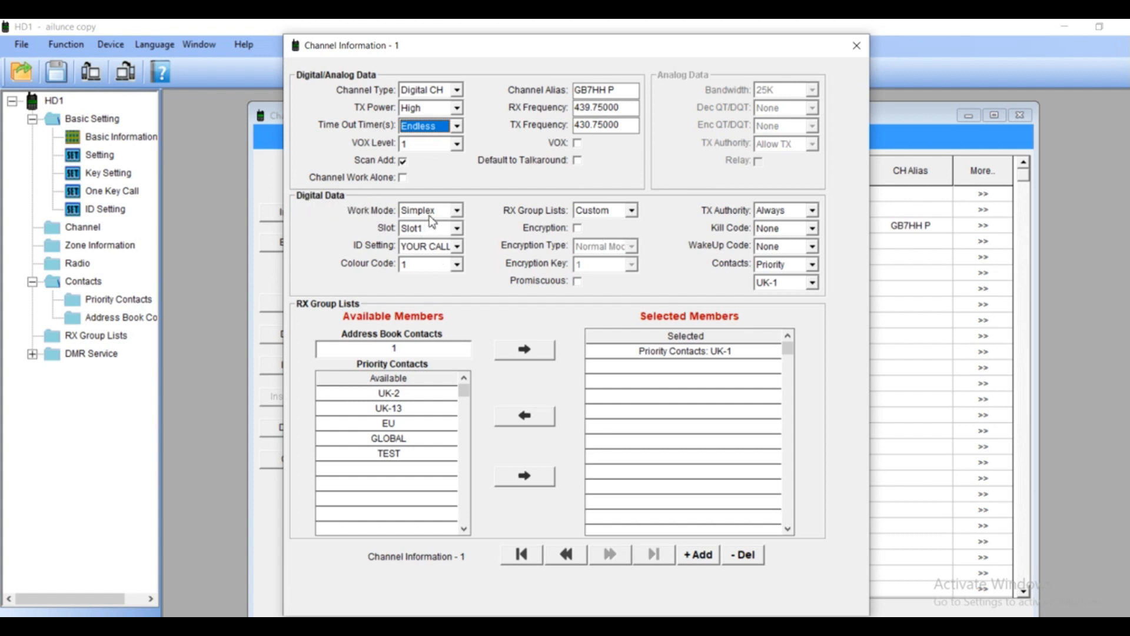
Set work mode Repeat, keep Slot 1, and change the colour code to 3
{"action": "left_click", "coordinate": [461, 210]}
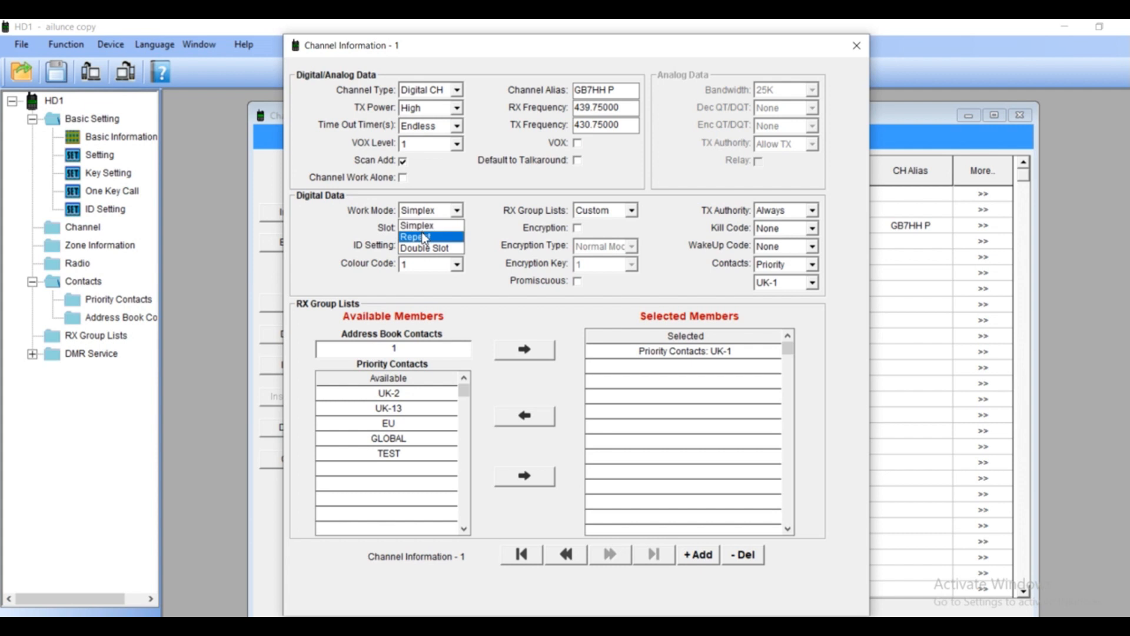
{"action": "left_click", "coordinate": [424, 234]}
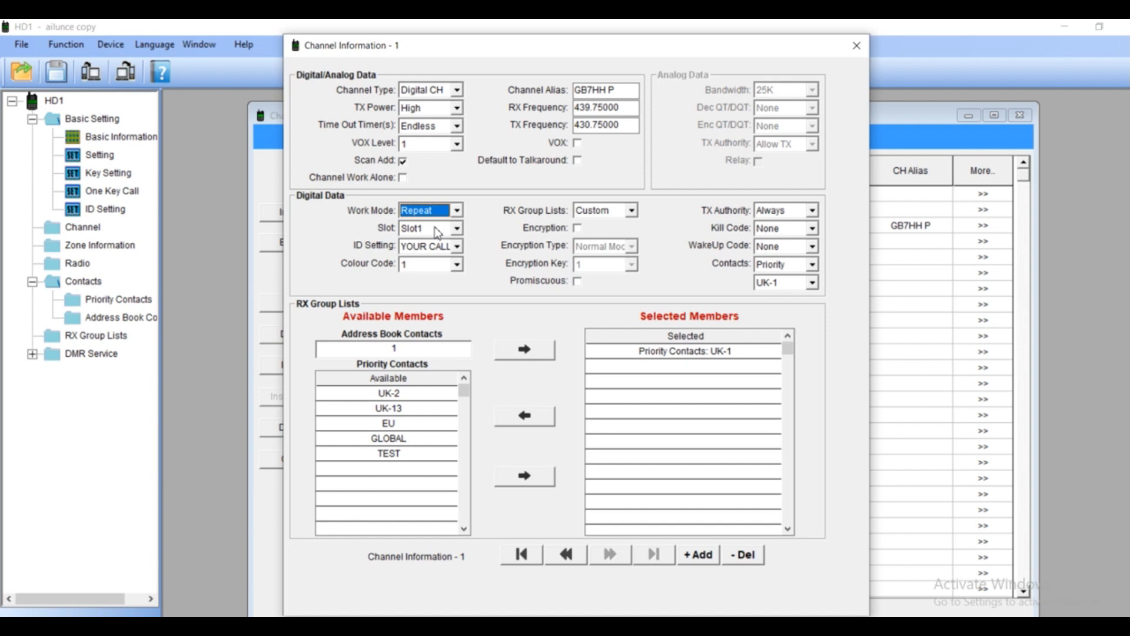
{"action": "left_click", "coordinate": [463, 229]}
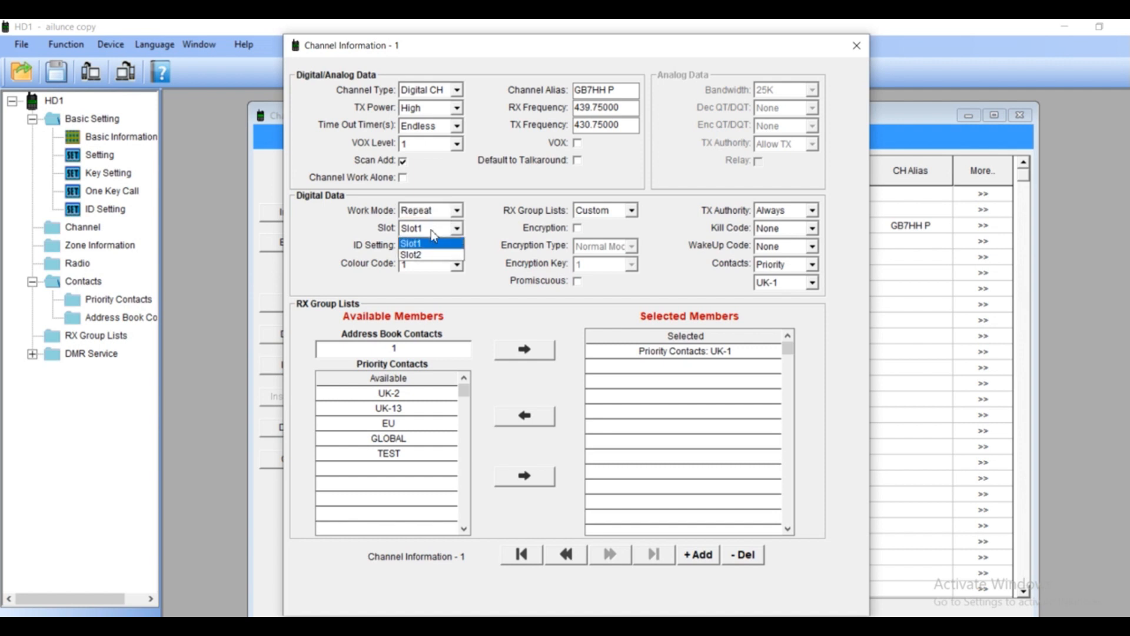
{"action": "left_click", "coordinate": [426, 244]}
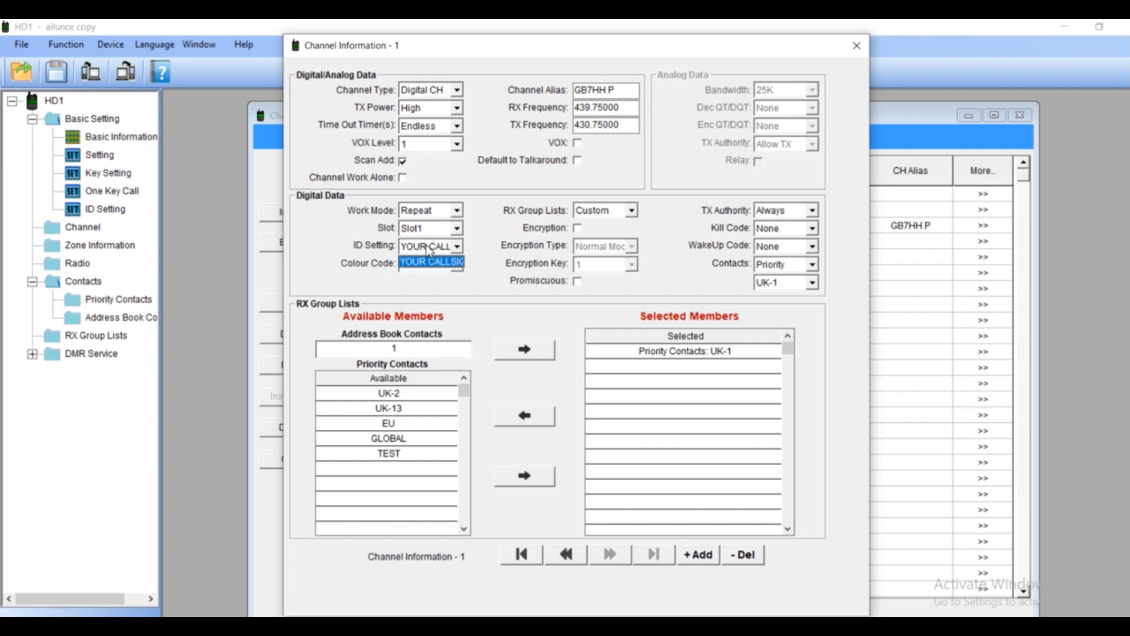
{"action": "mouse_move", "coordinate": [459, 274]}
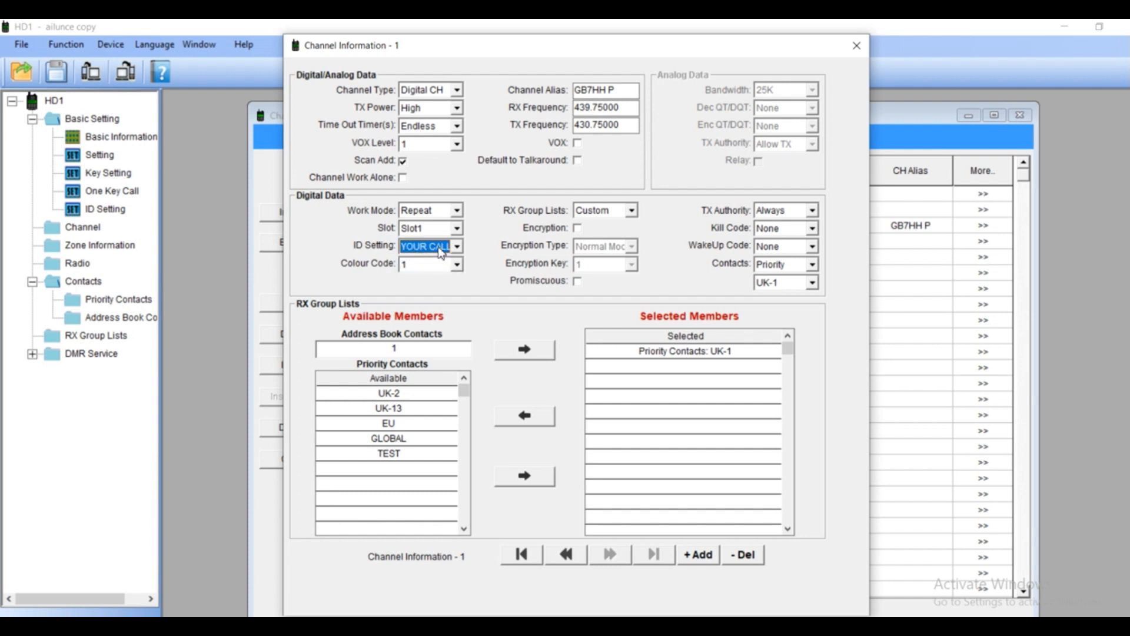
{"action": "mouse_move", "coordinate": [432, 272]}
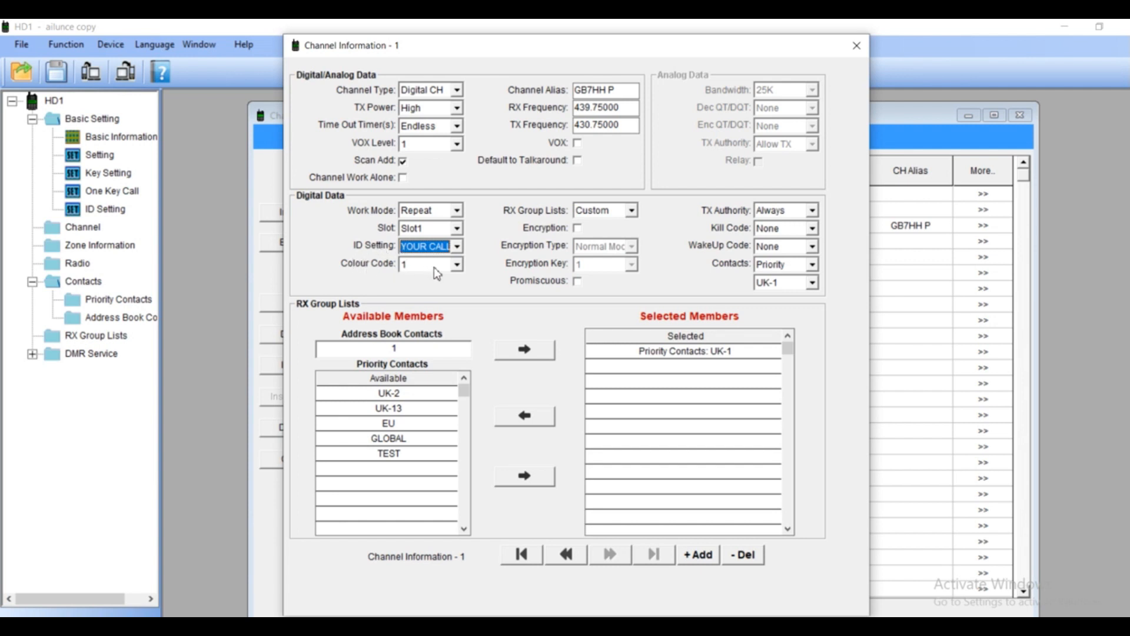
{"action": "left_click", "coordinate": [457, 264]}
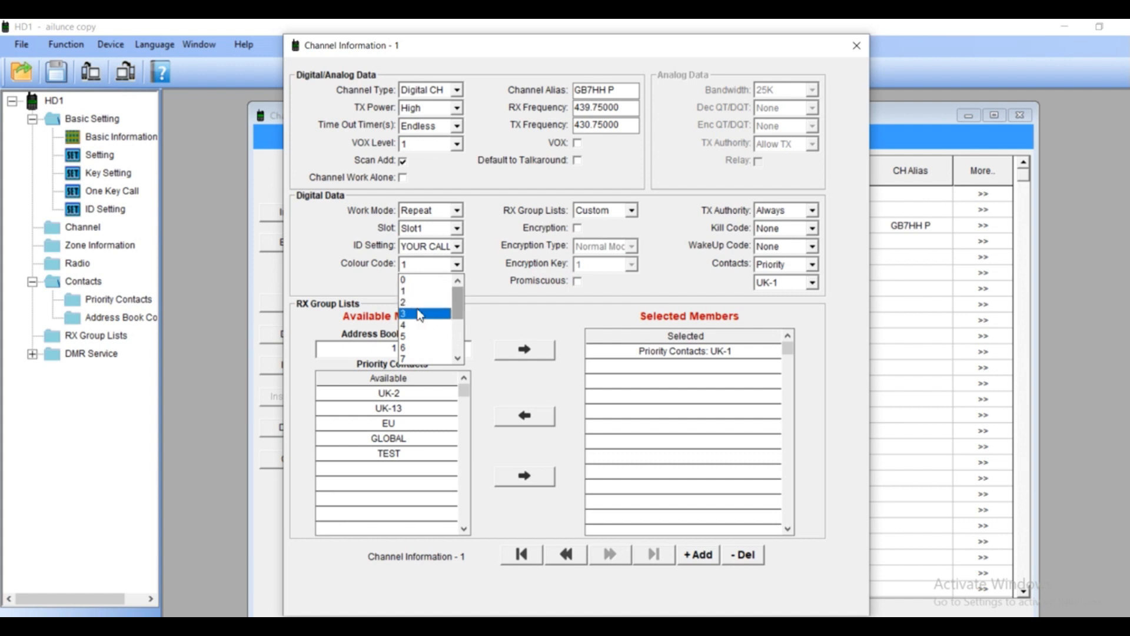
{"action": "left_click", "coordinate": [415, 314]}
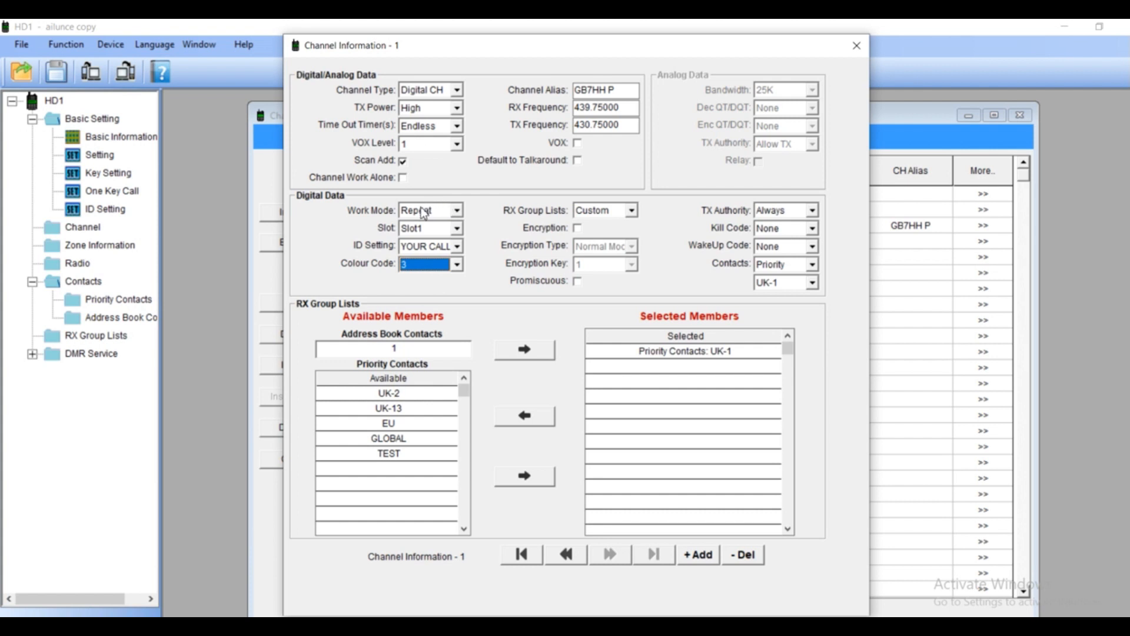
{"action": "mouse_move", "coordinate": [469, 226]}
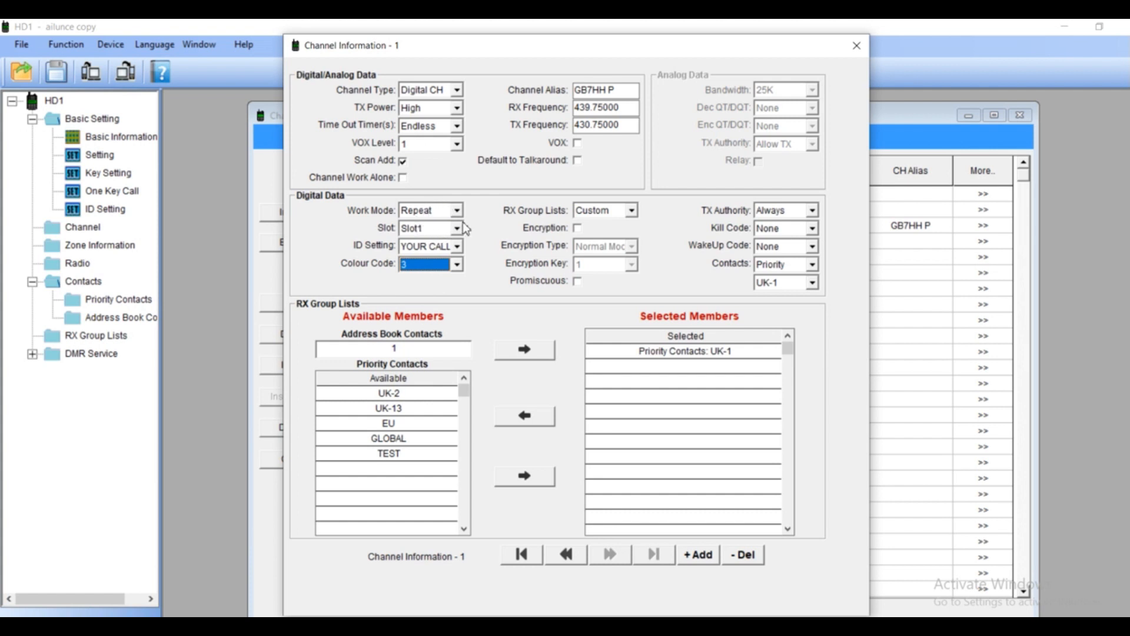
{"action": "mouse_move", "coordinate": [622, 216]}
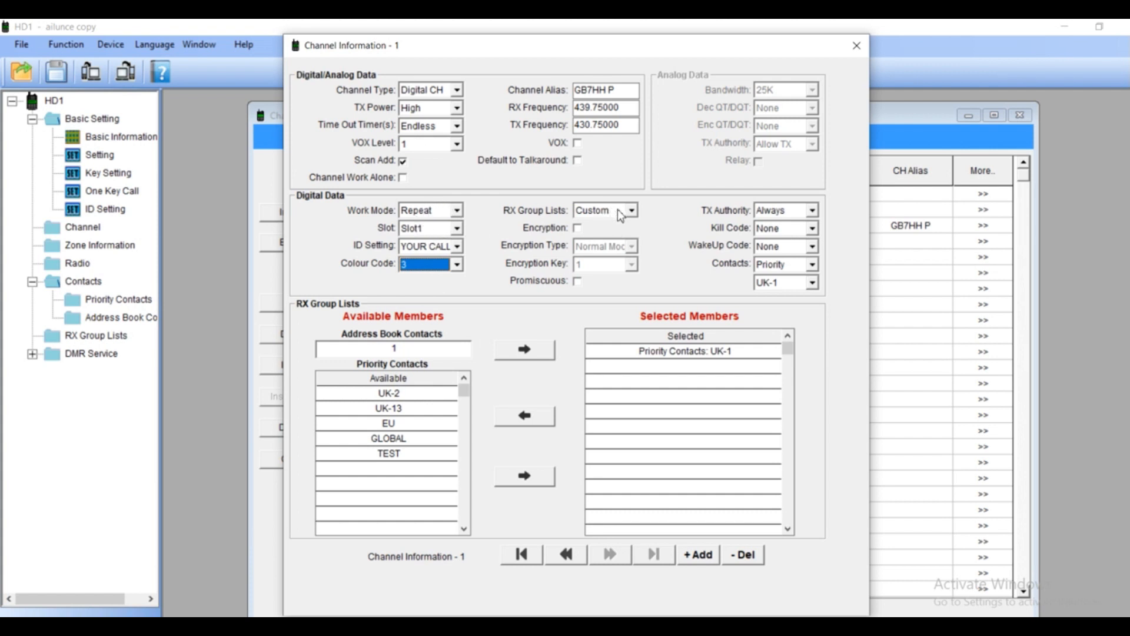
Keep the Custom RX group list, enable Promiscuous, TX authority Always, kill and wake-up codes None
{"action": "left_click", "coordinate": [635, 209]}
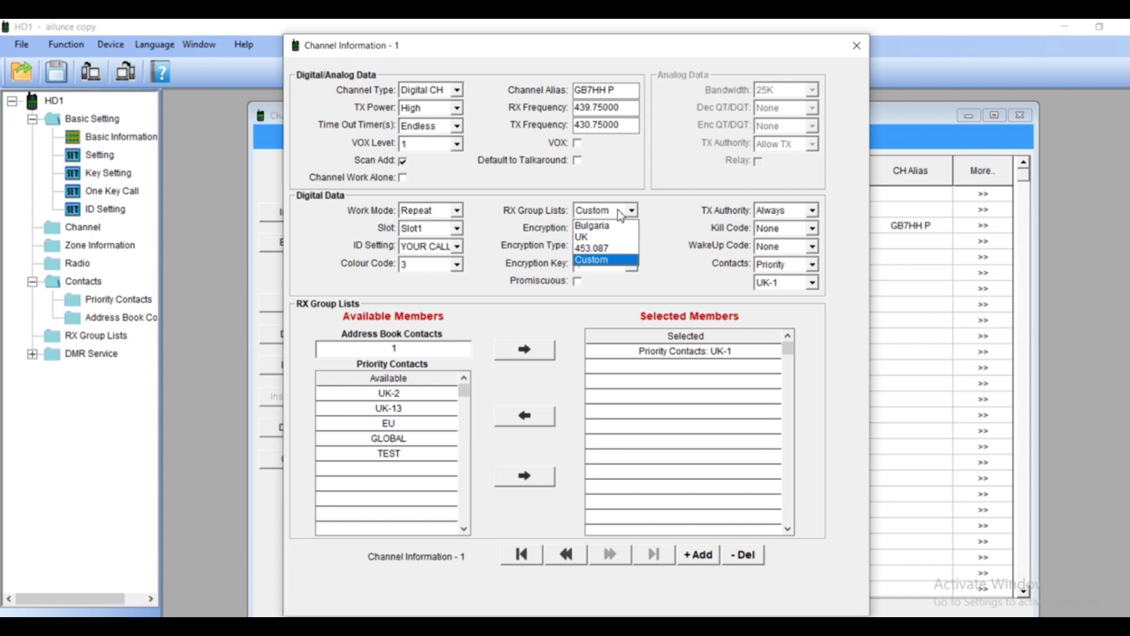
{"action": "left_click", "coordinate": [598, 259]}
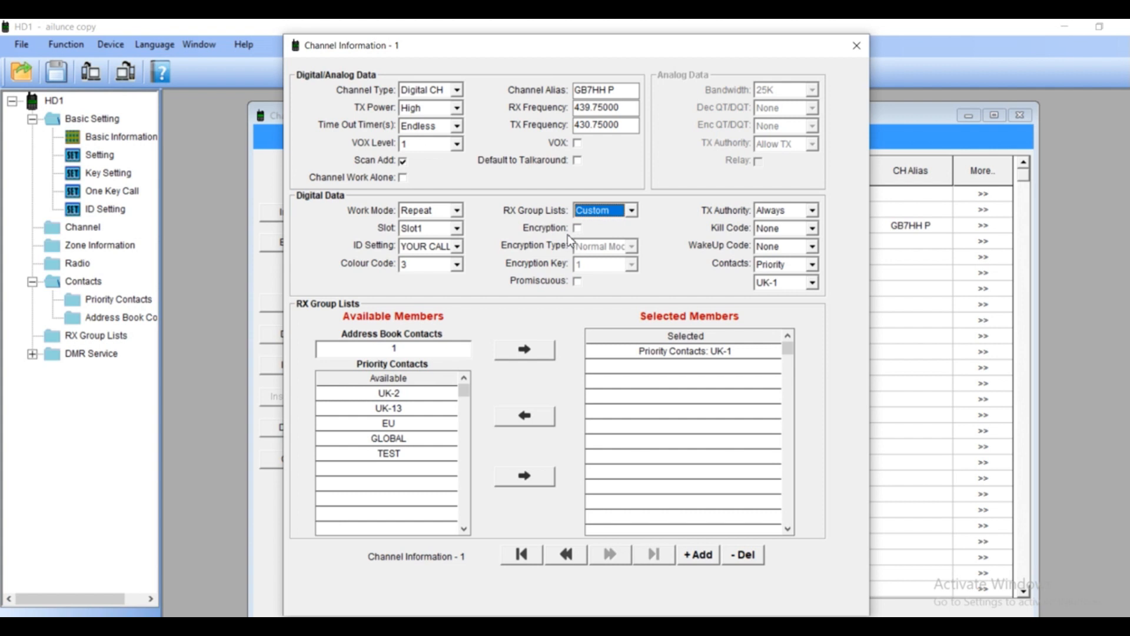
{"action": "mouse_move", "coordinate": [544, 306]}
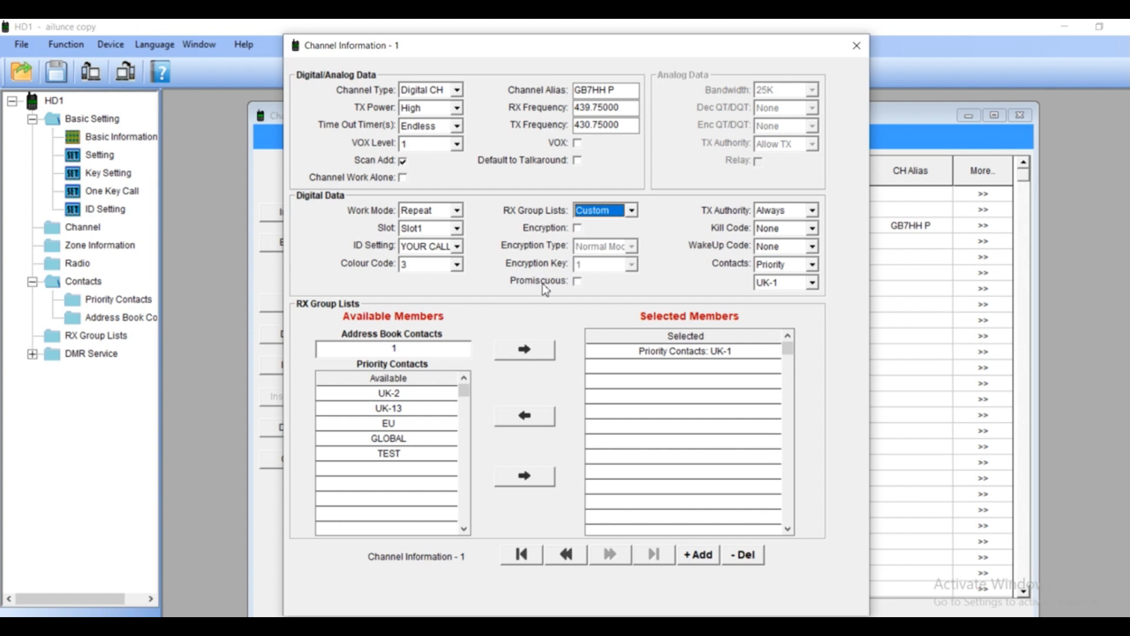
{"action": "mouse_move", "coordinate": [550, 286]}
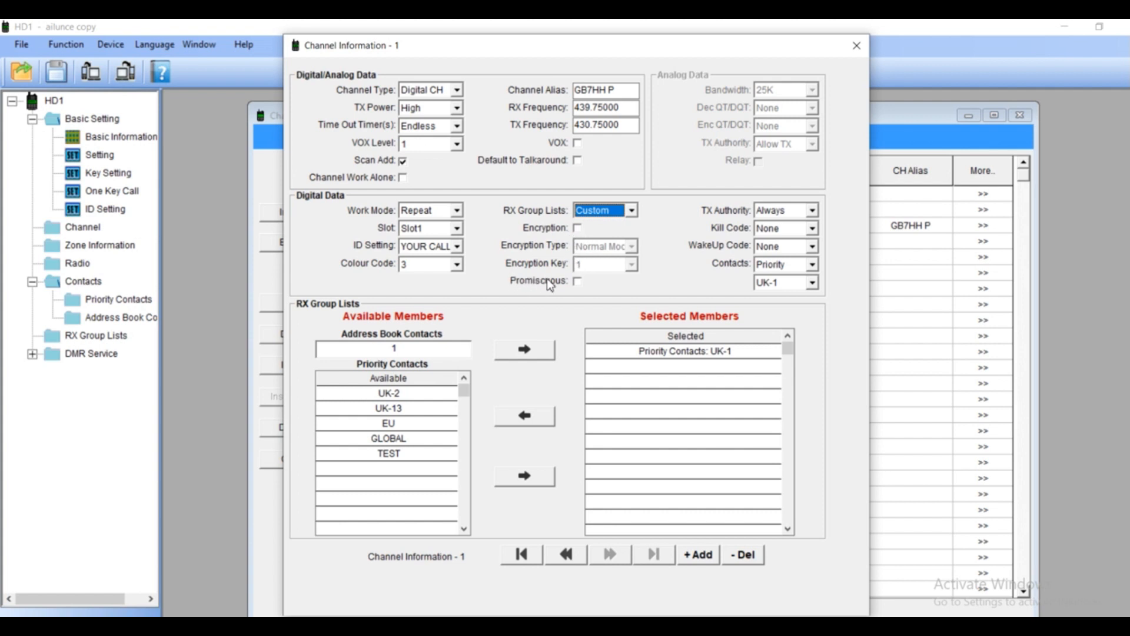
{"action": "mouse_move", "coordinate": [541, 289]}
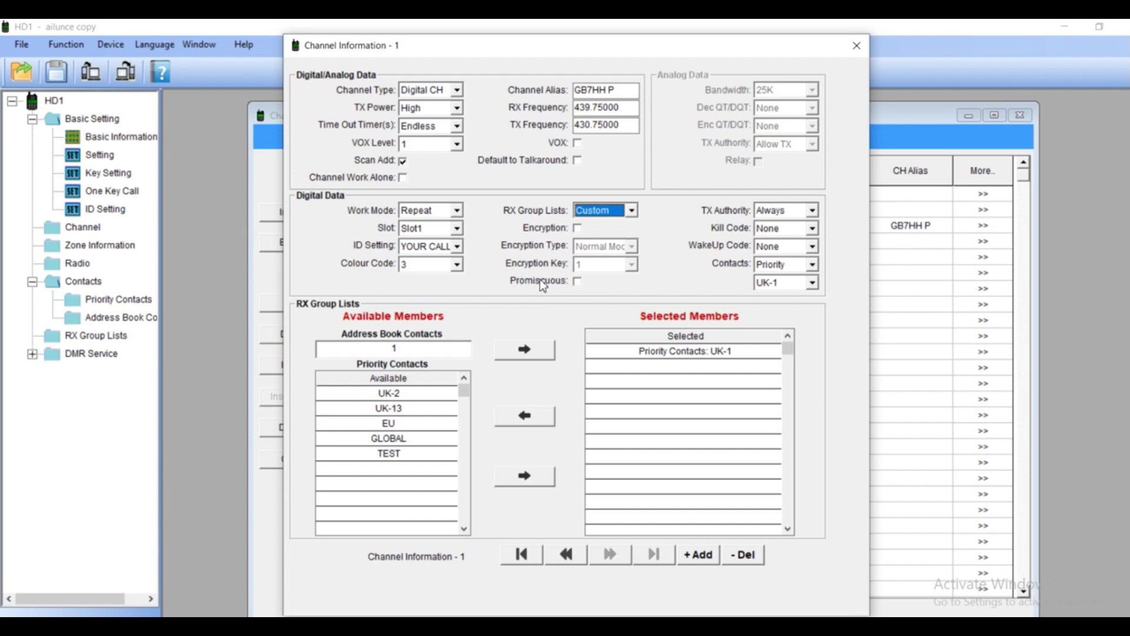
{"action": "mouse_move", "coordinate": [571, 294]}
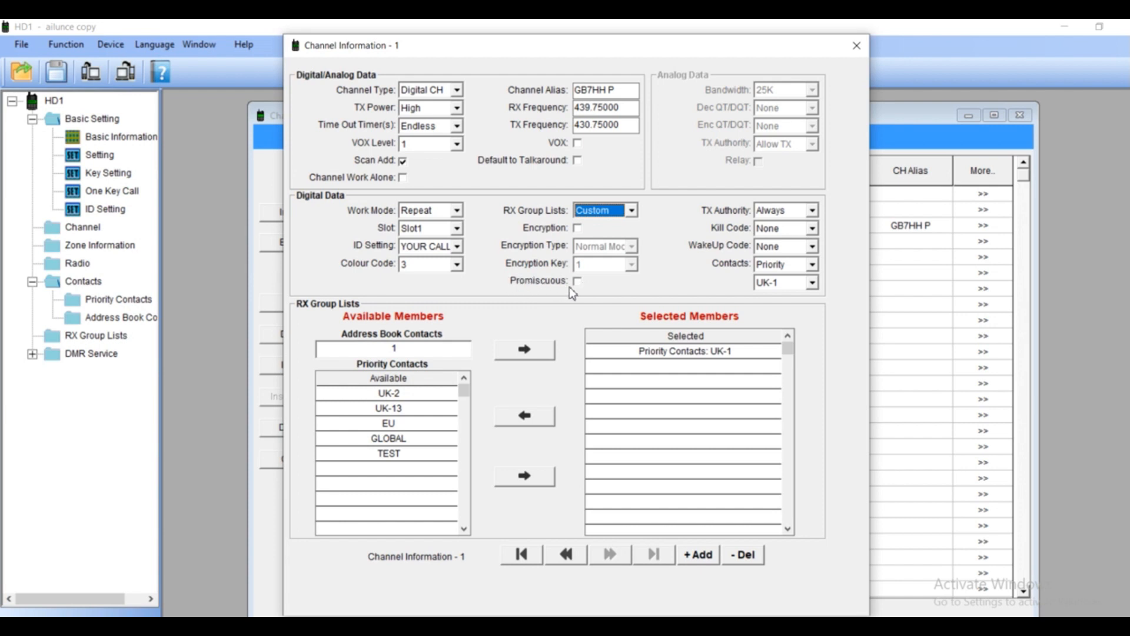
{"action": "left_click", "coordinate": [577, 280]}
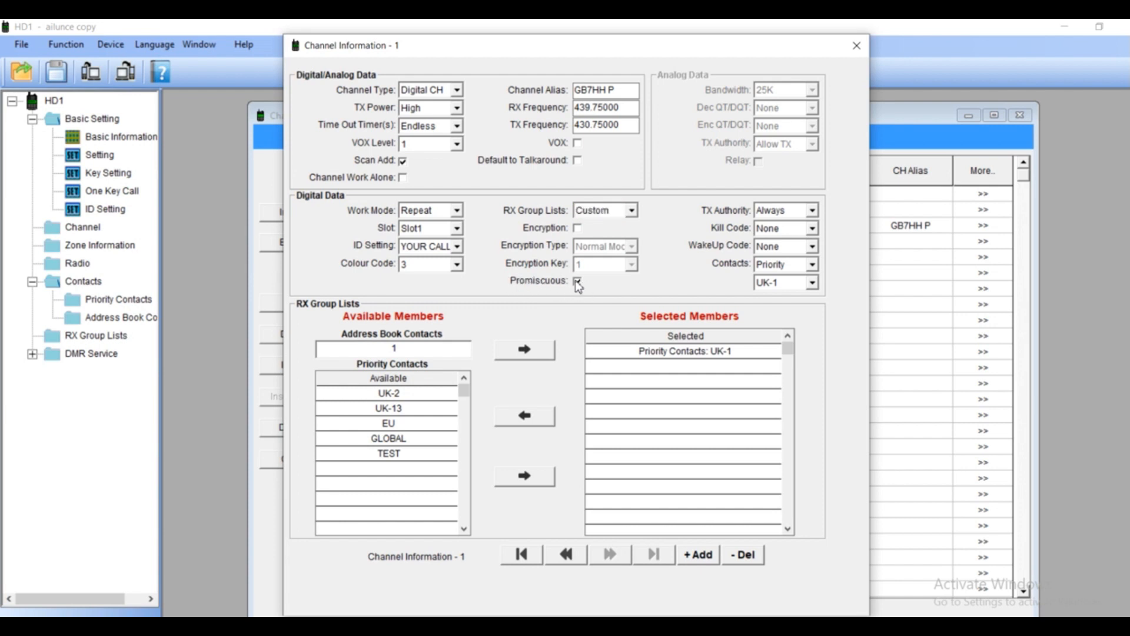
{"action": "left_click", "coordinate": [577, 280]}
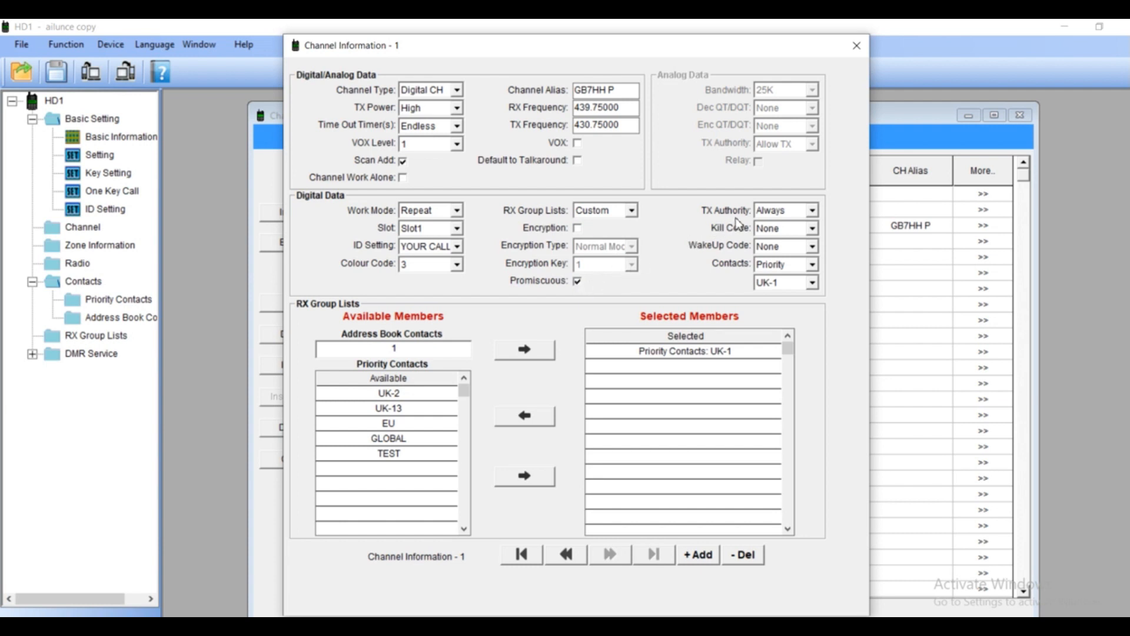
{"action": "mouse_move", "coordinate": [782, 213]}
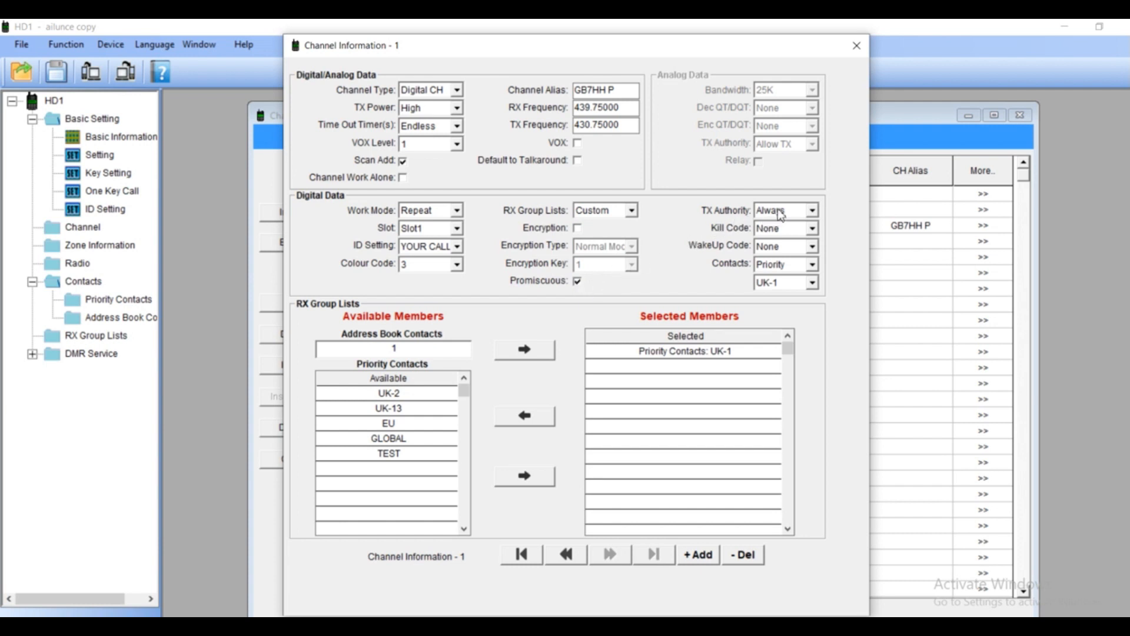
{"action": "left_click", "coordinate": [812, 209]}
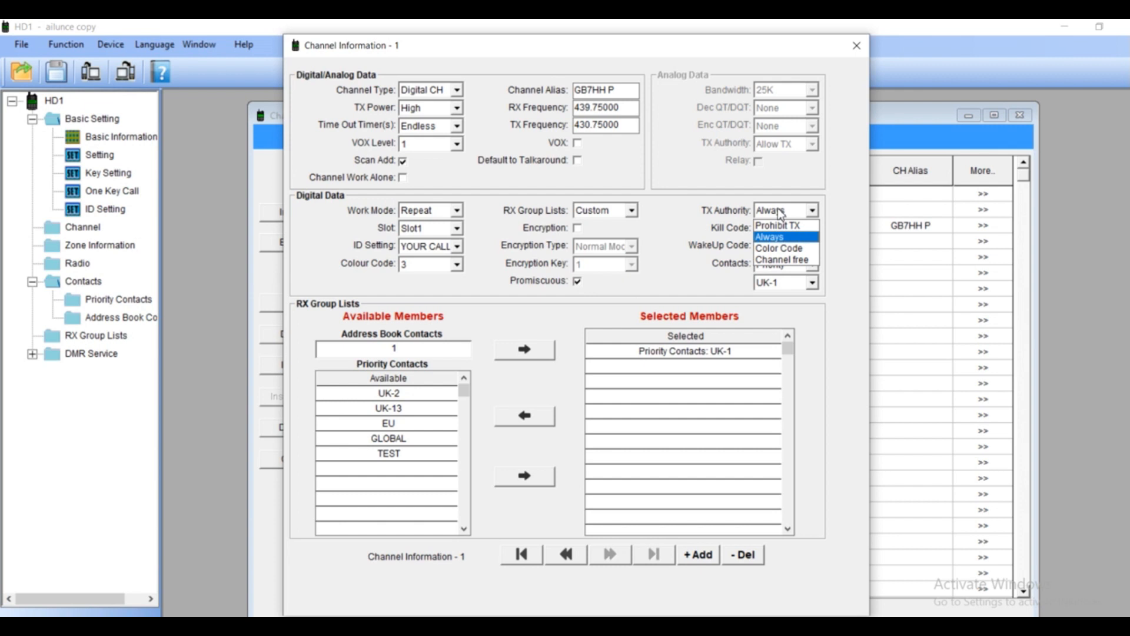
{"action": "mouse_move", "coordinate": [773, 259]}
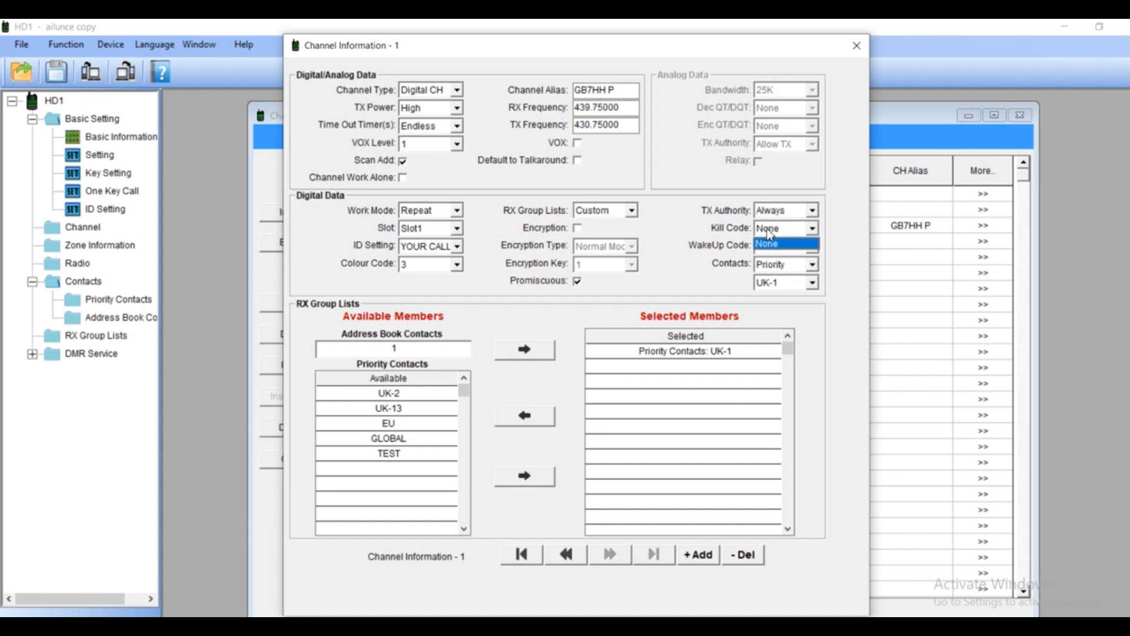
{"action": "left_click", "coordinate": [779, 228]}
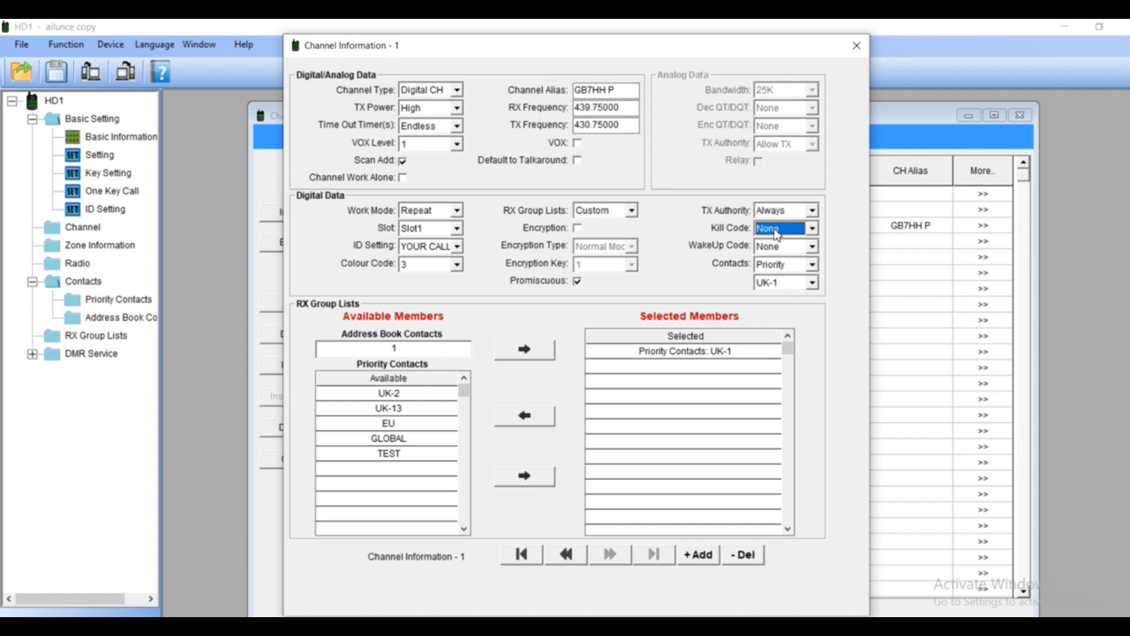
{"action": "left_click", "coordinate": [813, 264]}
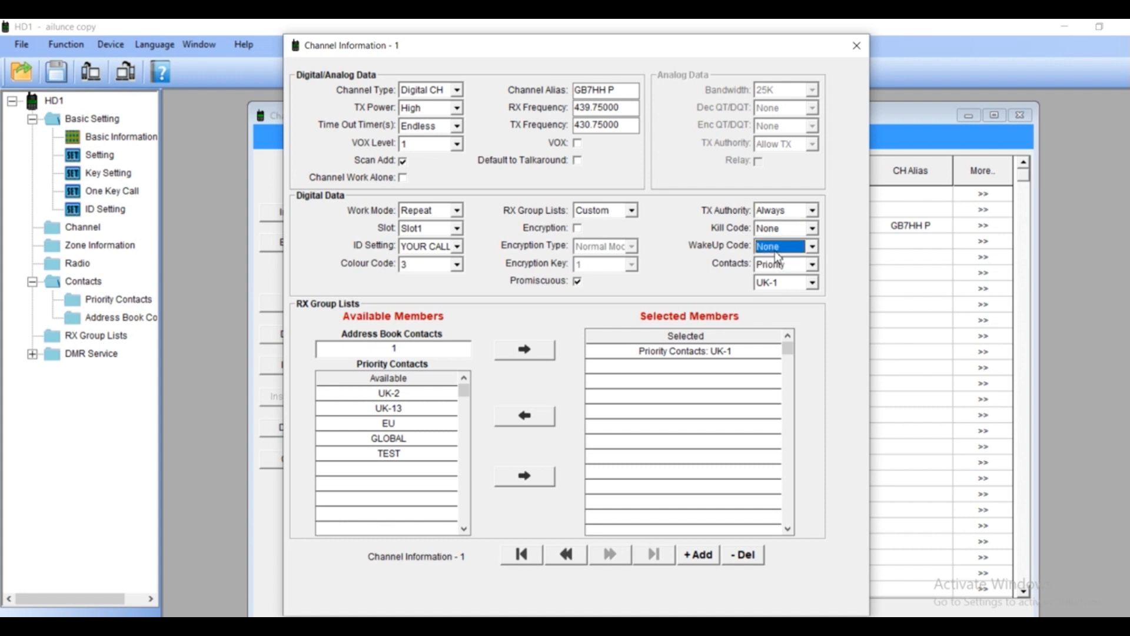
{"action": "mouse_move", "coordinate": [772, 291]}
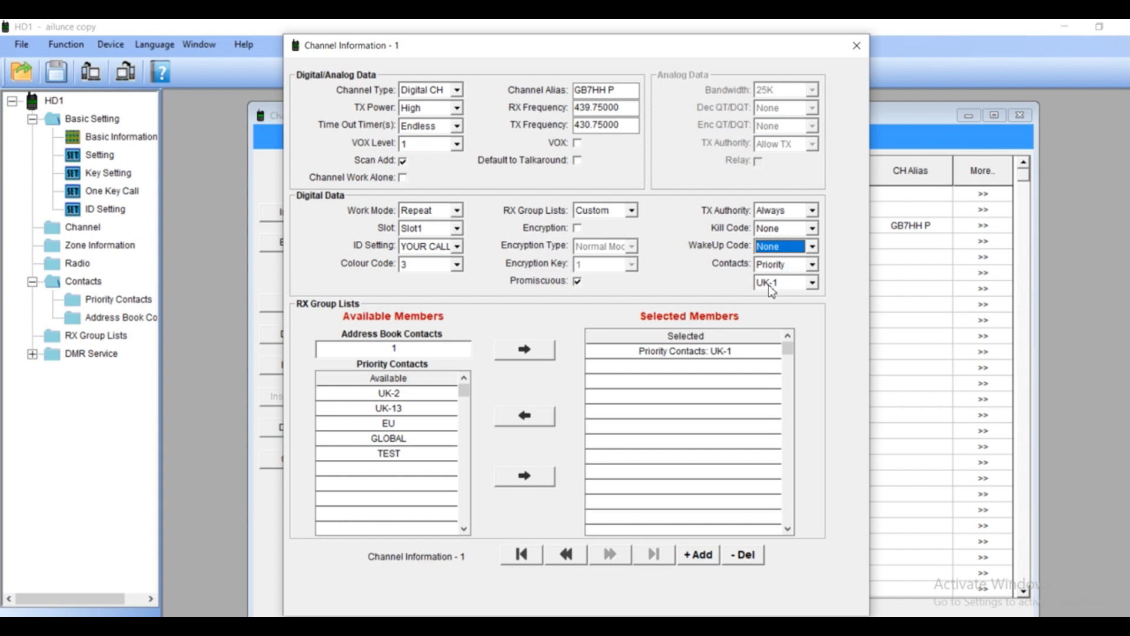
Move UK-2, UK-13, EU and GLOBAL from Priority Contacts into channel 1's receive group
{"action": "left_click", "coordinate": [389, 393]}
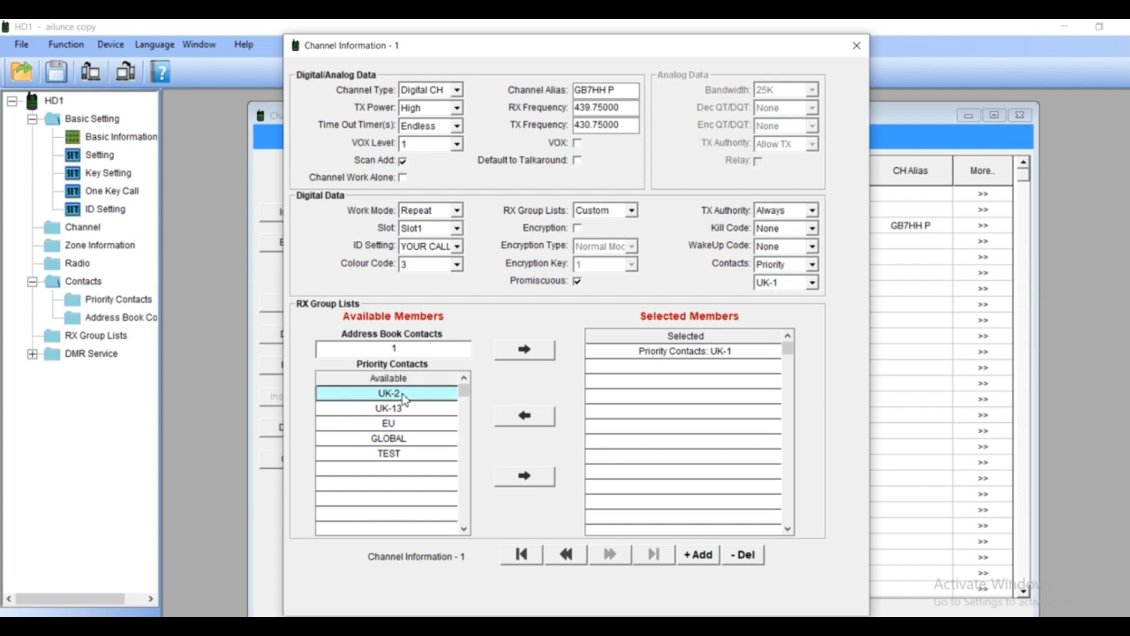
{"action": "mouse_move", "coordinate": [441, 330]}
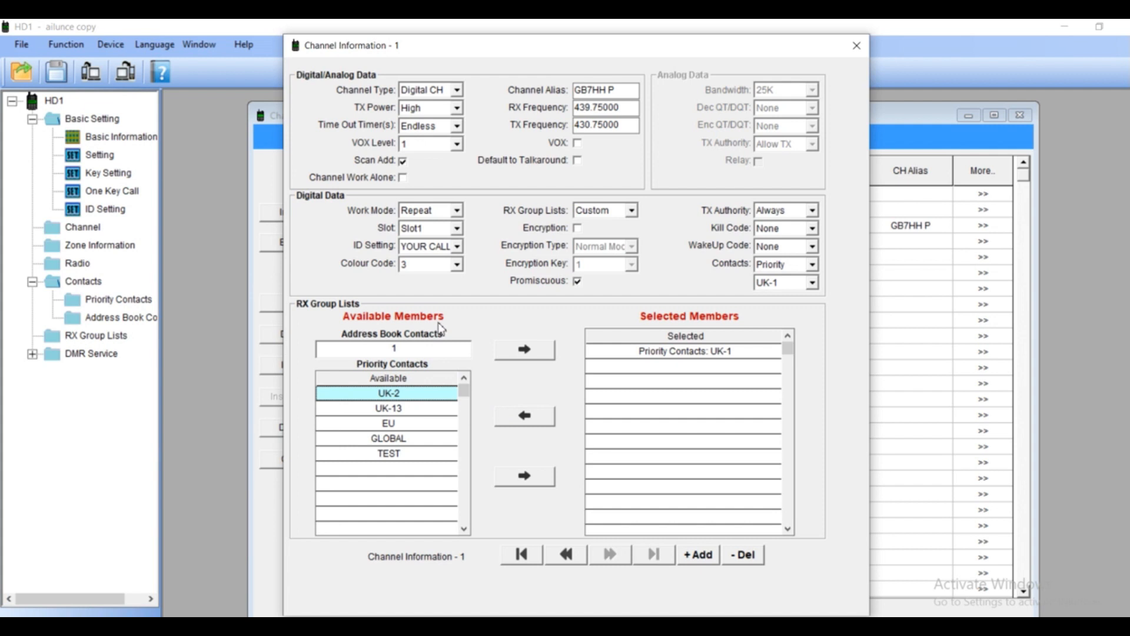
{"action": "mouse_move", "coordinate": [407, 406]}
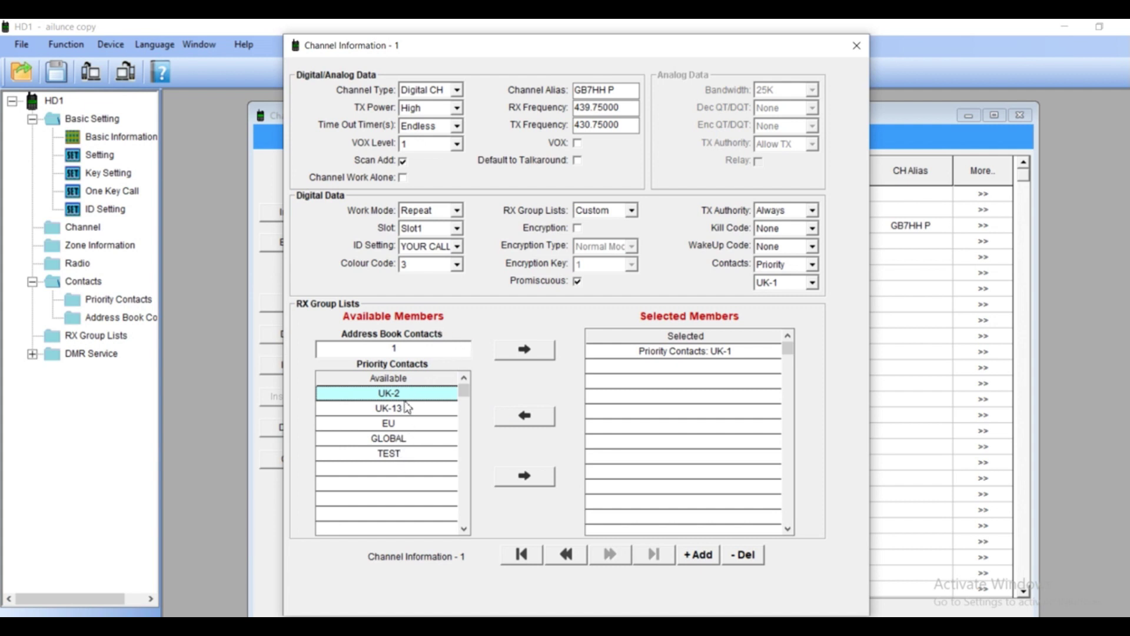
{"action": "mouse_move", "coordinate": [511, 431]}
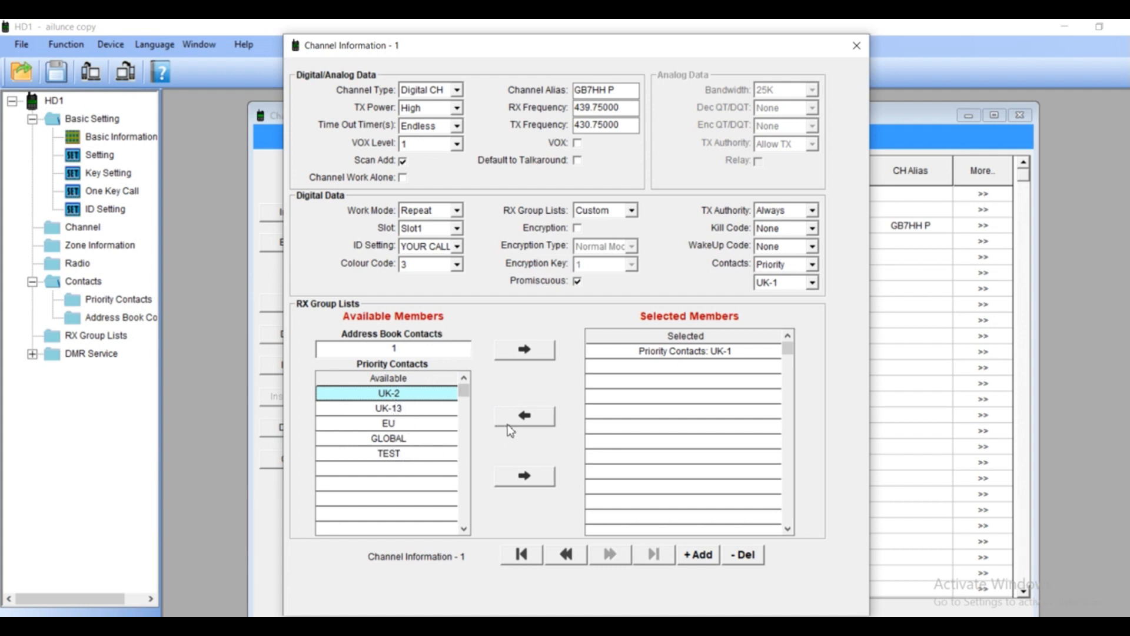
{"action": "left_click", "coordinate": [524, 477]}
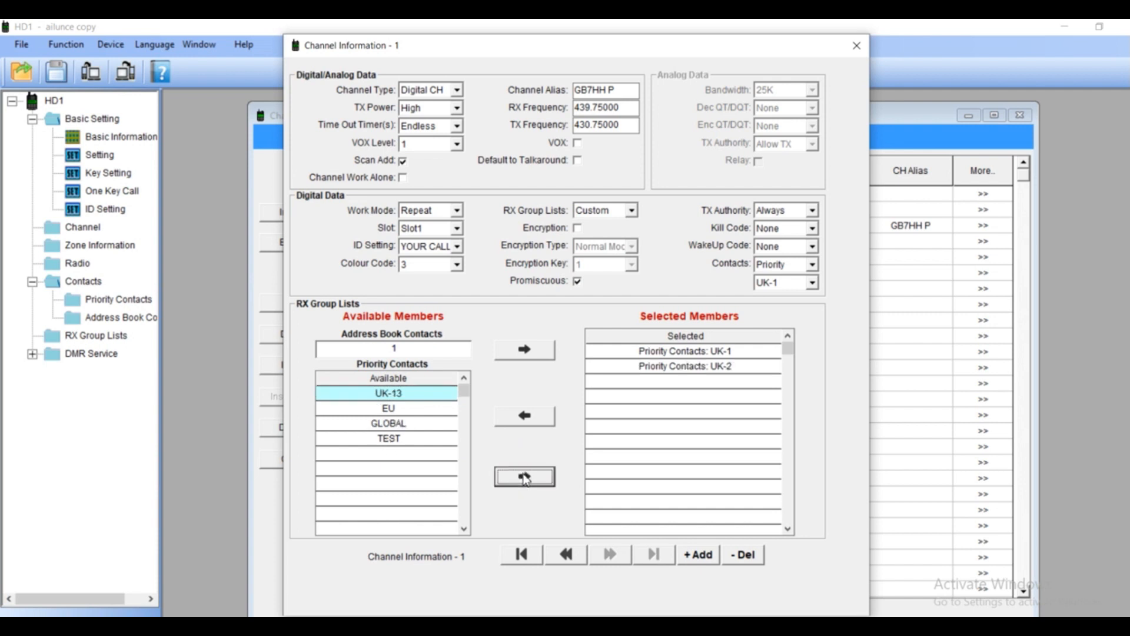
{"action": "left_click", "coordinate": [524, 478]}
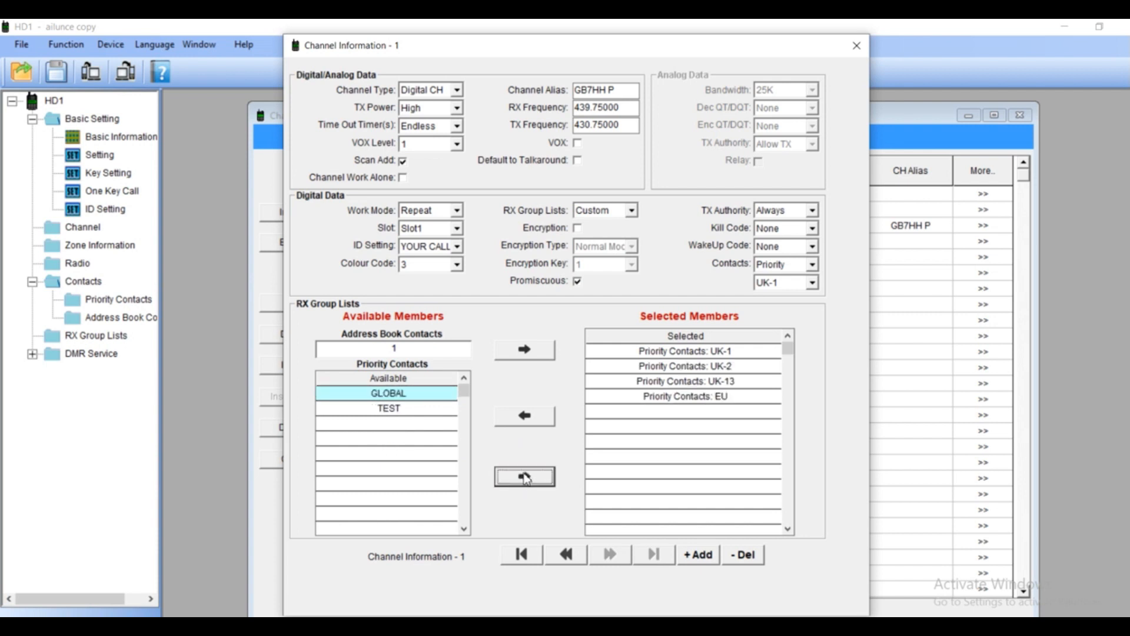
{"action": "left_click", "coordinate": [524, 477]}
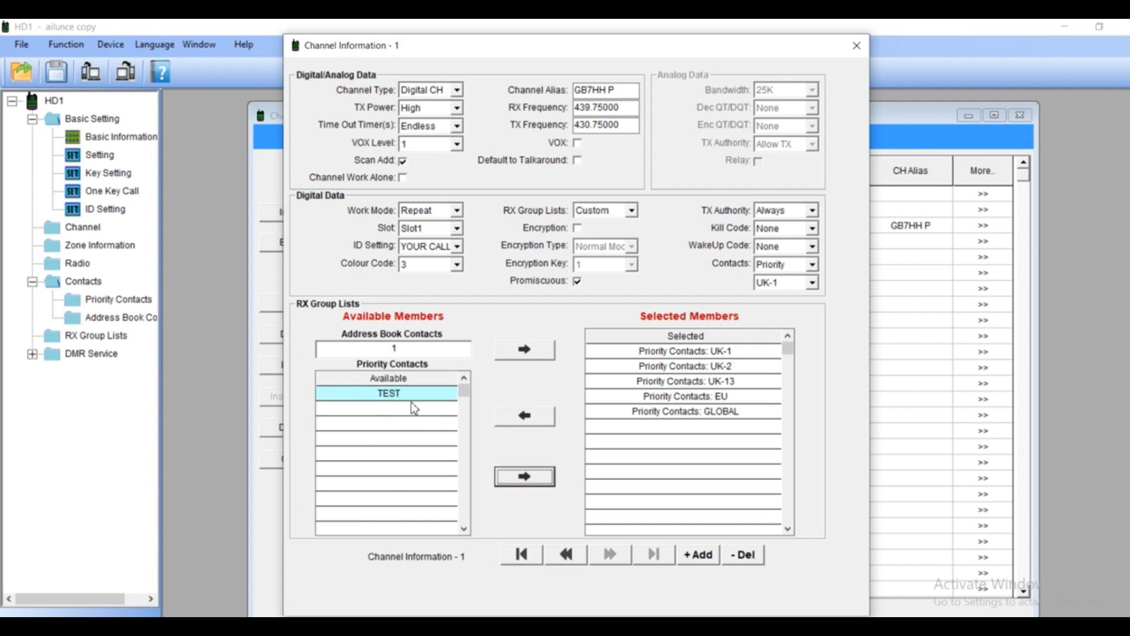
{"action": "mouse_move", "coordinate": [479, 457]}
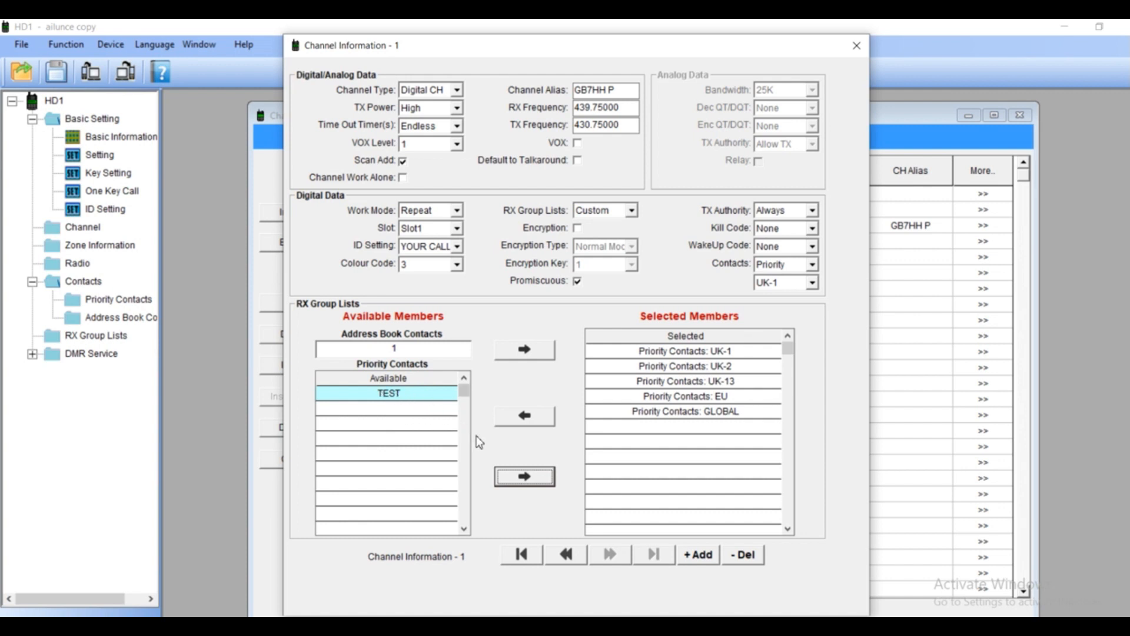
{"action": "mouse_move", "coordinate": [532, 523]}
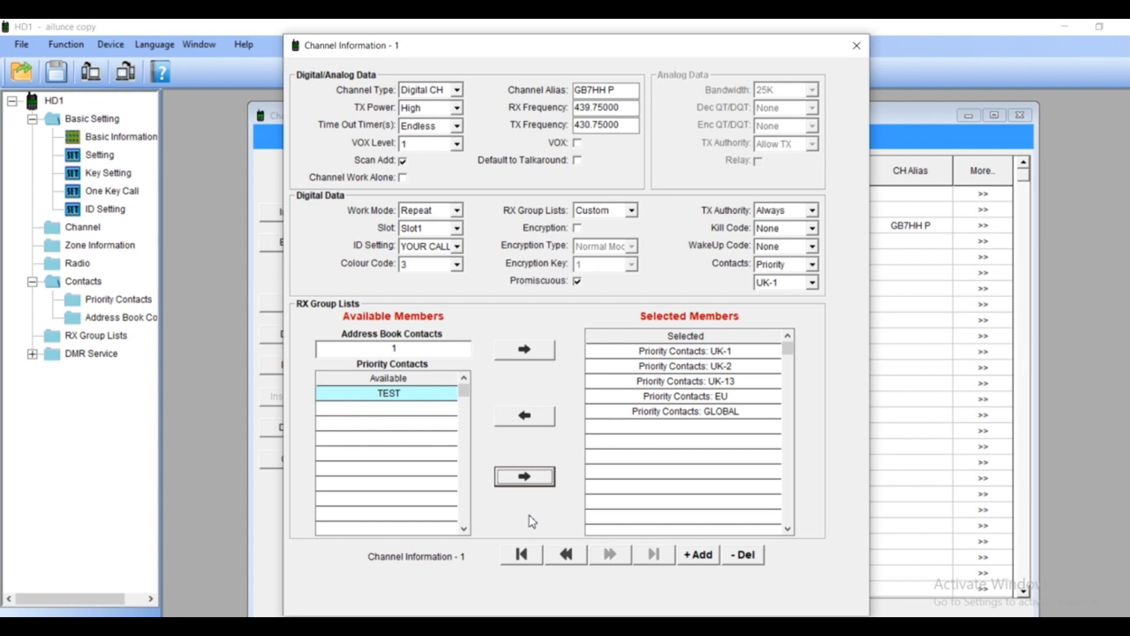
{"action": "mouse_move", "coordinate": [607, 454]}
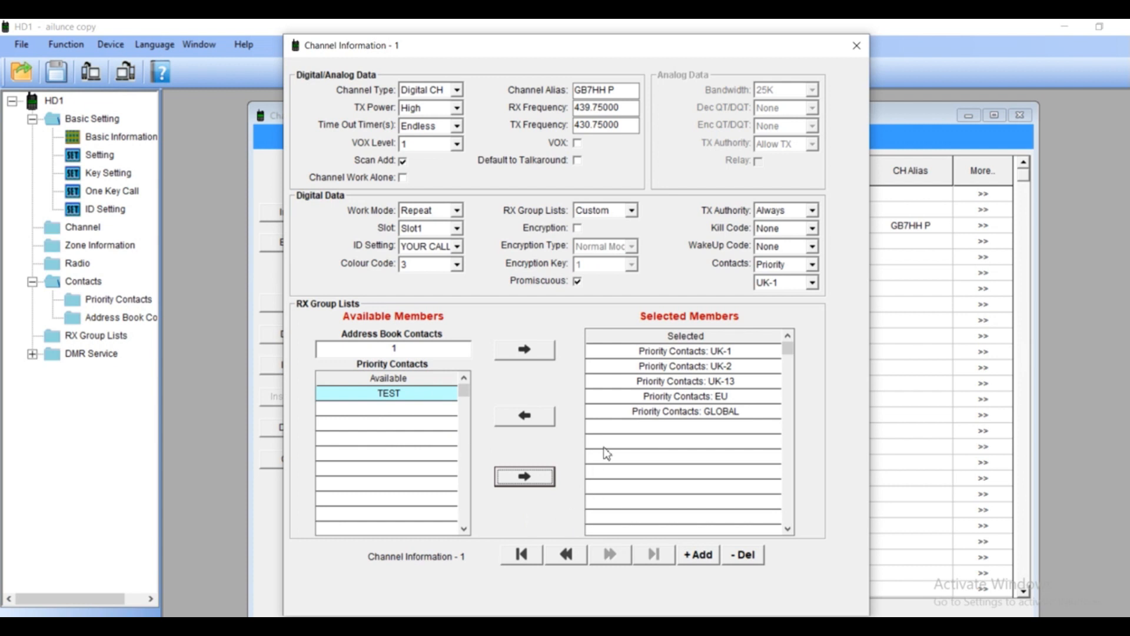
{"action": "left_click", "coordinate": [808, 283]}
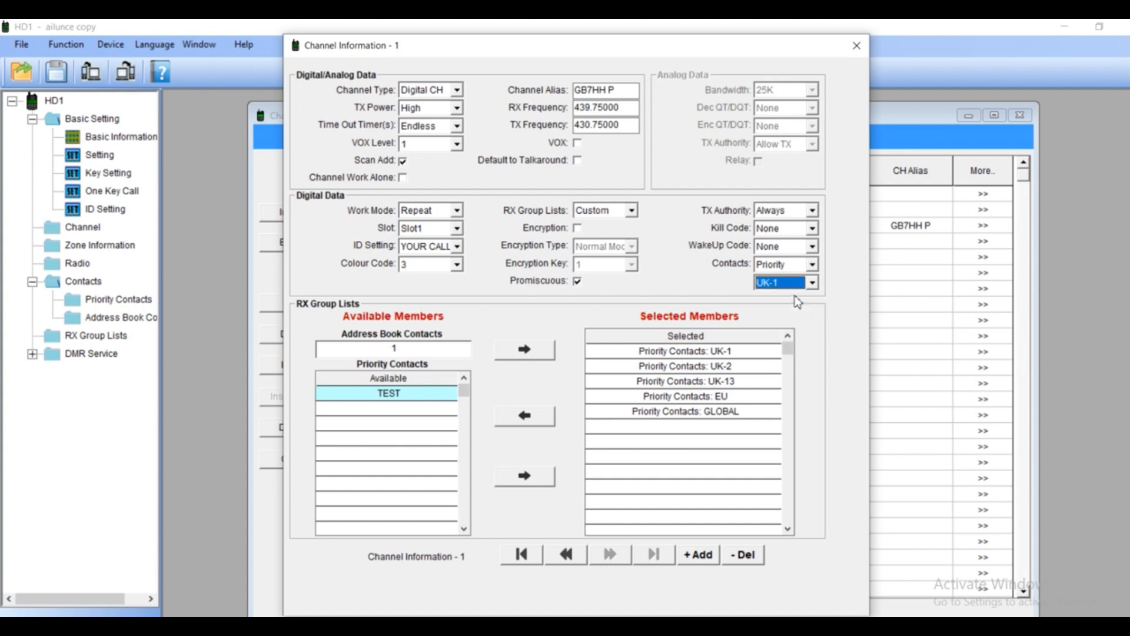
{"action": "mouse_move", "coordinate": [736, 300]}
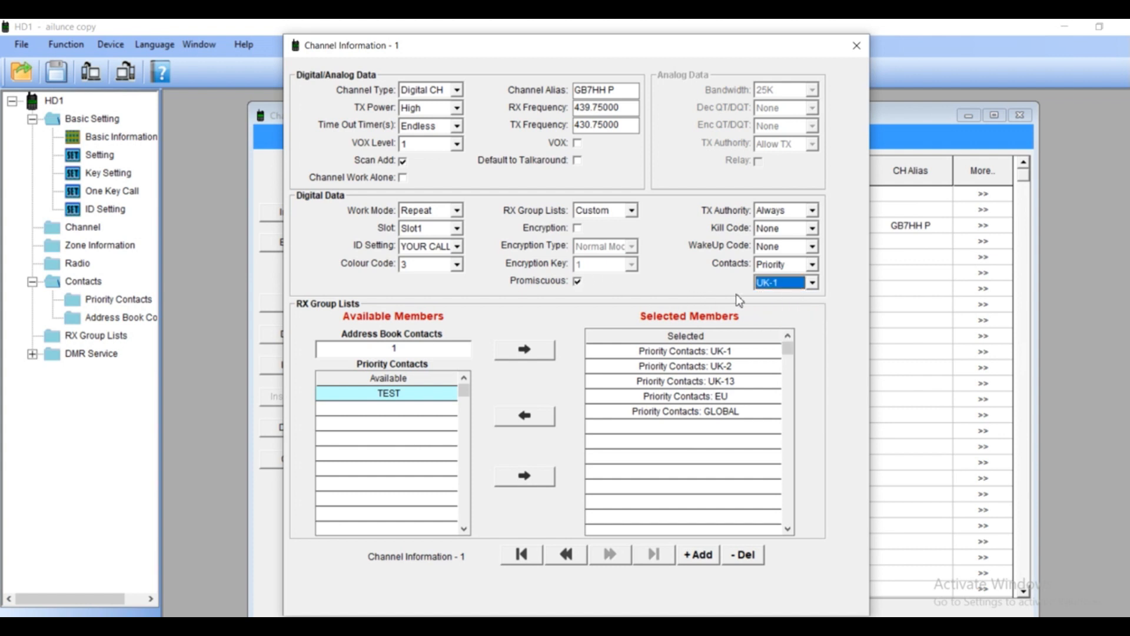
{"action": "left_click", "coordinate": [819, 264]}
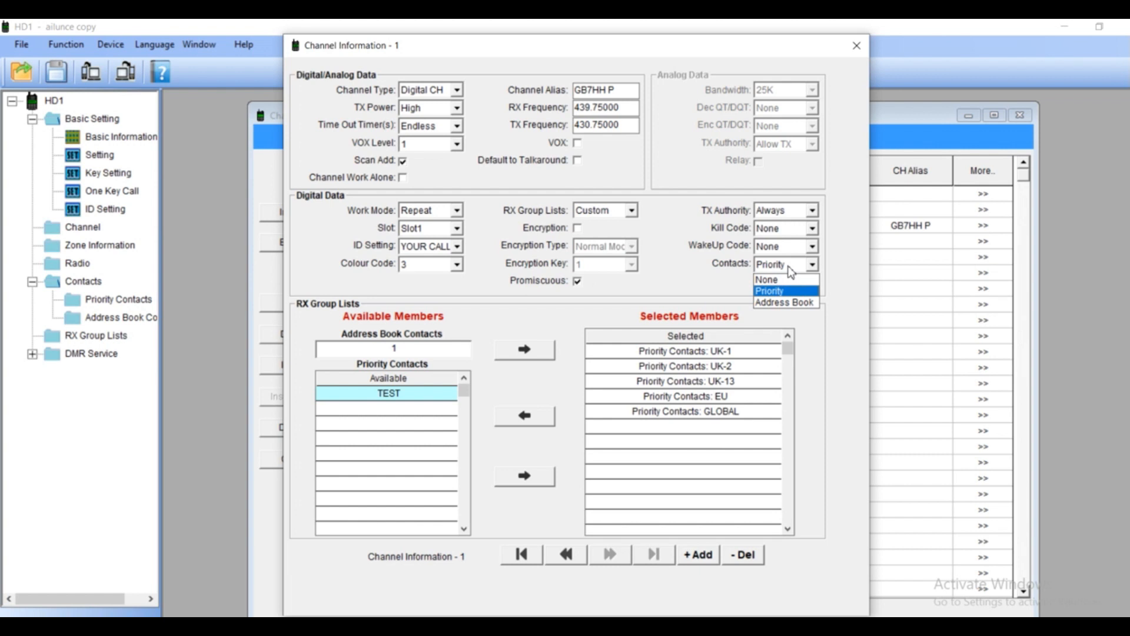
{"action": "mouse_move", "coordinate": [773, 292]}
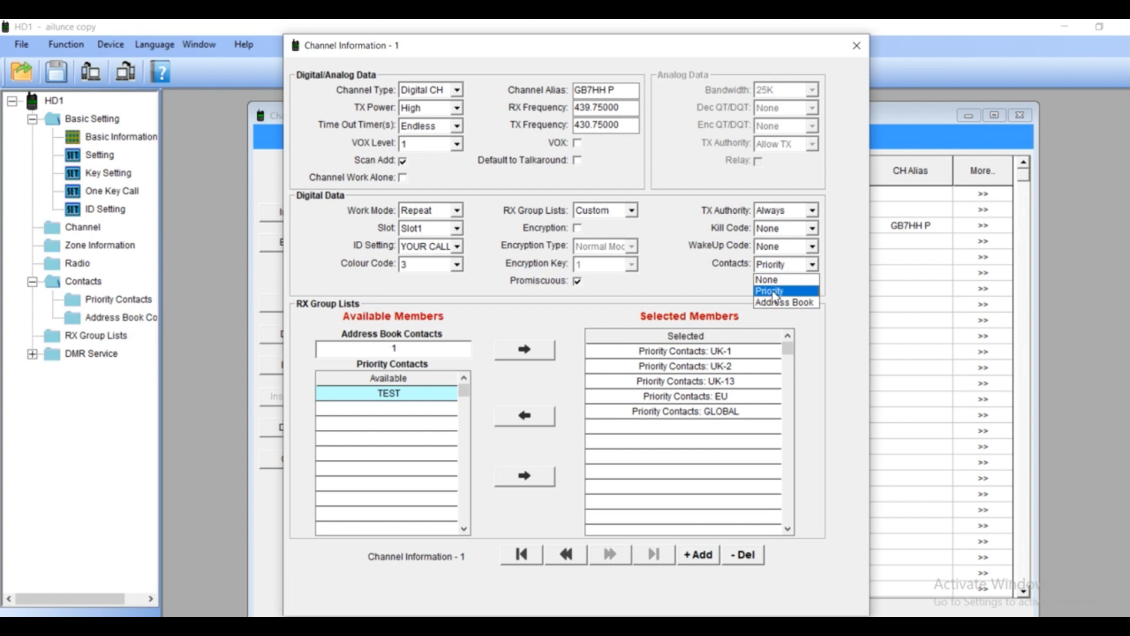
{"action": "left_click", "coordinate": [768, 290]}
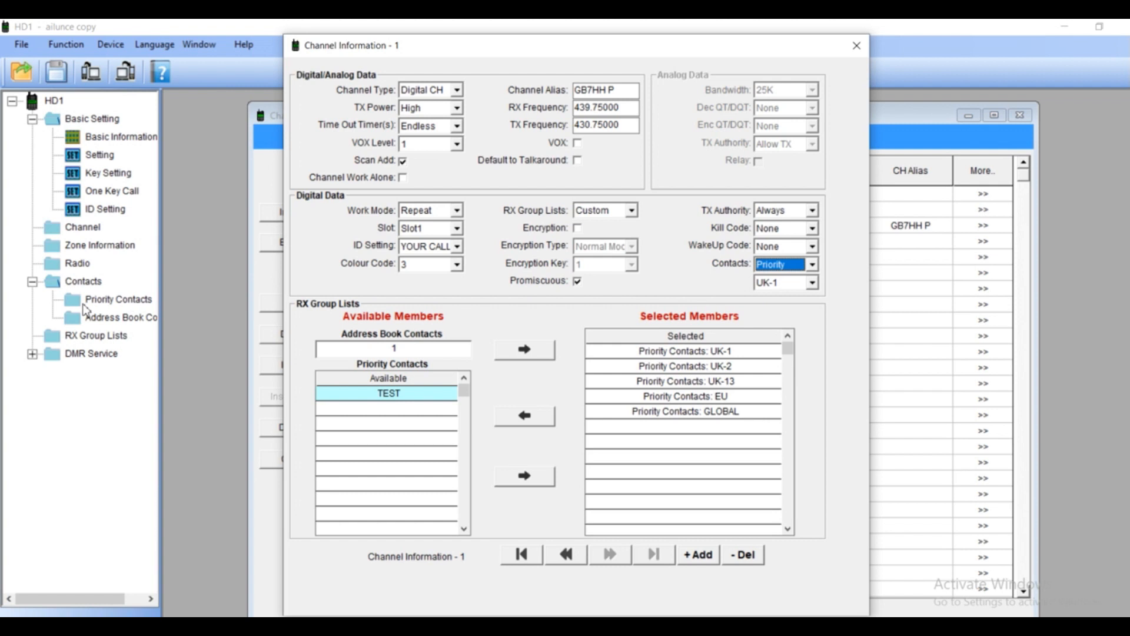
{"action": "mouse_move", "coordinate": [155, 298]}
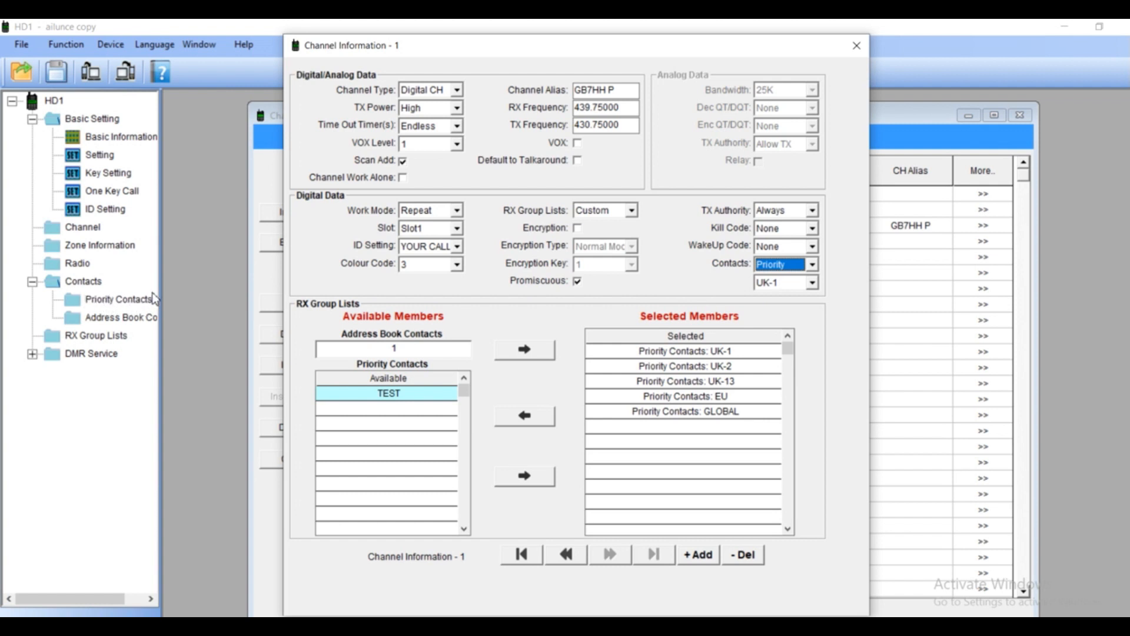
{"action": "mouse_move", "coordinate": [702, 370]}
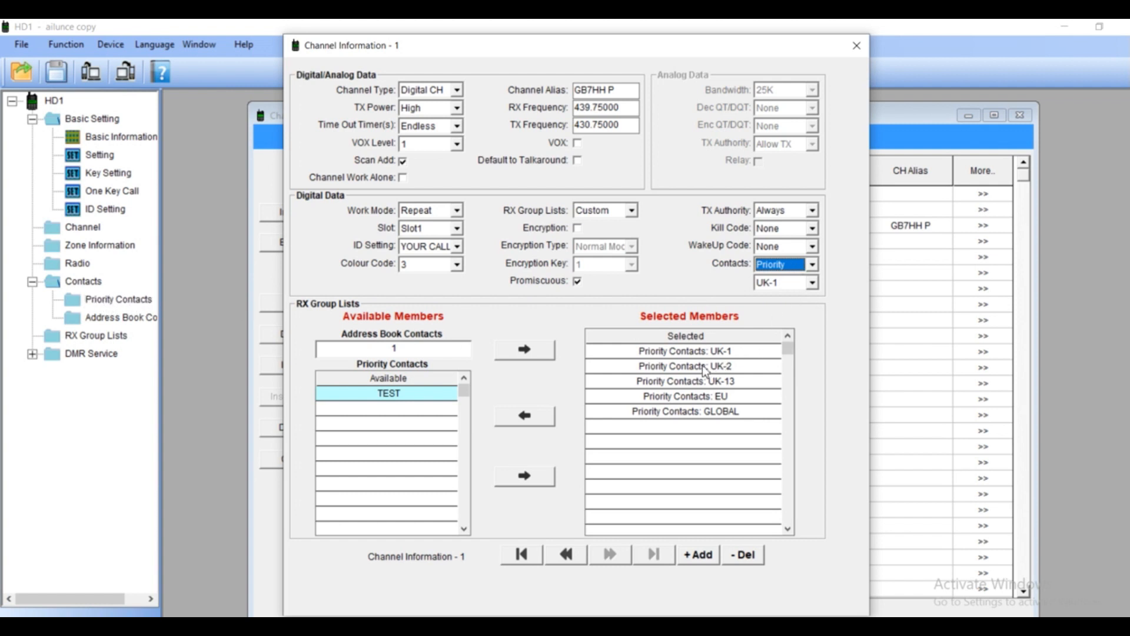
{"action": "mouse_move", "coordinate": [809, 167]}
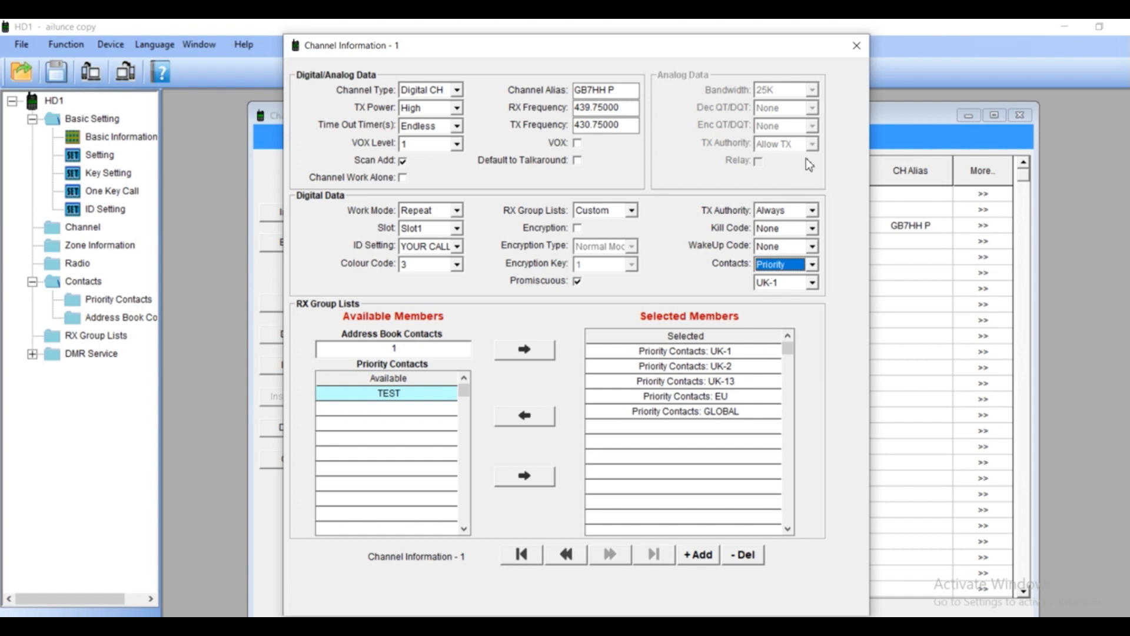
{"action": "mouse_move", "coordinate": [751, 170]}
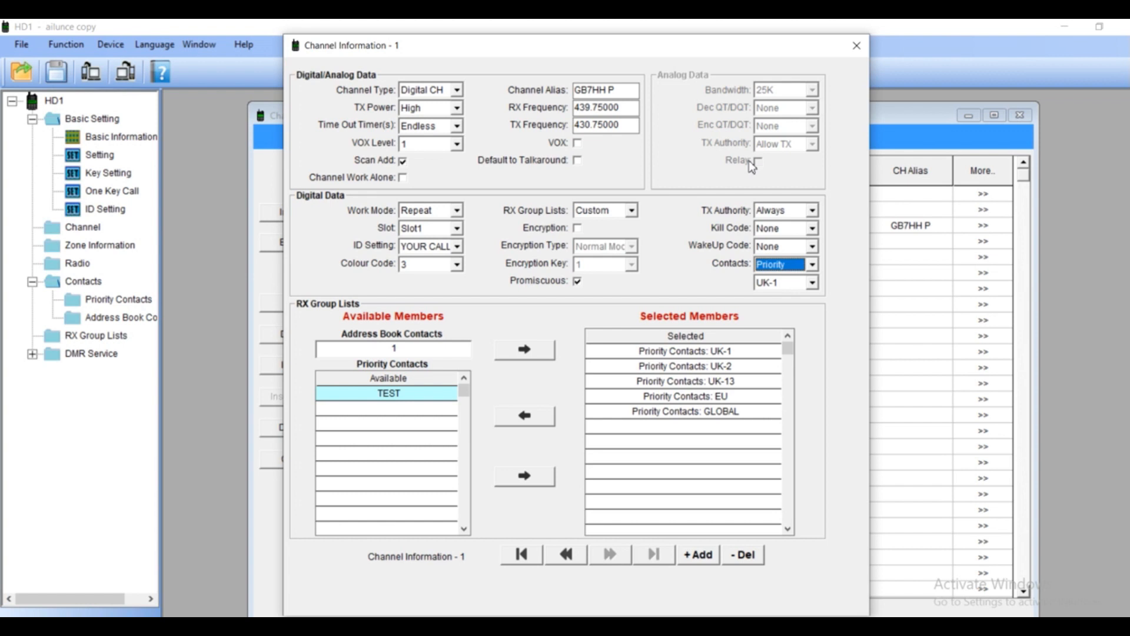
{"action": "mouse_move", "coordinate": [766, 160]}
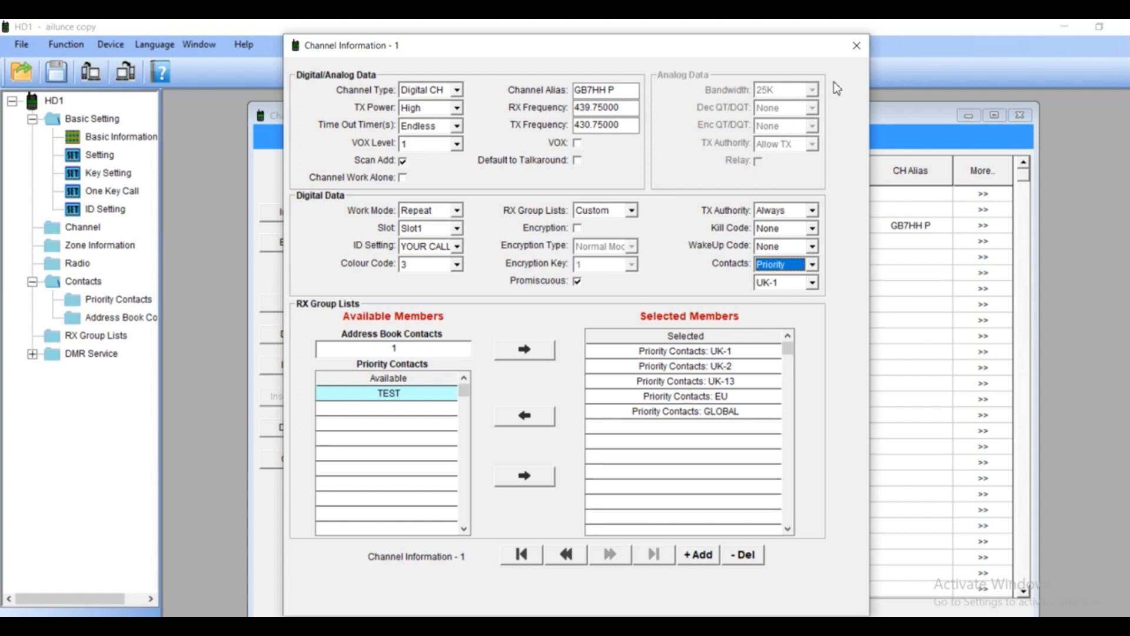
{"action": "mouse_move", "coordinate": [855, 61]}
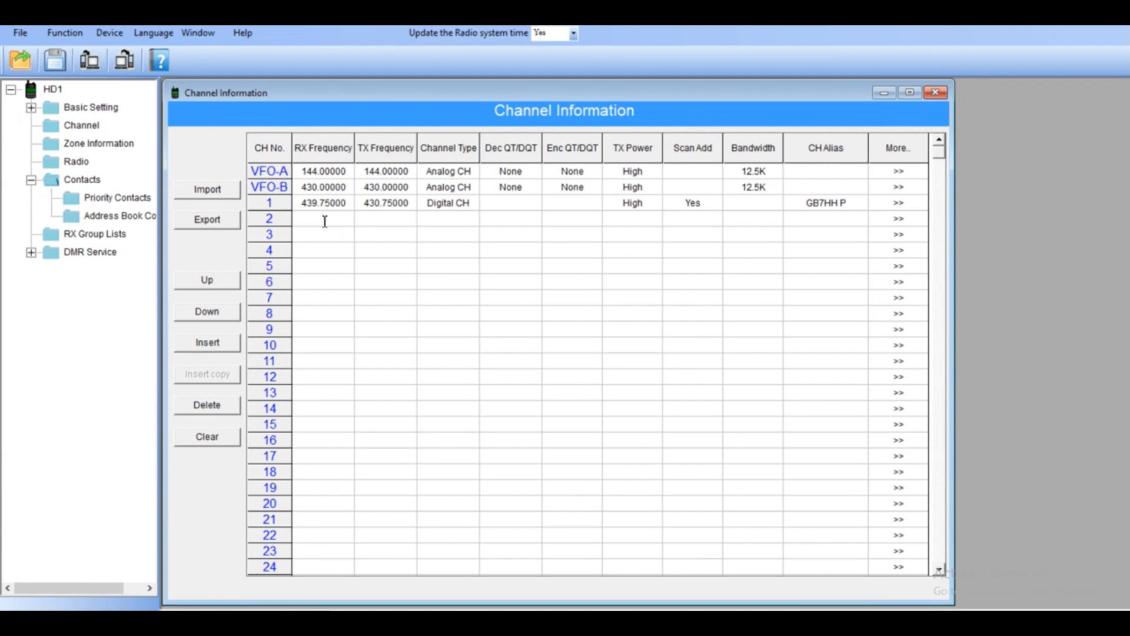
Enter channel 2's receive frequency 433.32500 and transmit frequency 434.92500
{"action": "type", "text": "433.32500"}
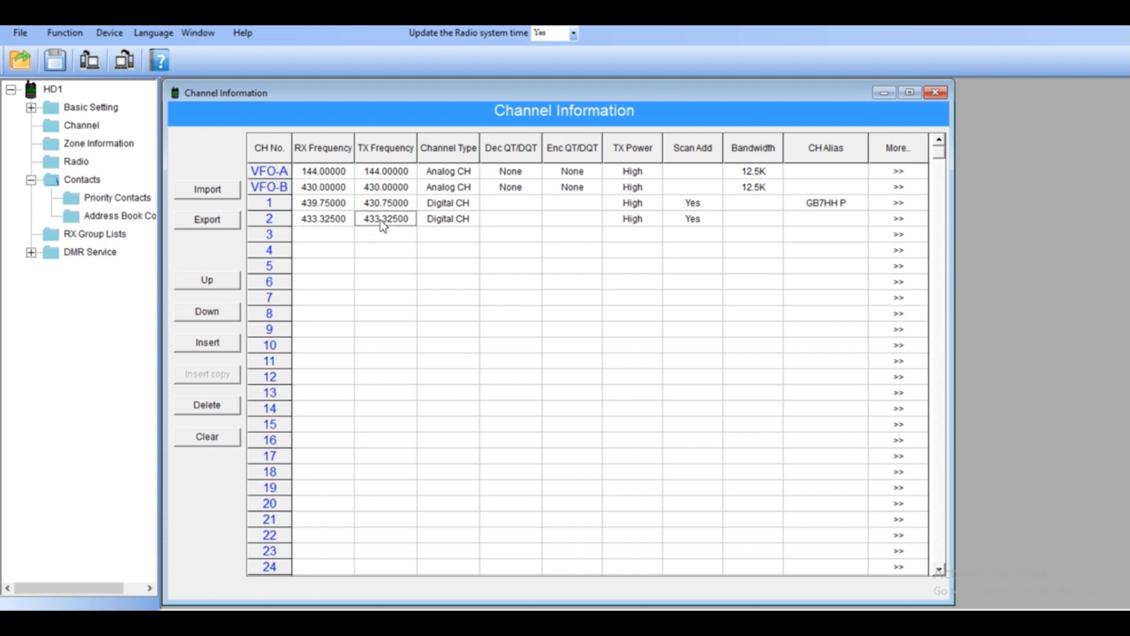
{"action": "double_click", "coordinate": [385, 219]}
{"action": "type", "text": "434"}
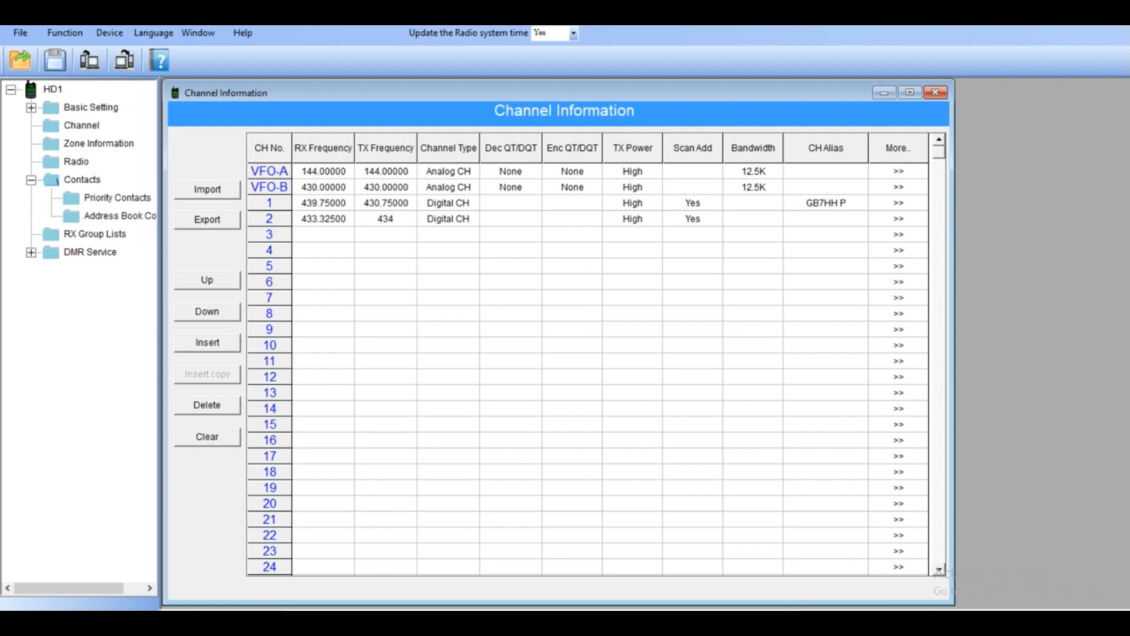
{"action": "left_click", "coordinate": [387, 220]}
{"action": "type", "text": ".92500"}
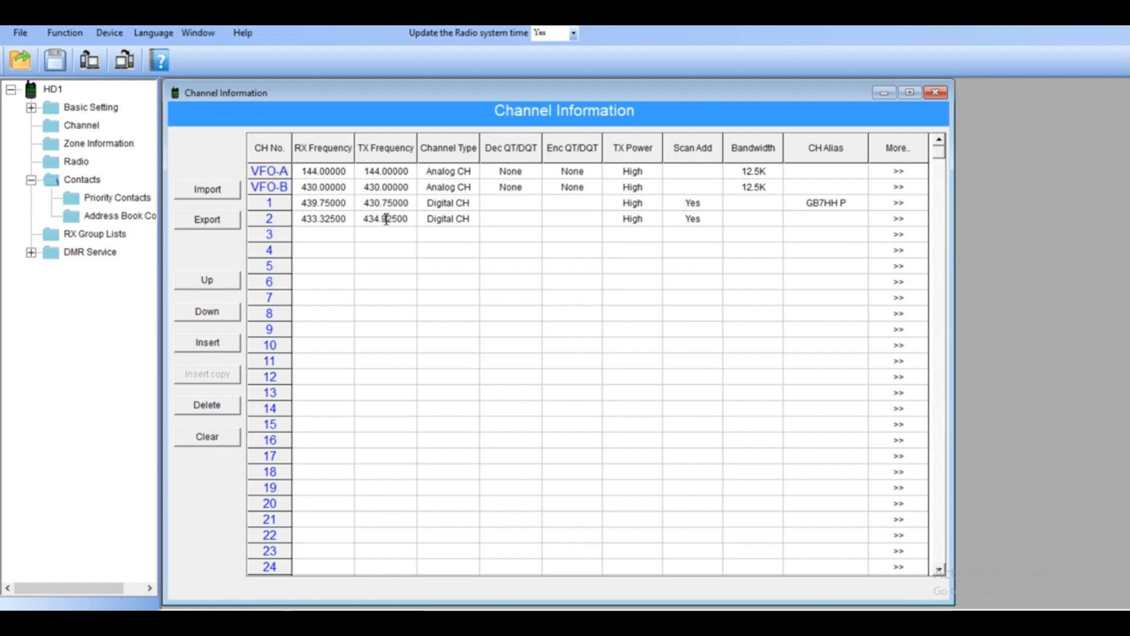
Make channel 2 an Analog CH with encode tone 110.9
{"action": "left_click", "coordinate": [447, 219]}
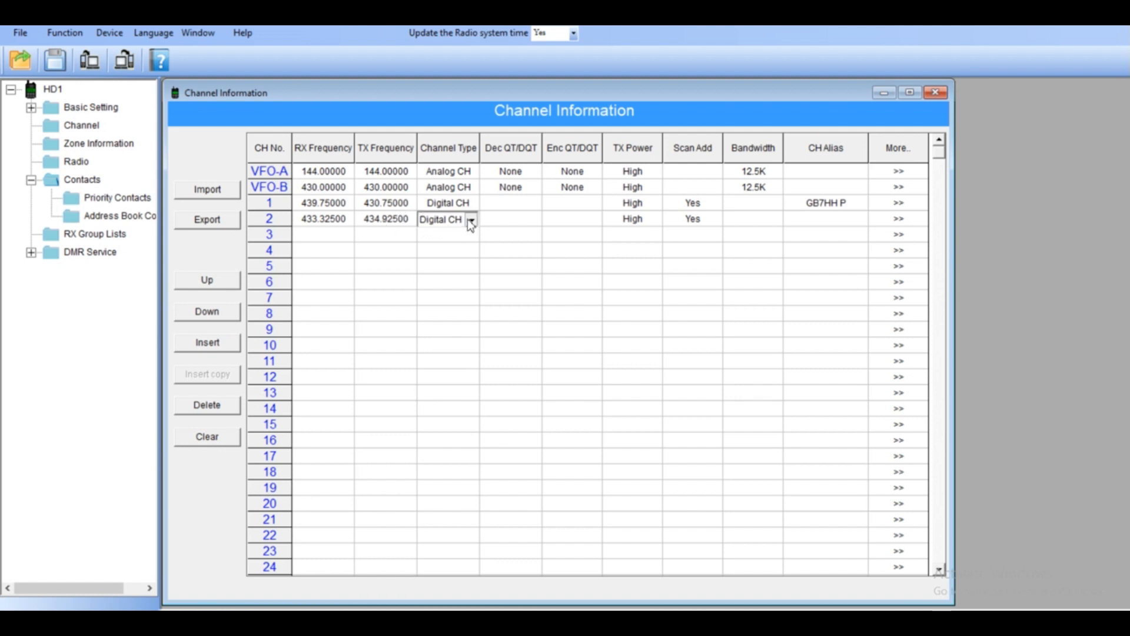
{"action": "left_click", "coordinate": [471, 219]}
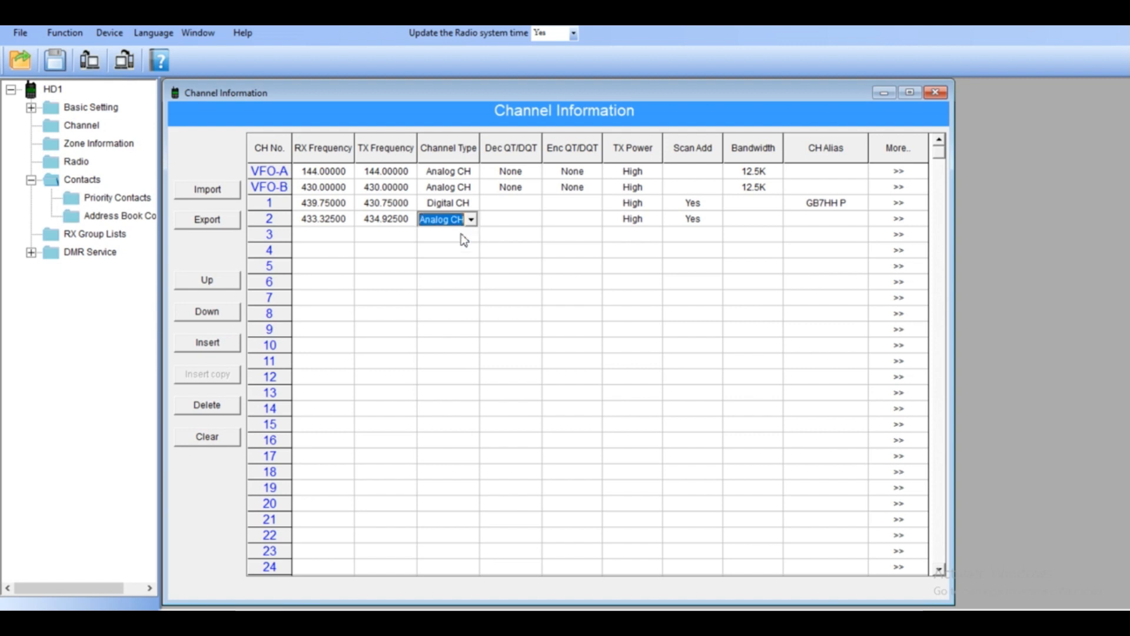
{"action": "mouse_move", "coordinate": [657, 225]}
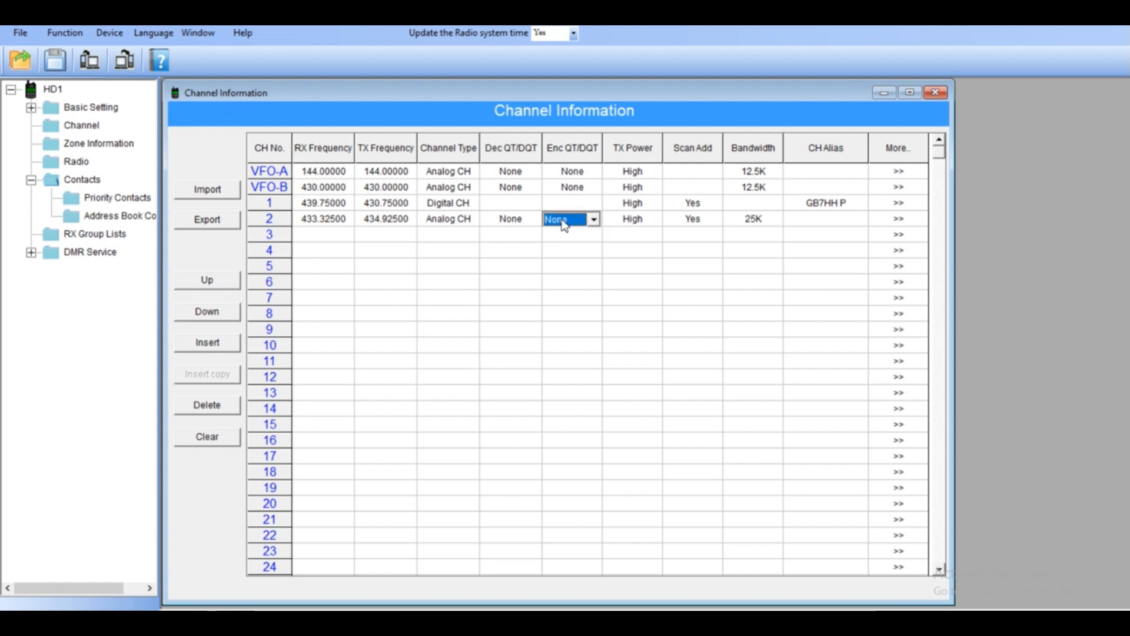
{"action": "left_click", "coordinate": [593, 219]}
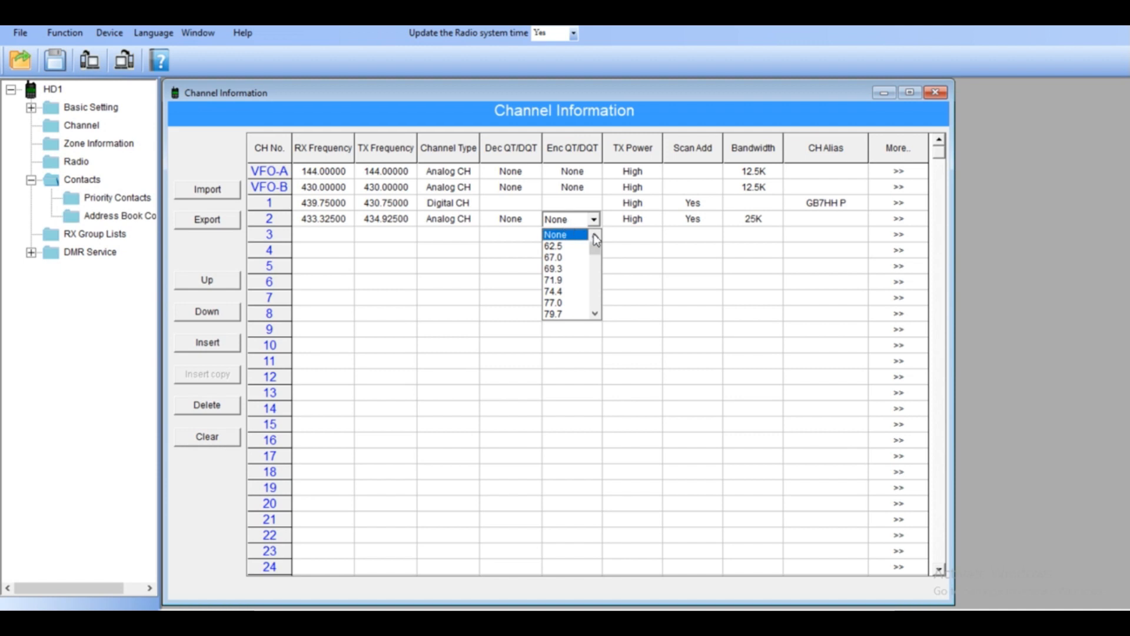
{"action": "scroll", "scroll_direction": "down", "scroll_amount": 3}
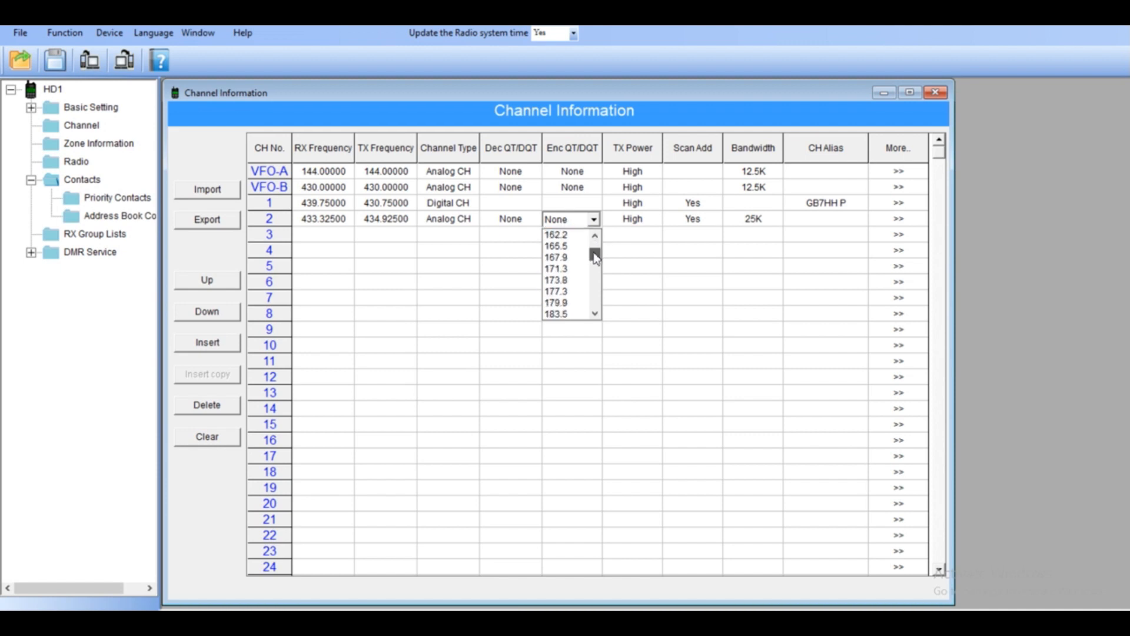
{"action": "scroll", "scroll_direction": "down", "scroll_amount": 3}
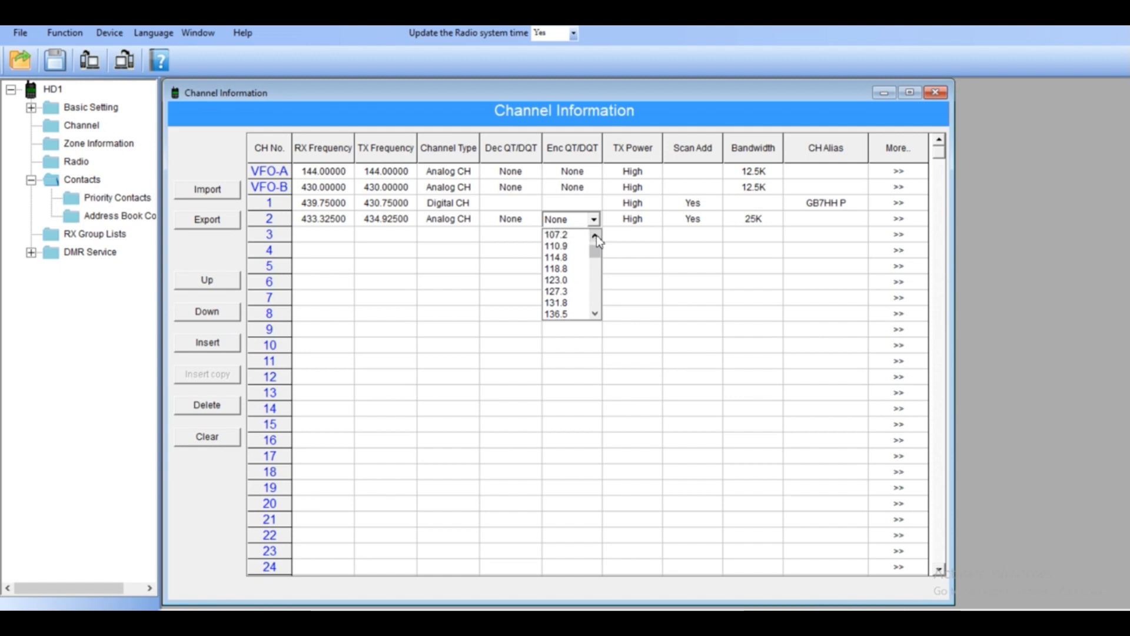
{"action": "left_click", "coordinate": [559, 245]}
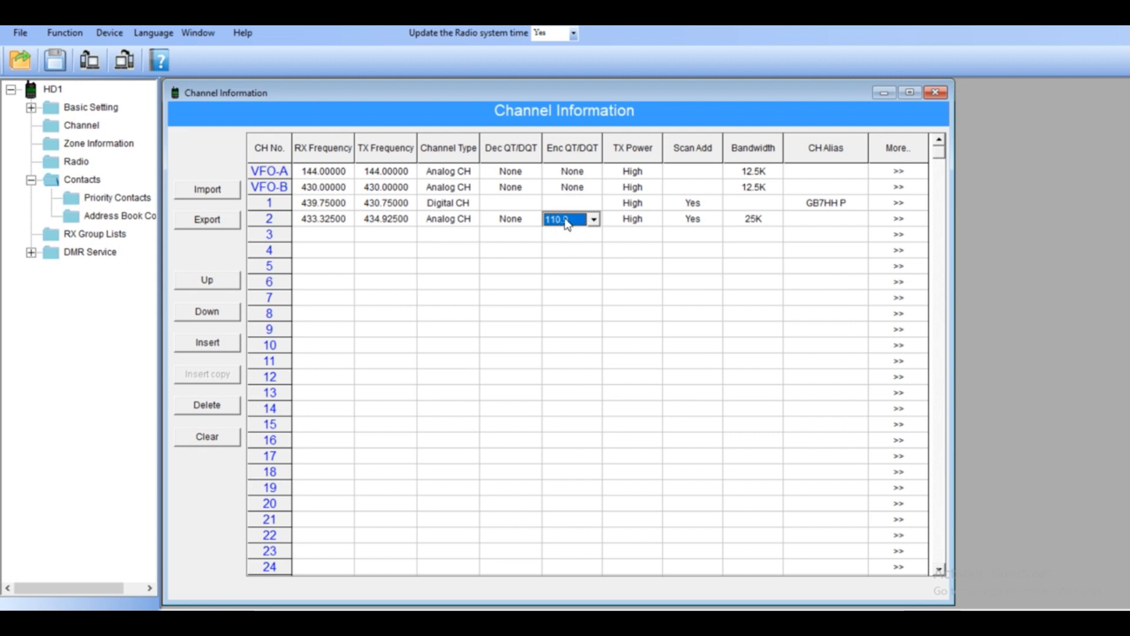
Set channel 2's decode tone to 110.9 and keep its bandwidth at 25K
{"action": "left_click", "coordinate": [535, 219]}
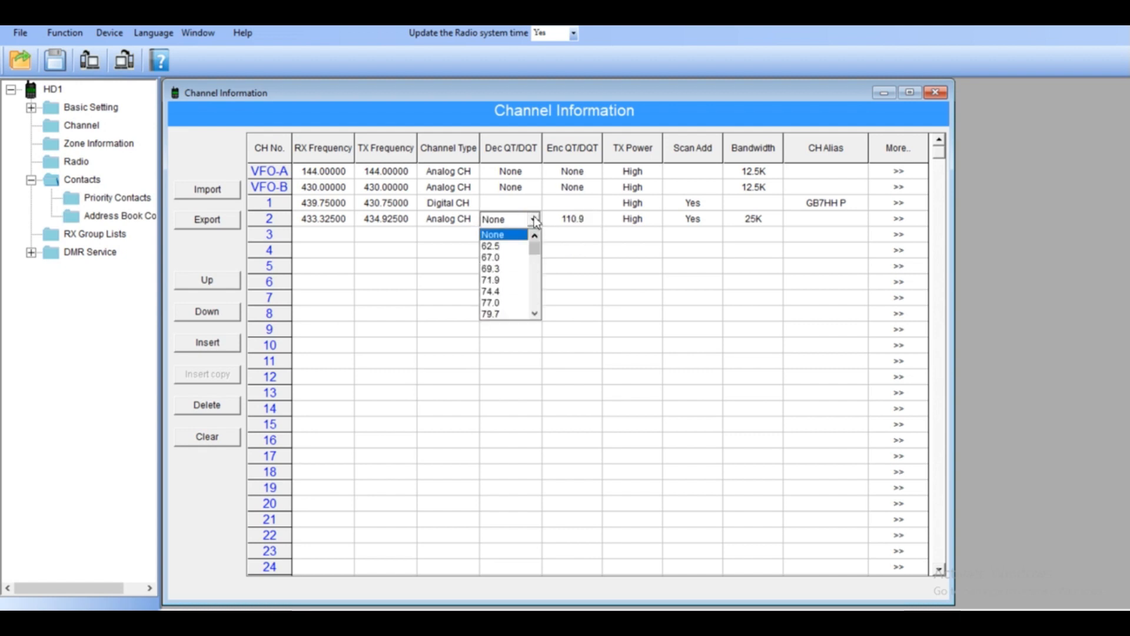
{"action": "scroll", "scroll_direction": "down", "scroll_amount": 3}
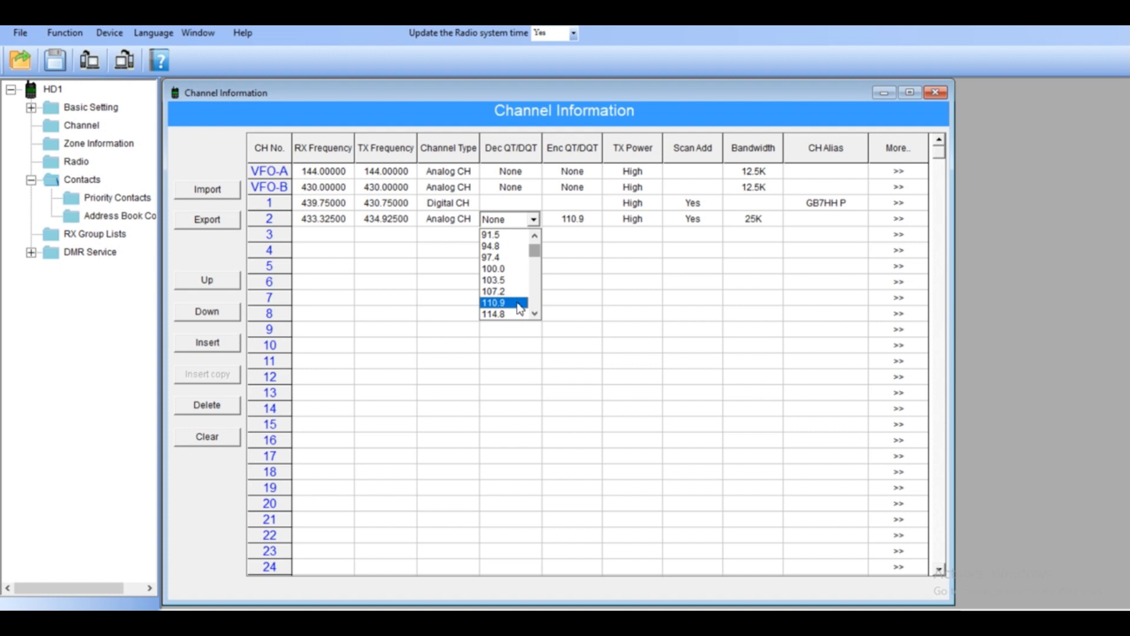
{"action": "left_click", "coordinate": [496, 301]}
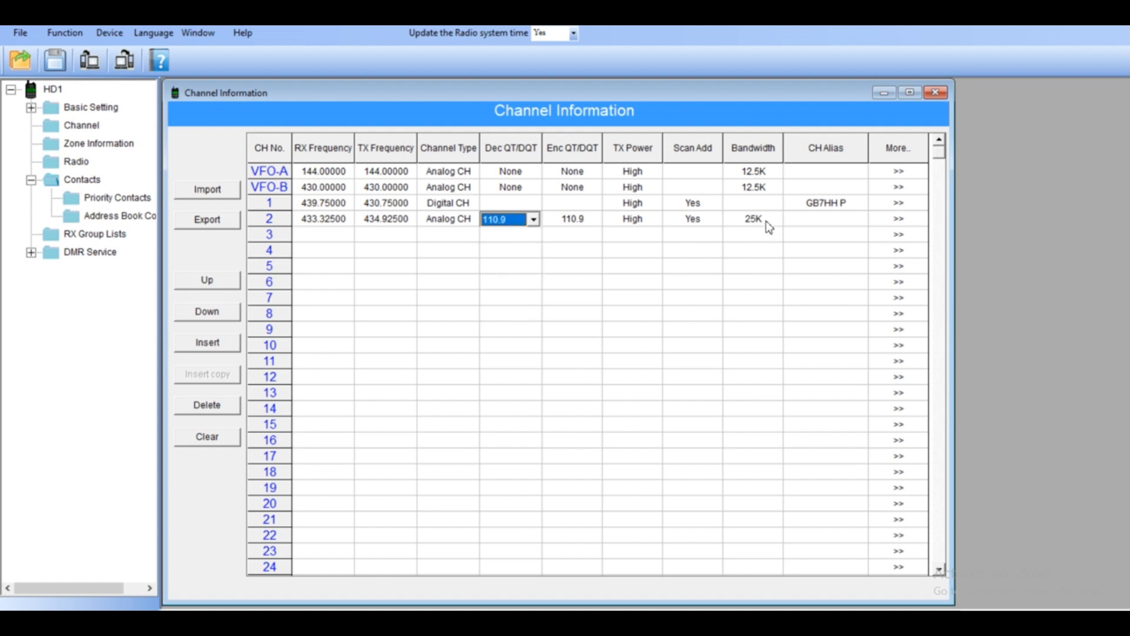
{"action": "left_click", "coordinate": [775, 219]}
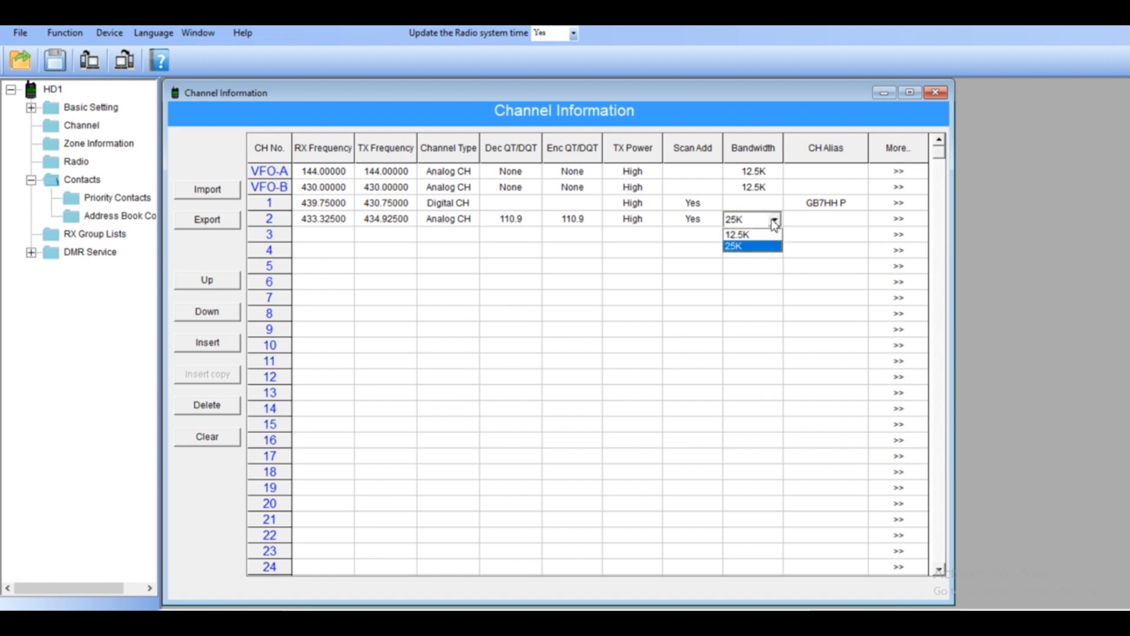
{"action": "left_click", "coordinate": [740, 245]}
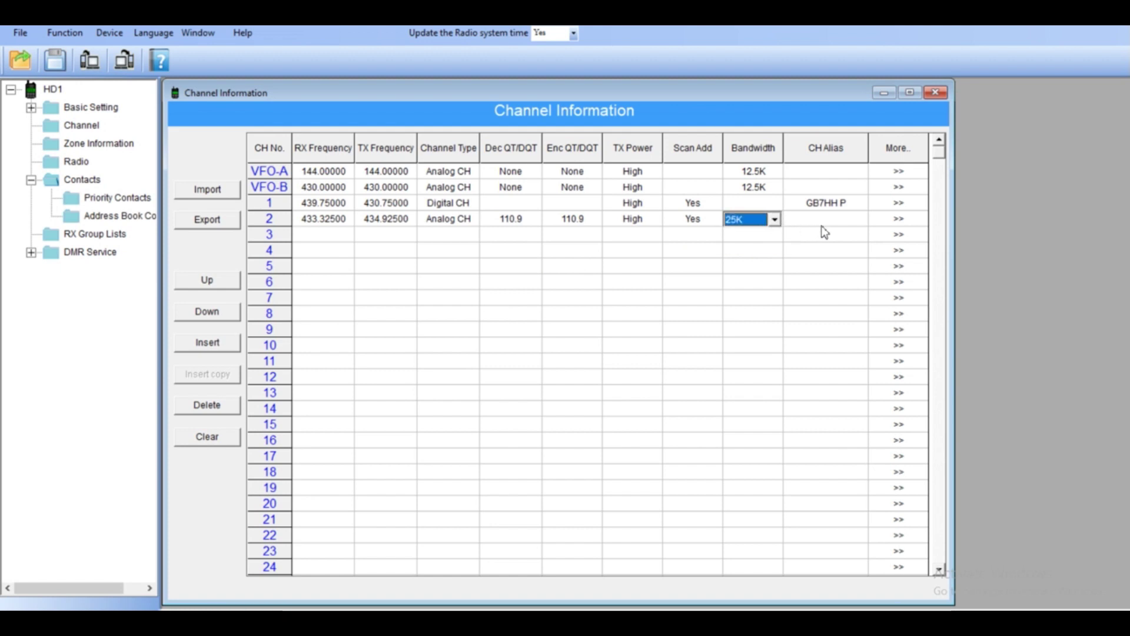
{"action": "left_click", "coordinate": [825, 219]}
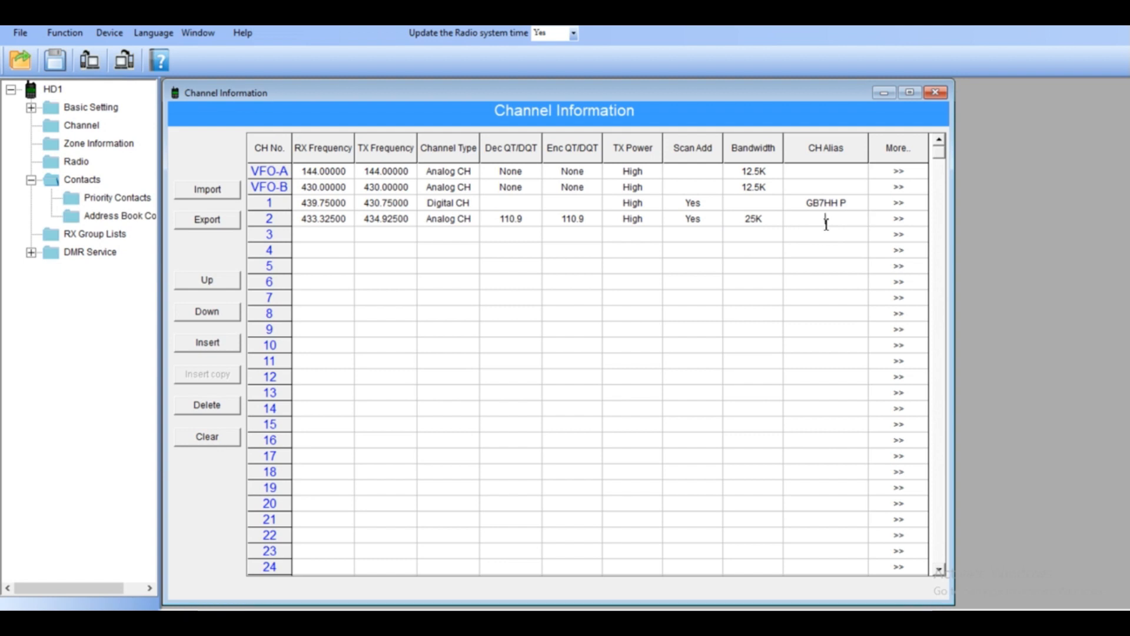
Name channel 2 with the alias 'GB3HW analg'
{"action": "type", "text": "GB3"}
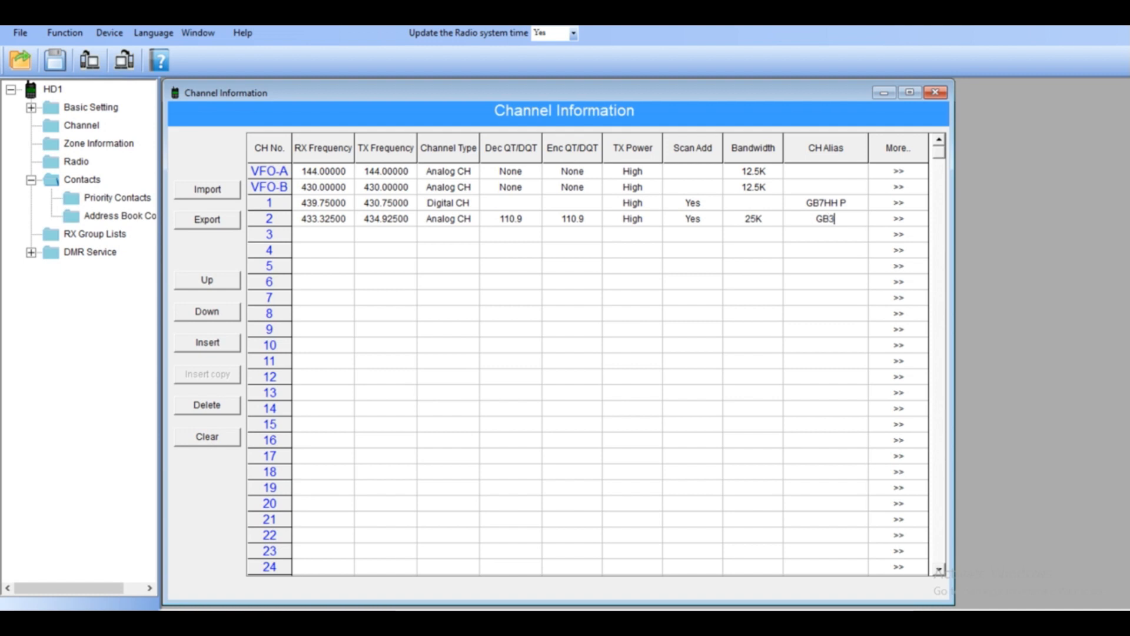
{"action": "type", "text": "H"}
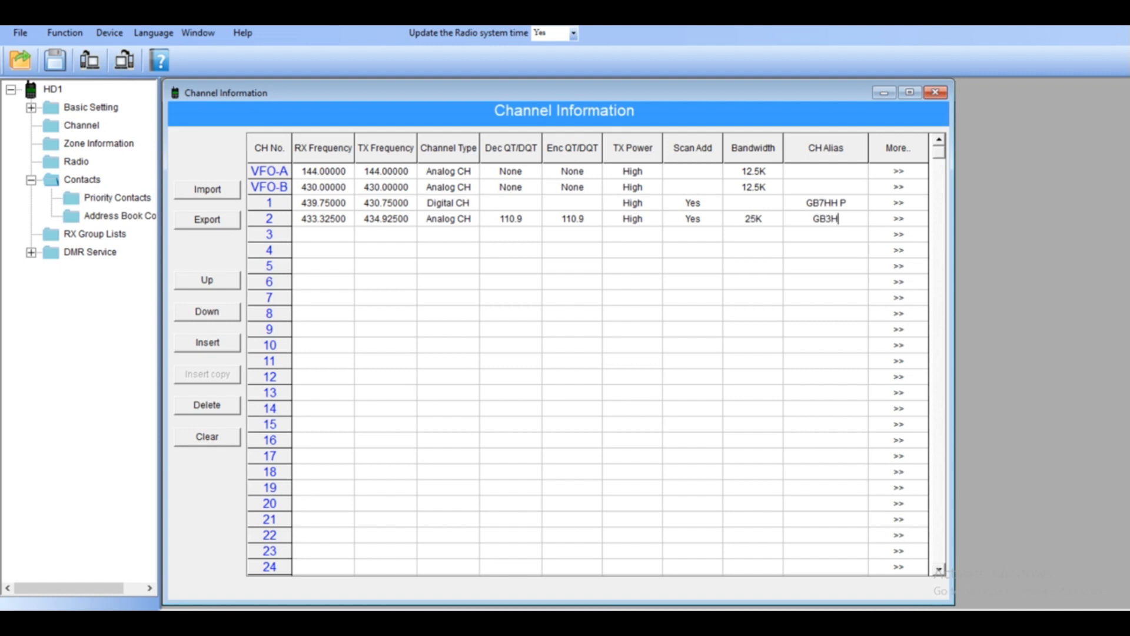
{"action": "type", "text": "W"}
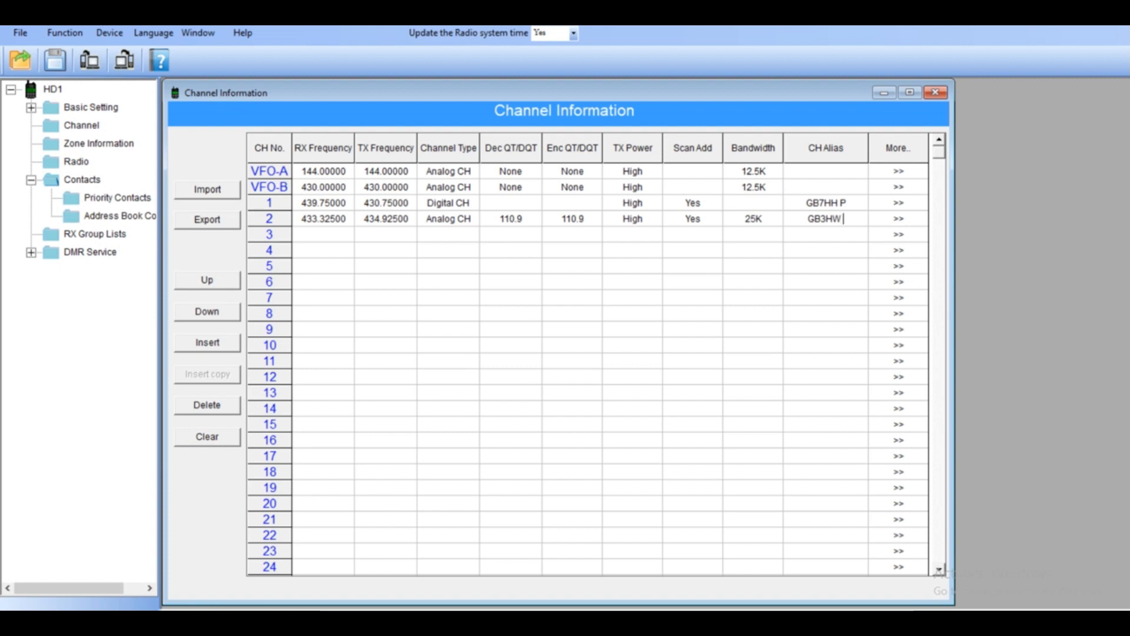
{"action": "type", "text": "analg"}
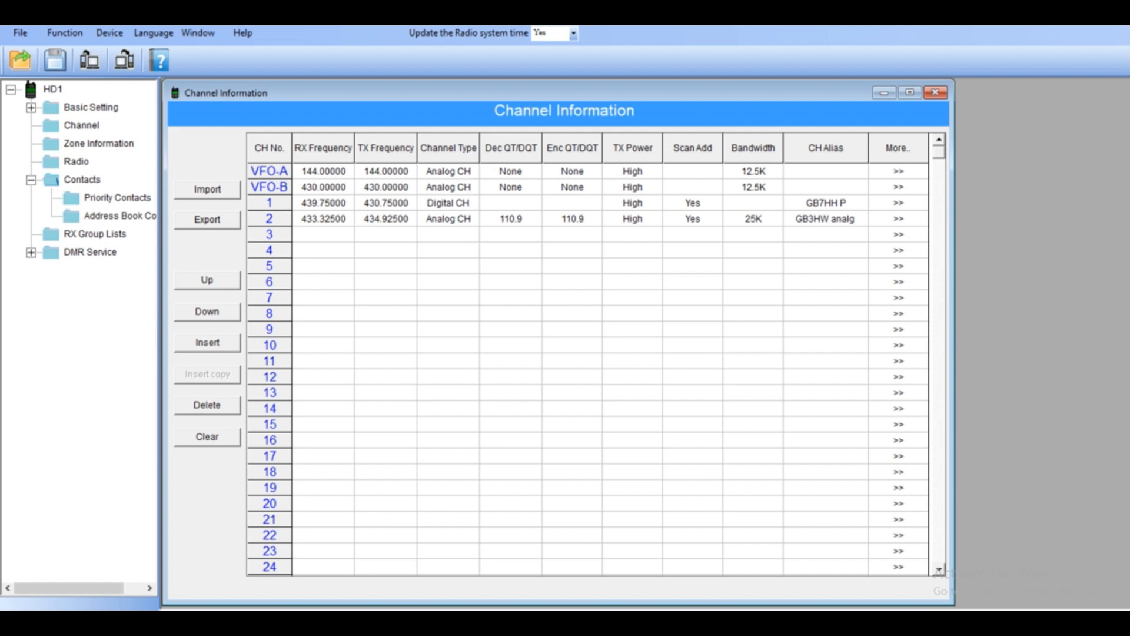
{"action": "mouse_move", "coordinate": [900, 231]}
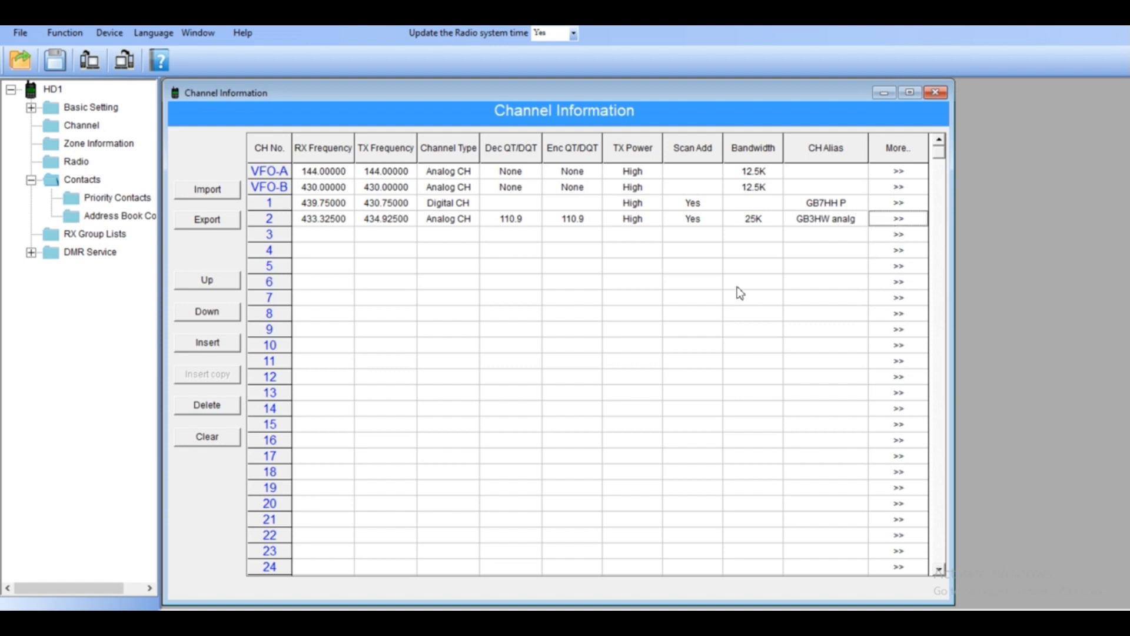
In channel 2's detailed settings, set the time-out timer to Endless
{"action": "left_click", "coordinate": [897, 218]}
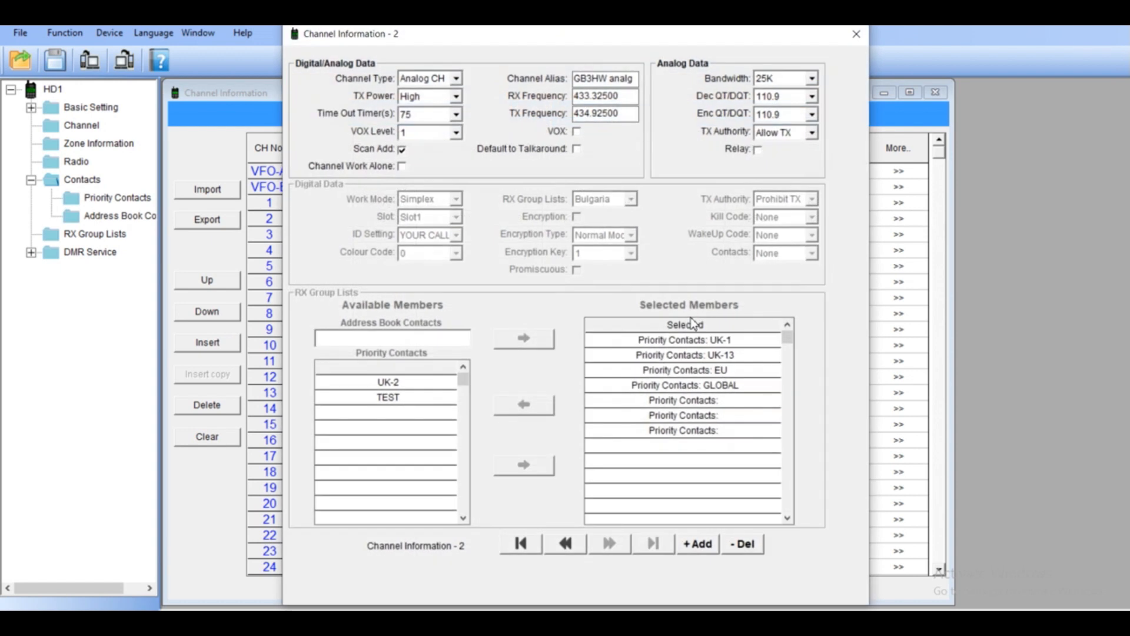
{"action": "mouse_move", "coordinate": [832, 250]}
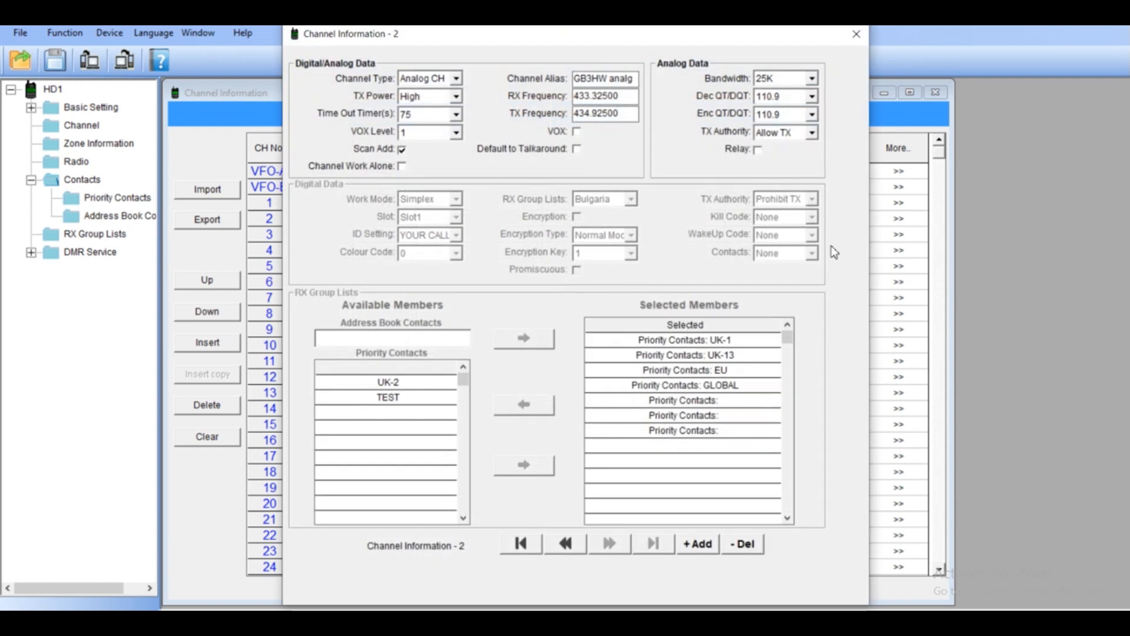
{"action": "mouse_move", "coordinate": [432, 106]}
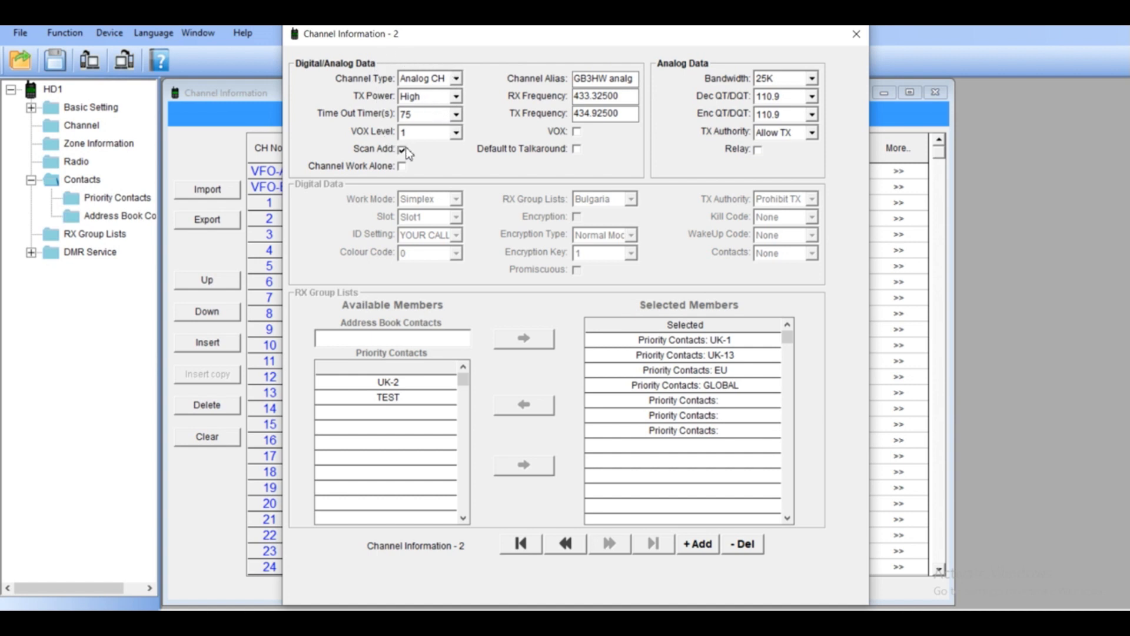
{"action": "left_click", "coordinate": [402, 151]}
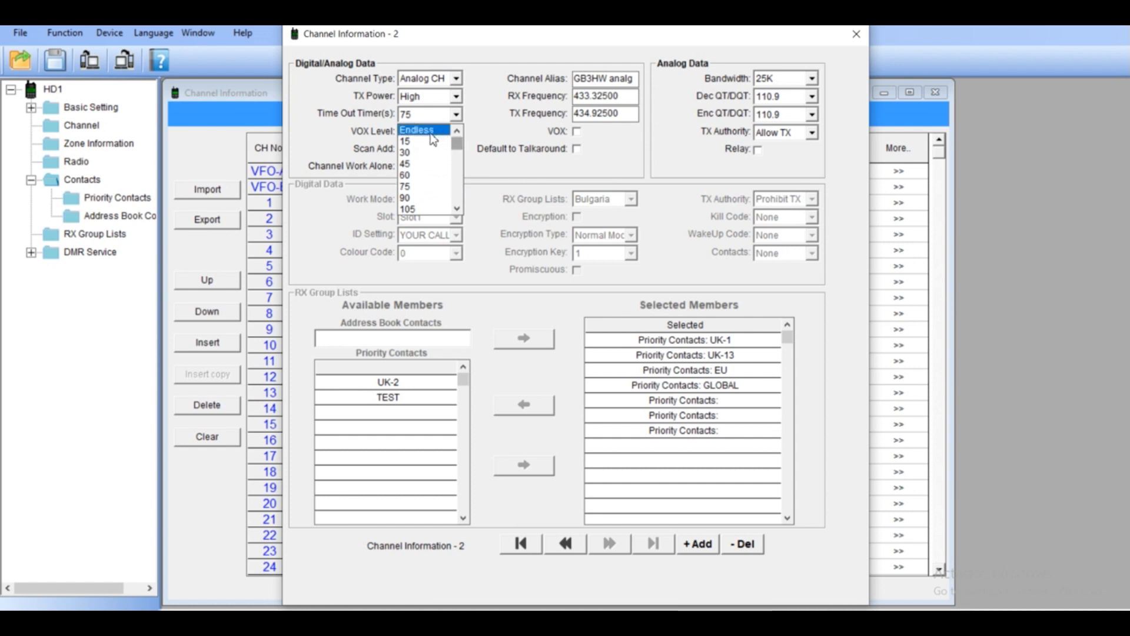
{"action": "left_click", "coordinate": [426, 129]}
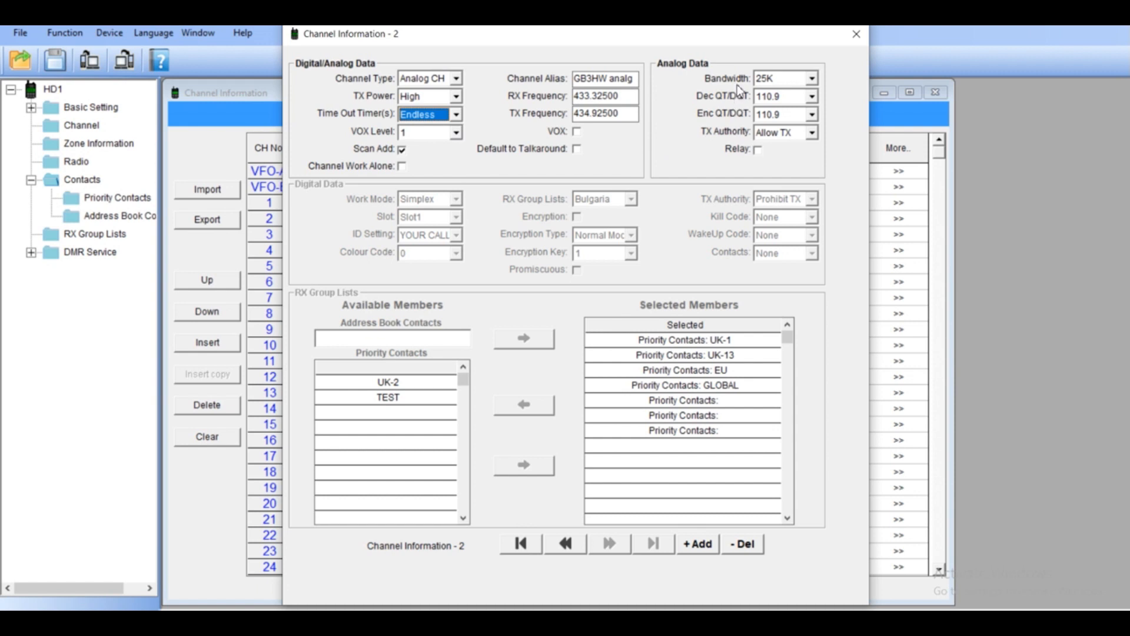
{"action": "mouse_move", "coordinate": [824, 88]}
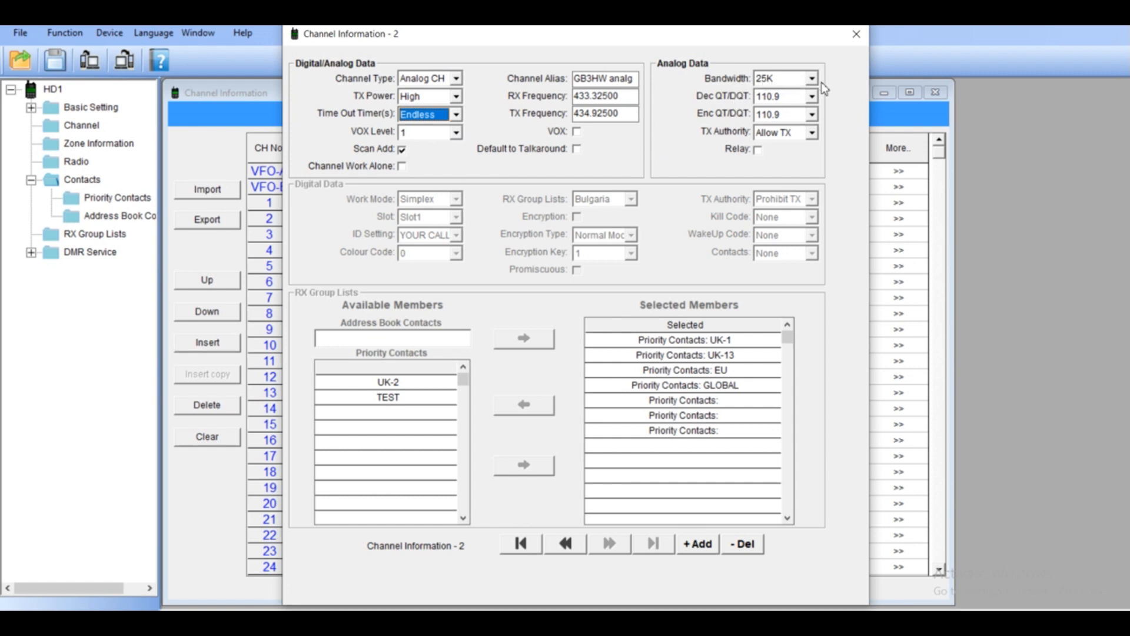
{"action": "mouse_move", "coordinate": [813, 92]}
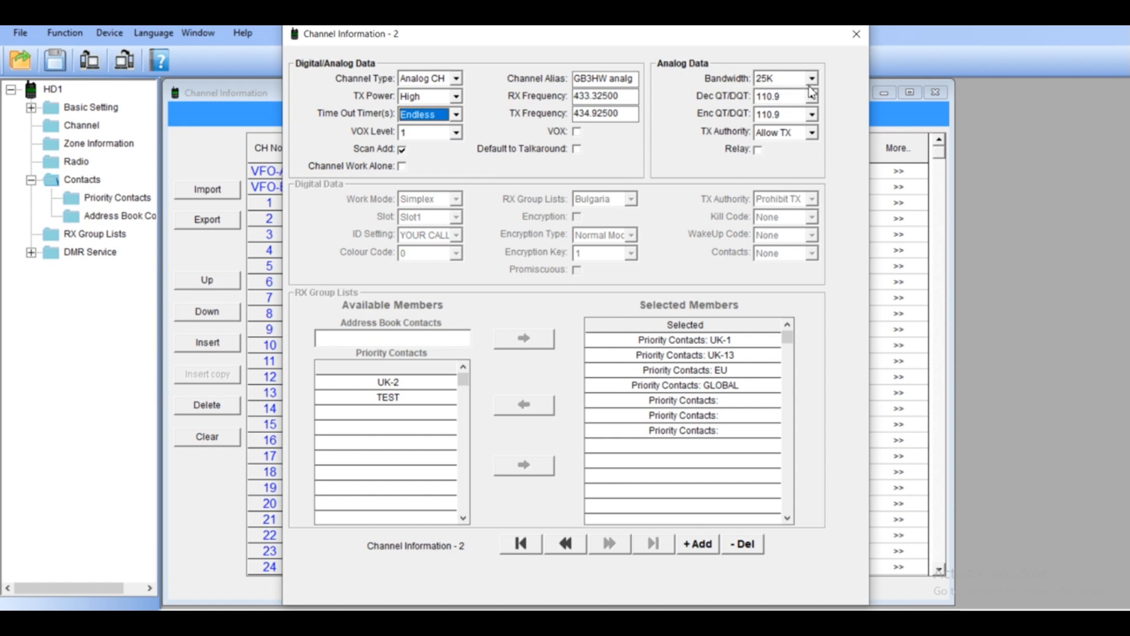
{"action": "mouse_move", "coordinate": [815, 82]}
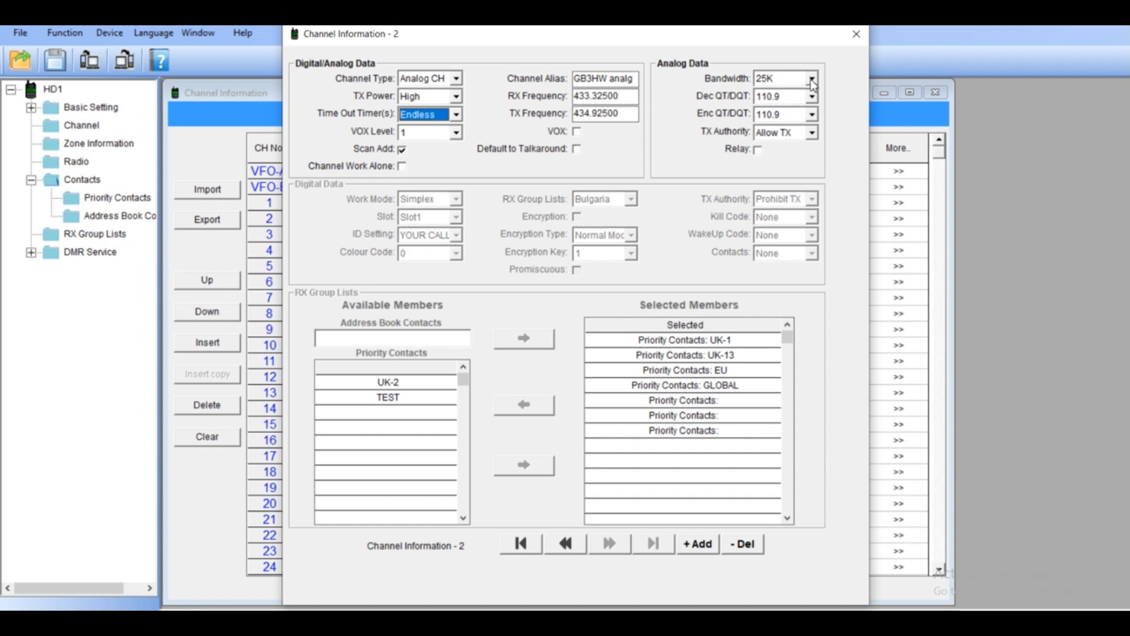
Change channel 2's bandwidth to 12.5K and keep TX authority at Allow TX
{"action": "left_click", "coordinate": [810, 78]}
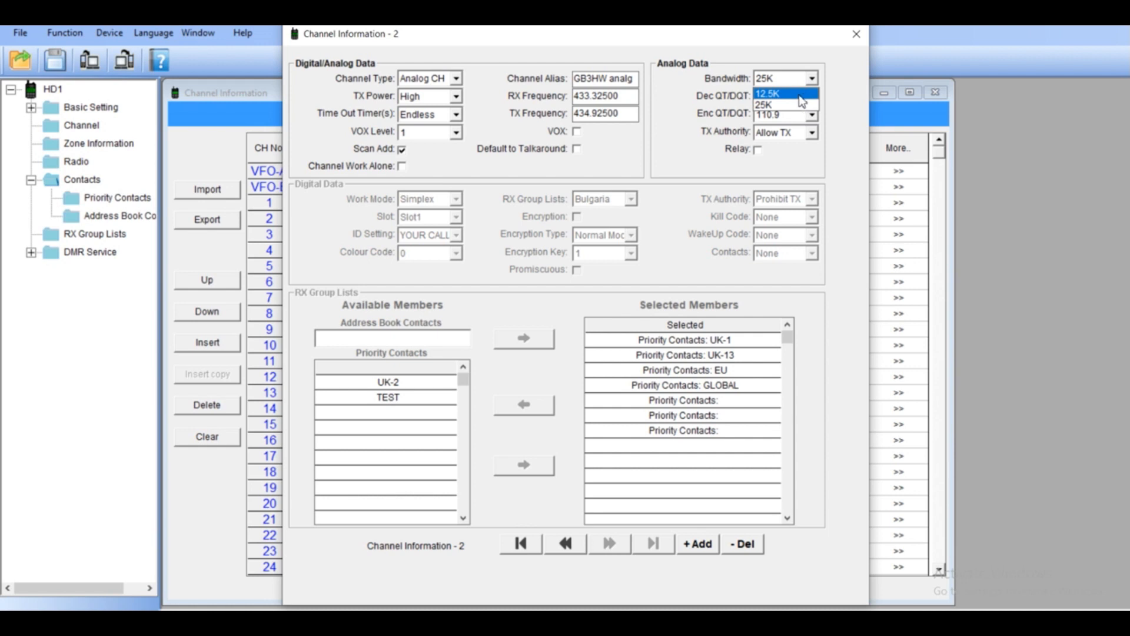
{"action": "mouse_move", "coordinate": [794, 99]}
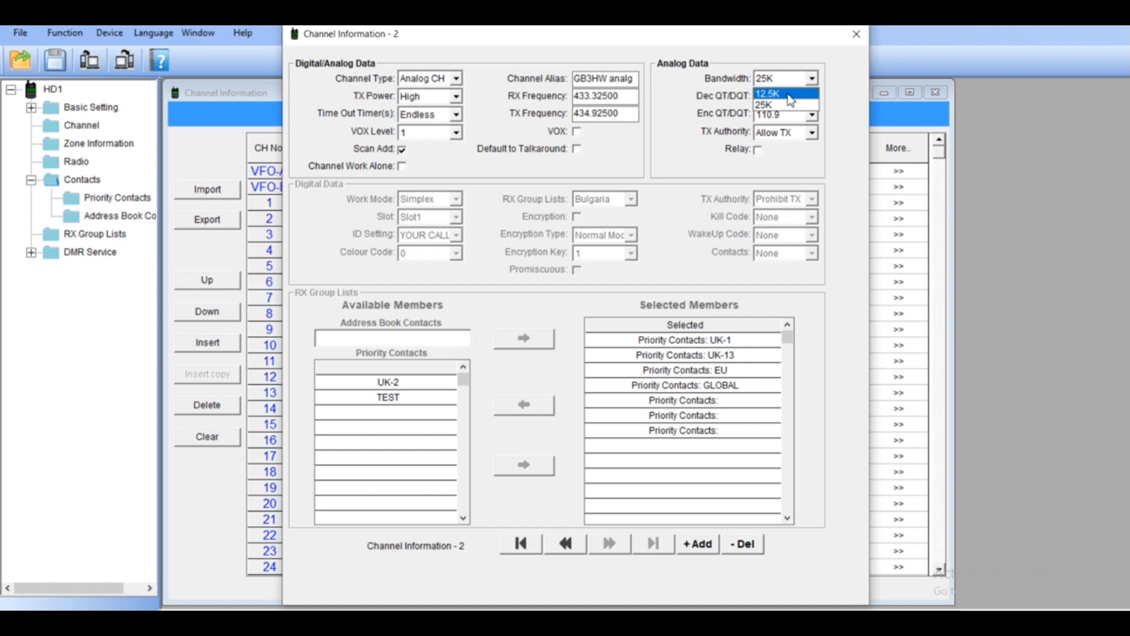
{"action": "left_click", "coordinate": [775, 94]}
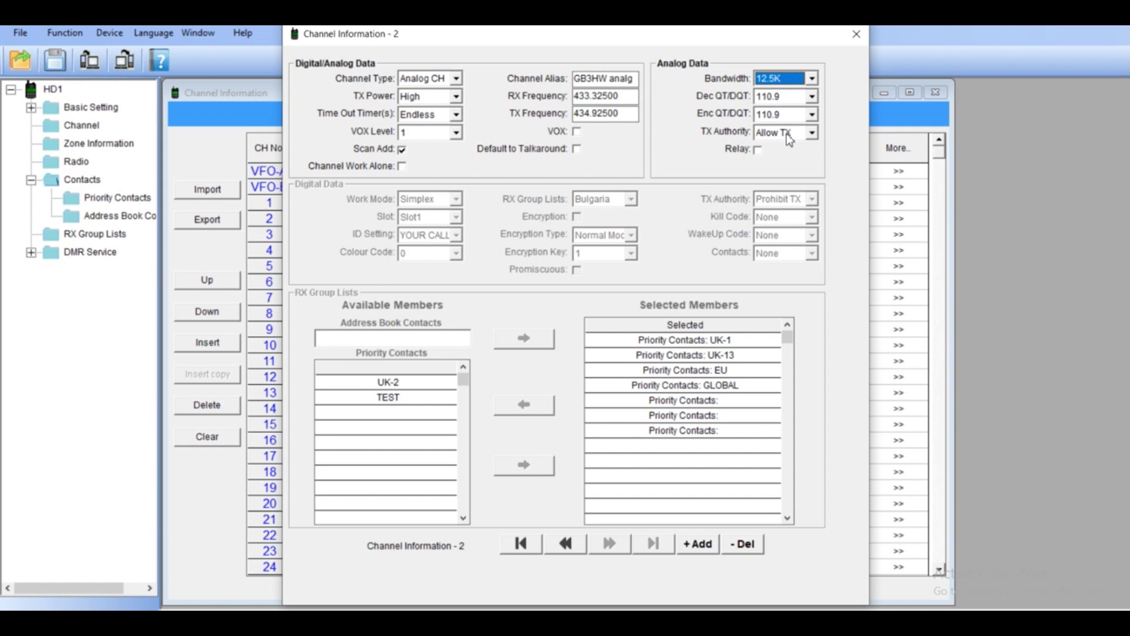
{"action": "left_click", "coordinate": [810, 132]}
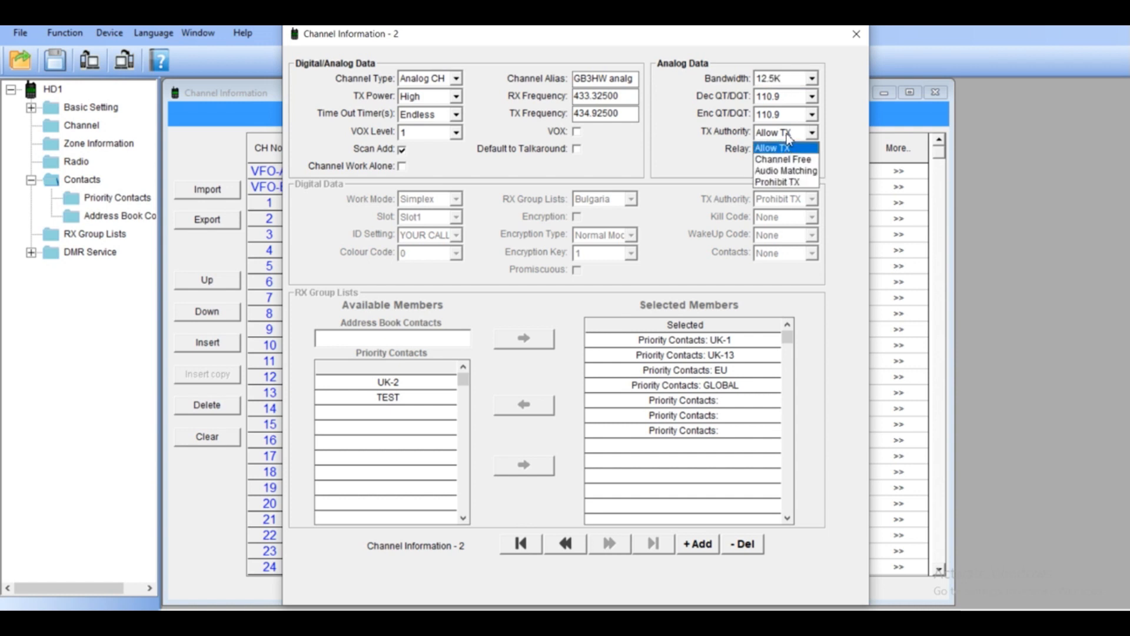
{"action": "left_click", "coordinate": [780, 147]}
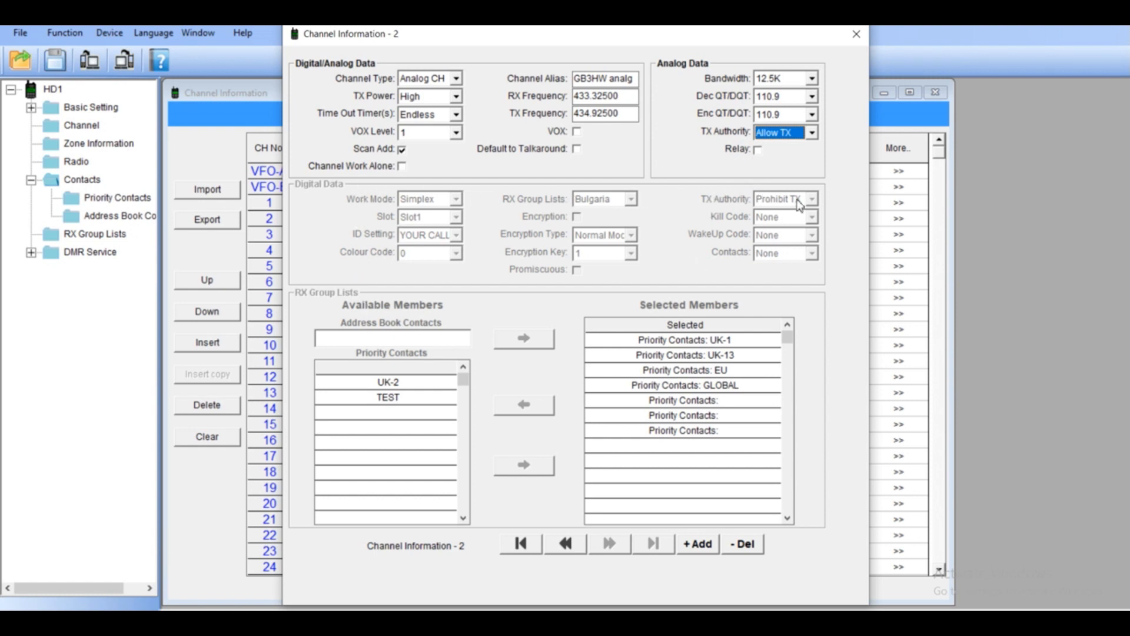
{"action": "mouse_move", "coordinate": [455, 458]}
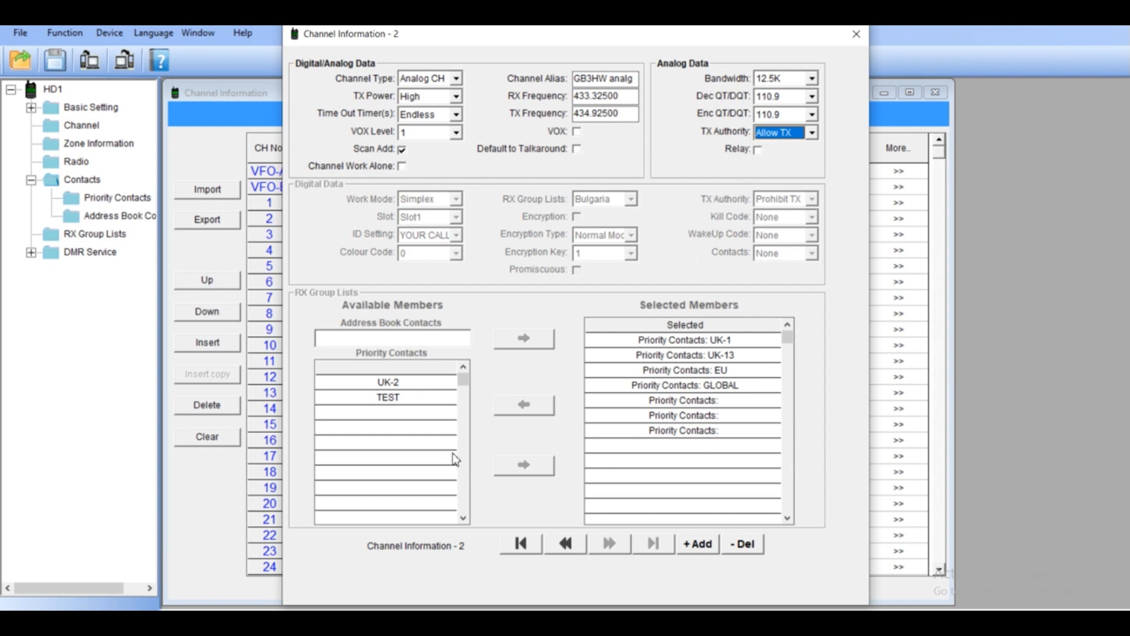
{"action": "mouse_move", "coordinate": [778, 290]}
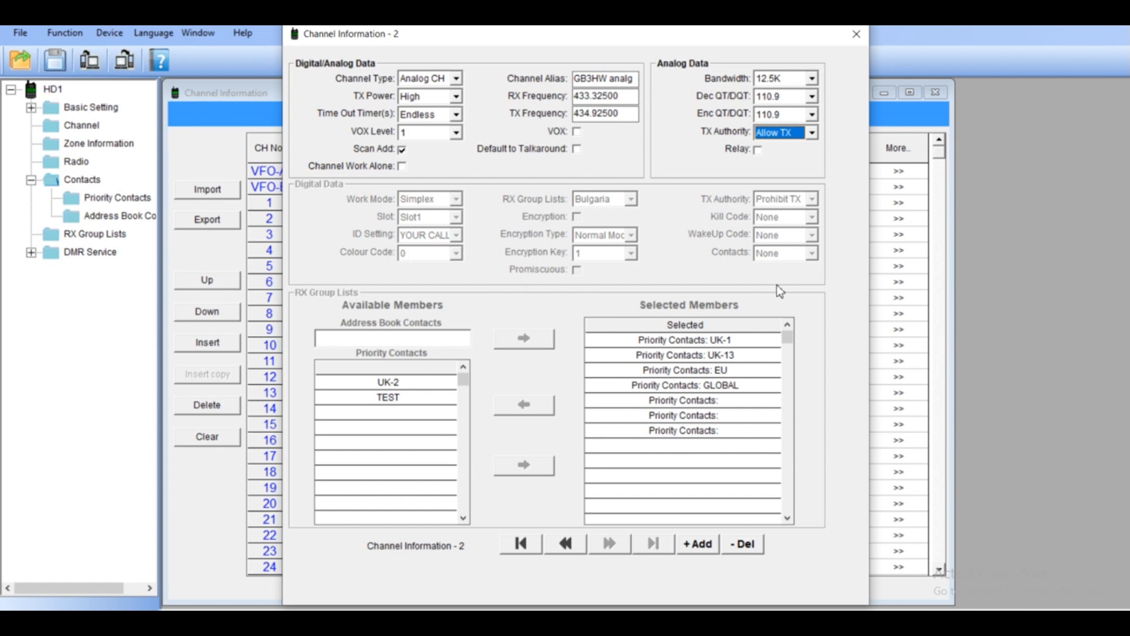
{"action": "mouse_move", "coordinate": [855, 34]}
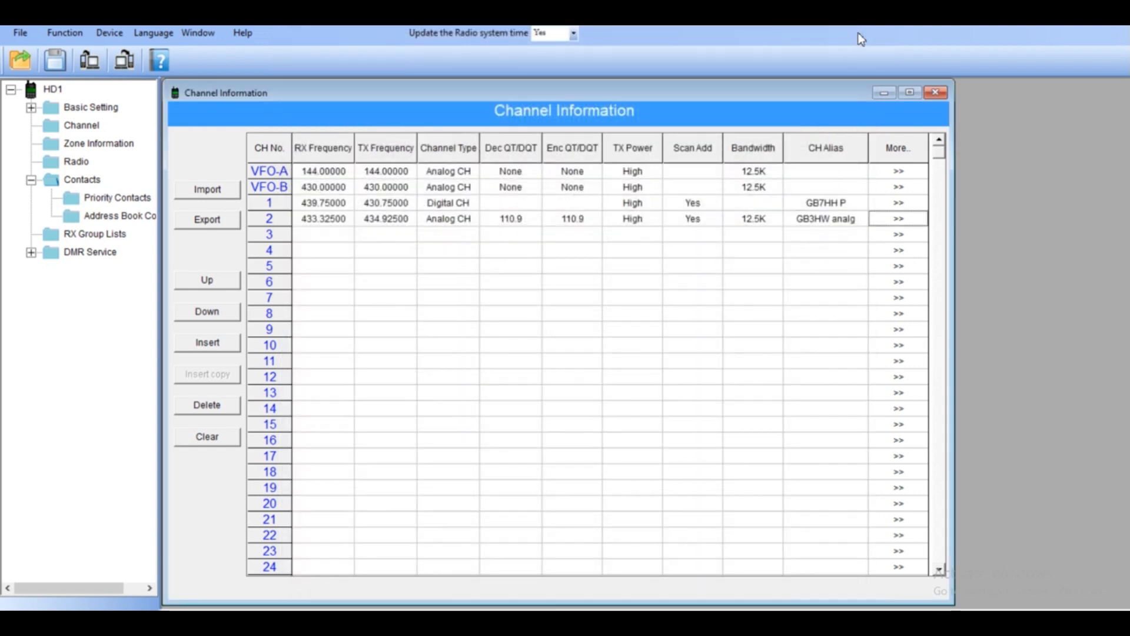
{"action": "mouse_move", "coordinate": [243, 236]}
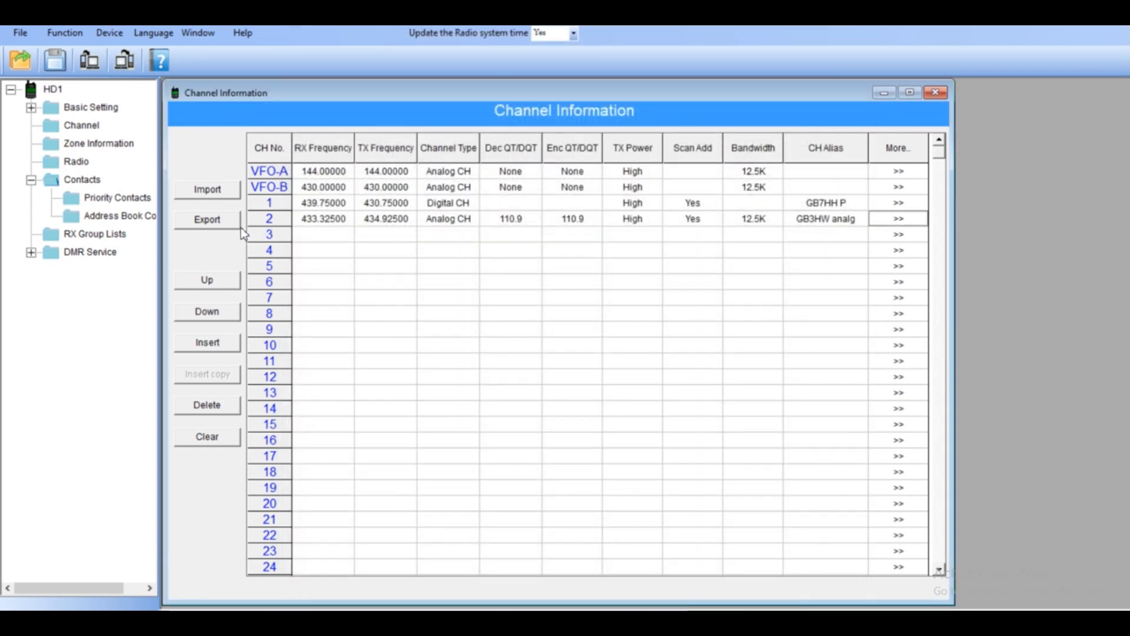
{"action": "mouse_move", "coordinate": [101, 163]}
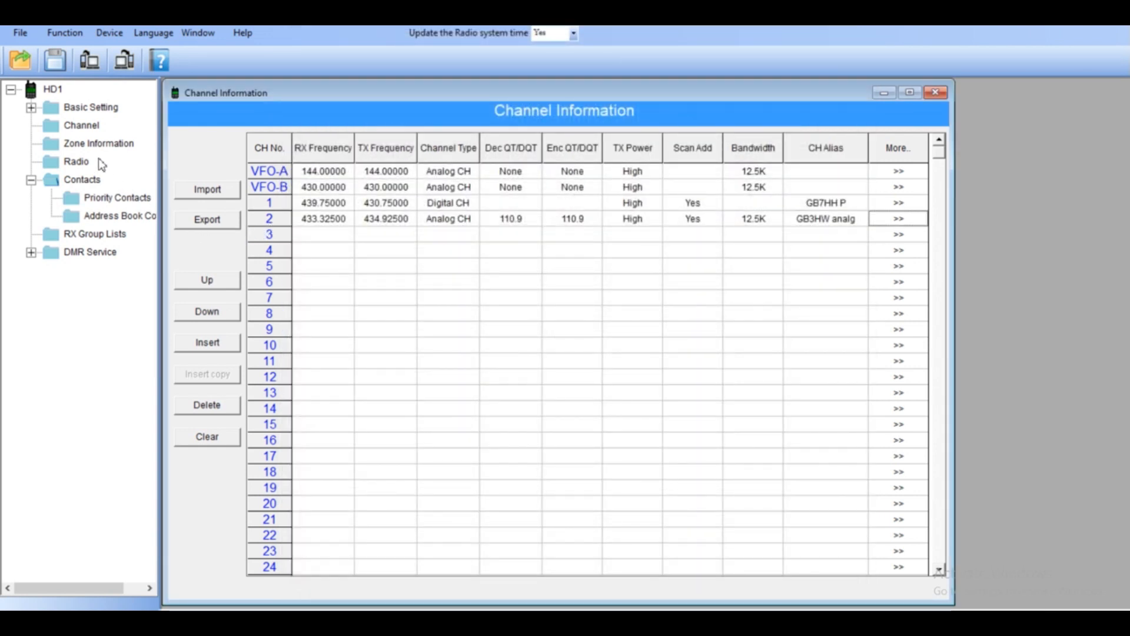
Open the Zone Information window from the left tree
{"action": "left_click", "coordinate": [89, 142]}
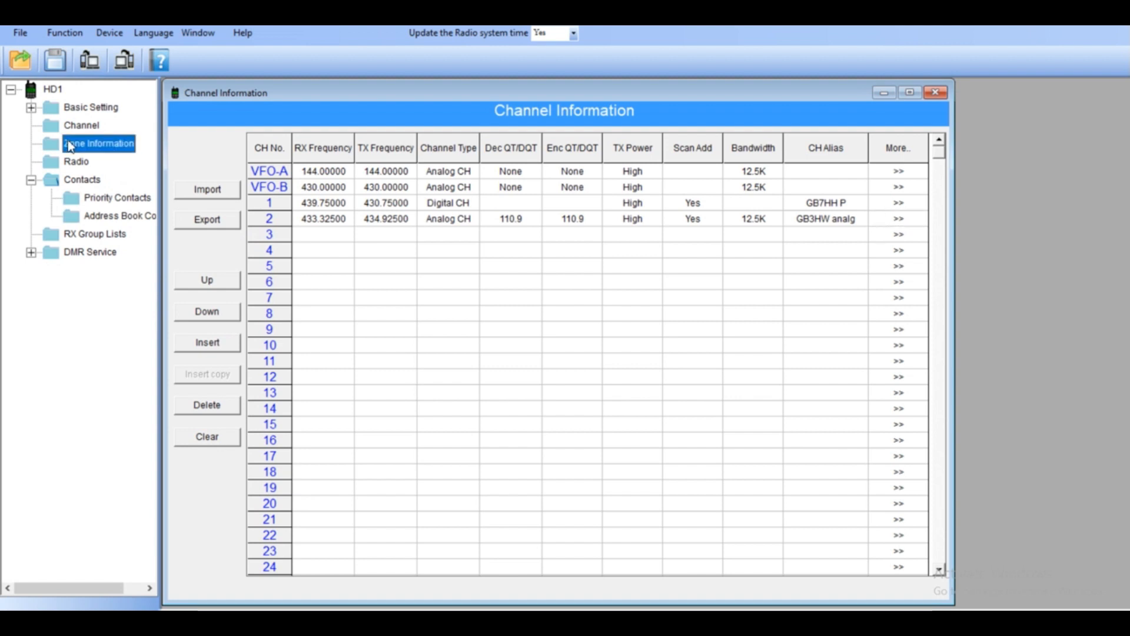
{"action": "left_click", "coordinate": [97, 143]}
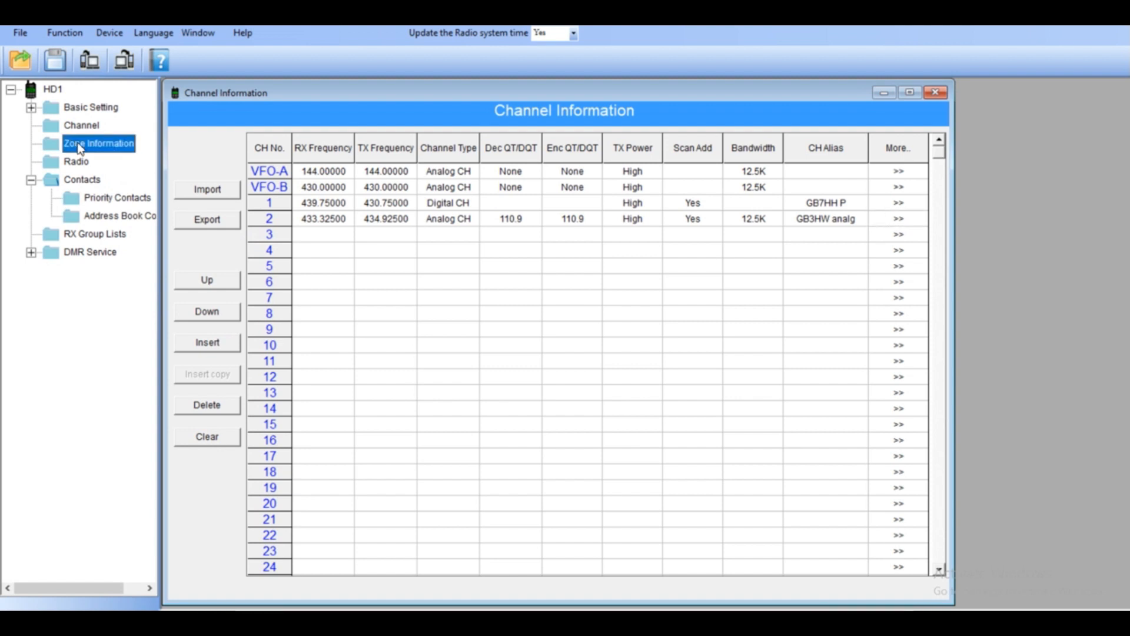
{"action": "left_click", "coordinate": [93, 143]}
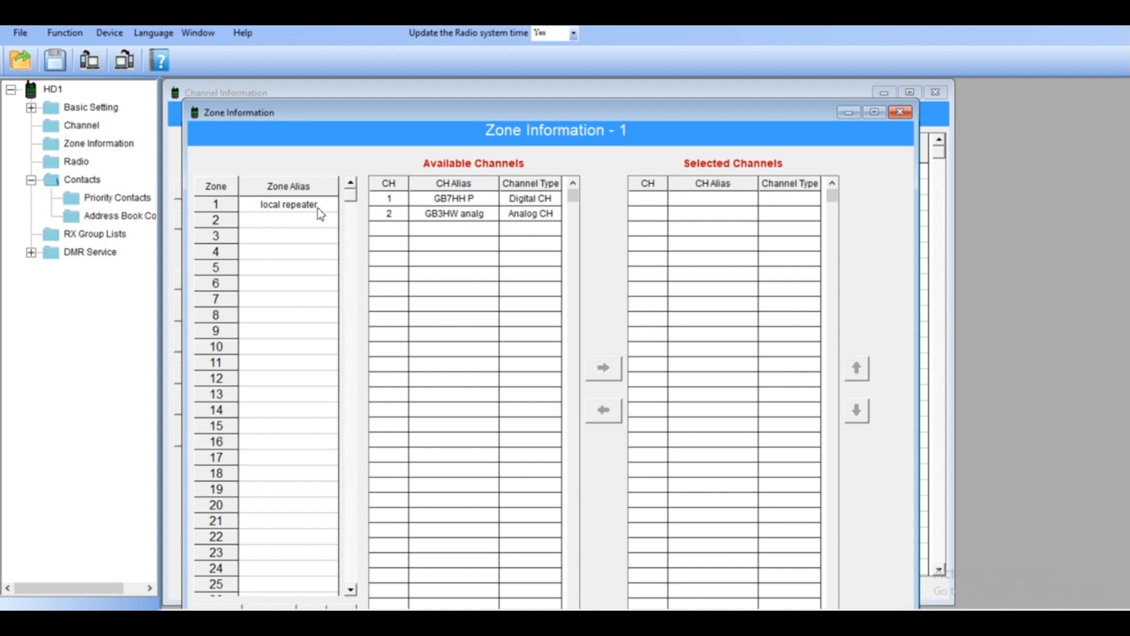
{"action": "mouse_move", "coordinate": [473, 187]}
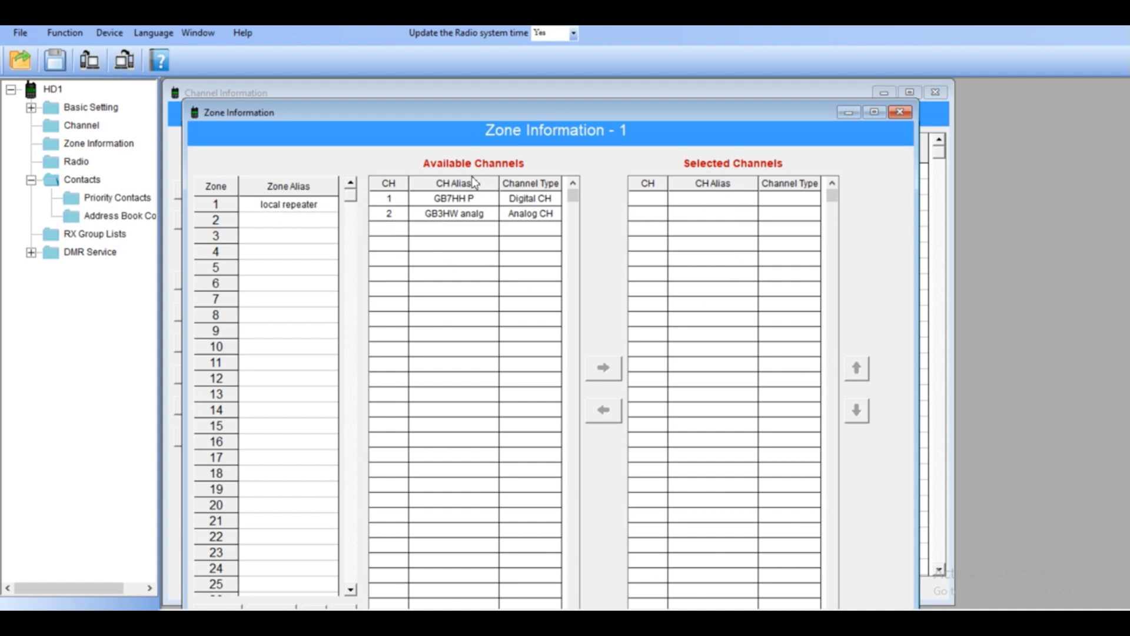
{"action": "mouse_move", "coordinate": [532, 170]}
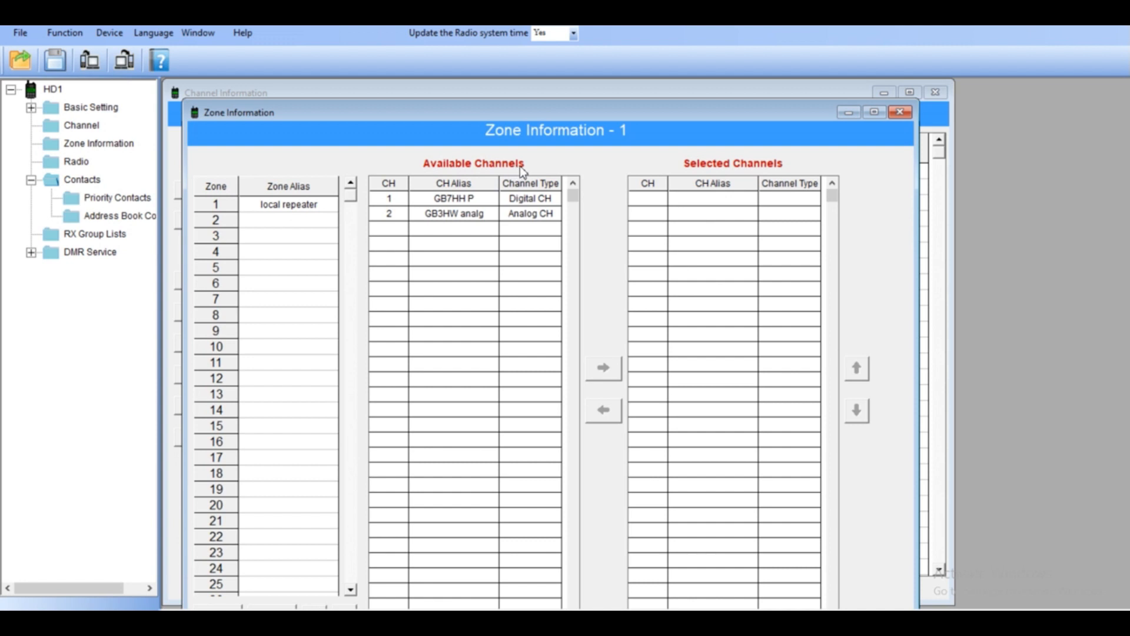
{"action": "mouse_move", "coordinate": [695, 175]}
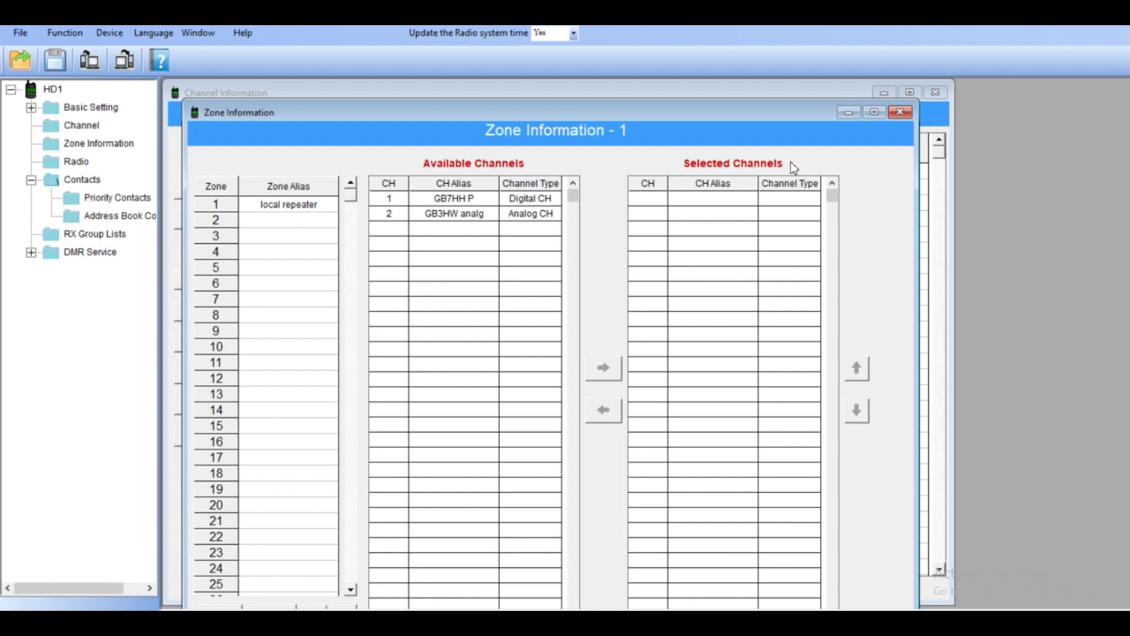
{"action": "mouse_move", "coordinate": [773, 171]}
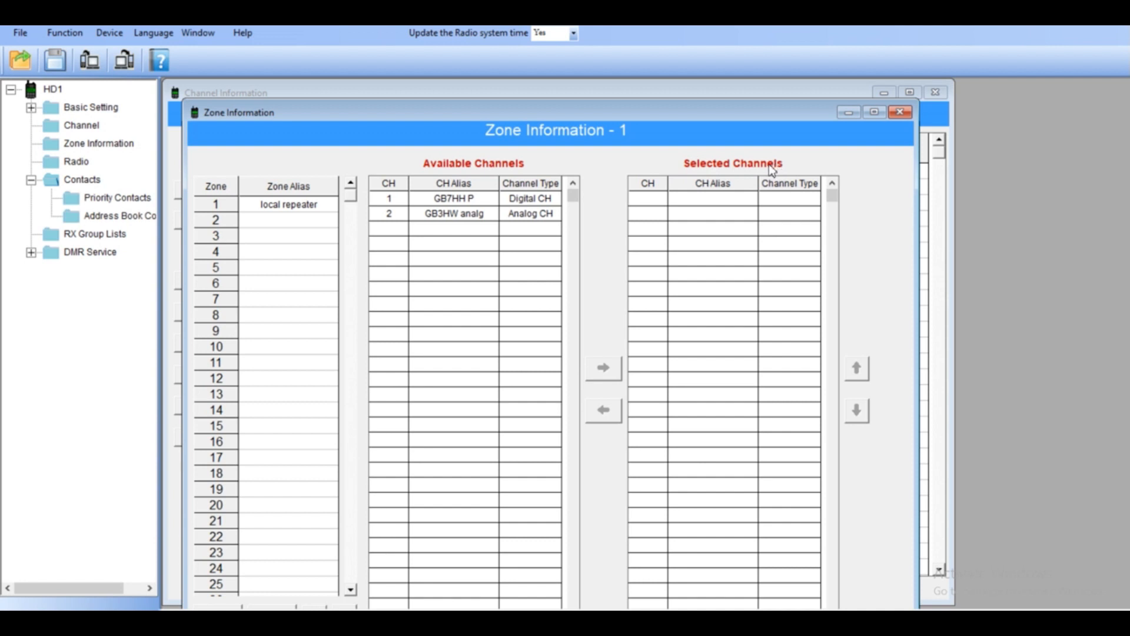
Add GB7HH P and the analogue GB3HW channel to zone 1 'local repeater'
{"action": "left_click", "coordinate": [452, 197]}
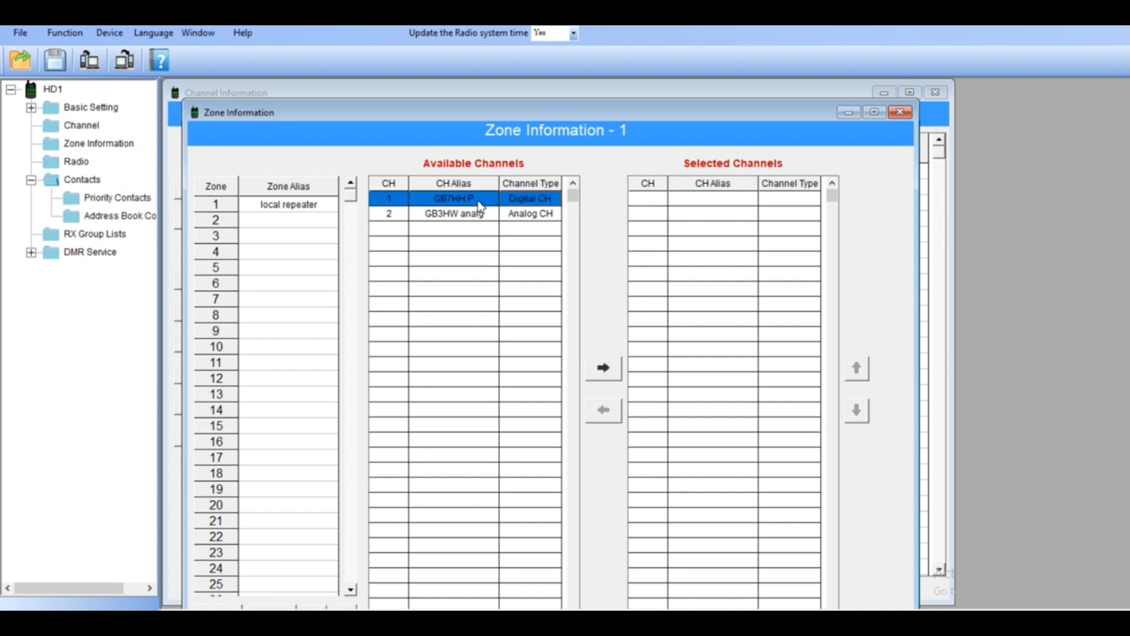
{"action": "left_click", "coordinate": [604, 368]}
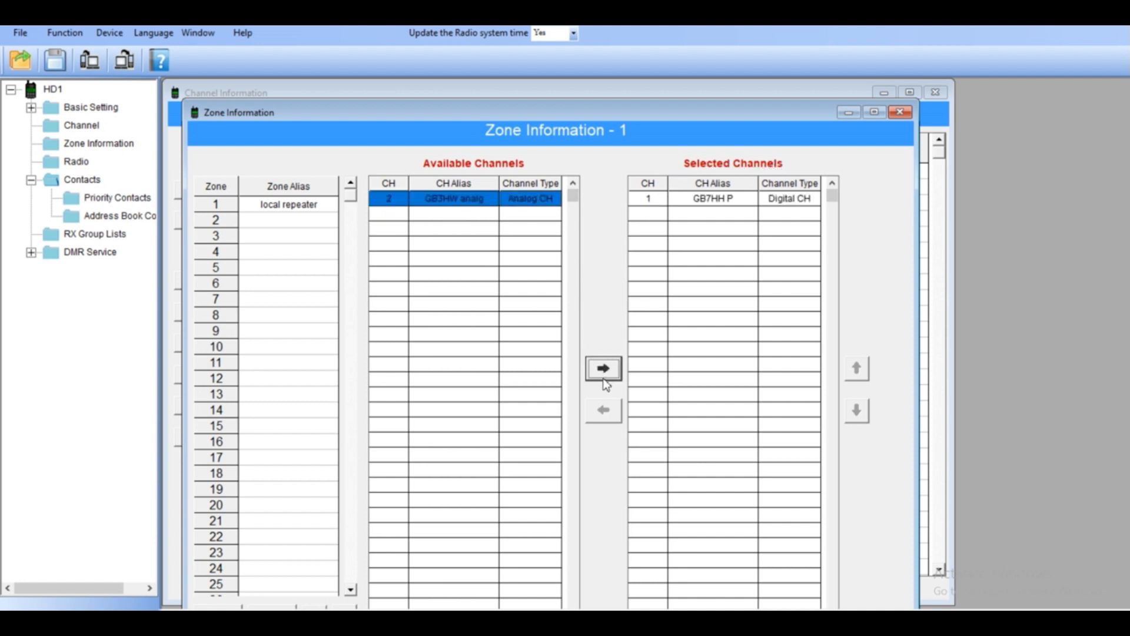
{"action": "left_click", "coordinate": [603, 367]}
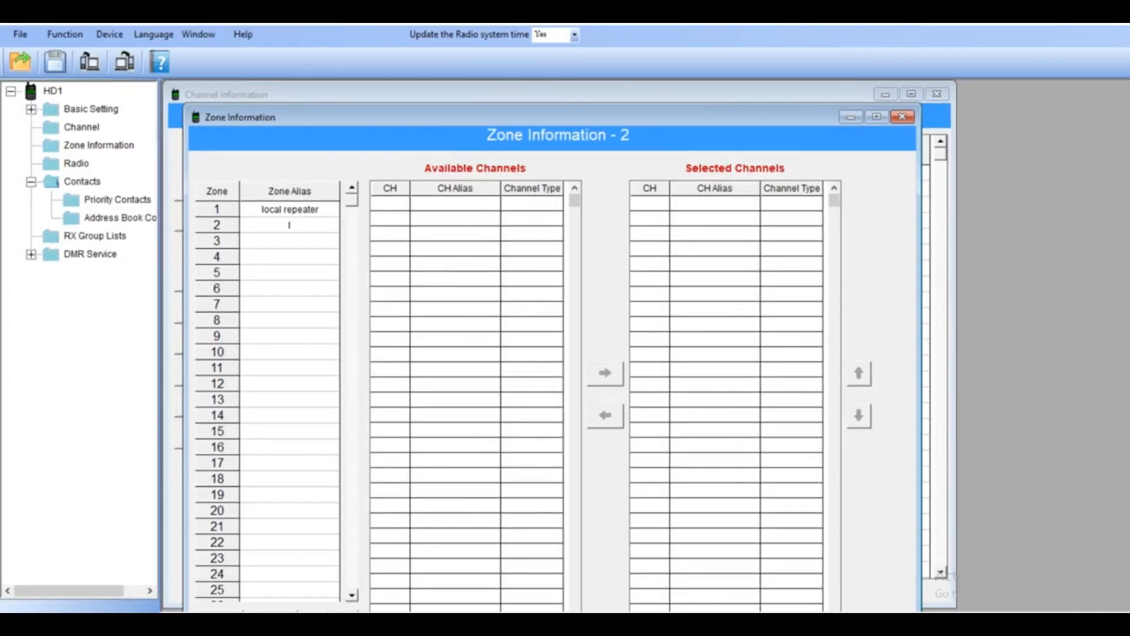
Name zone 2 'Luton' and close the zone settings
{"action": "type", "text": "IUTON"}
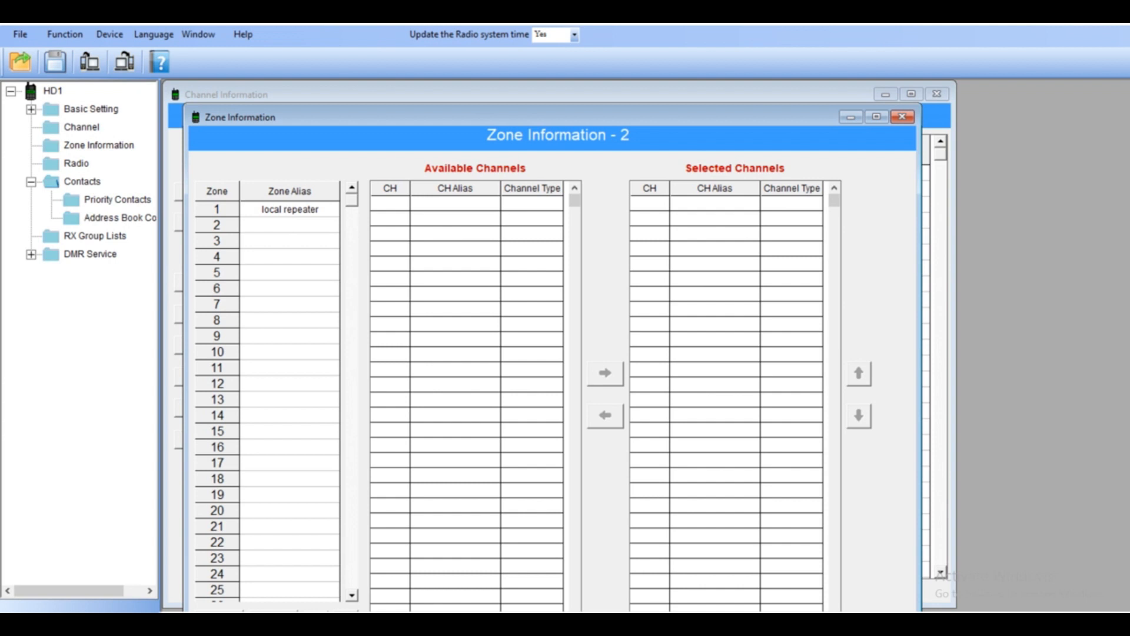
{"action": "type", "text": "Lut"}
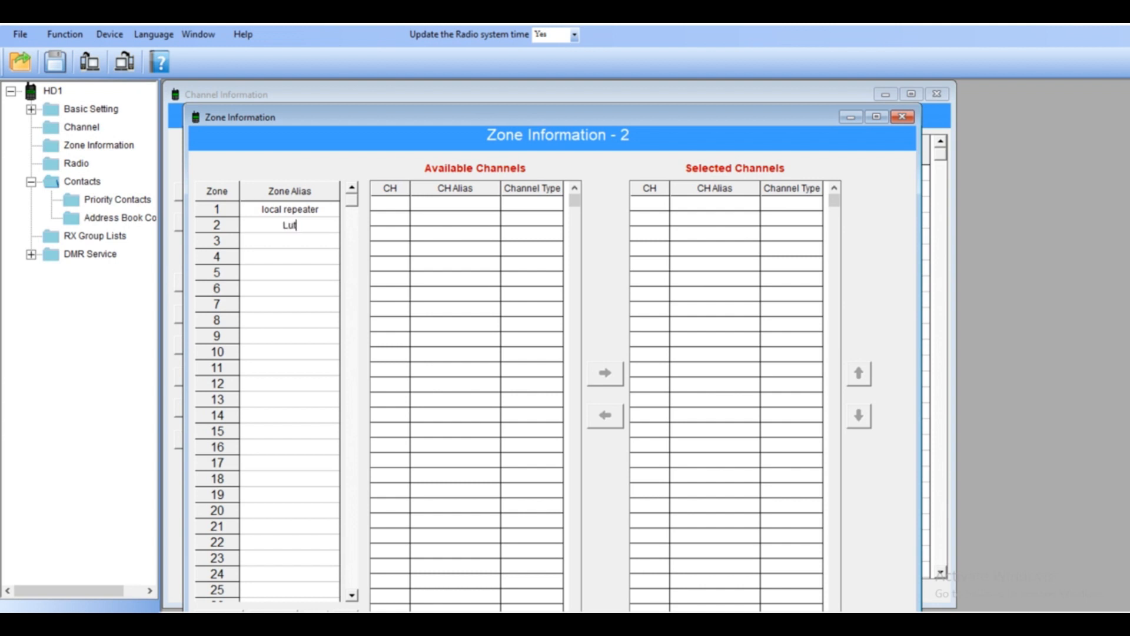
{"action": "type", "text": "on"}
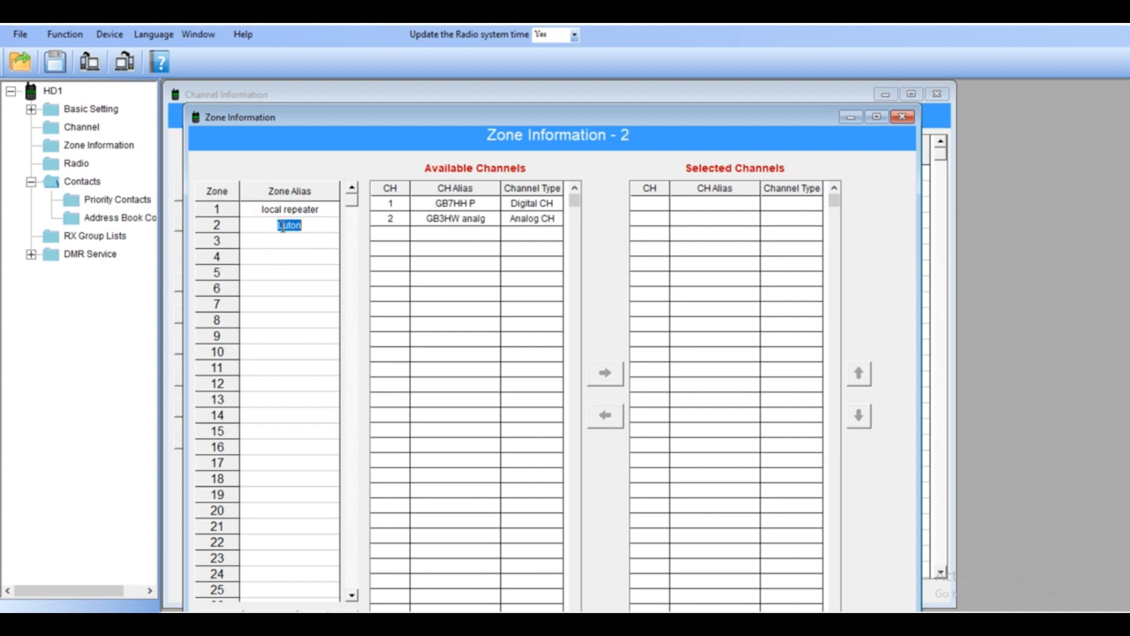
{"action": "mouse_move", "coordinate": [384, 231]}
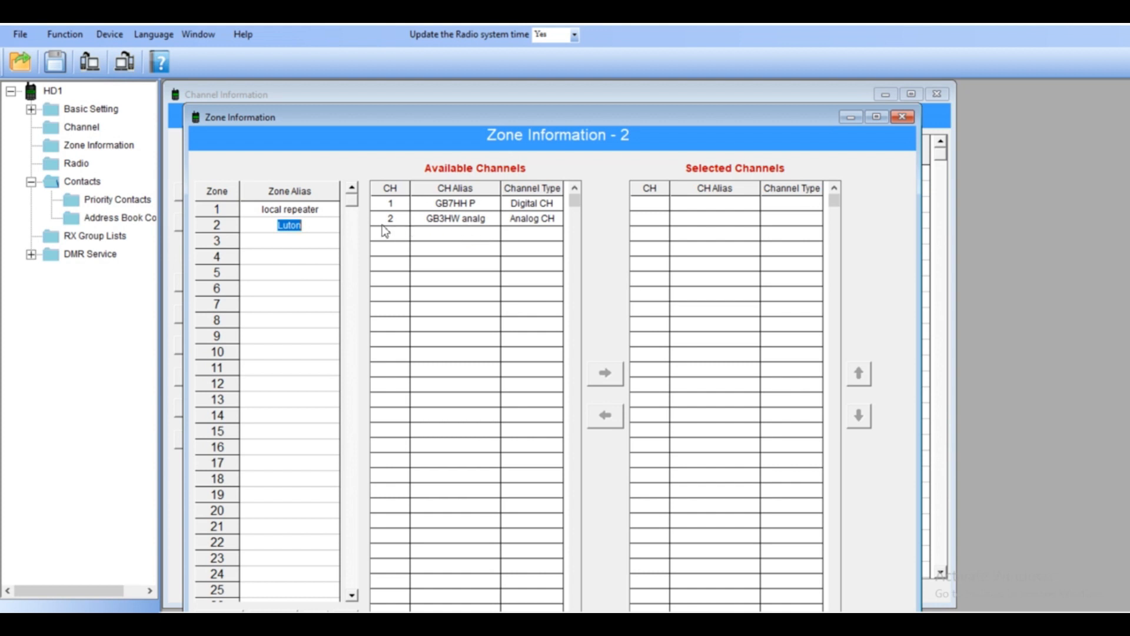
{"action": "mouse_move", "coordinate": [900, 118]}
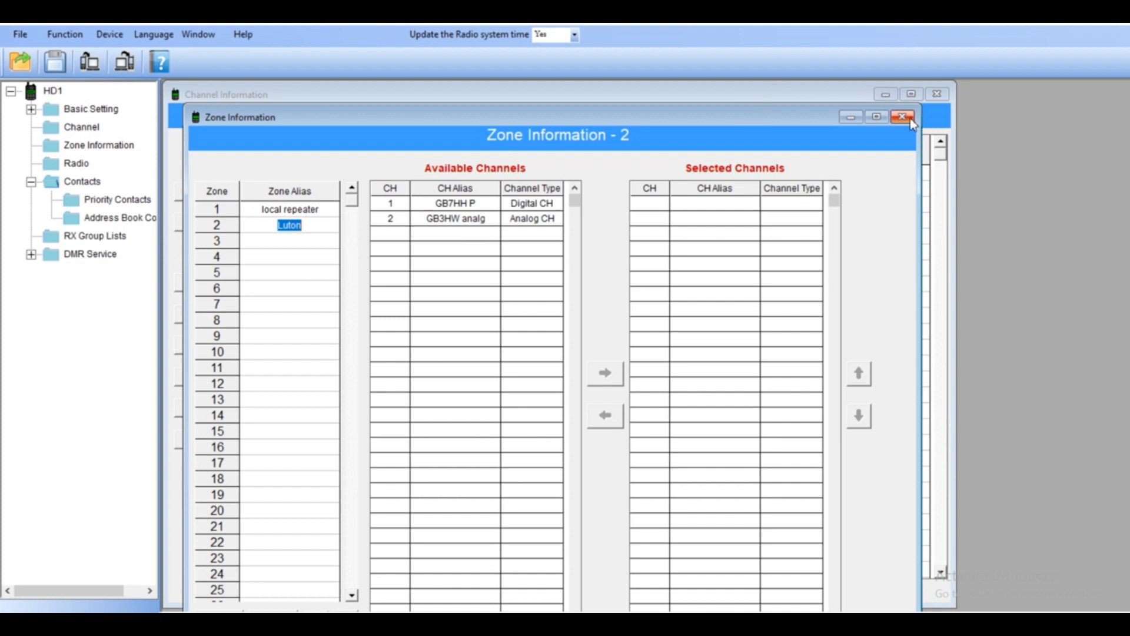
{"action": "left_click", "coordinate": [904, 116]}
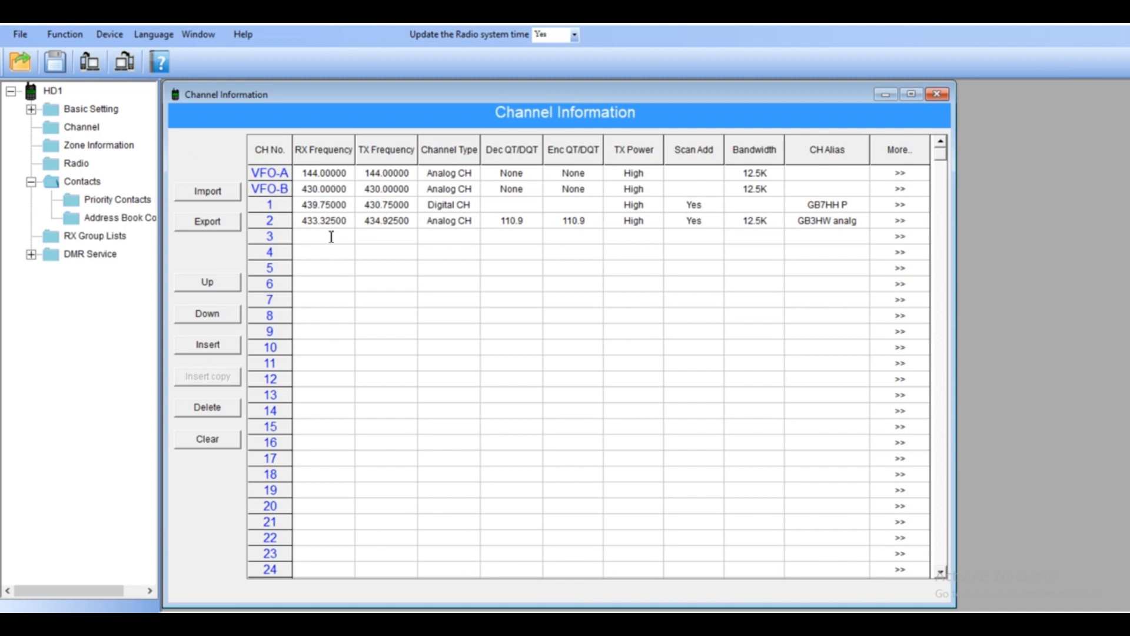
Add channel 3 as an analogue channel receiving 433.25000 and transmitting 434.85000
{"action": "type", "text": "433"}
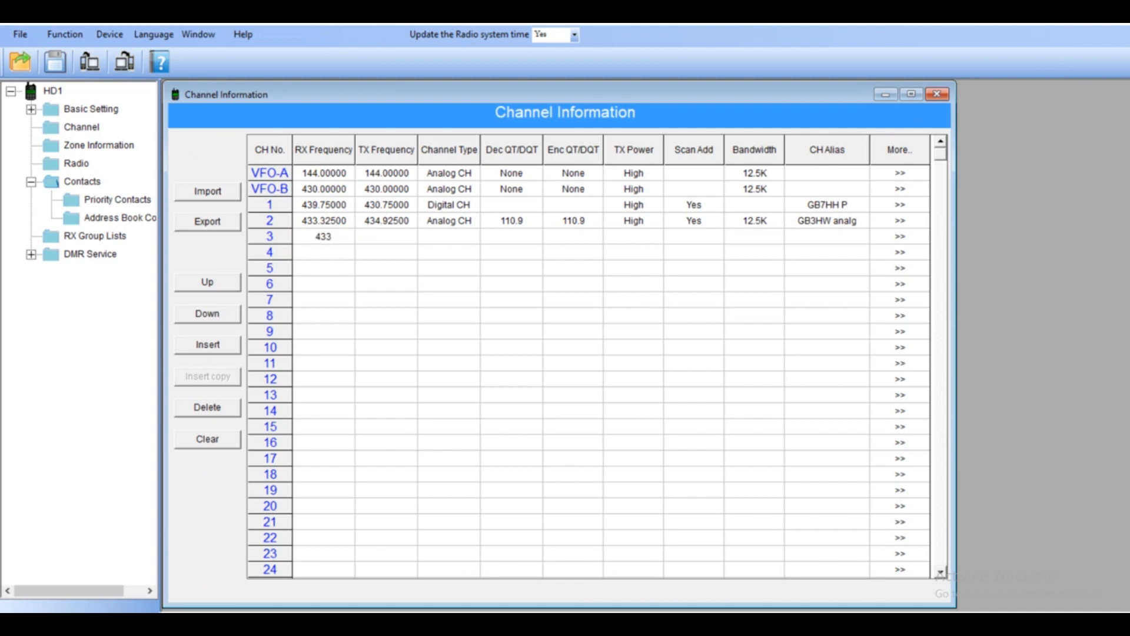
{"action": "type", "text": ".25000"}
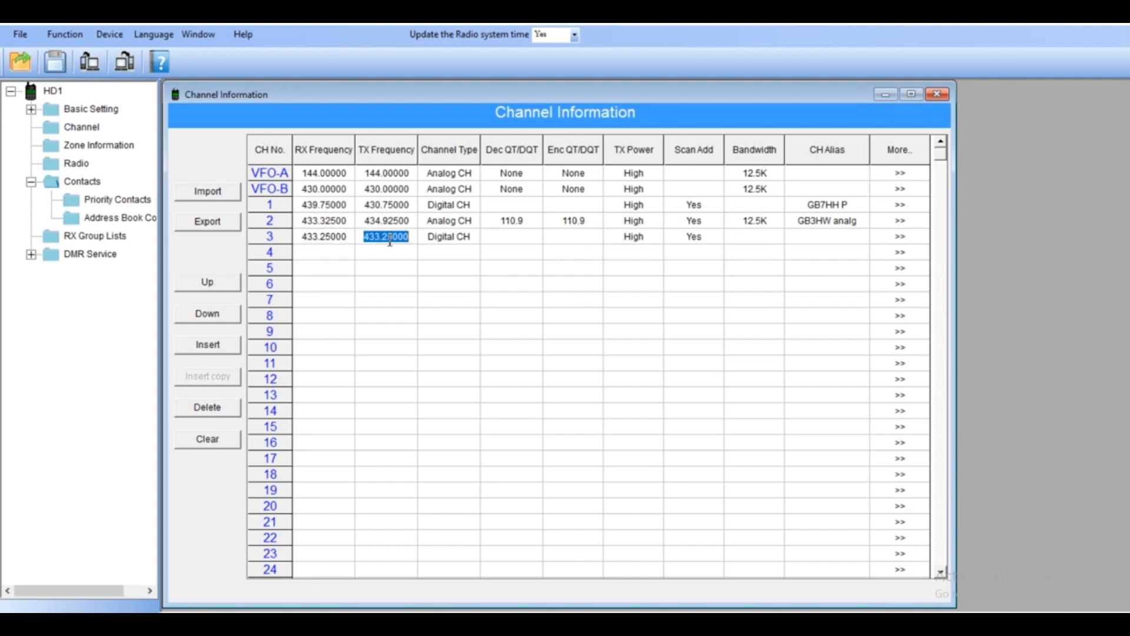
{"action": "type", "text": "4"}
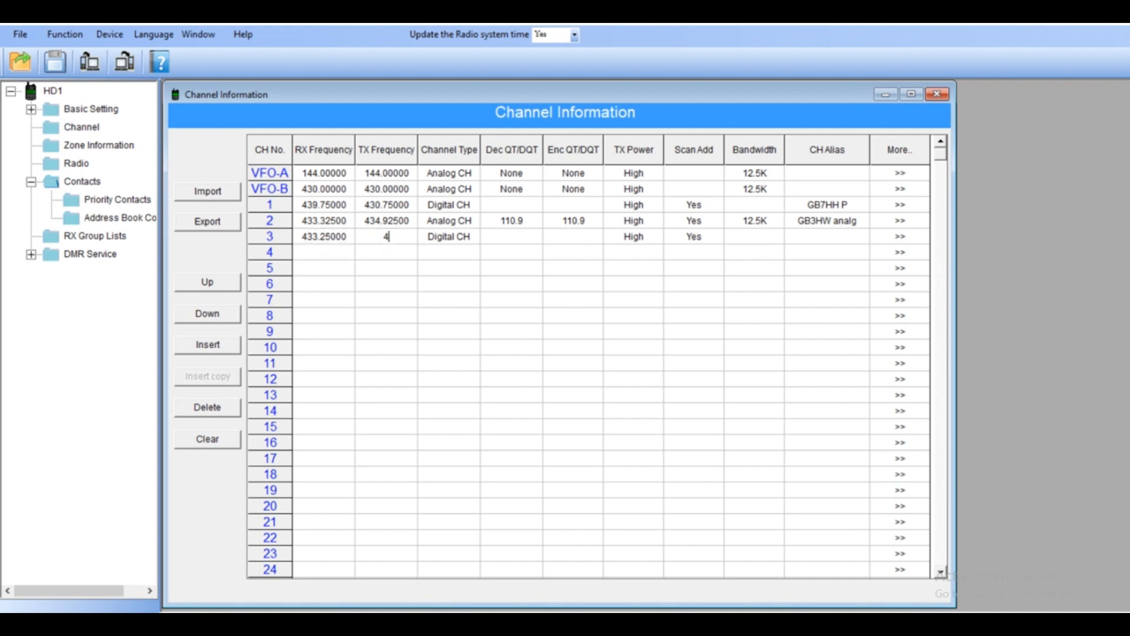
{"action": "type", "text": "34.85000"}
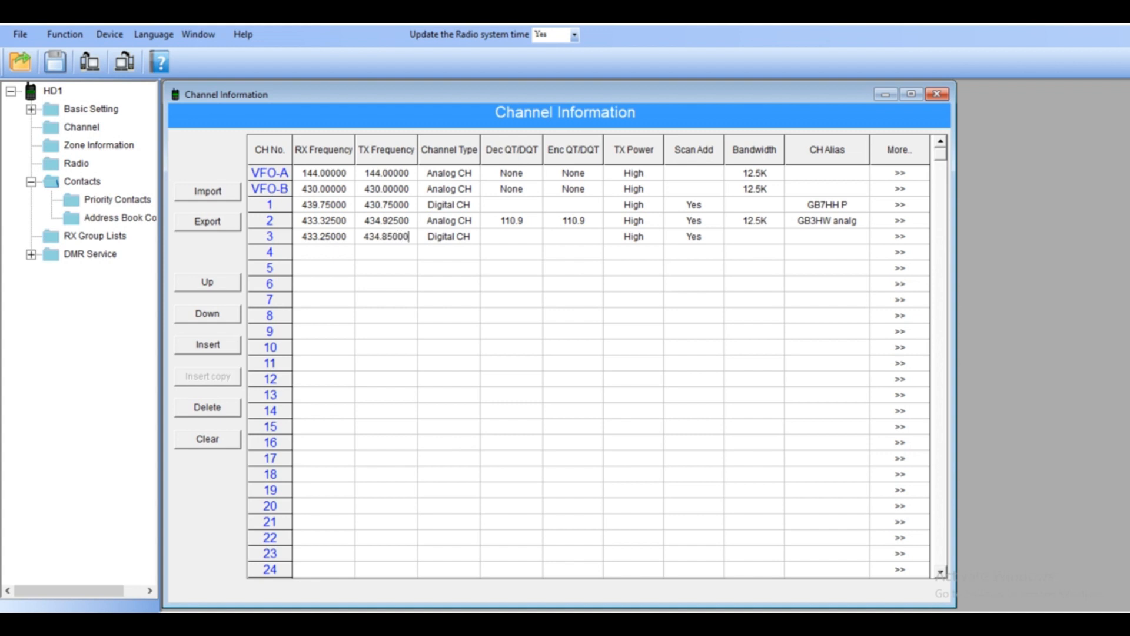
{"action": "left_click", "coordinate": [449, 237]}
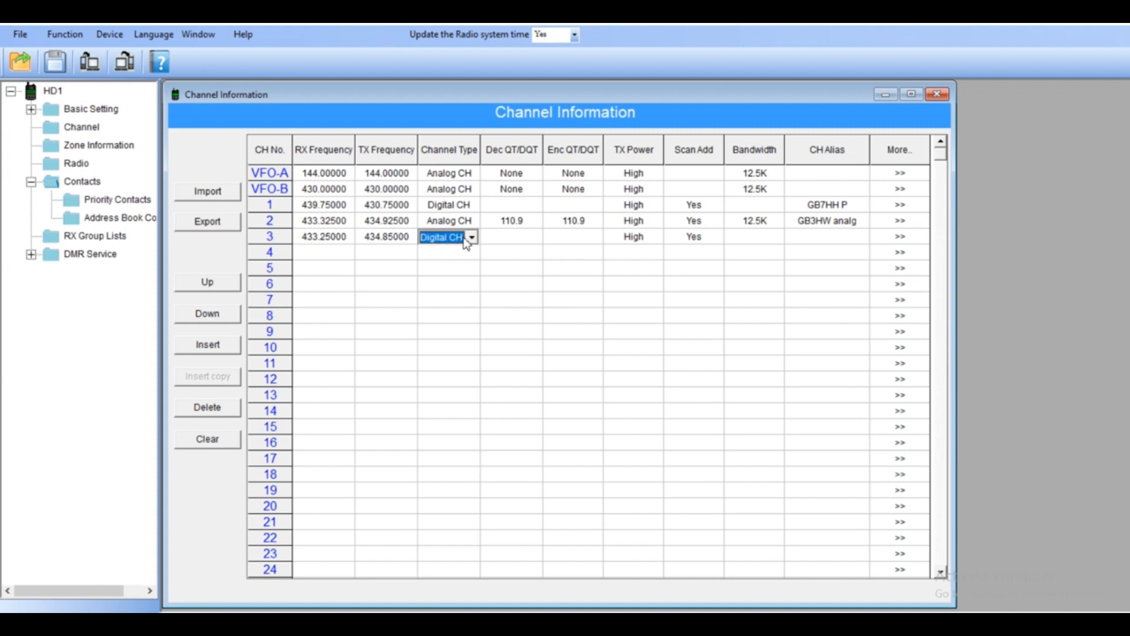
{"action": "left_click", "coordinate": [471, 237]}
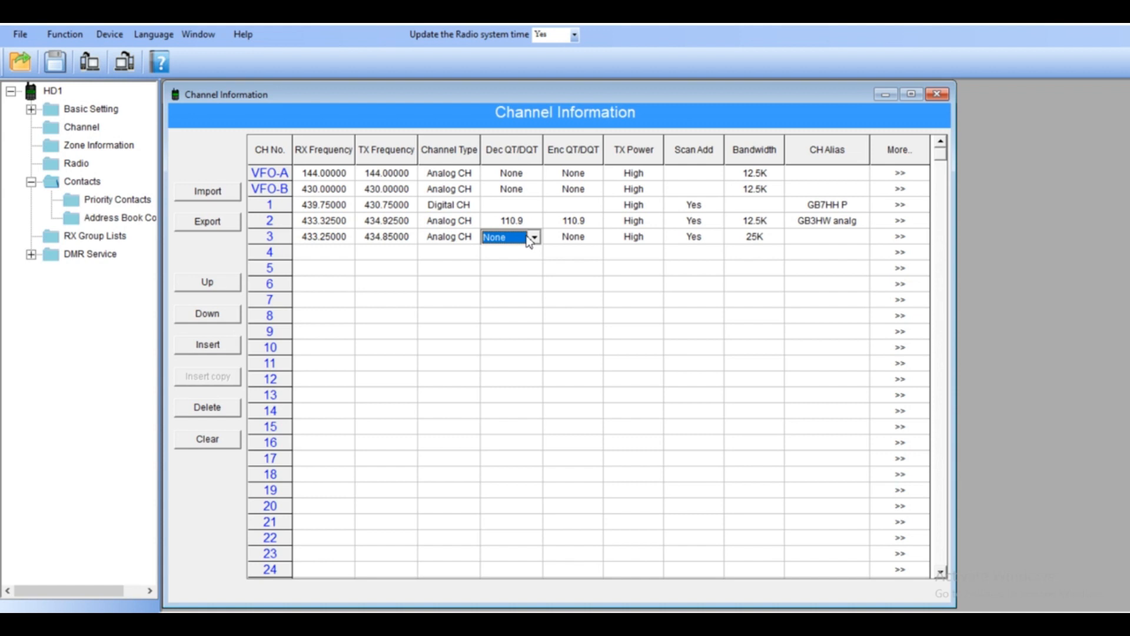
Give channel 3 77.0 tones and 25K bandwidth, set channel 2 to 25K, and name channel 3 GB3LT
{"action": "left_click", "coordinate": [534, 237]}
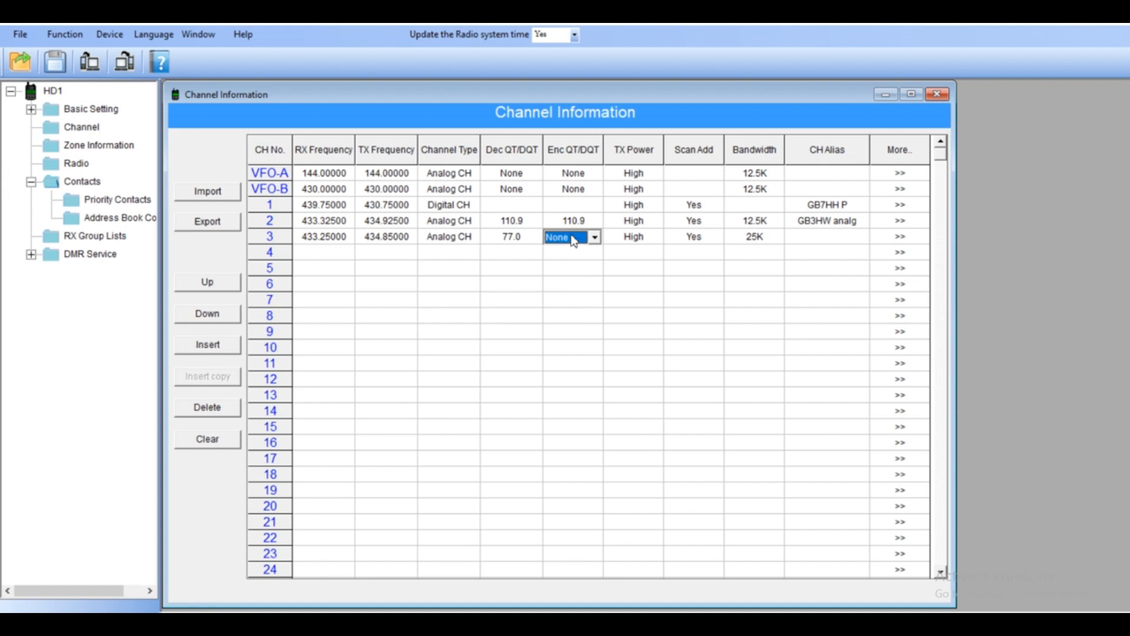
{"action": "left_click", "coordinate": [594, 238]}
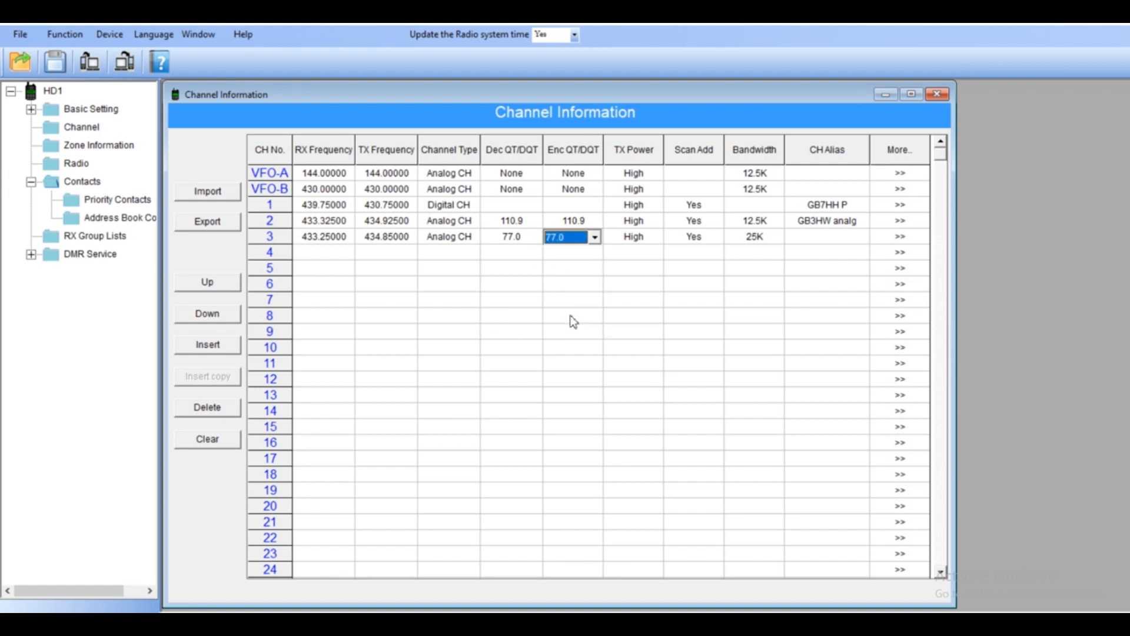
{"action": "left_click", "coordinate": [775, 235]}
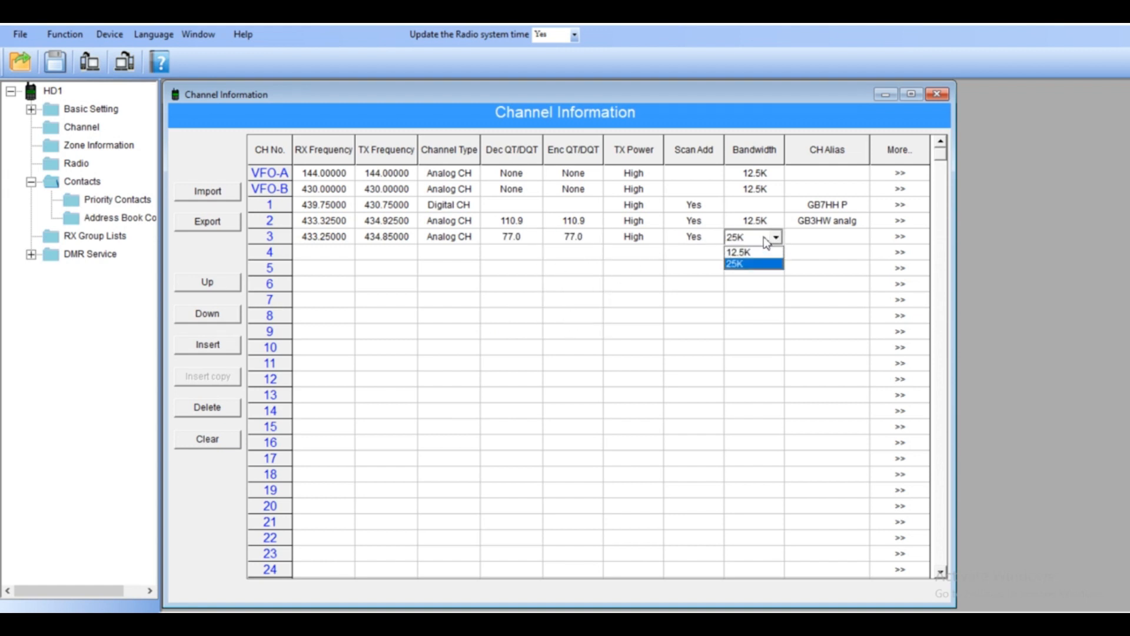
{"action": "left_click", "coordinate": [744, 252]}
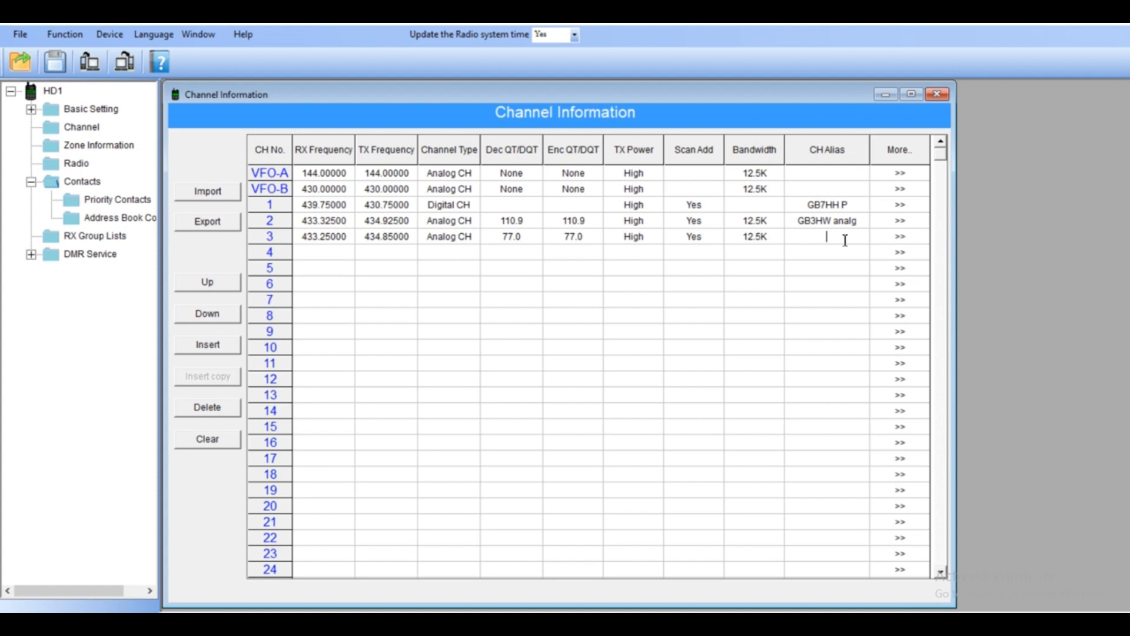
{"action": "left_click", "coordinate": [753, 235]}
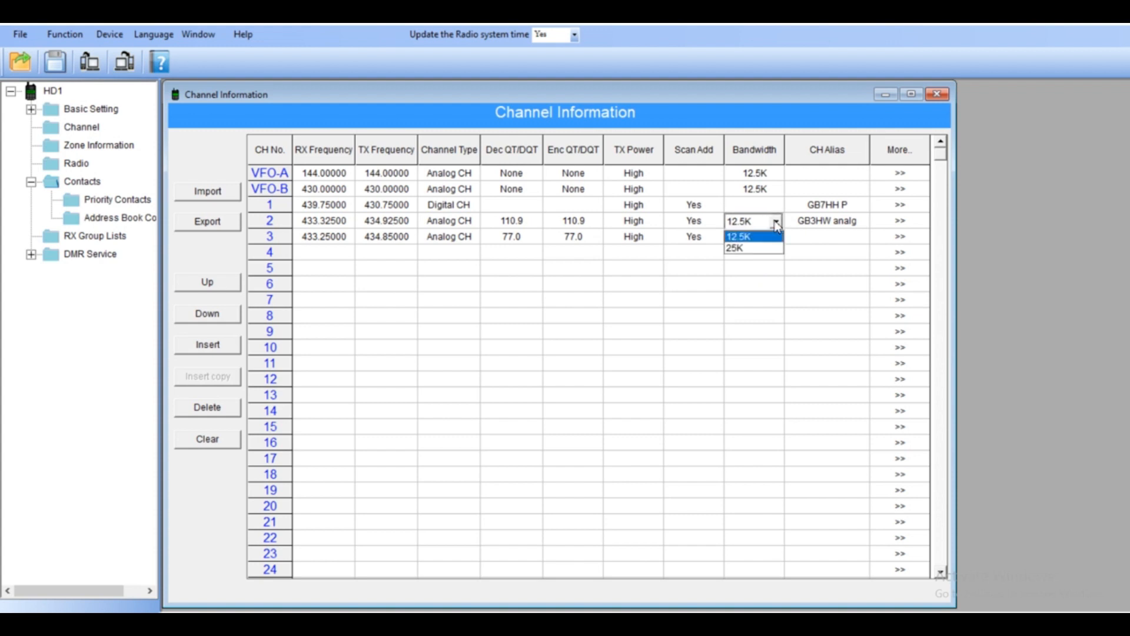
{"action": "left_click", "coordinate": [735, 249]}
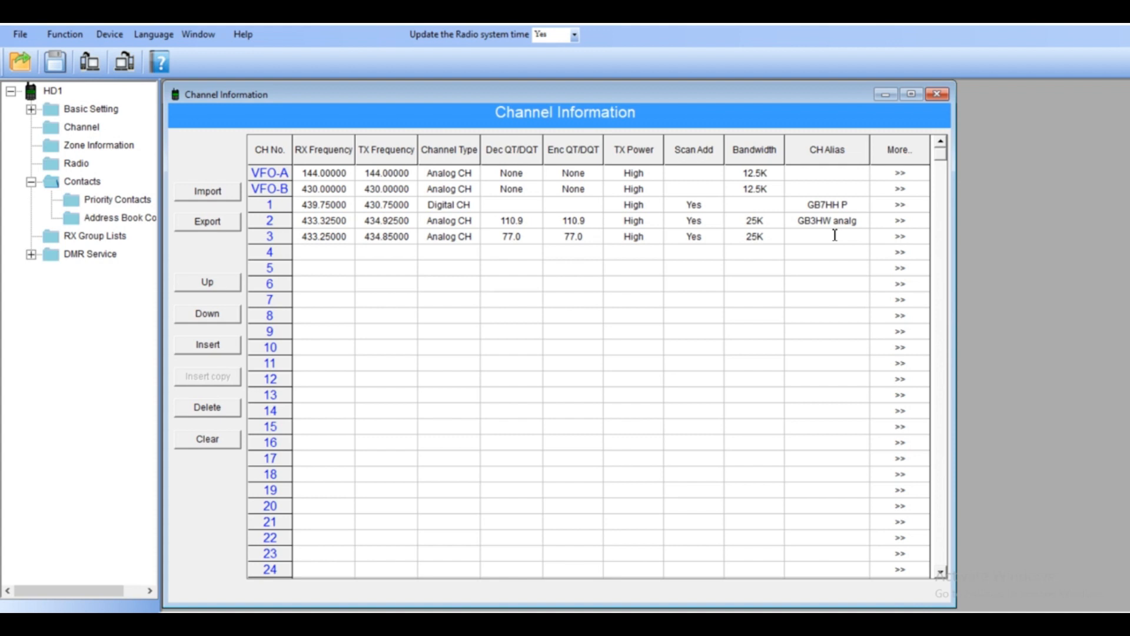
{"action": "type", "text": "GB3LT"}
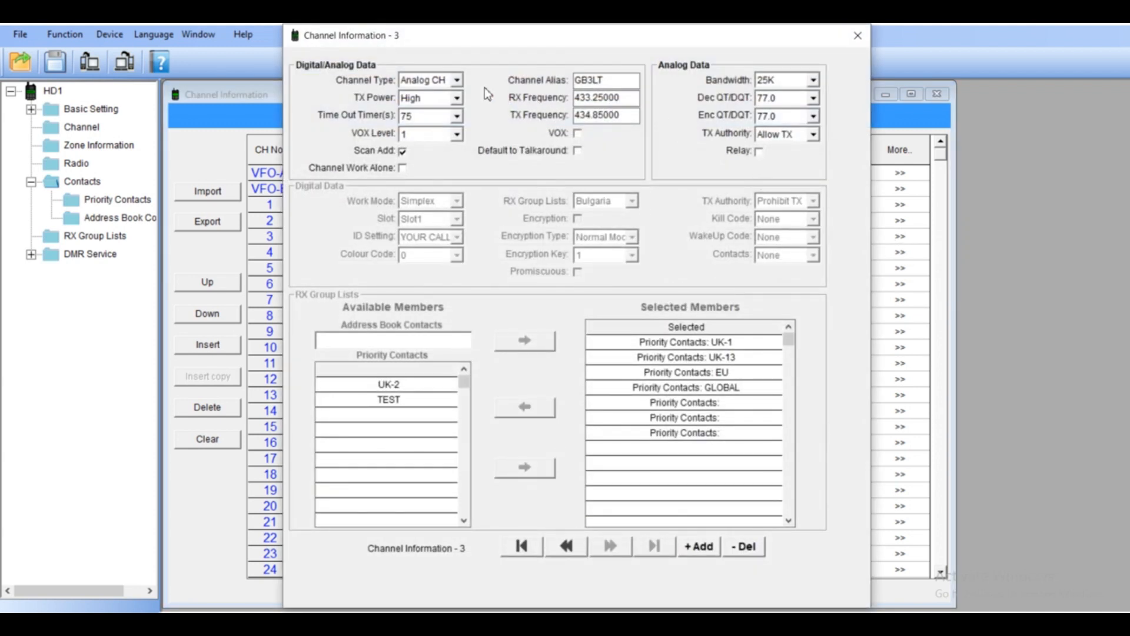
{"action": "mouse_move", "coordinate": [423, 120]}
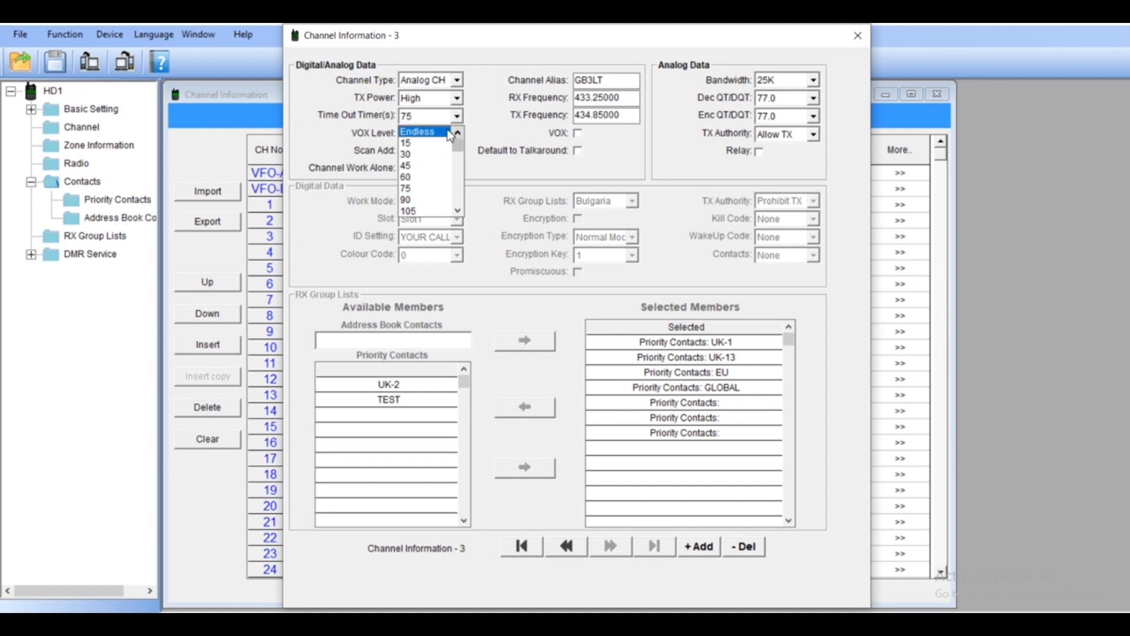
Set channel 3's time-out timer to Endless and close its detailed settings
{"action": "left_click", "coordinate": [424, 132]}
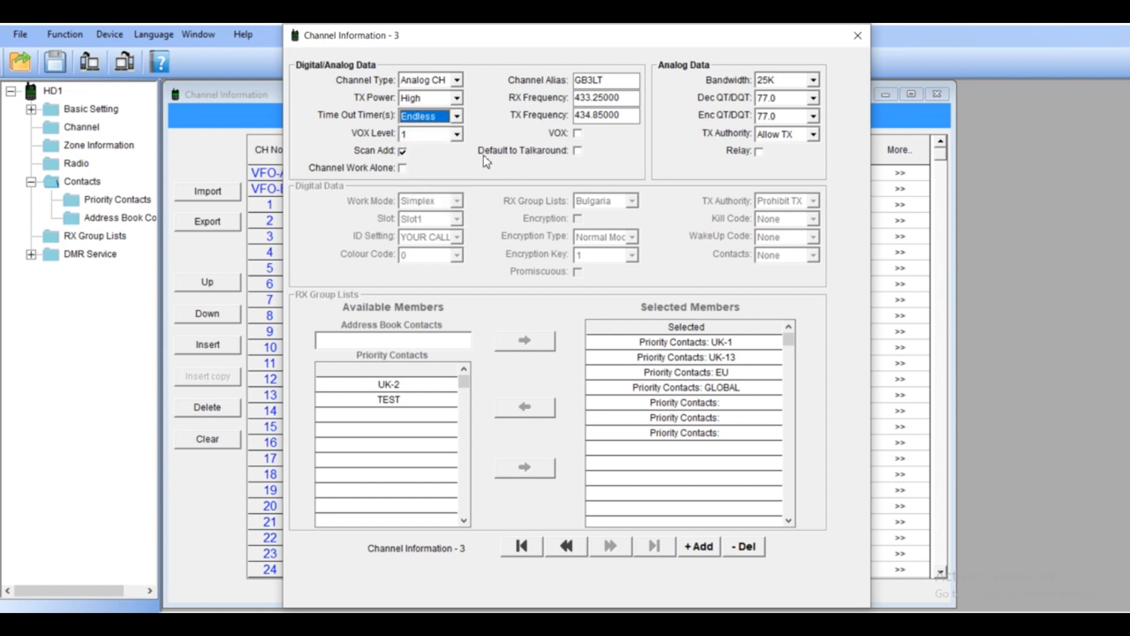
{"action": "mouse_move", "coordinate": [431, 159]}
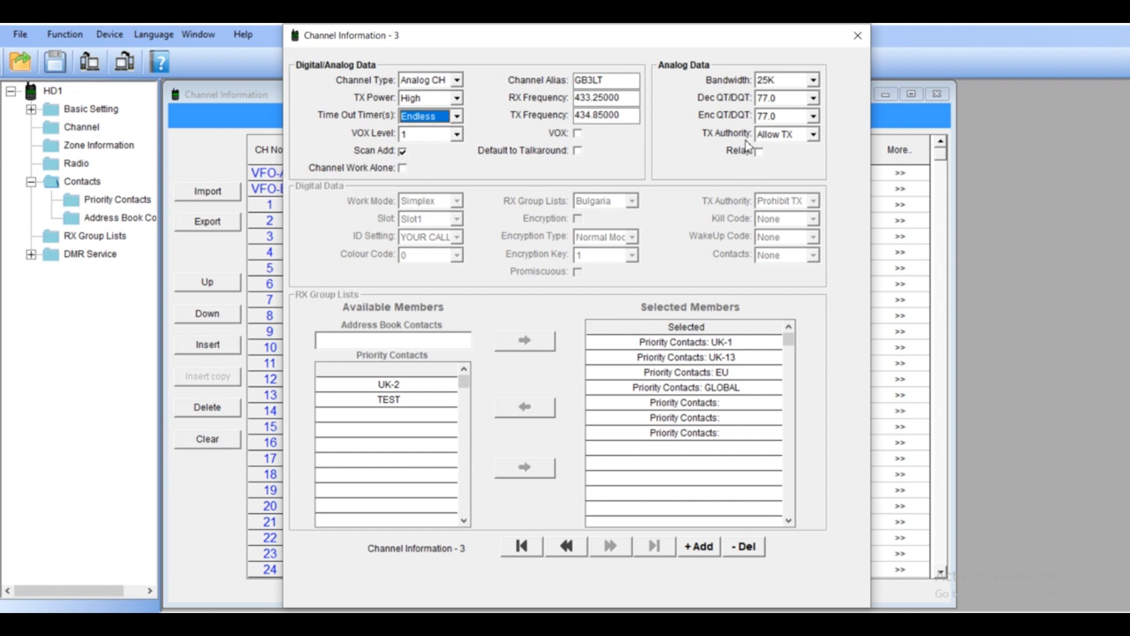
{"action": "mouse_move", "coordinate": [806, 170]}
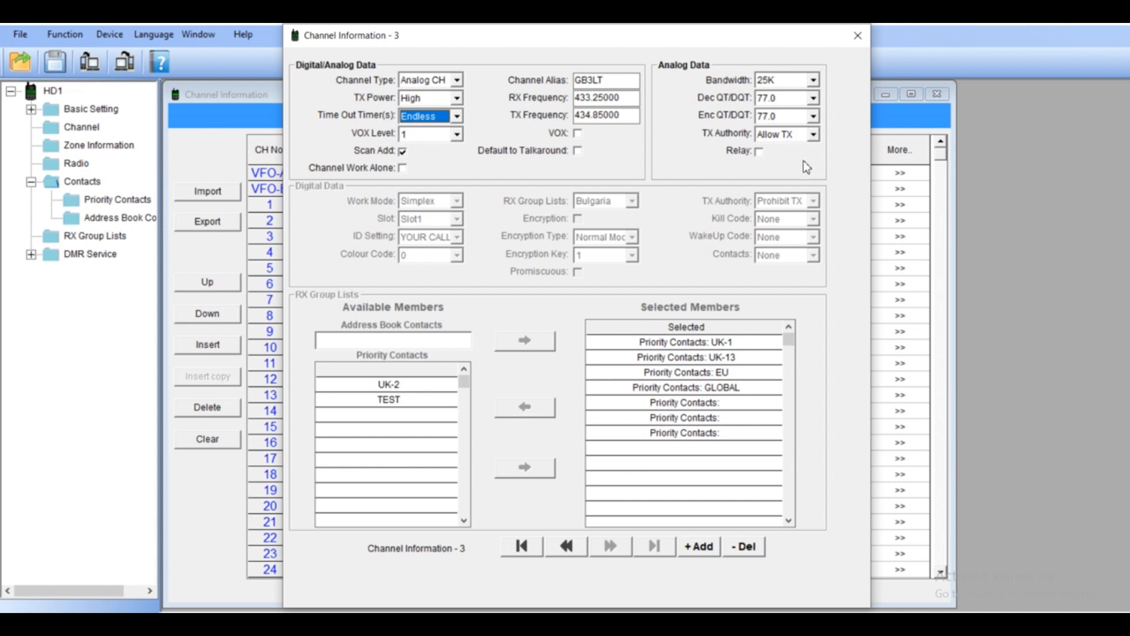
{"action": "mouse_move", "coordinate": [777, 256]}
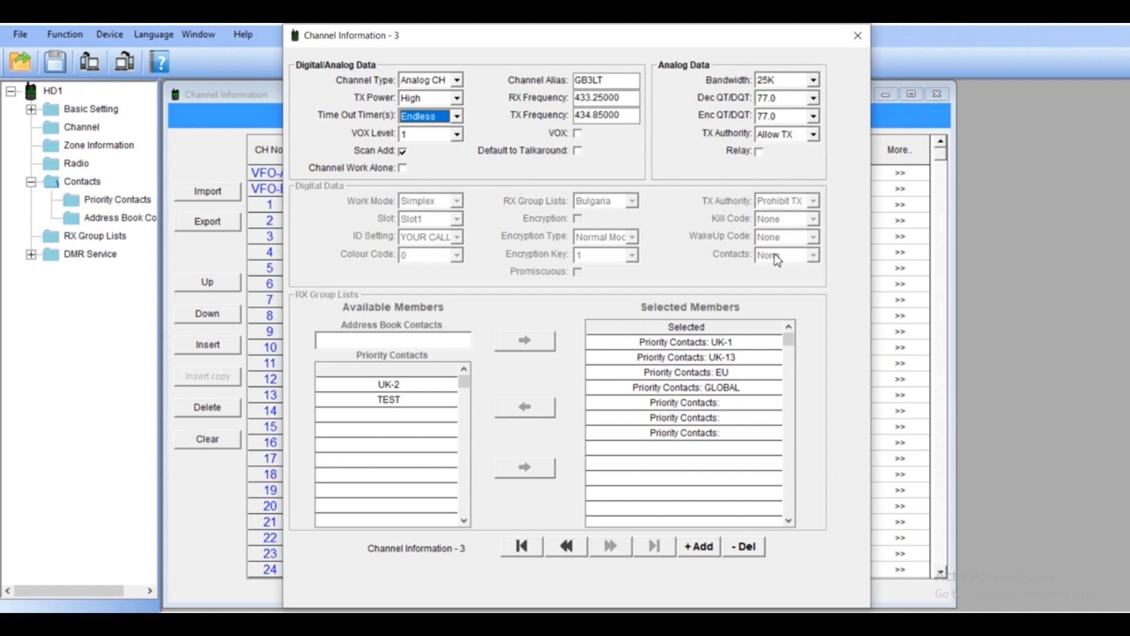
{"action": "mouse_move", "coordinate": [584, 264]}
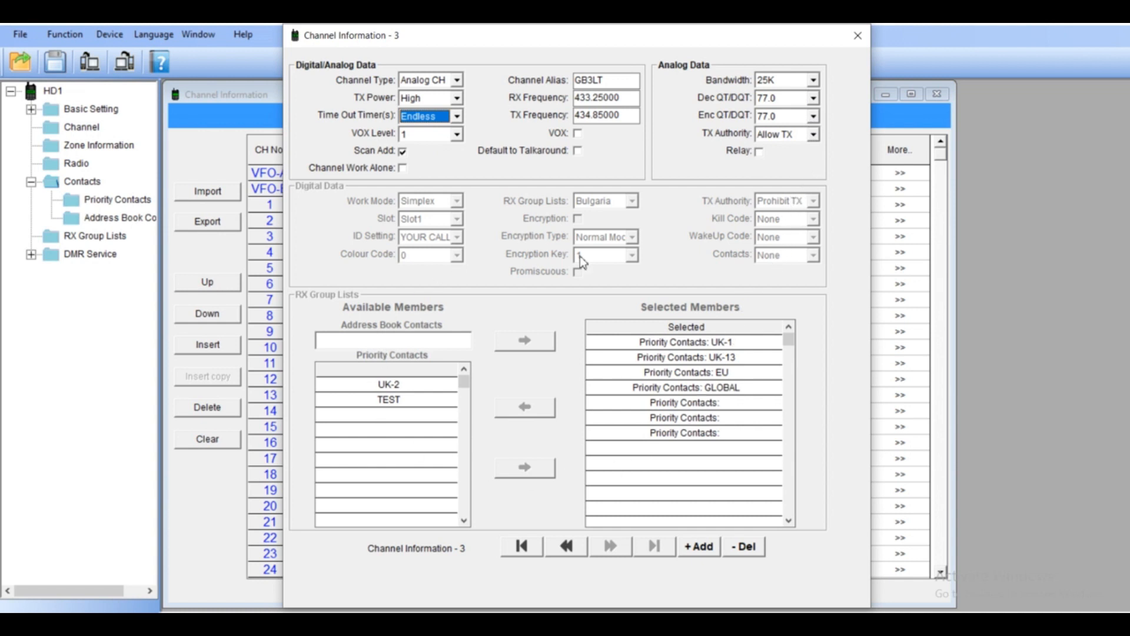
{"action": "left_click", "coordinate": [855, 36]}
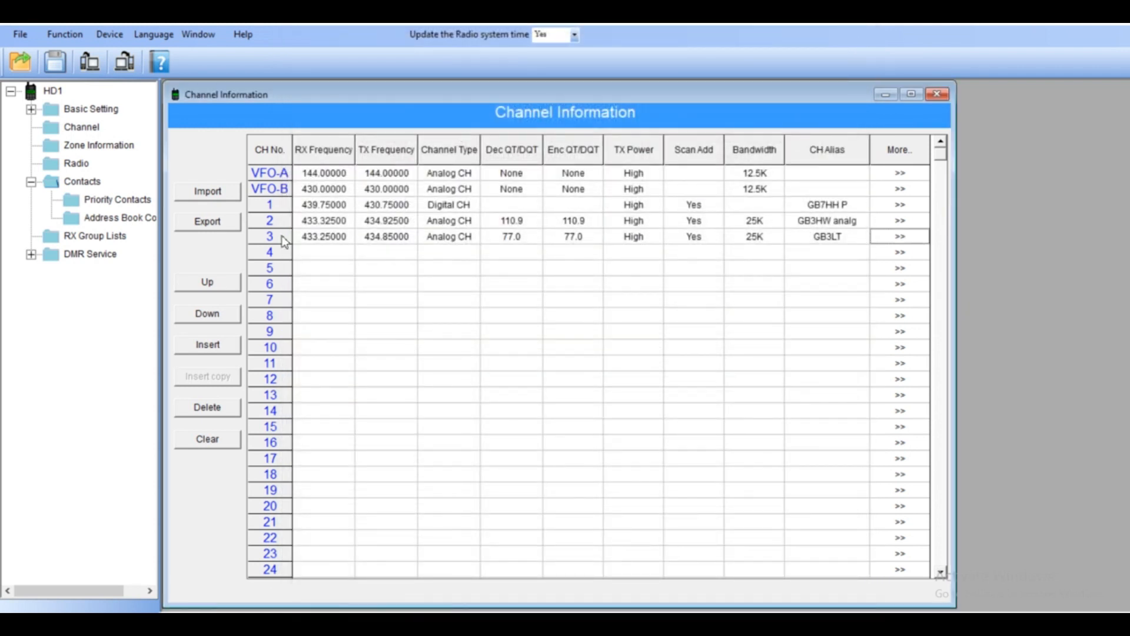
{"action": "left_click", "coordinate": [100, 146]}
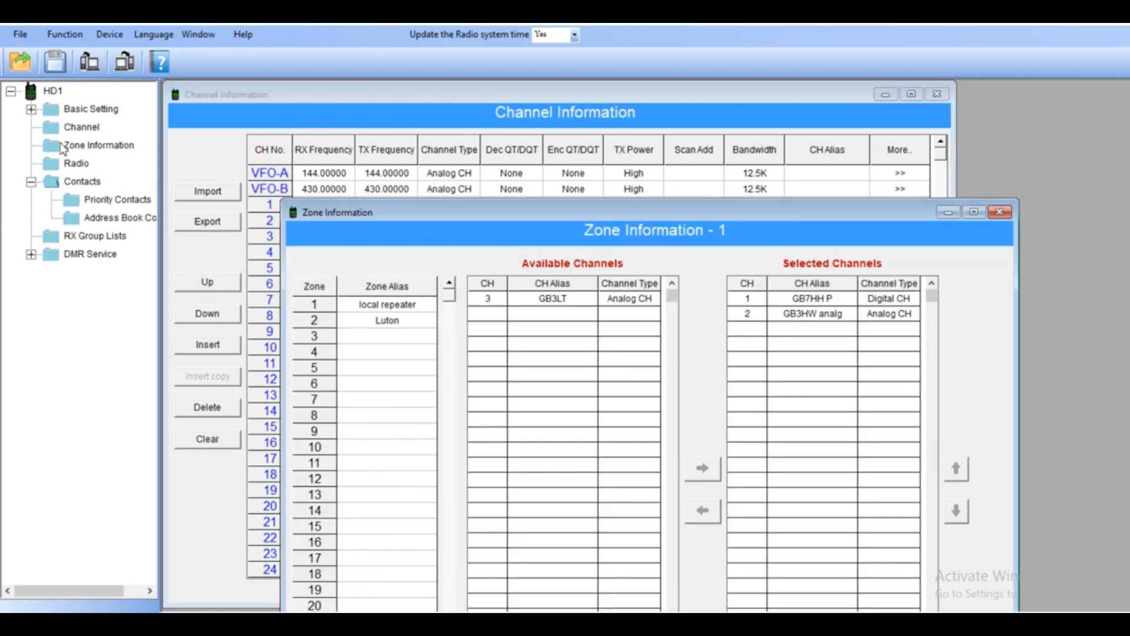
Add GB3LT to zone 2 Luton and close the zone settings
{"action": "left_click", "coordinate": [387, 320]}
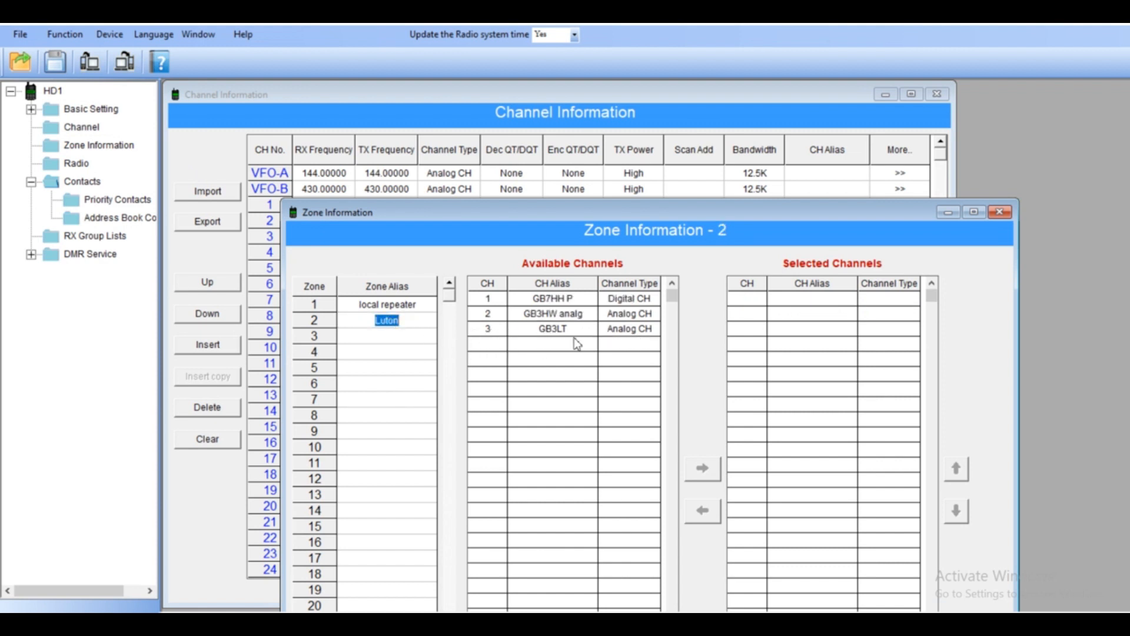
{"action": "left_click", "coordinate": [553, 329]}
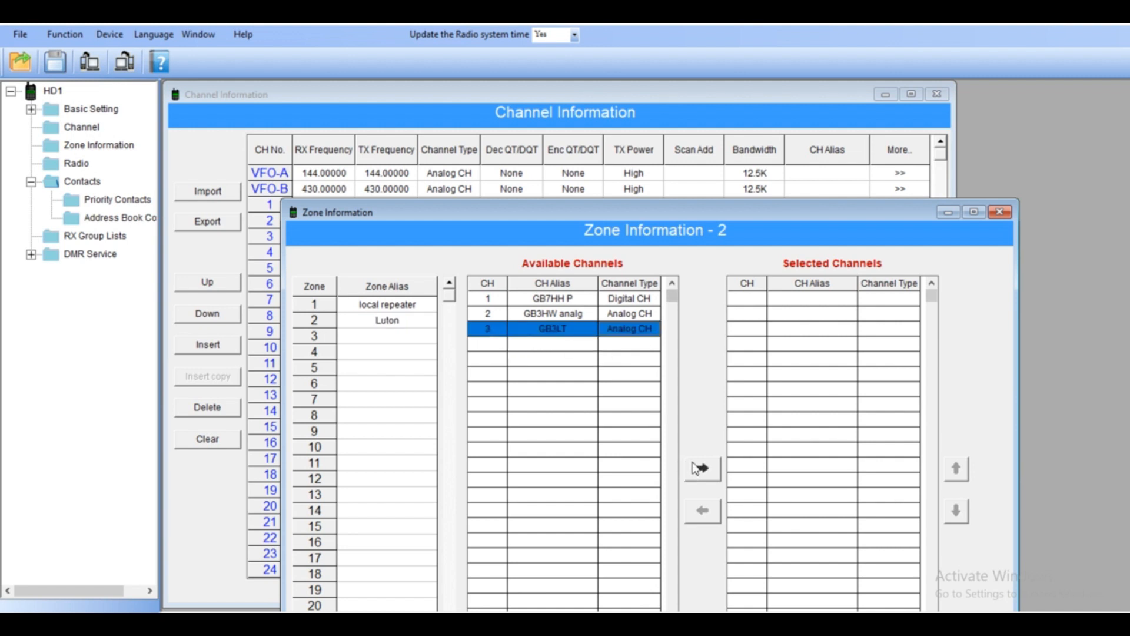
{"action": "left_click", "coordinate": [702, 468]}
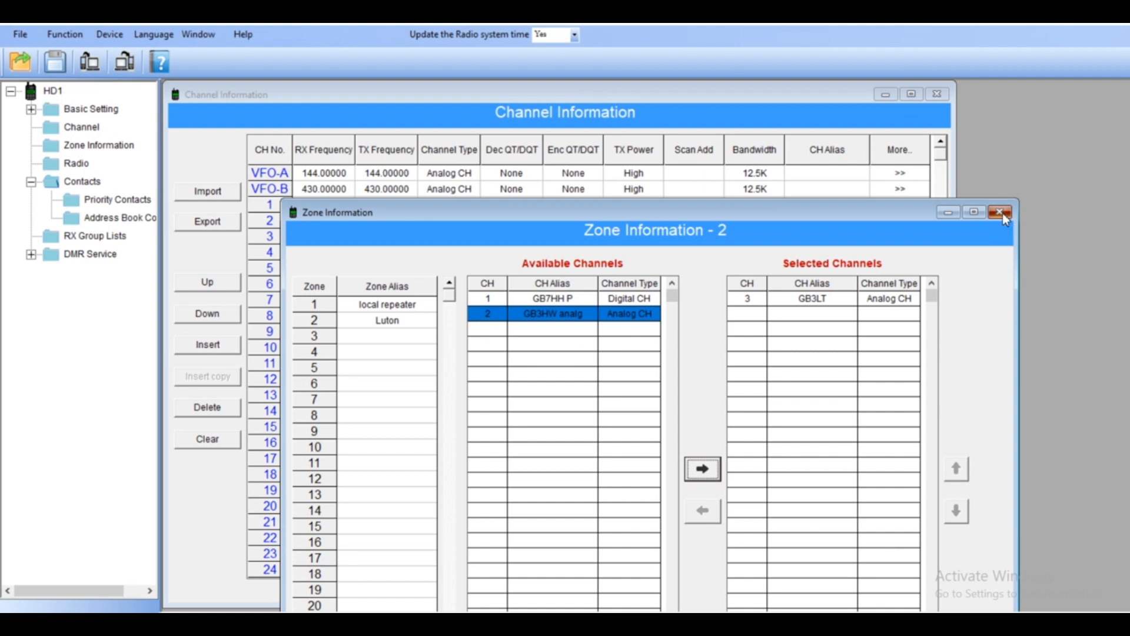
{"action": "left_click", "coordinate": [1002, 217]}
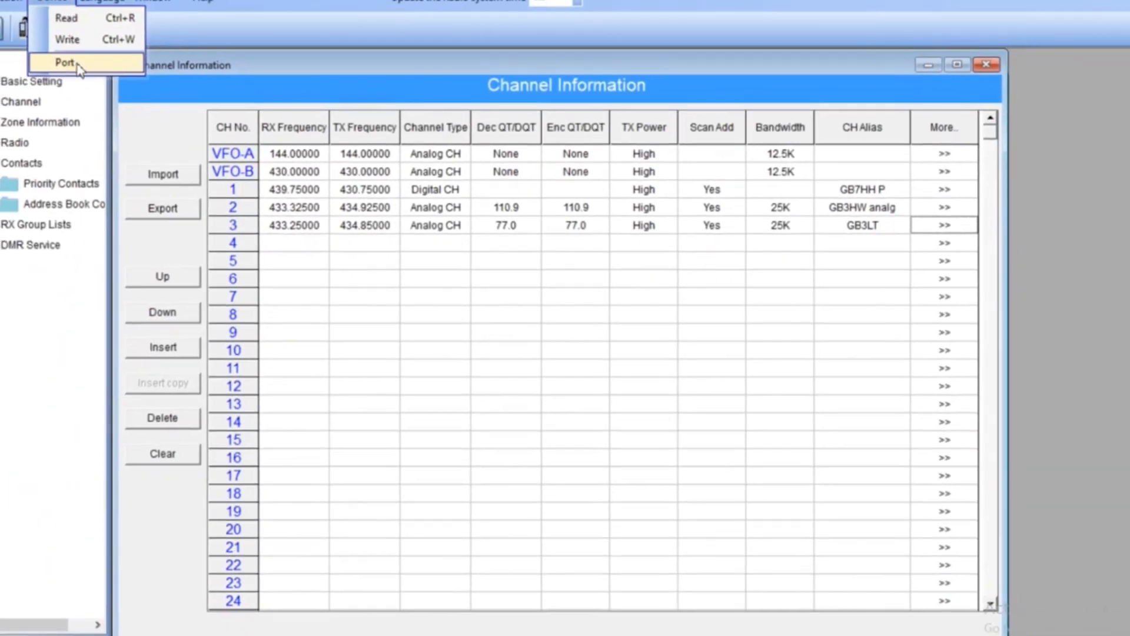
Choose COM3 as the connection port, confirm it, and begin the Write to radio
{"action": "left_click", "coordinate": [61, 61]}
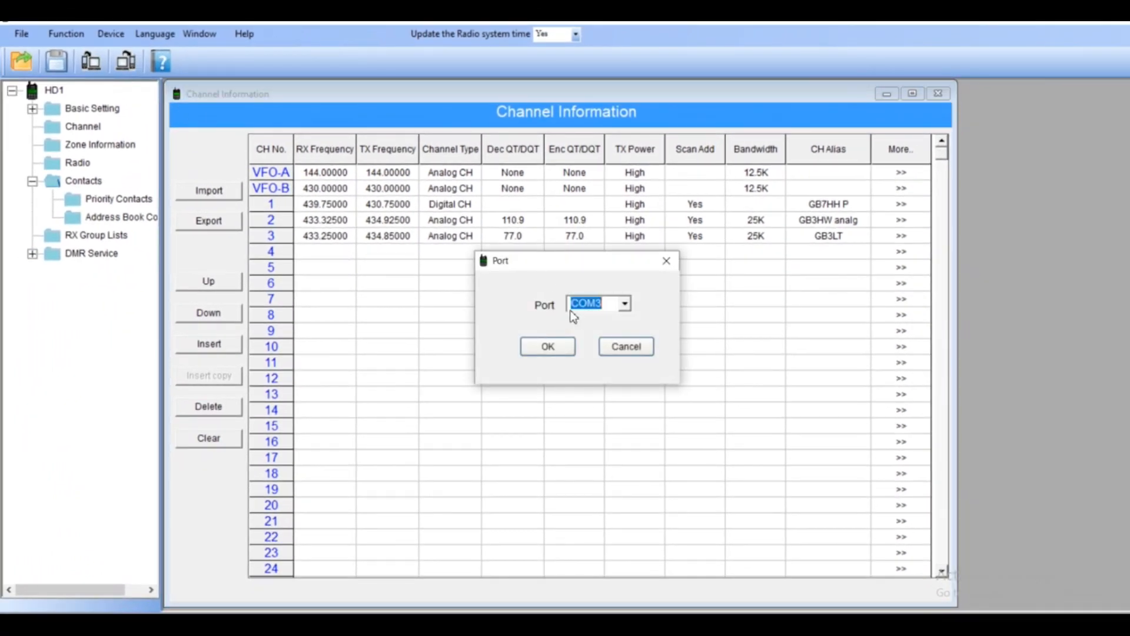
{"action": "left_click", "coordinate": [630, 303]}
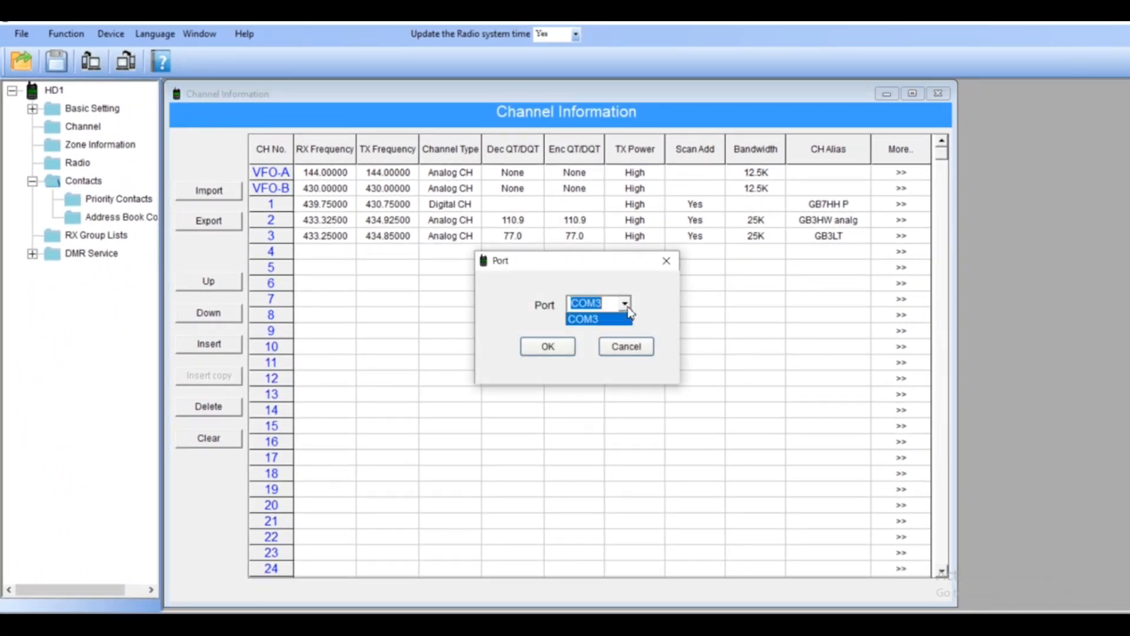
{"action": "left_click", "coordinate": [597, 318]}
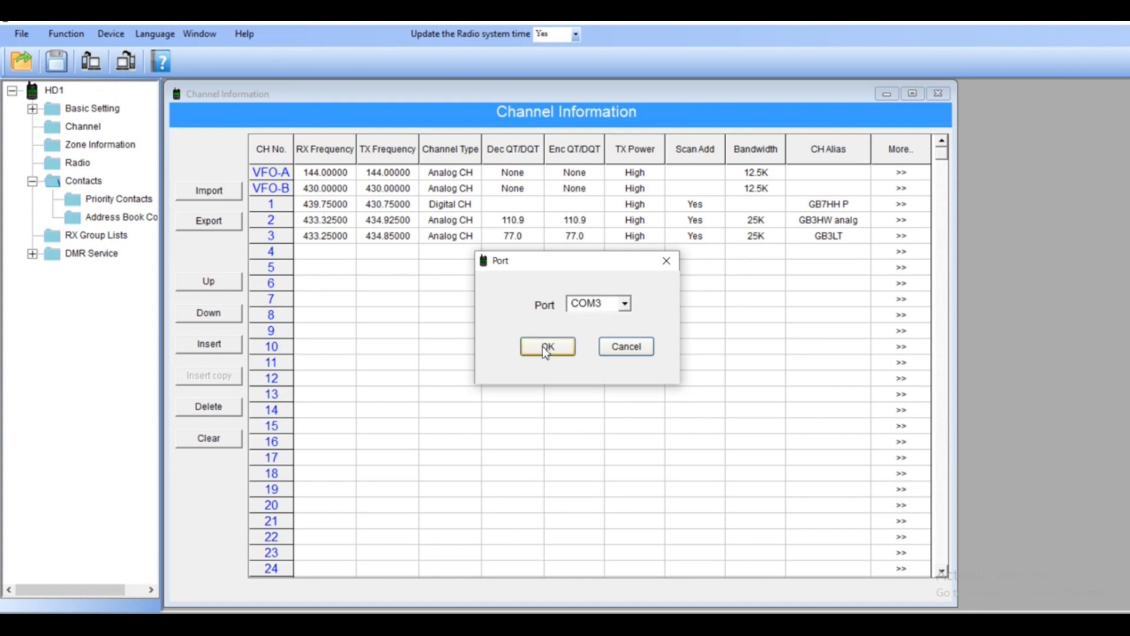
{"action": "left_click", "coordinate": [546, 346]}
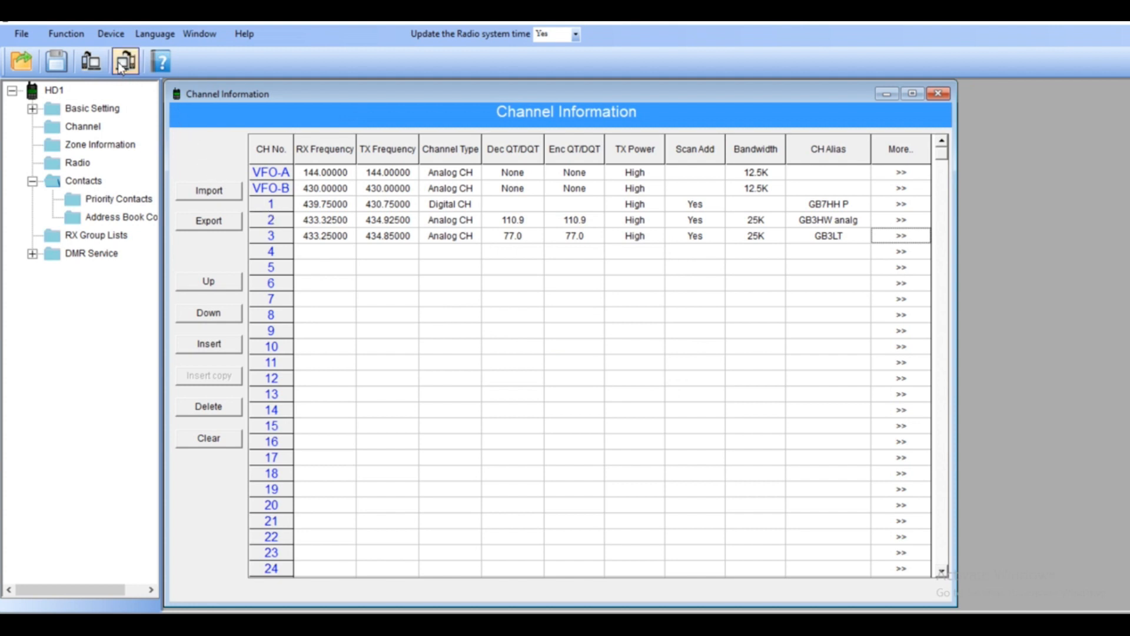
{"action": "mouse_move", "coordinate": [121, 61]}
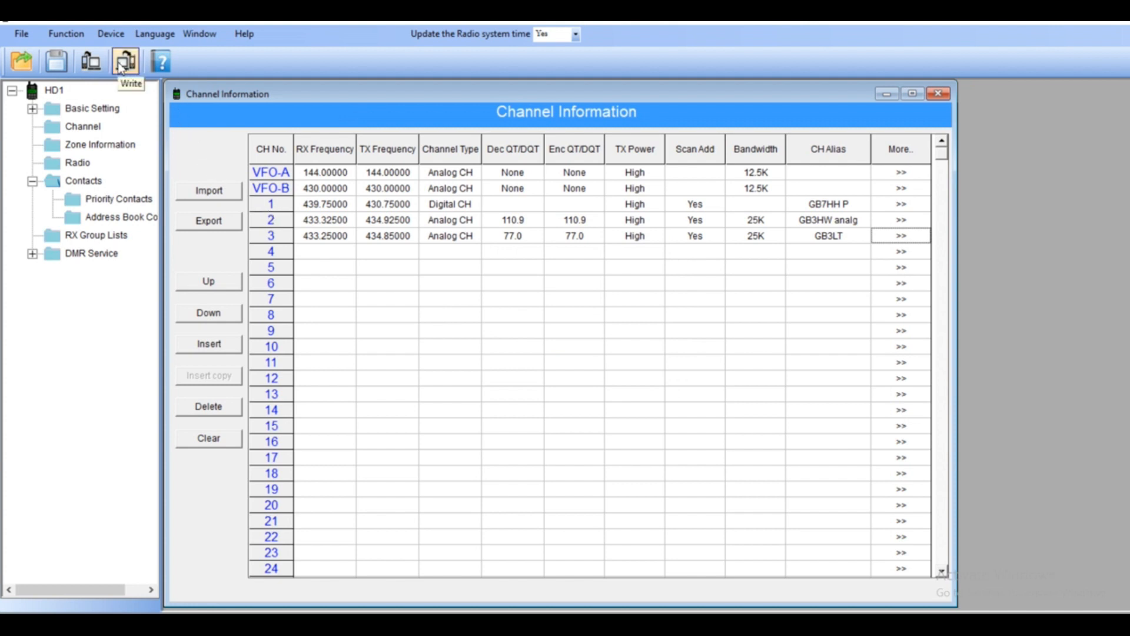
{"action": "left_click", "coordinate": [122, 61]}
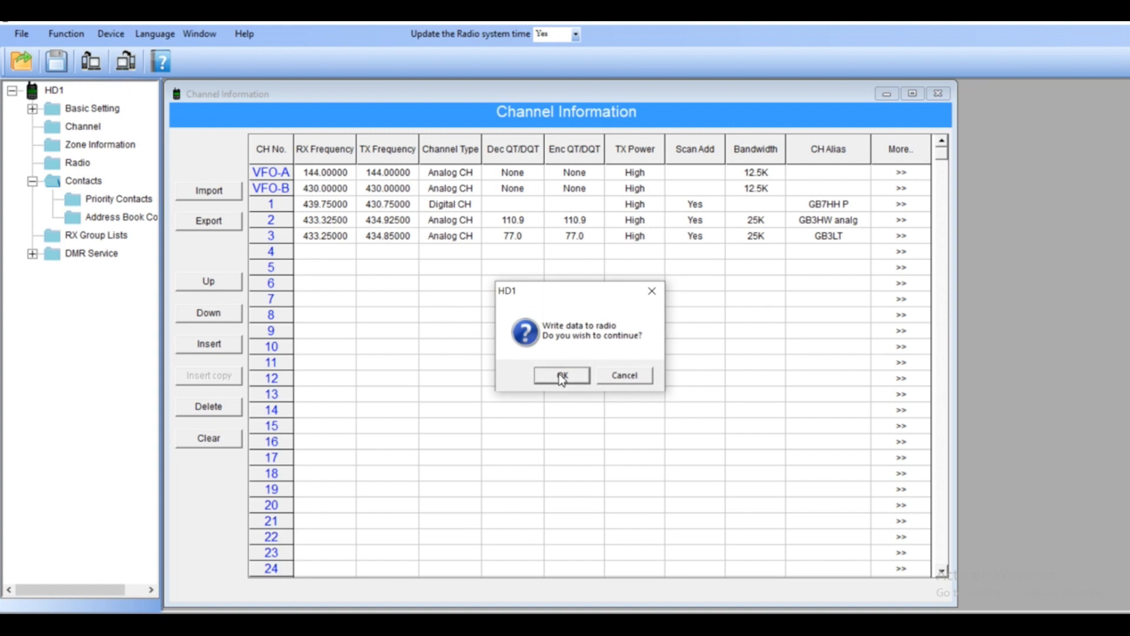
Confirm the 'Write data to radio' prompt so the codeplug is sent to the HD1
{"action": "left_click", "coordinate": [562, 376]}
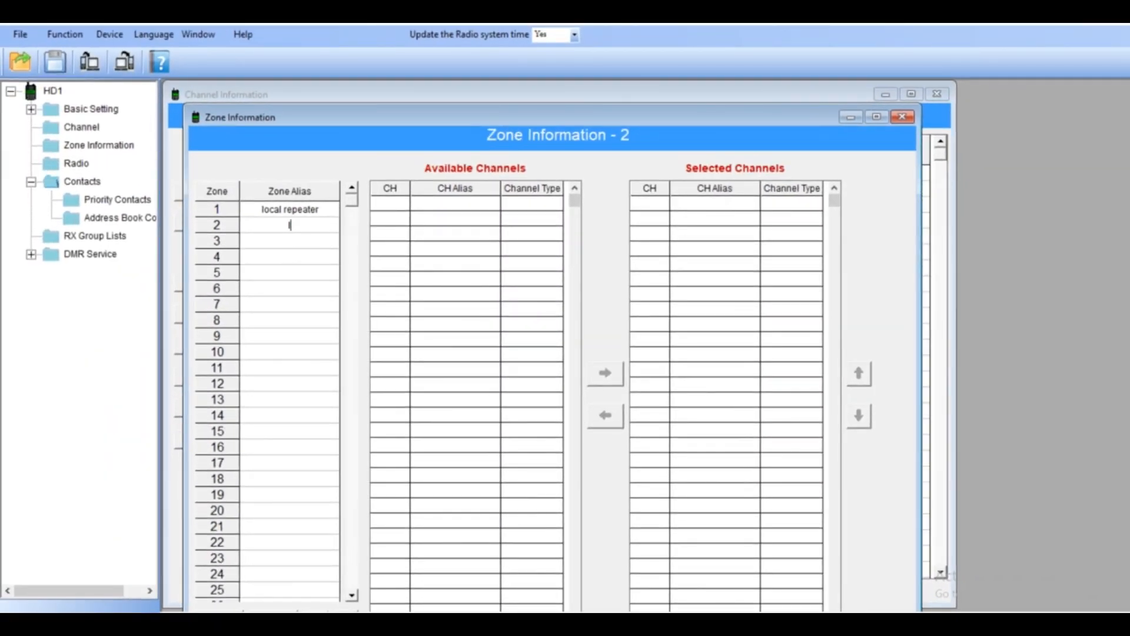
Enter 'Luton' as zone 2's alias and select its row to list GB7HH P and GB3HW analg
{"action": "type", "text": "IUTO"}
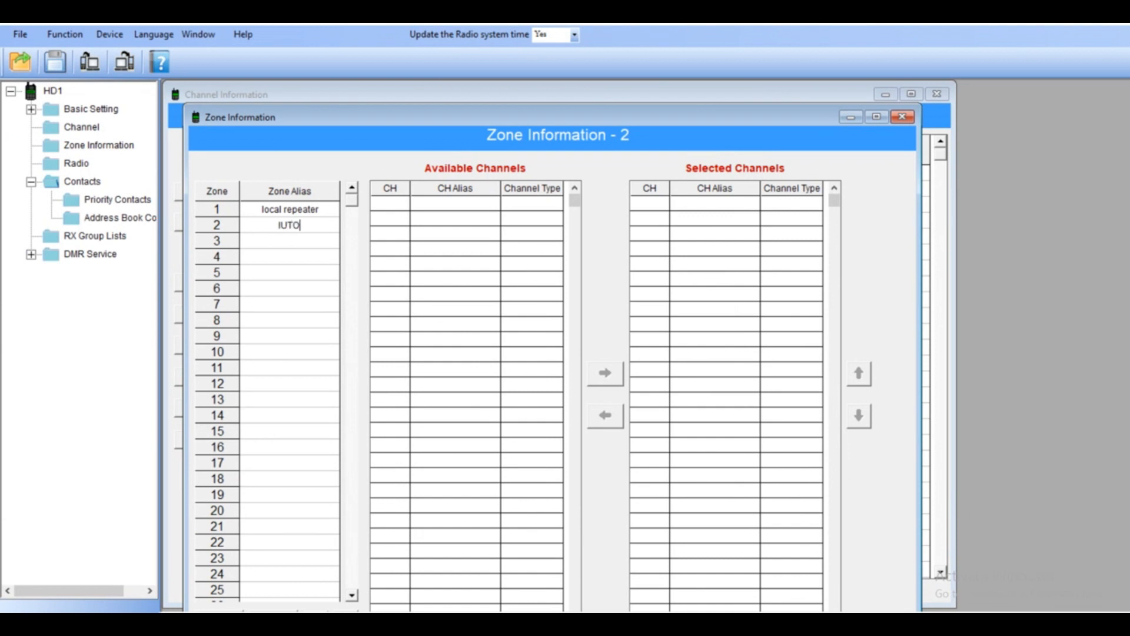
{"action": "type", "text": "N"}
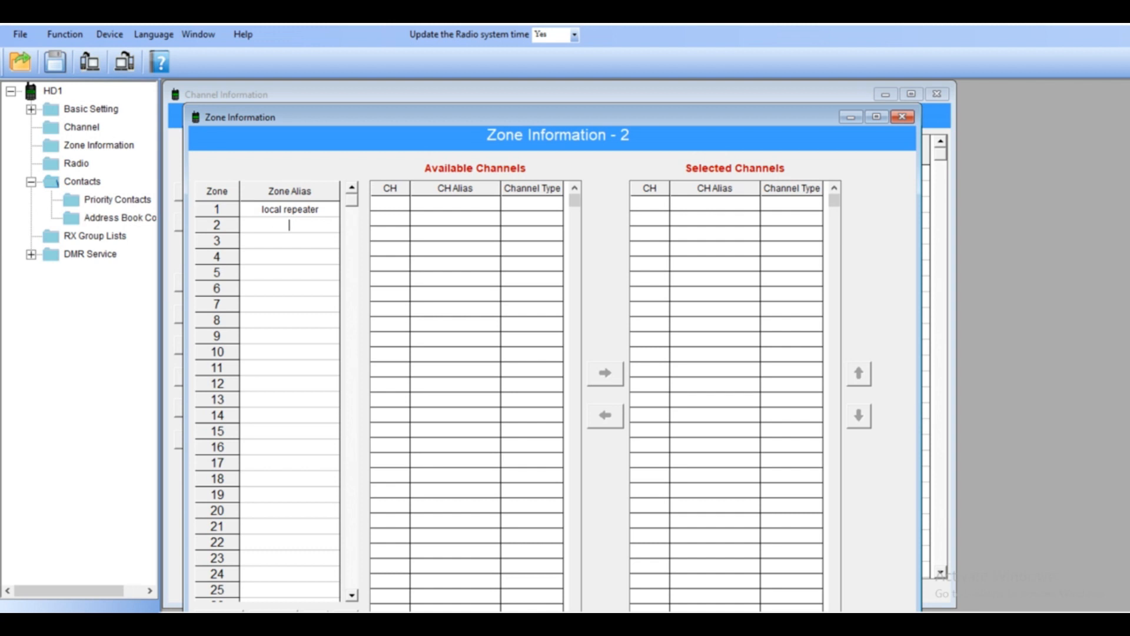
{"action": "type", "text": "Luton"}
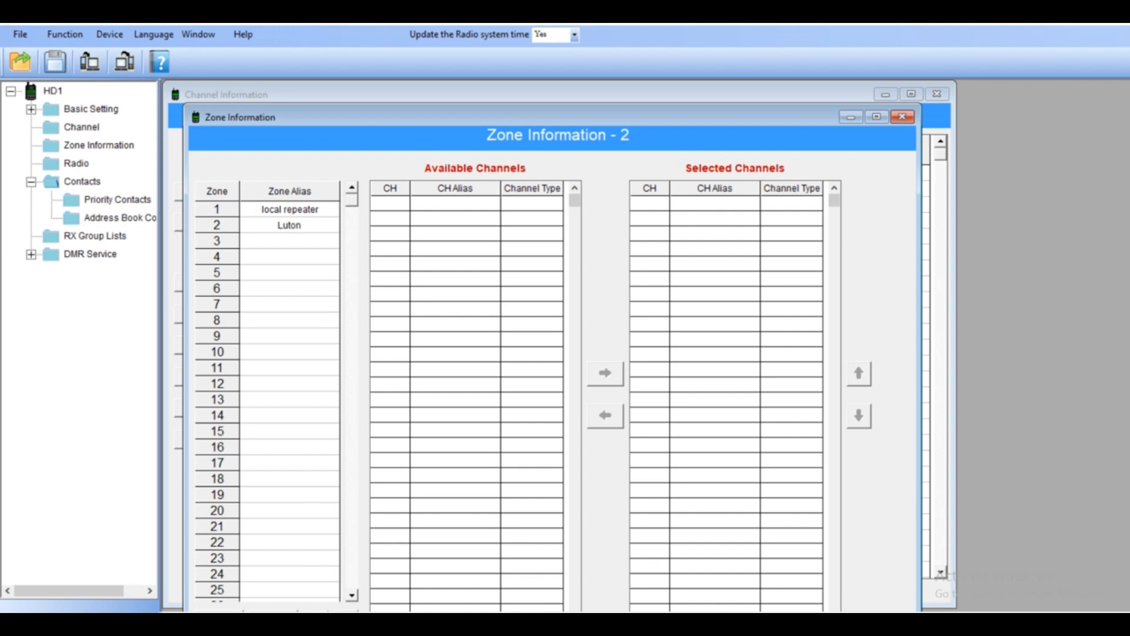
{"action": "mouse_move", "coordinate": [280, 252]}
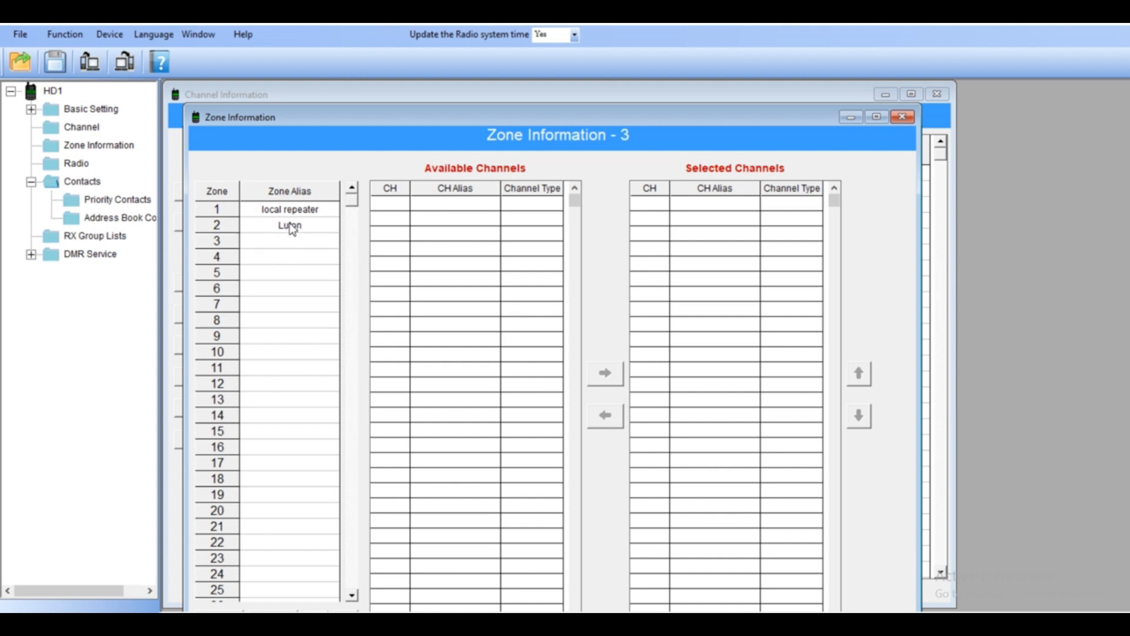
{"action": "left_click", "coordinate": [288, 225]}
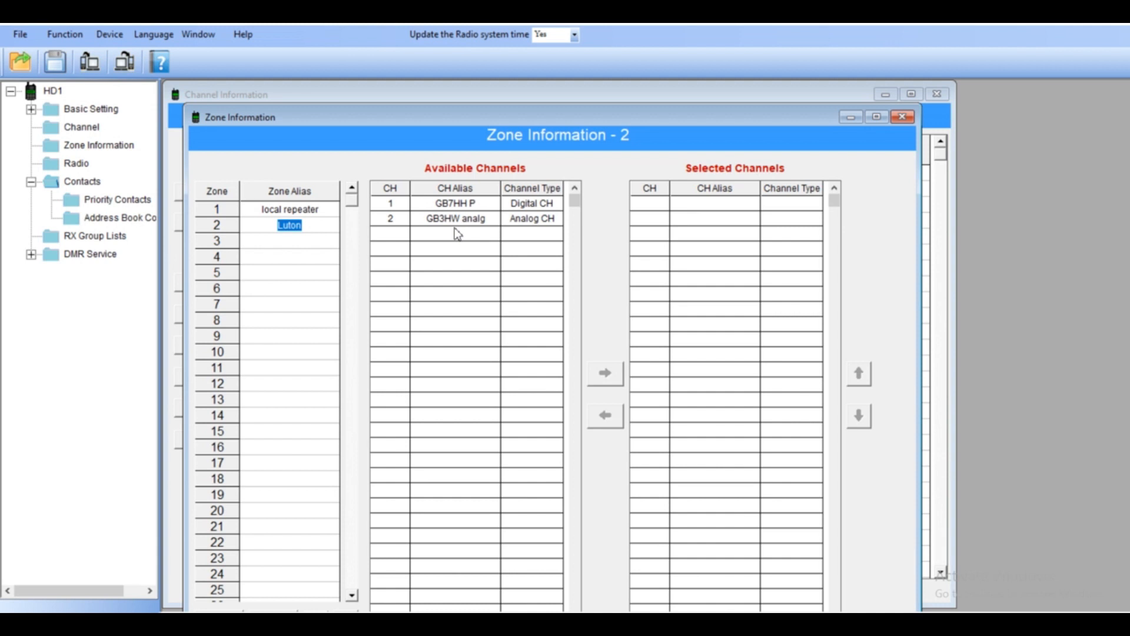